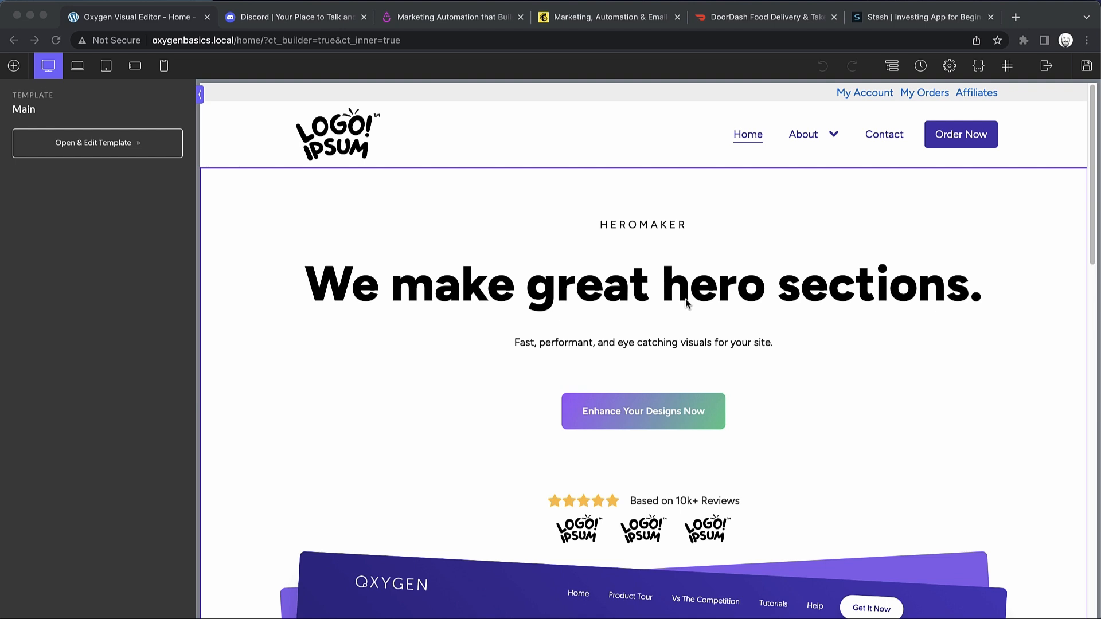
mouse_move(466, 144)
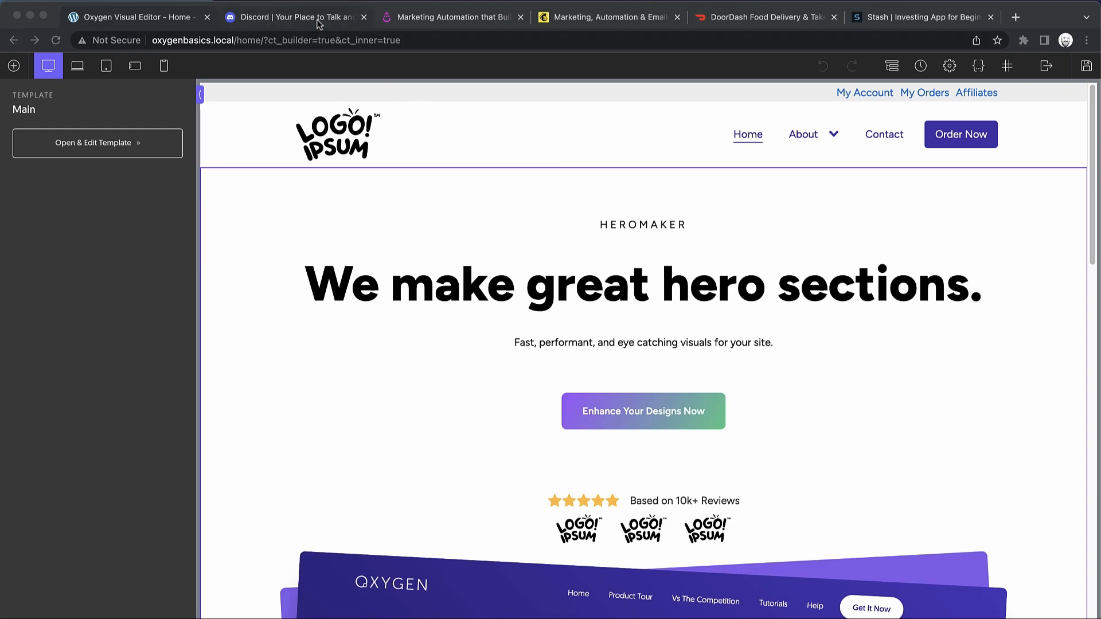
Scroll through the Discord home page's image-and-text sections.
click(295, 17)
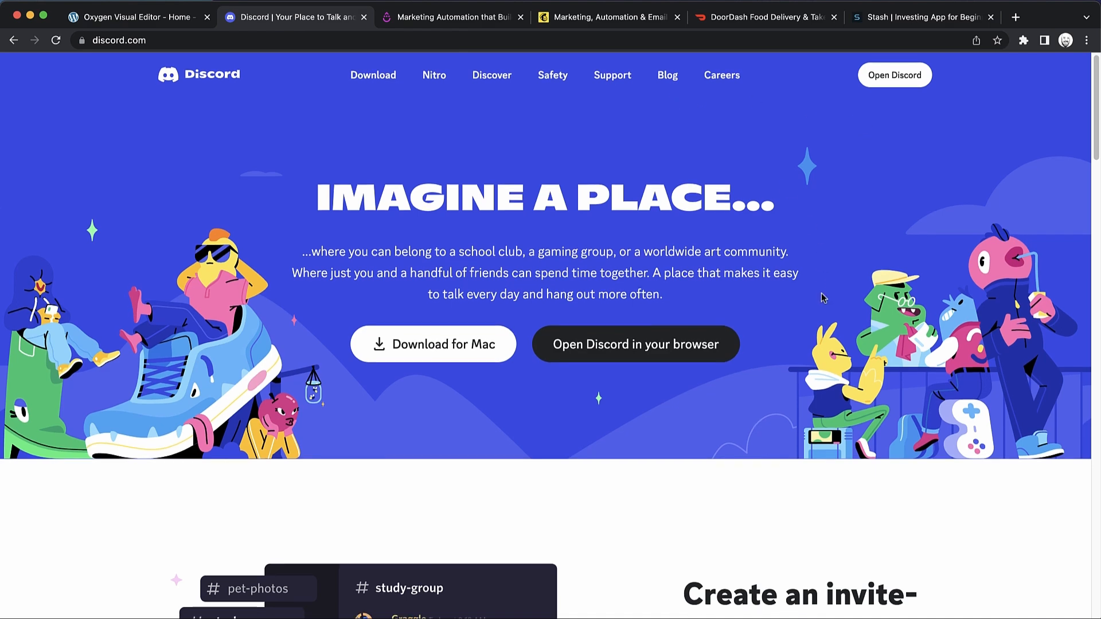
scroll(down, 3)
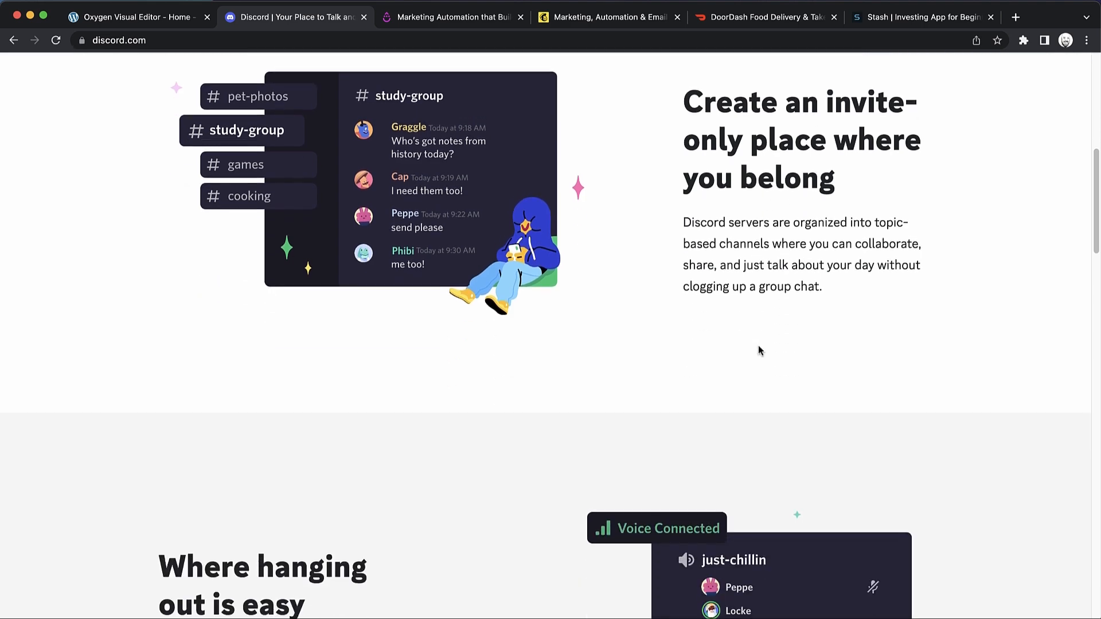
scroll(down, 3)
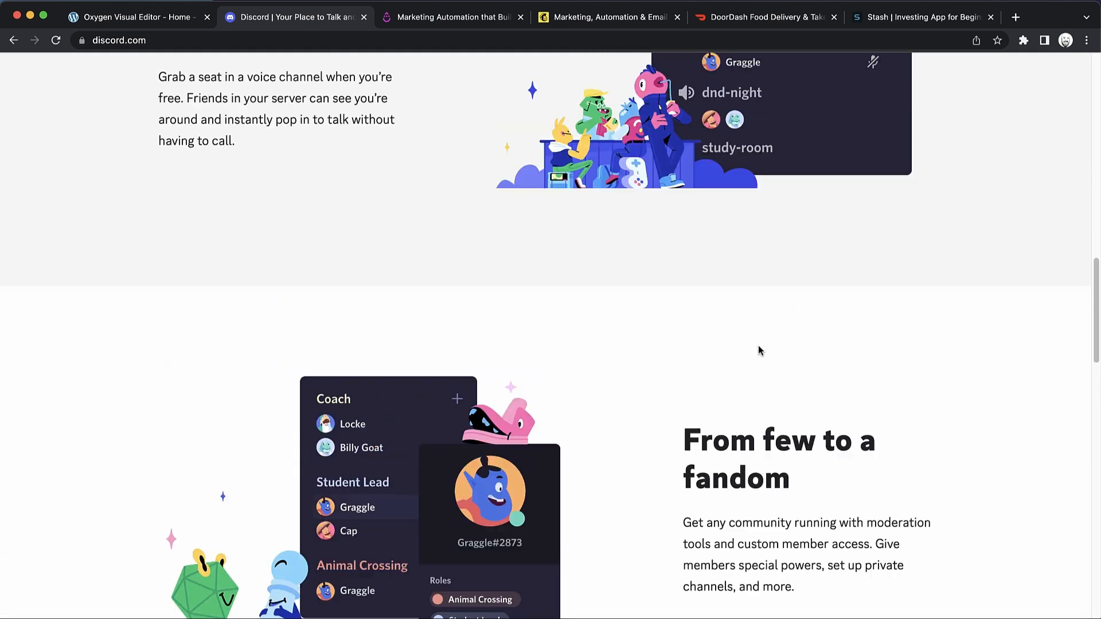
scroll(down, 3)
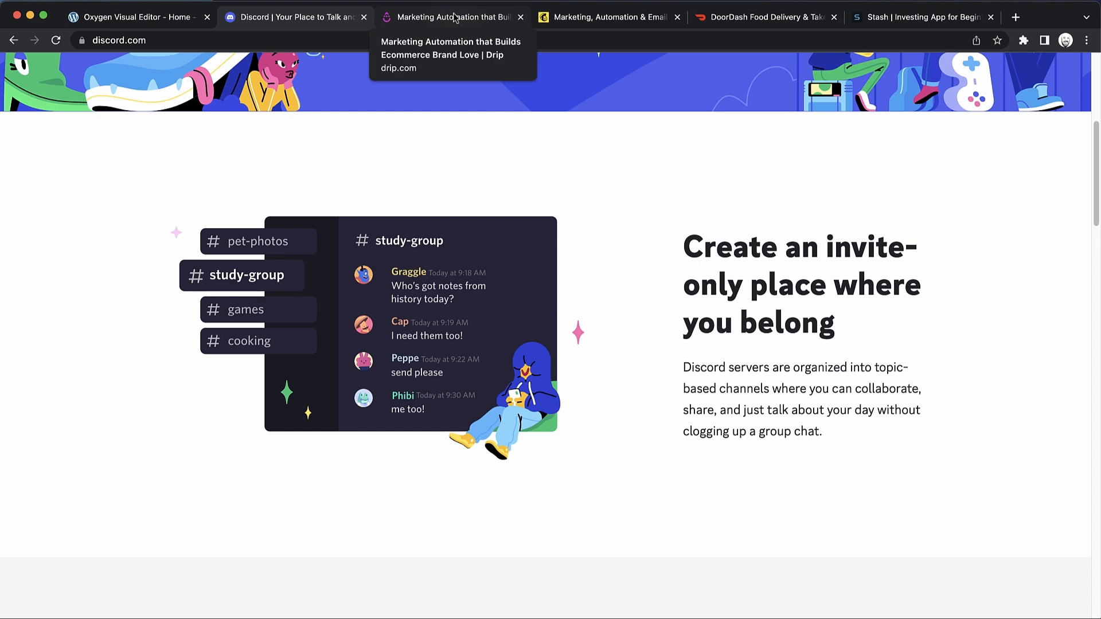
Scroll through the Drip home page's sections for comparison.
click(450, 17)
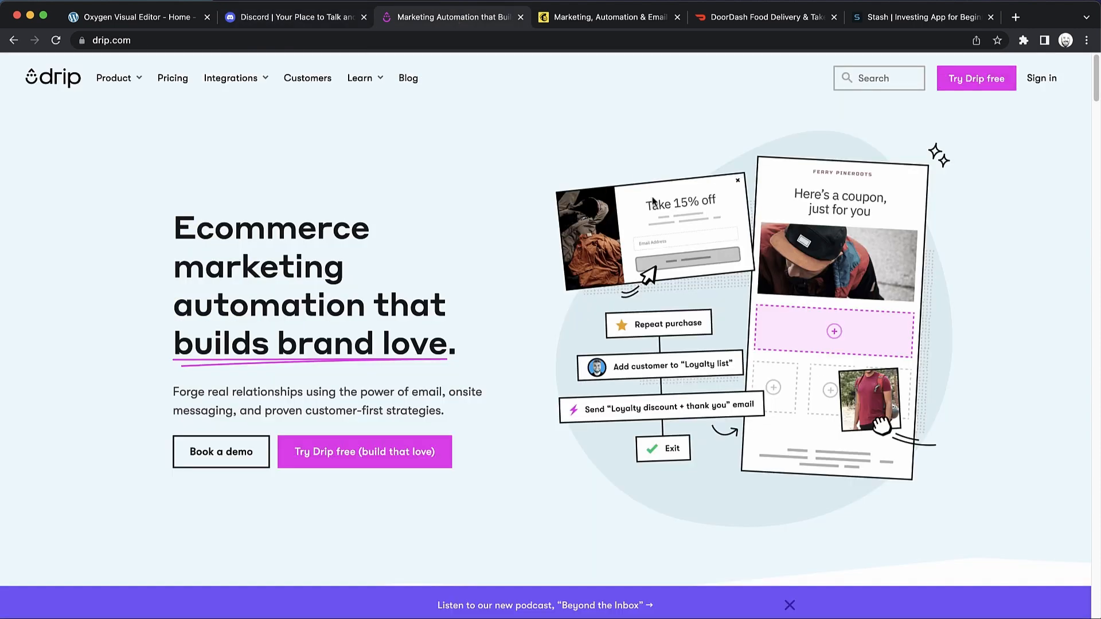
scroll(down, 3)
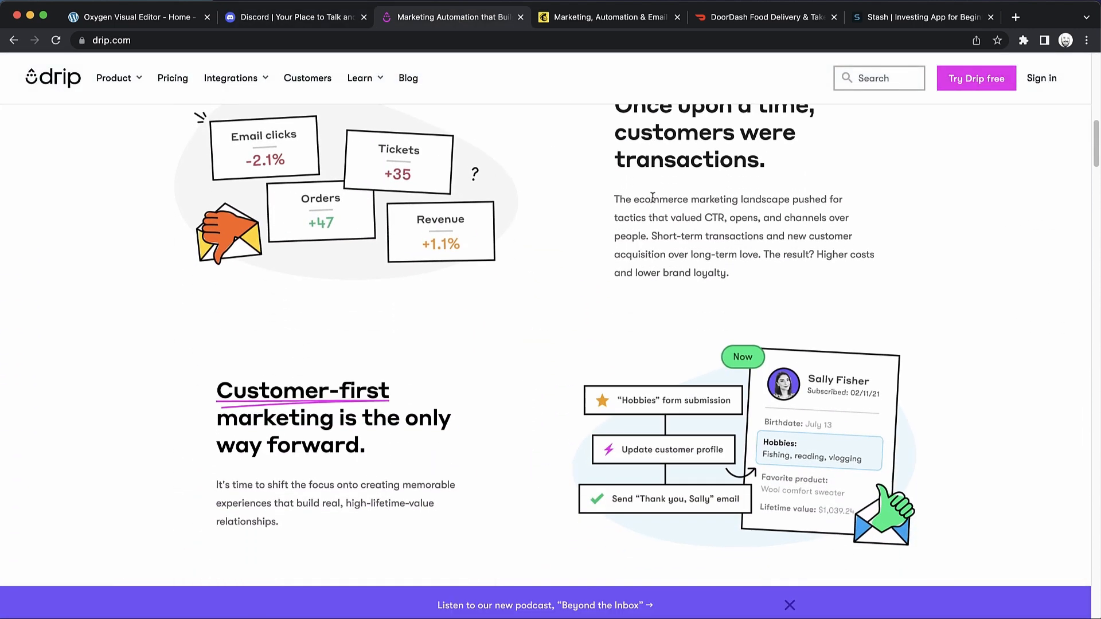
scroll(down, 3)
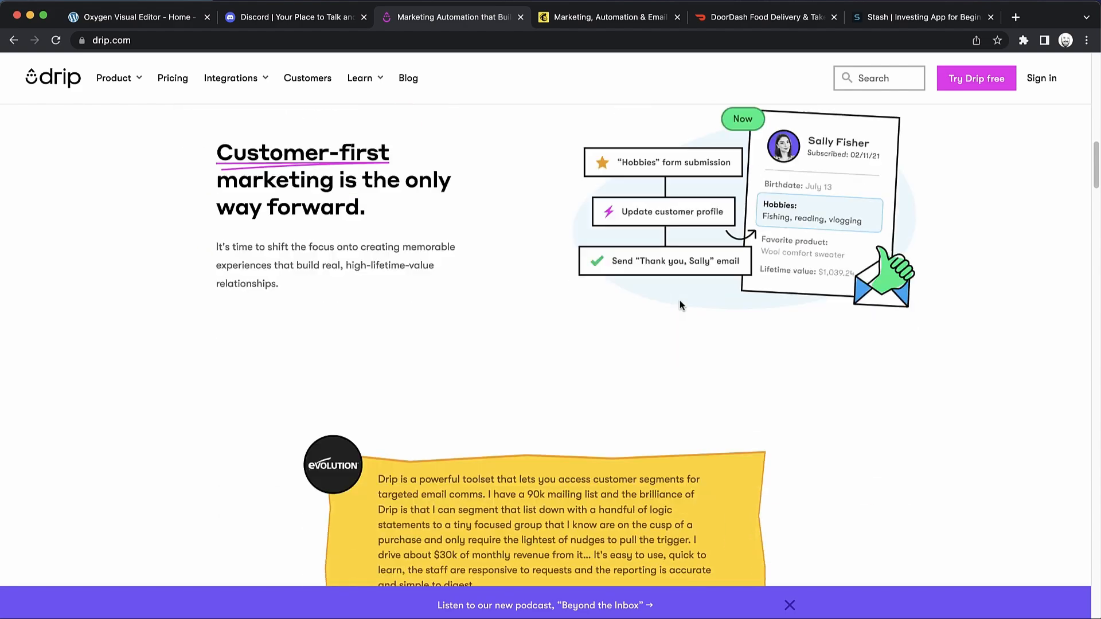
scroll(down, 3)
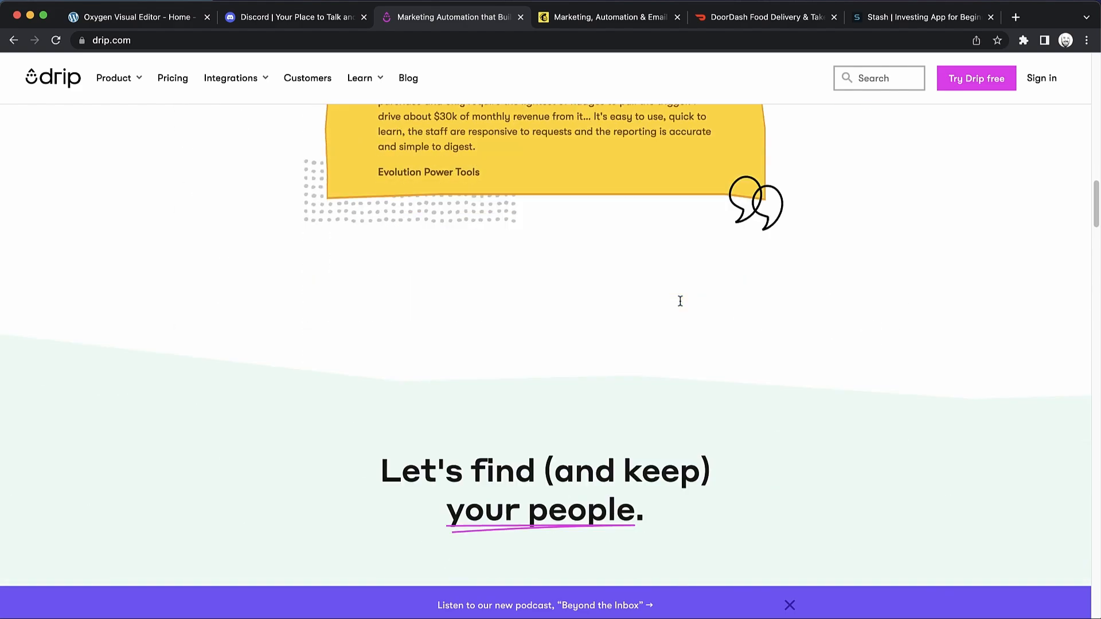
scroll(down, 3)
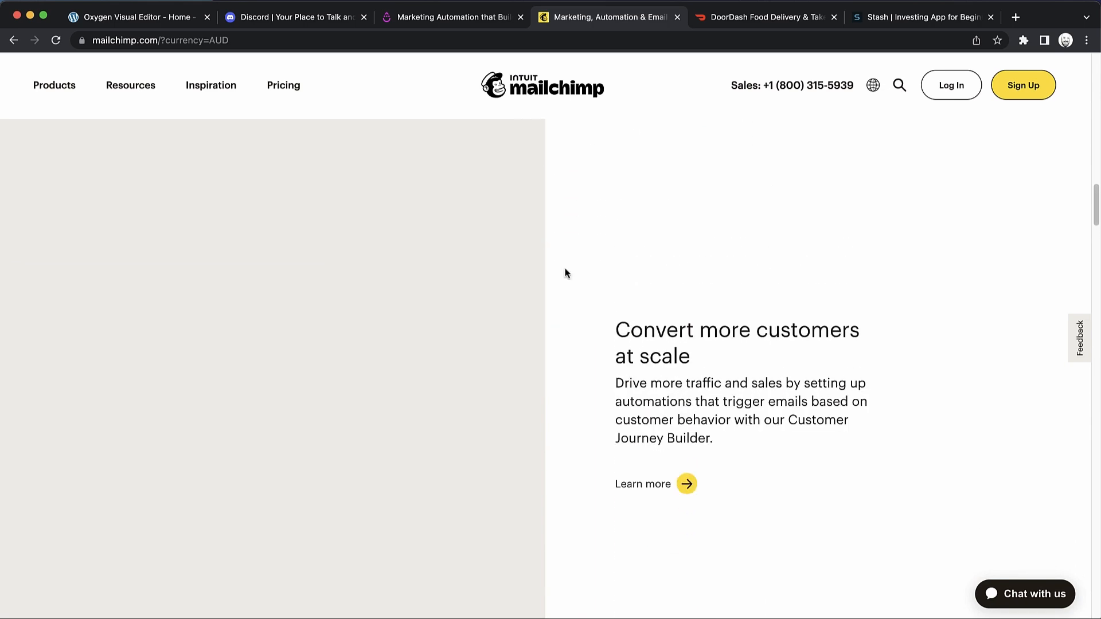
Reload Mailchimp's home page and scroll its feature sections down to personalized emails.
click(130, 84)
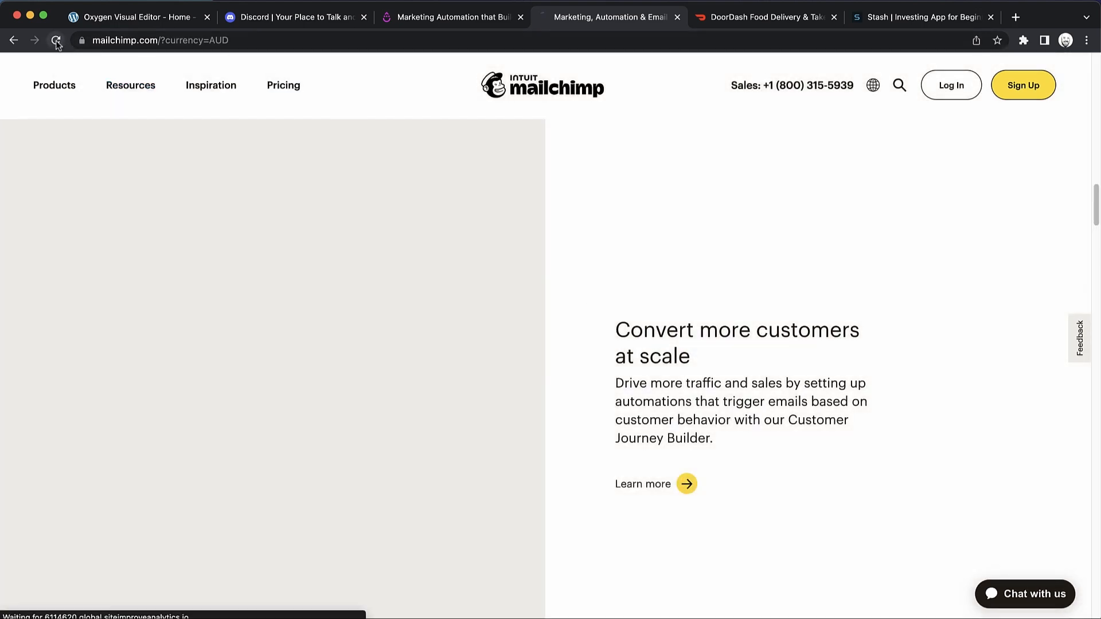
click(56, 41)
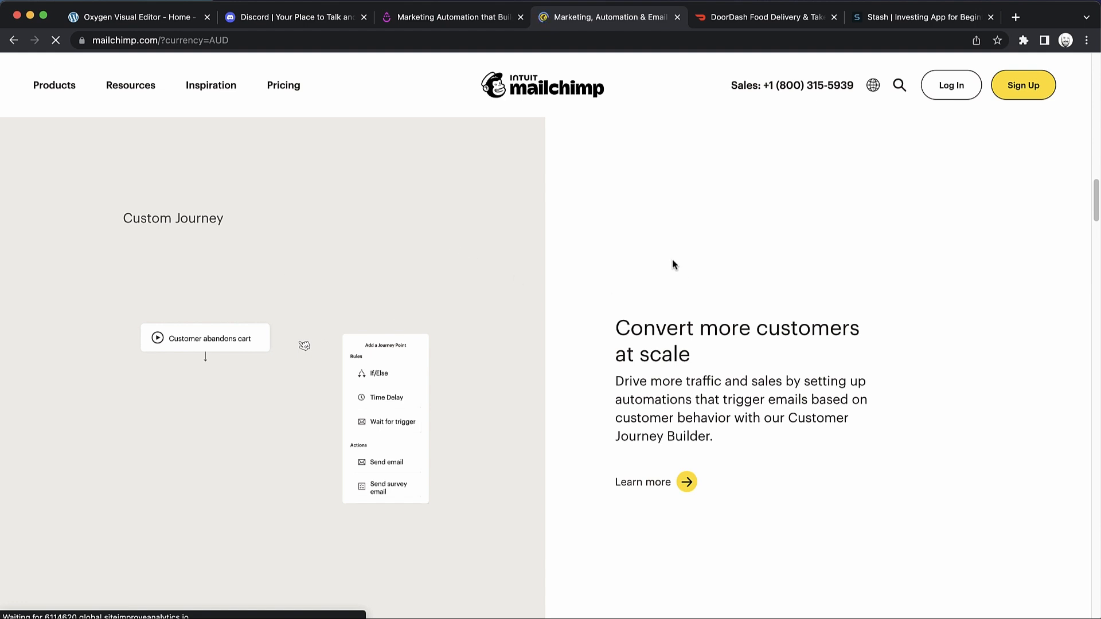
scroll(down, 3)
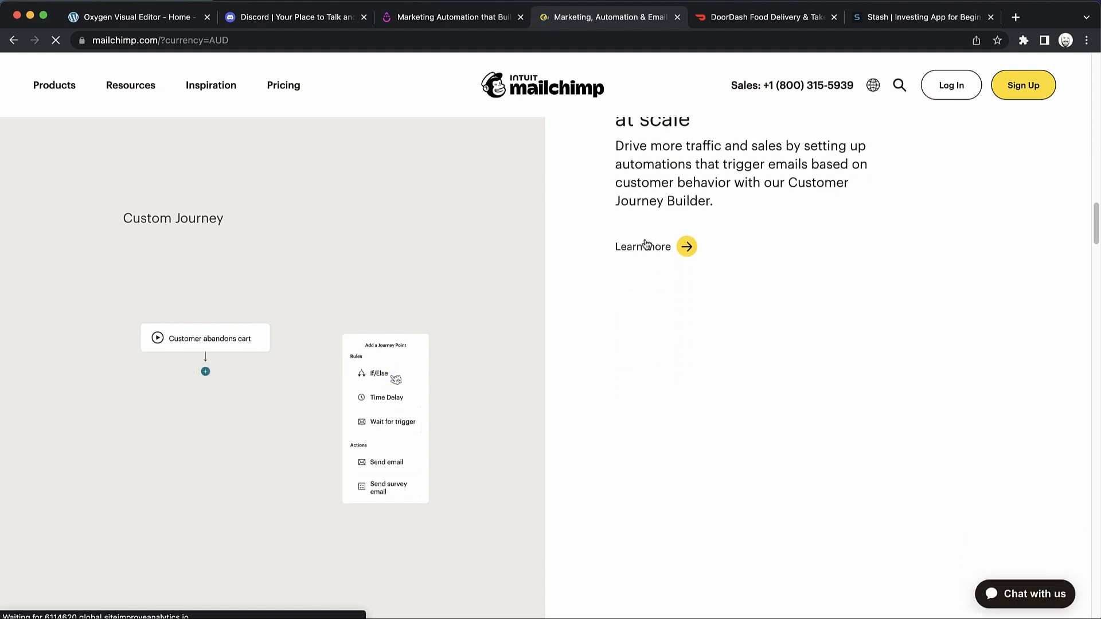
scroll(down, 3)
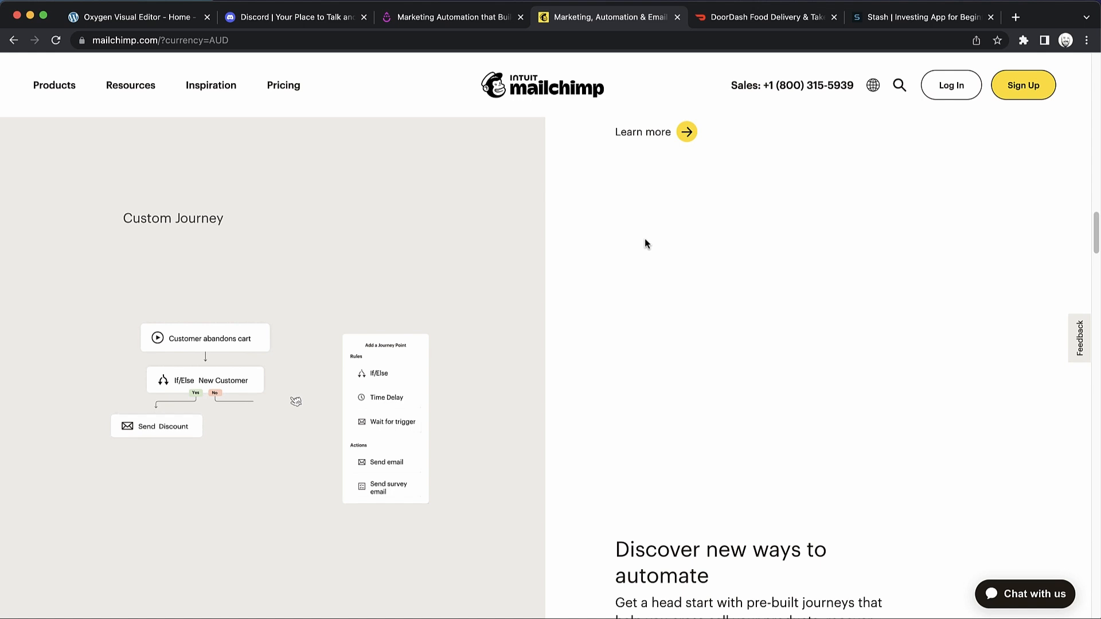
scroll(down, 3)
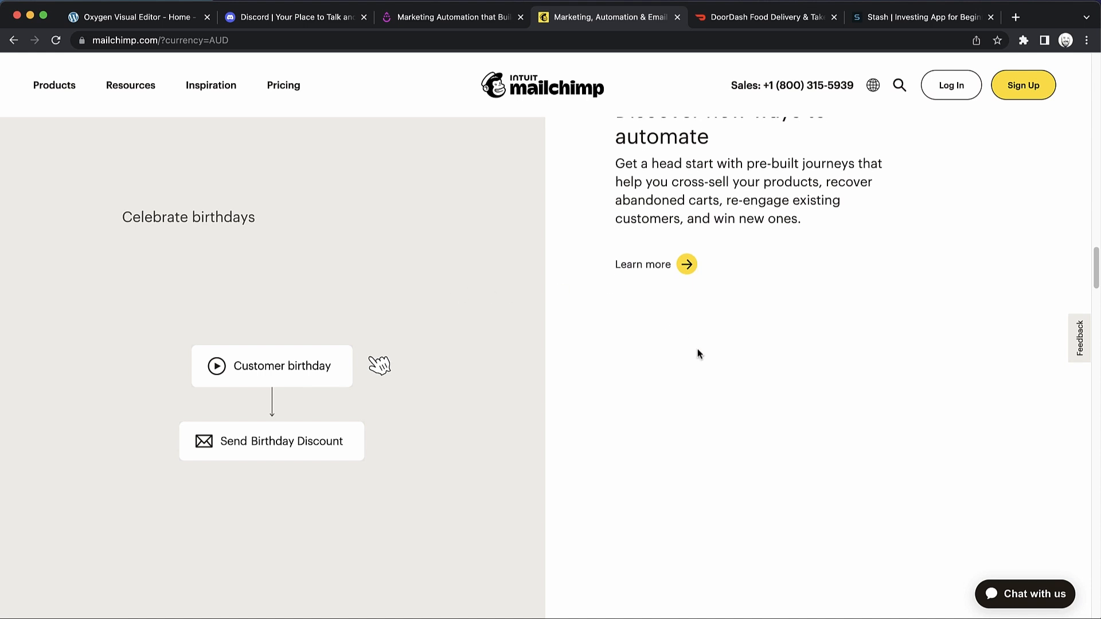
scroll(down, 3)
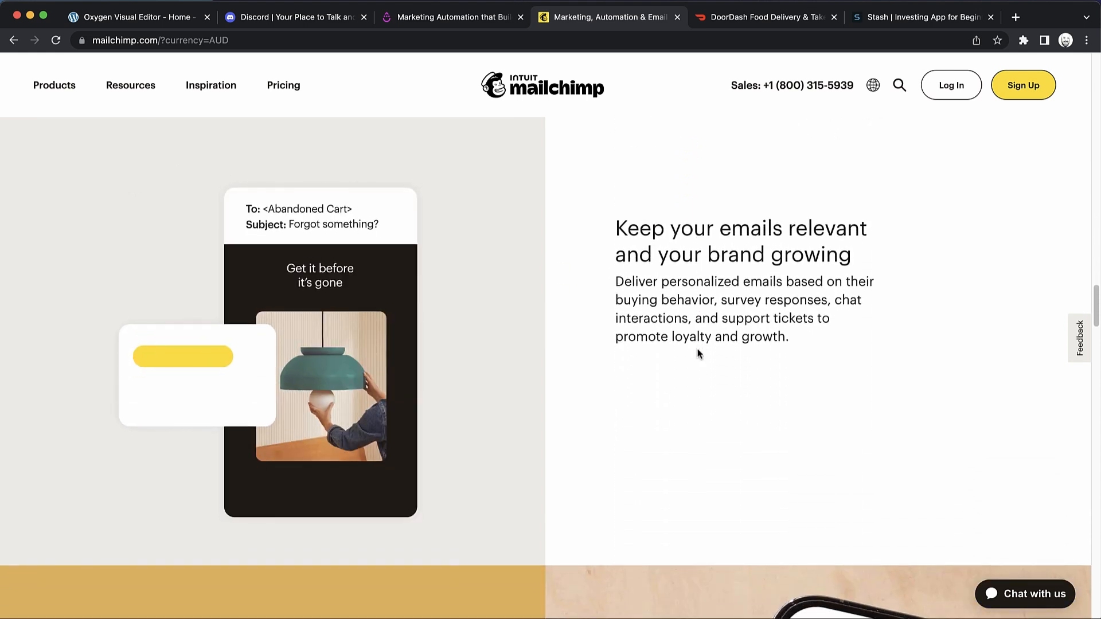
Scroll the DoorDash home page down to its alternating image-and-text sections.
click(765, 17)
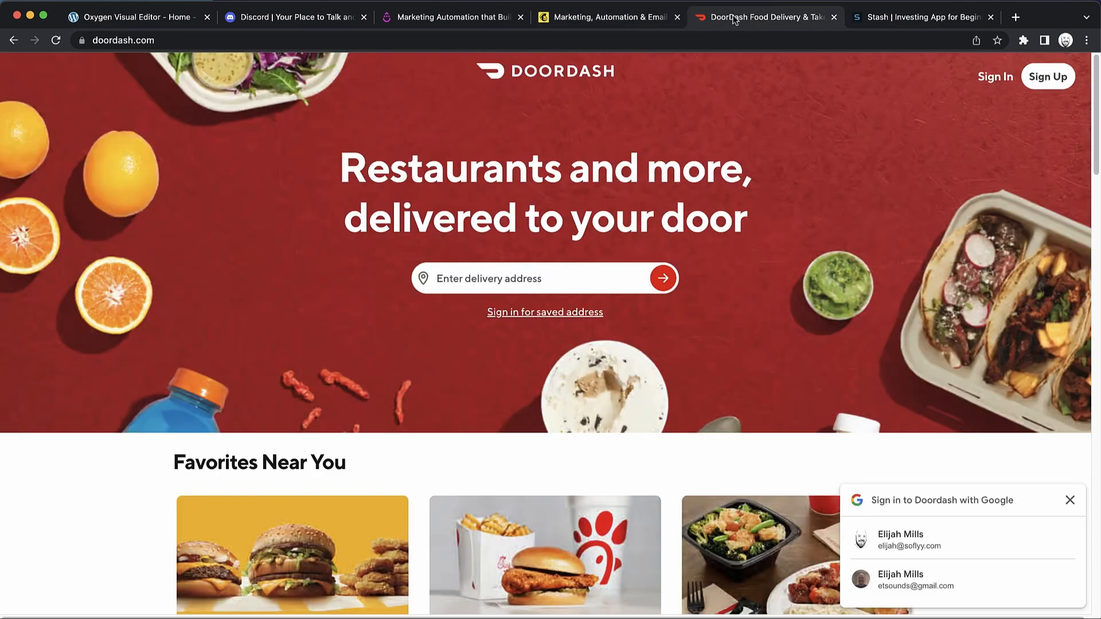
scroll(down, 3)
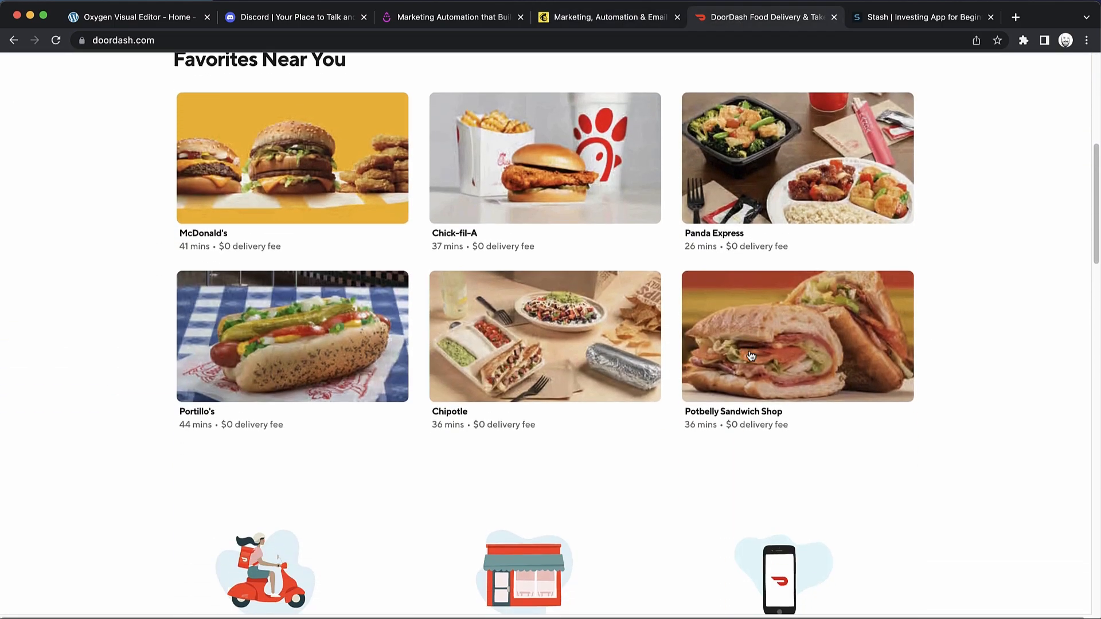
scroll(down, 3)
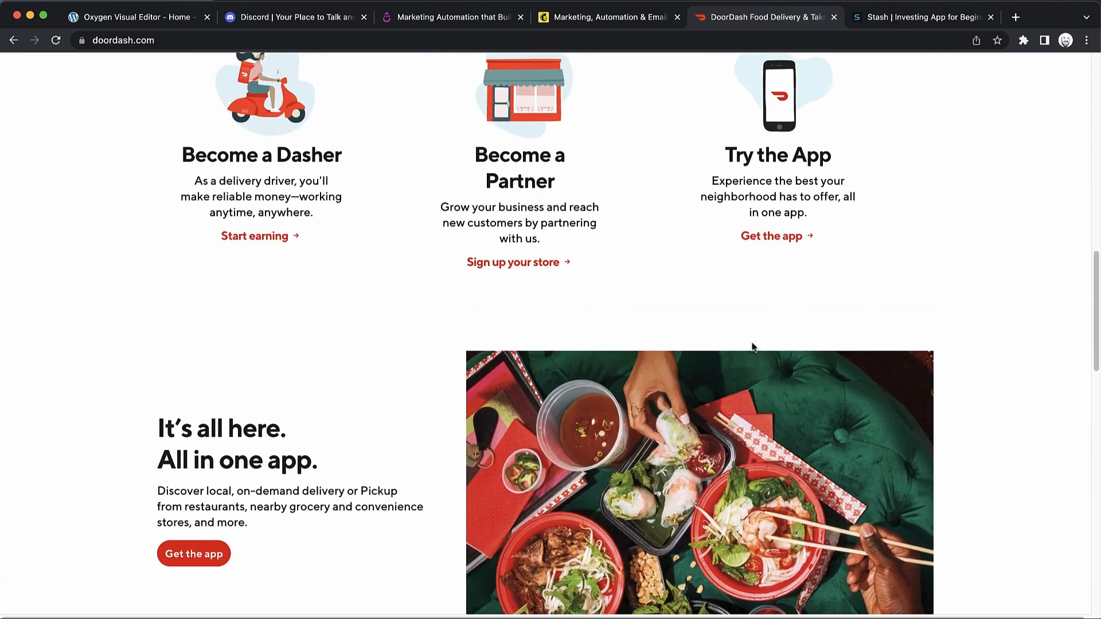
scroll(down, 3)
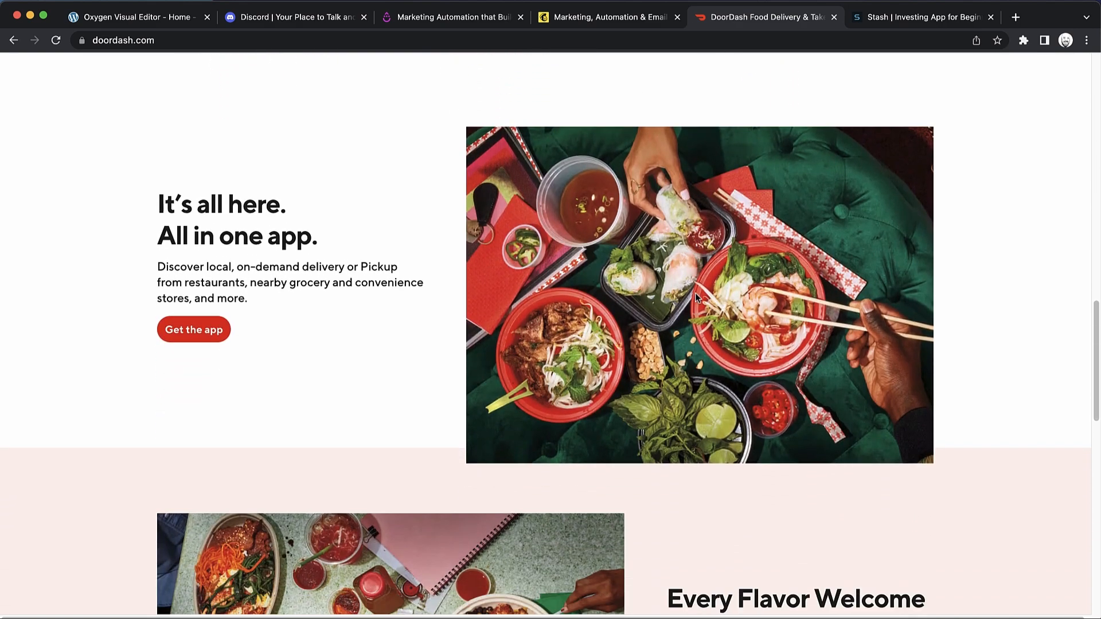
scroll(down, 3)
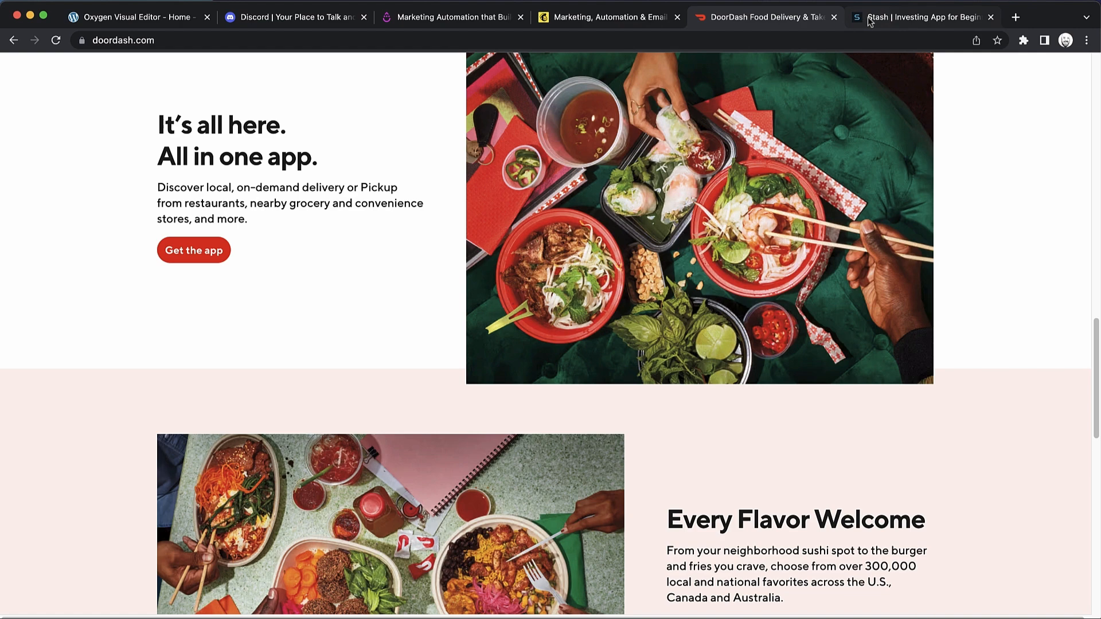
Bring up the Stash home page's Investing made easy section.
click(922, 17)
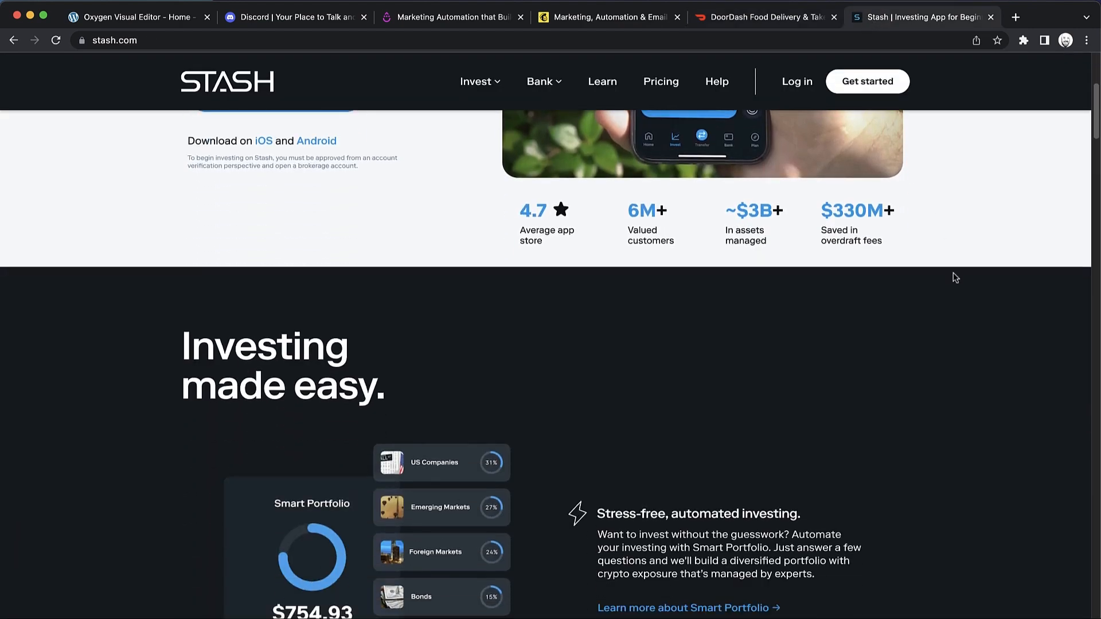
scroll(down, 3)
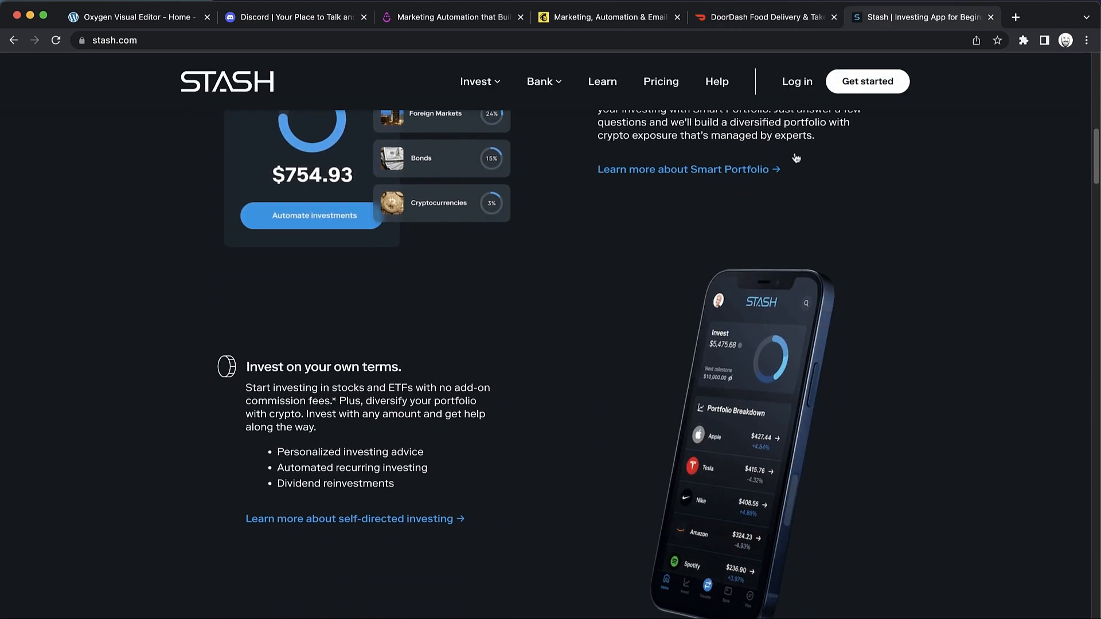
scroll(up, 3)
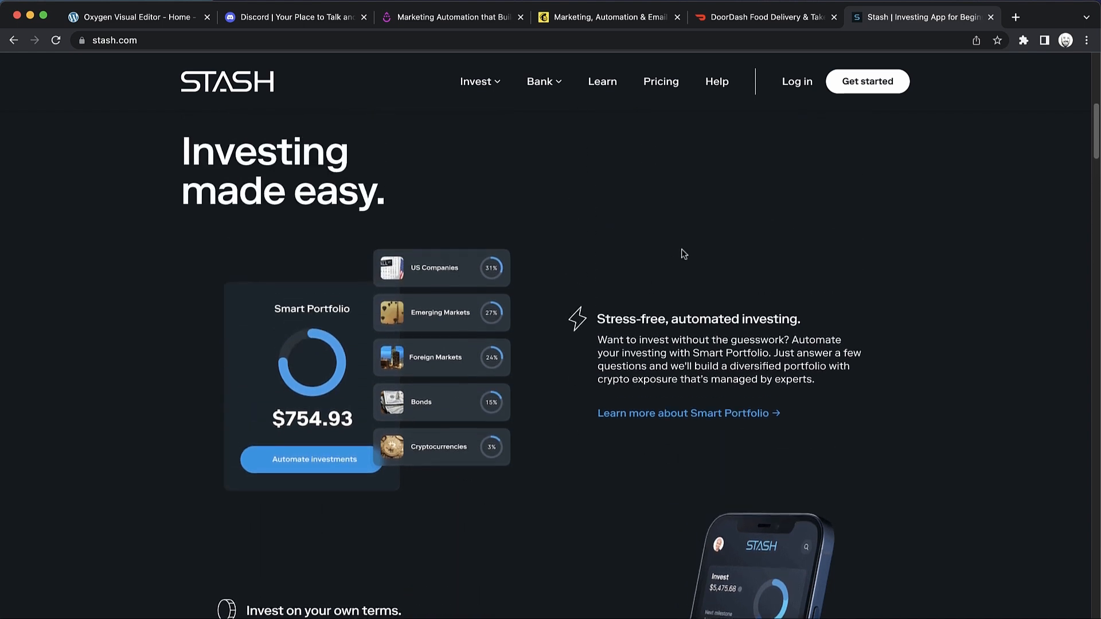
mouse_move(557, 257)
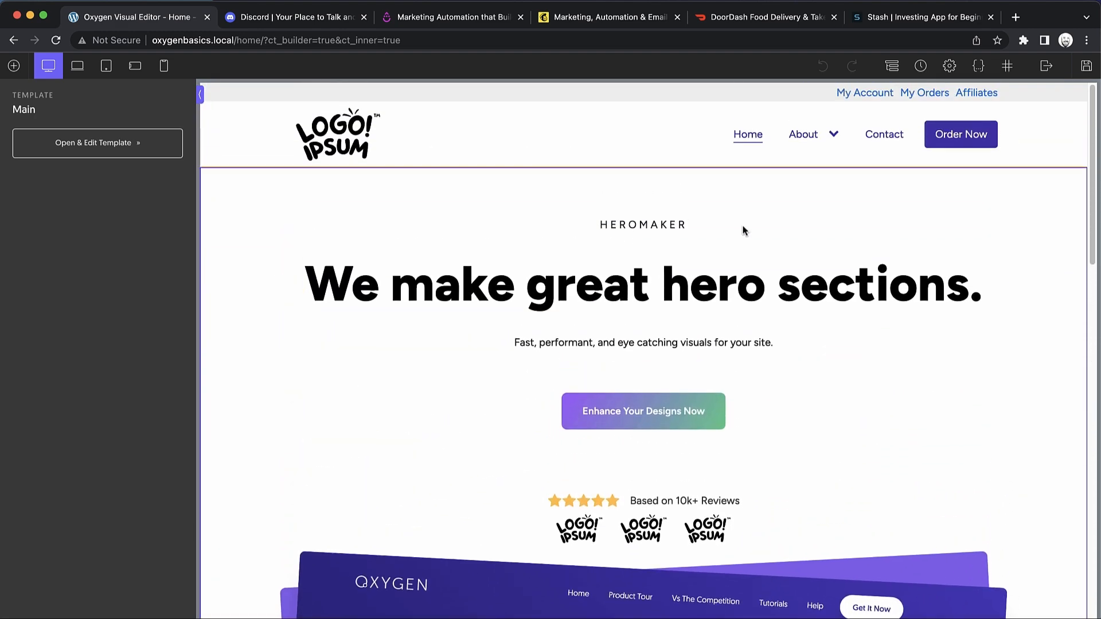
Scroll the canvas to the trusted-brands strip and the testimonial section.
scroll(down, 3)
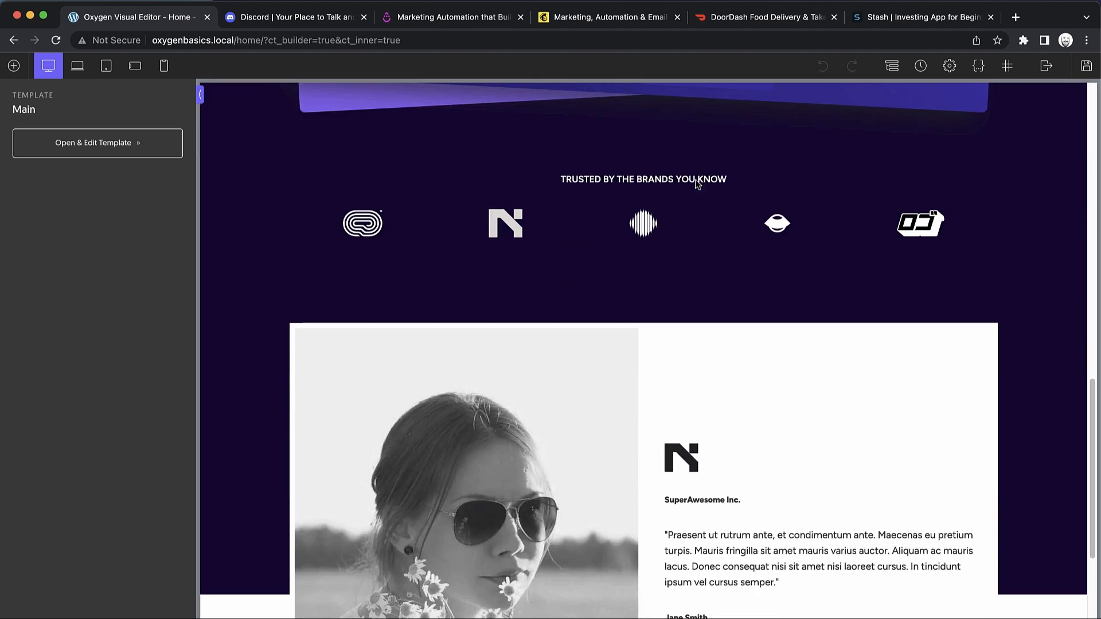
scroll(down, 3)
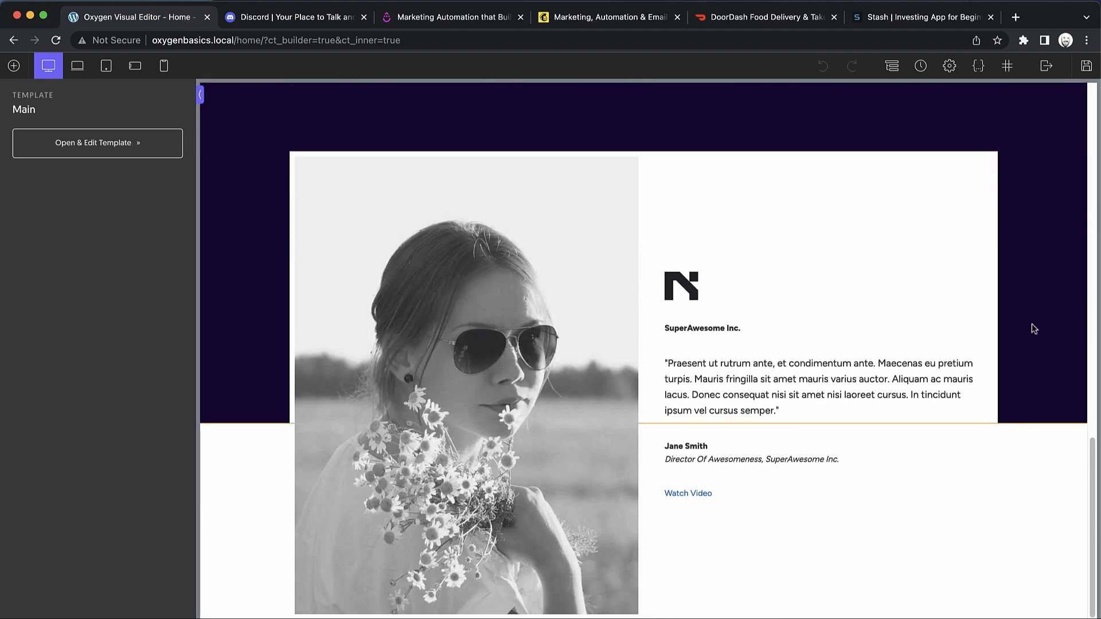
mouse_move(1045, 299)
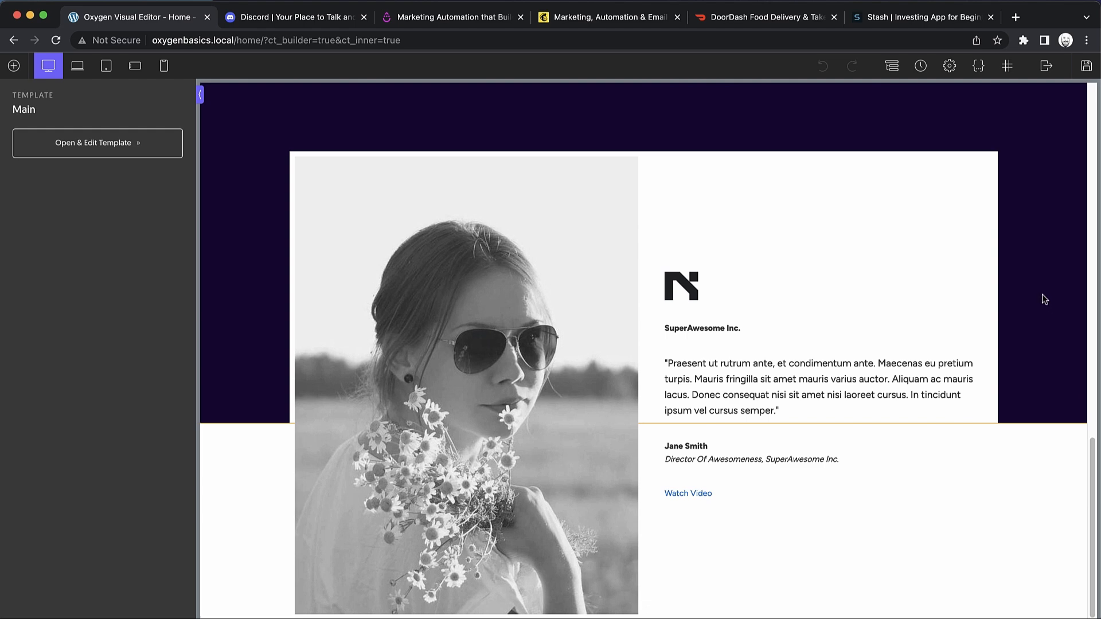
scroll(up, 3)
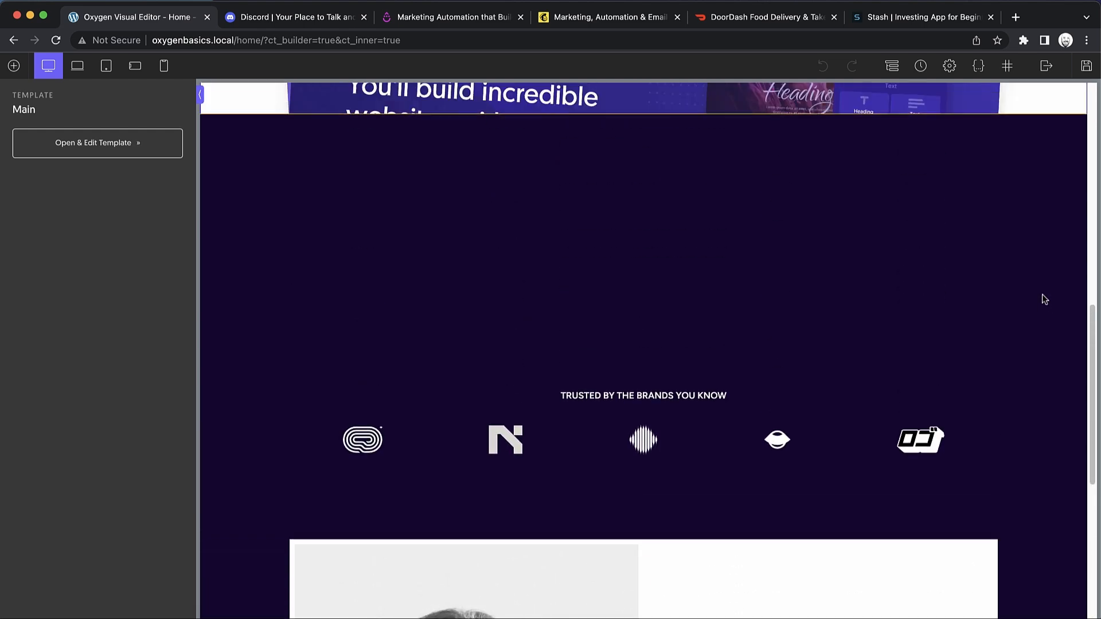
scroll(down, 3)
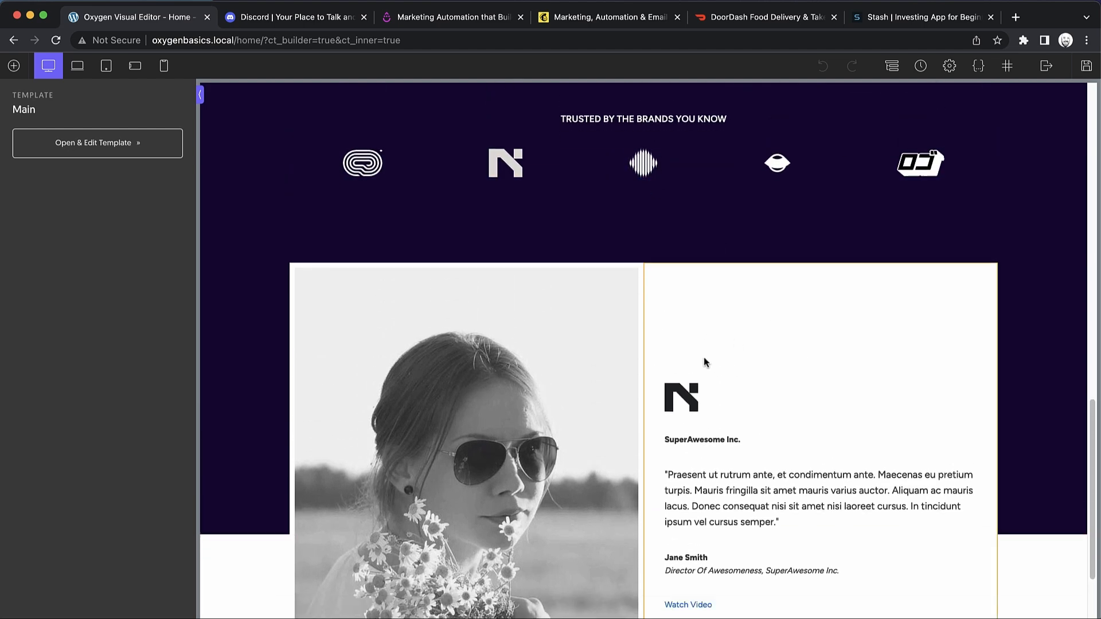
scroll(down, 3)
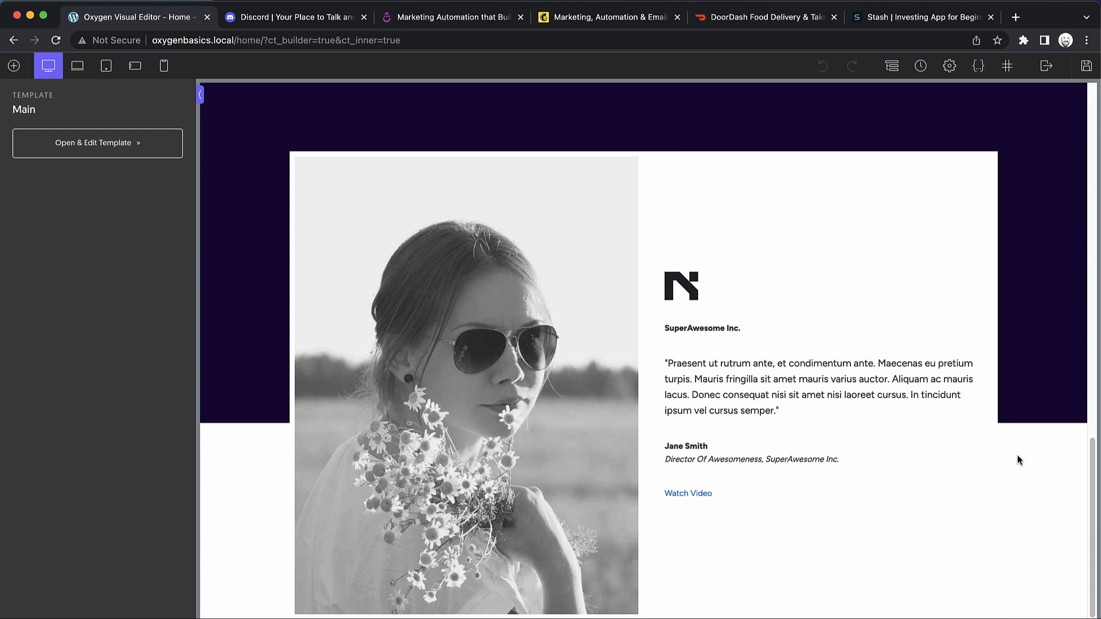
mouse_move(107, 282)
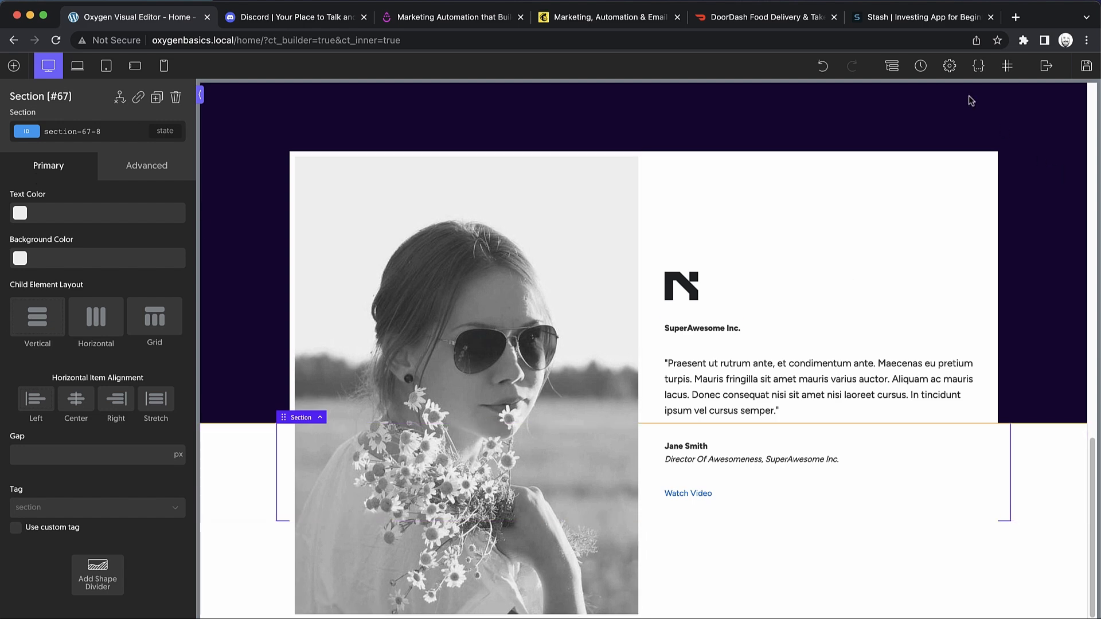
In the Structure panel, hide Columns #48 under Section #13 and select Section #67.
click(891, 65)
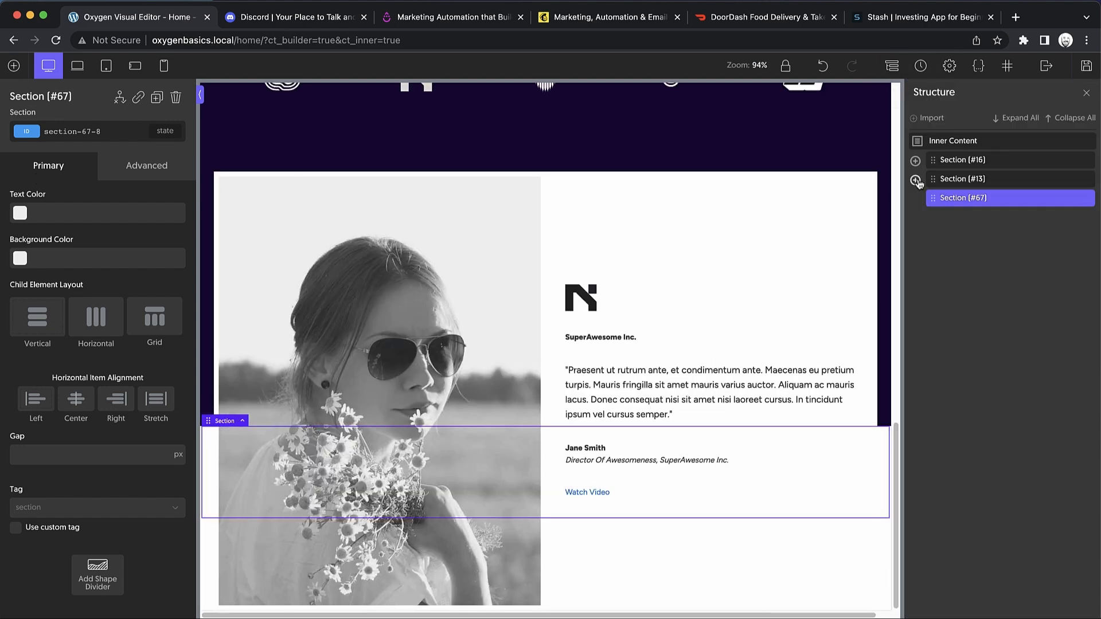
click(962, 179)
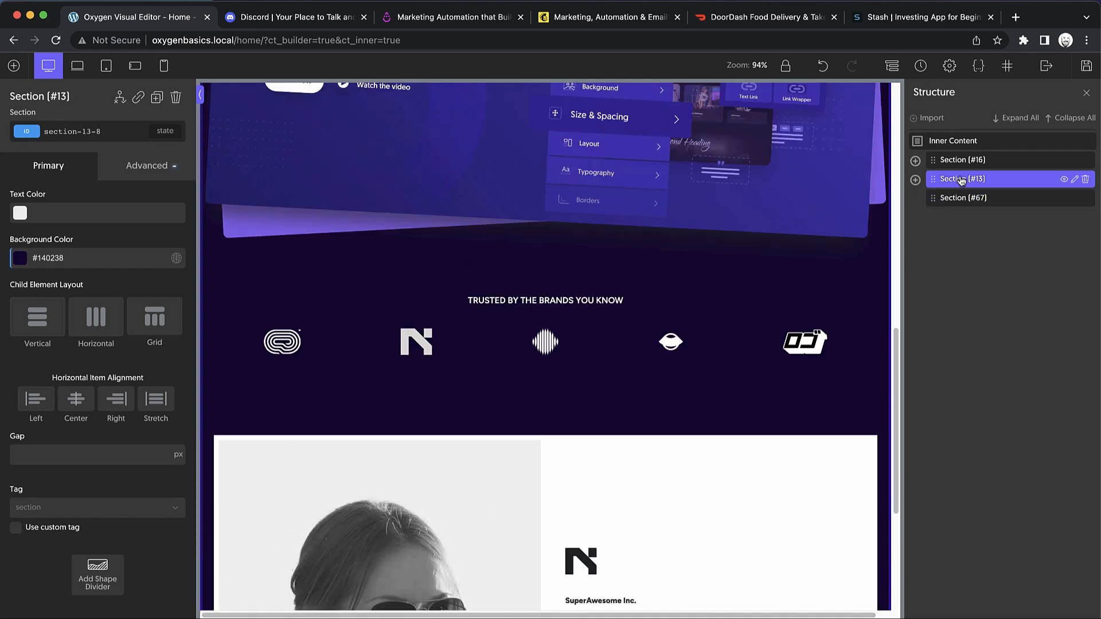
click(915, 178)
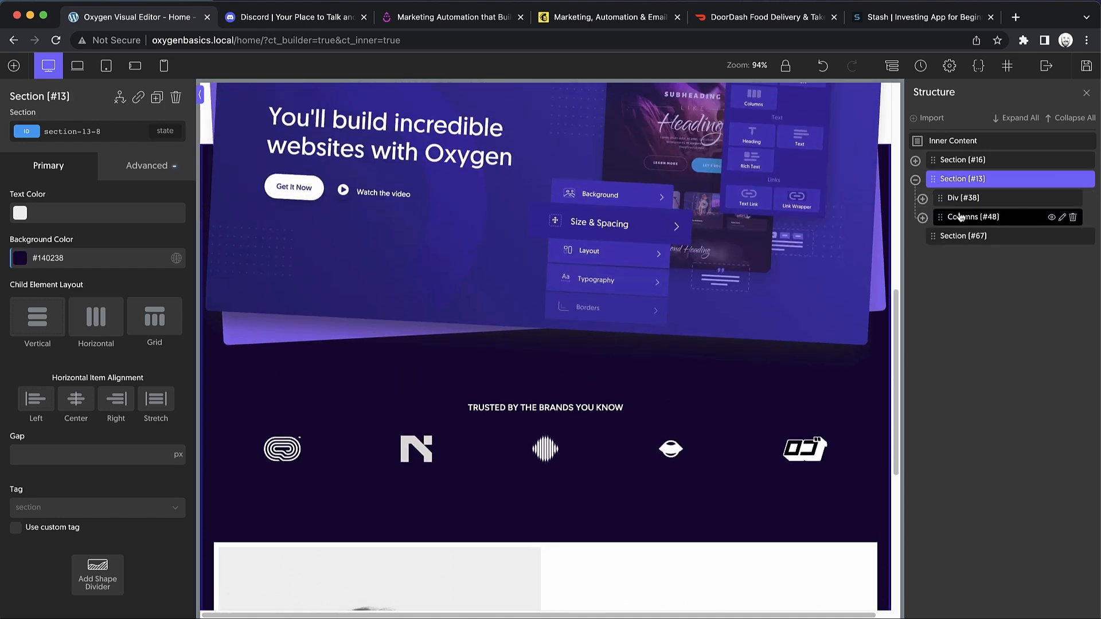
click(972, 216)
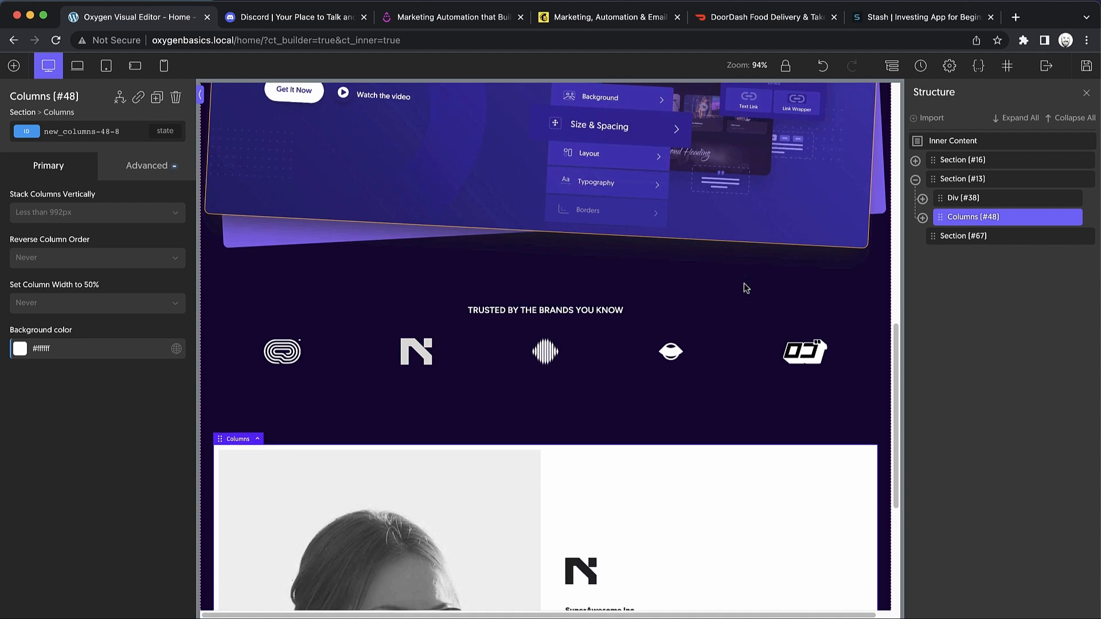
scroll(down, 3)
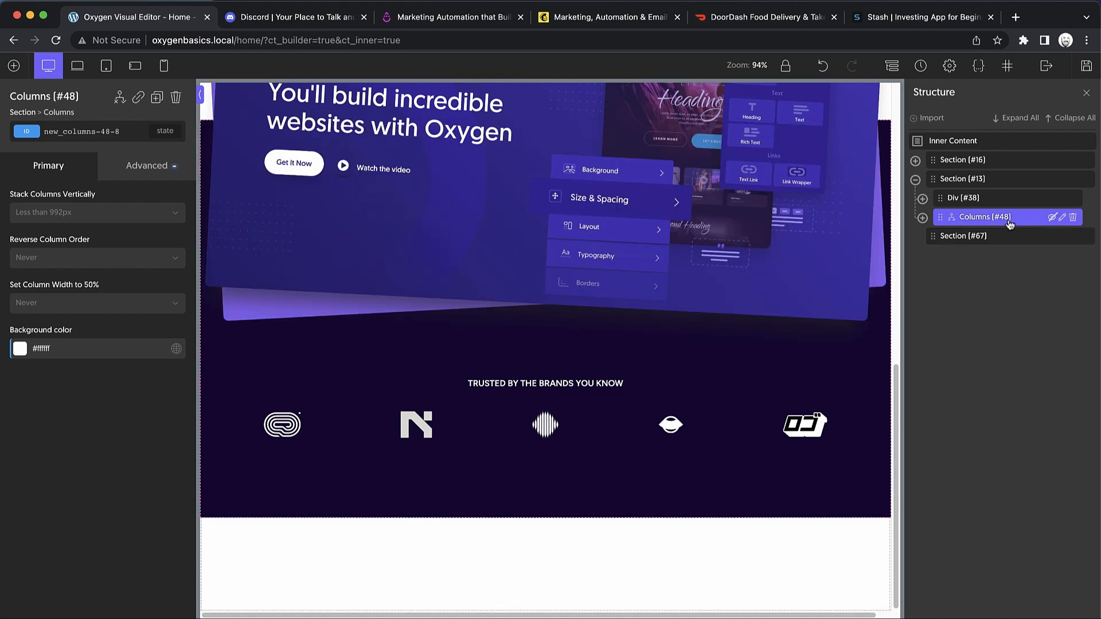
click(963, 236)
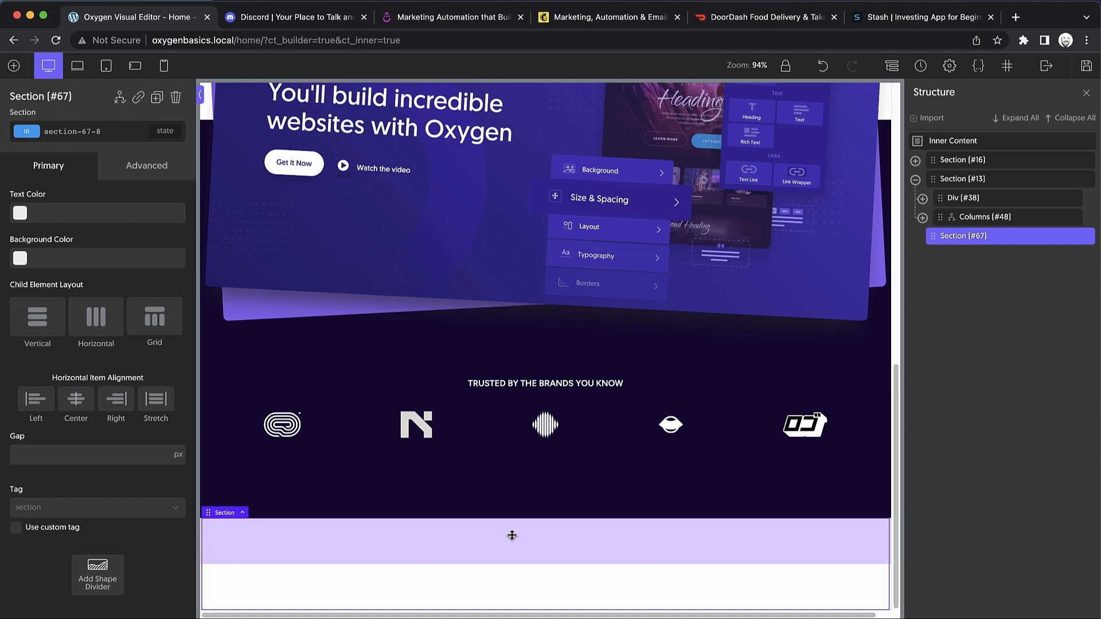
scroll(down, 3)
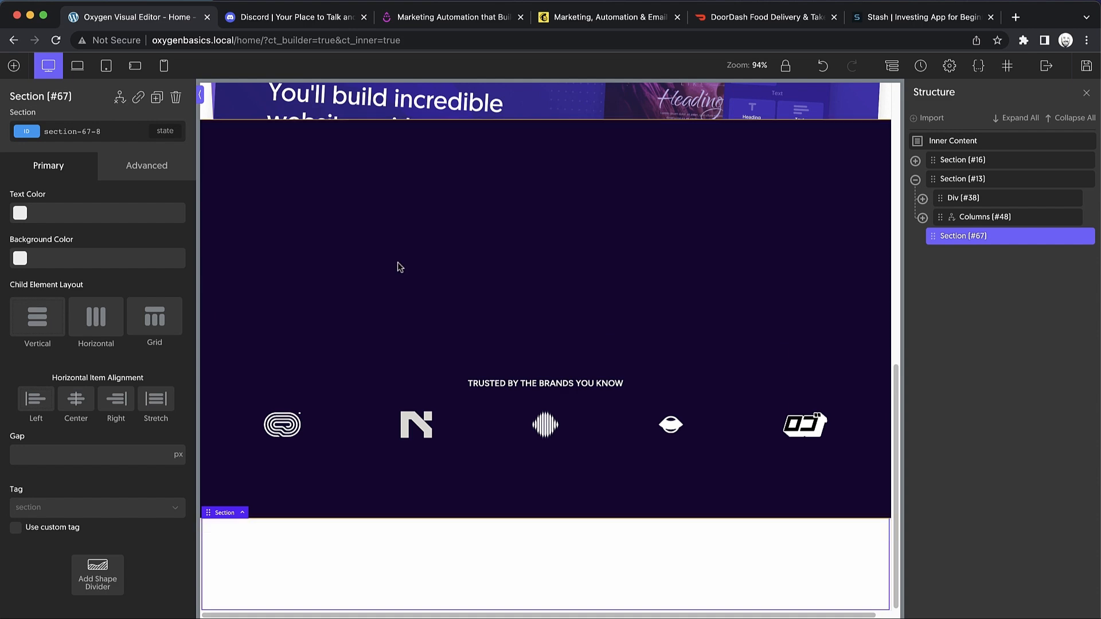
Revisit the Discord and Drip reference pages, scrolling each.
click(295, 16)
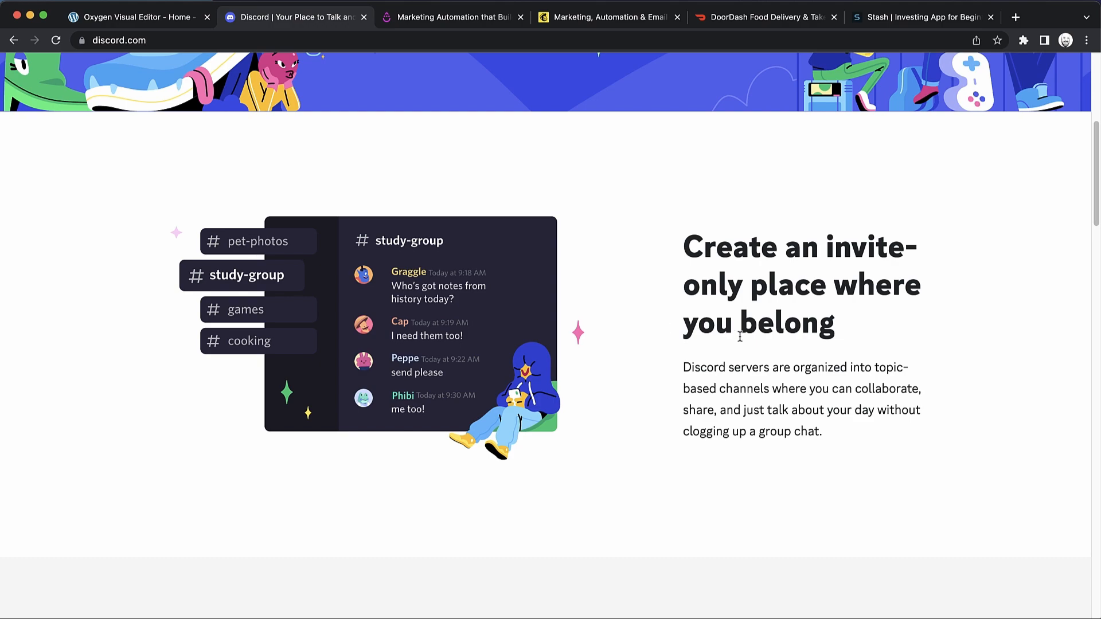
scroll(down, 3)
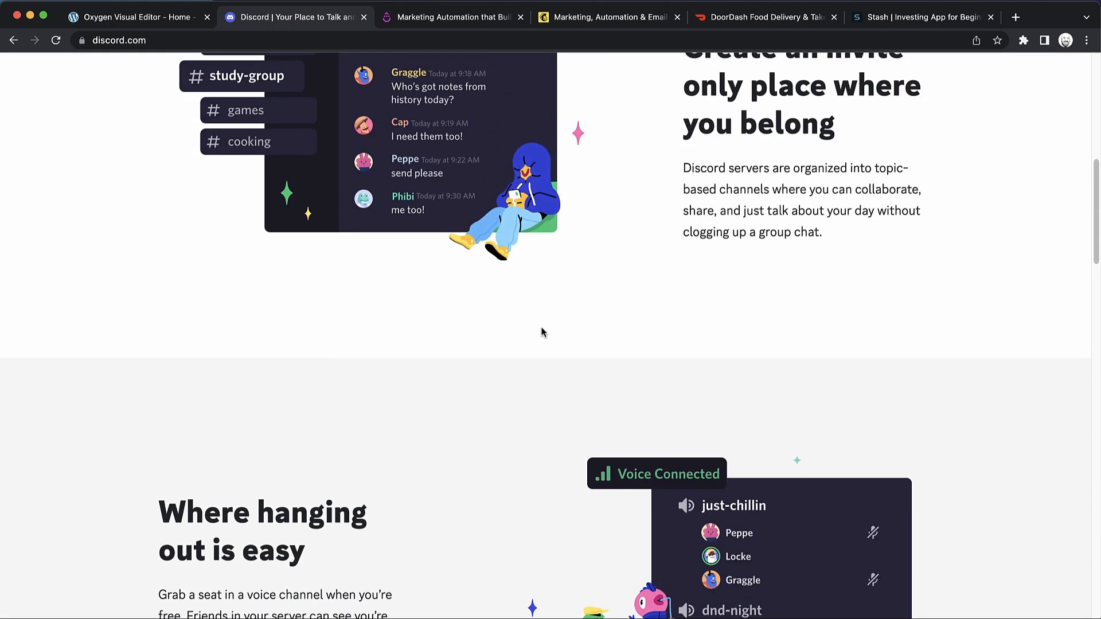
click(453, 16)
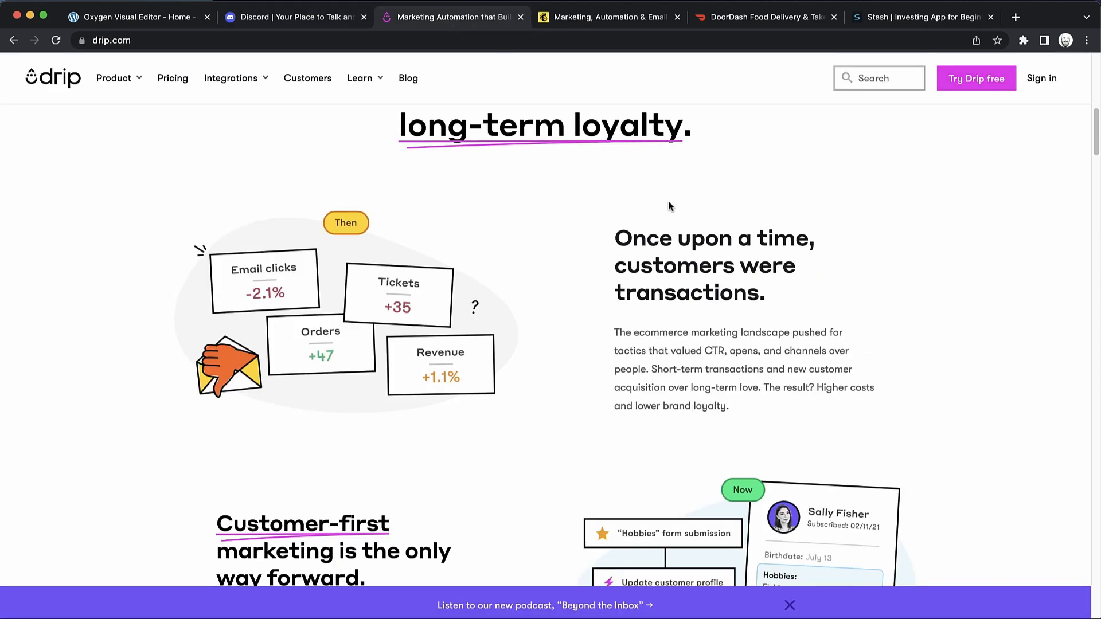
scroll(down, 3)
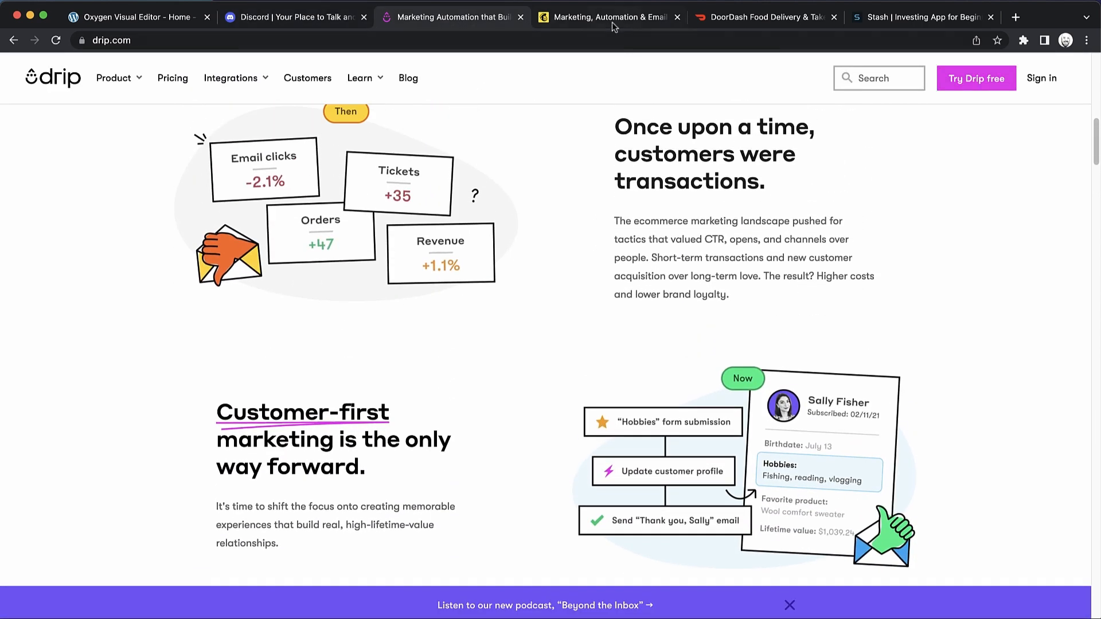
Scroll the DoorDash and Stash reference pages, then return to Discord.
click(764, 16)
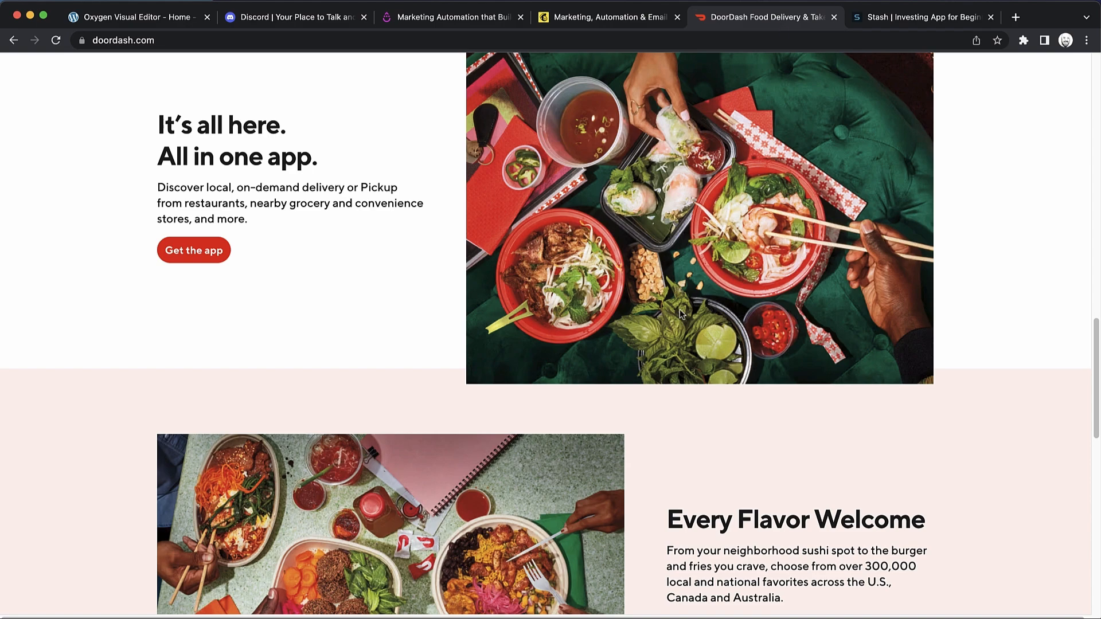
scroll(down, 3)
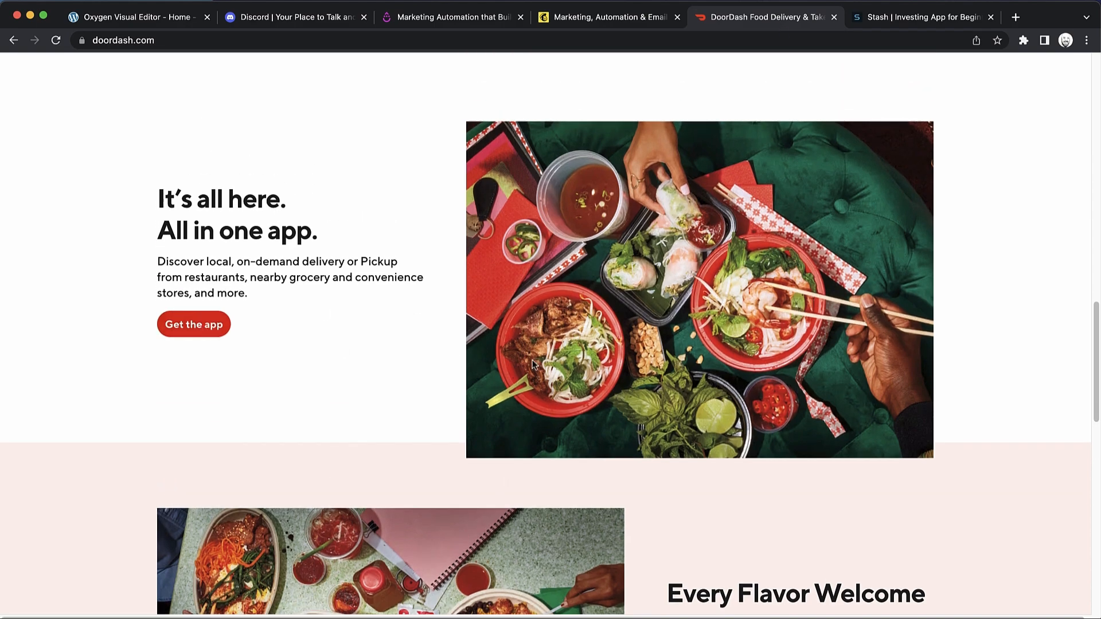
scroll(down, 3)
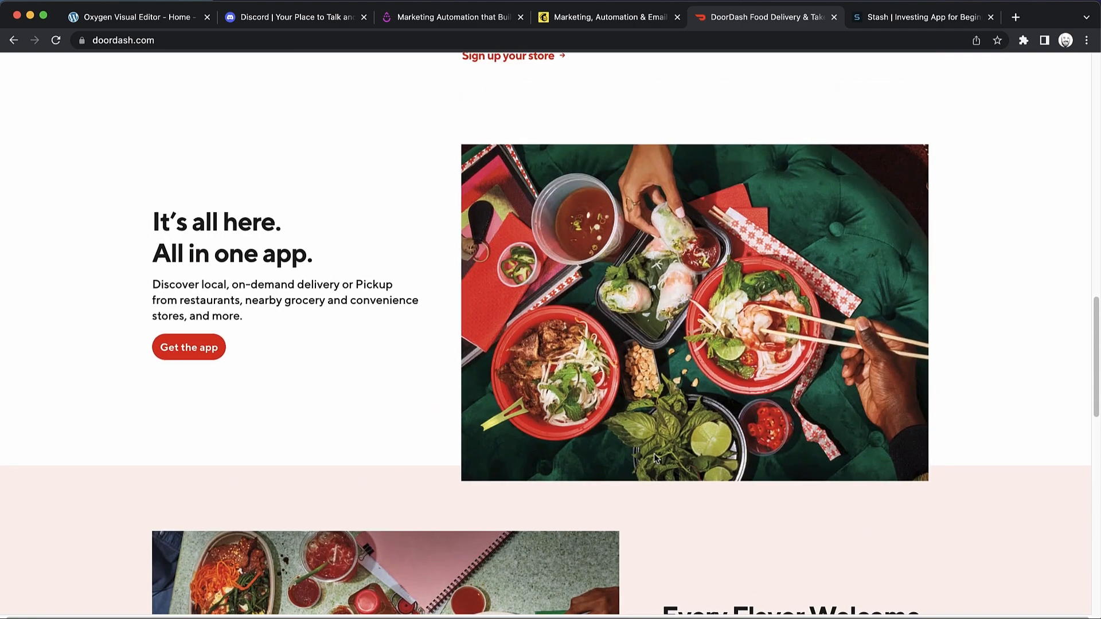
click(921, 17)
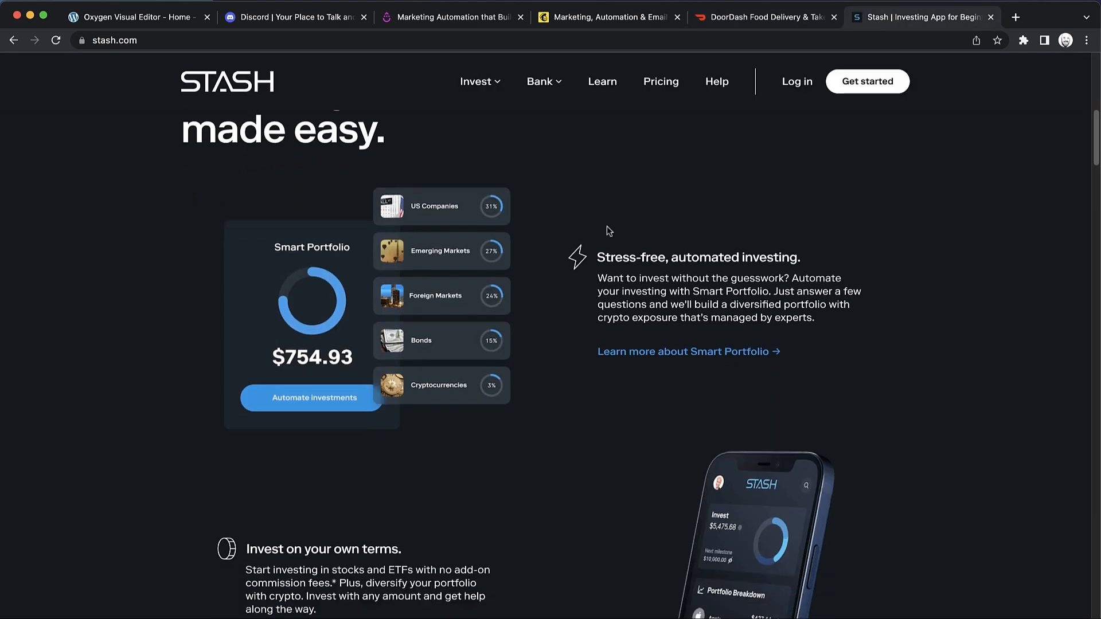
scroll(down, 3)
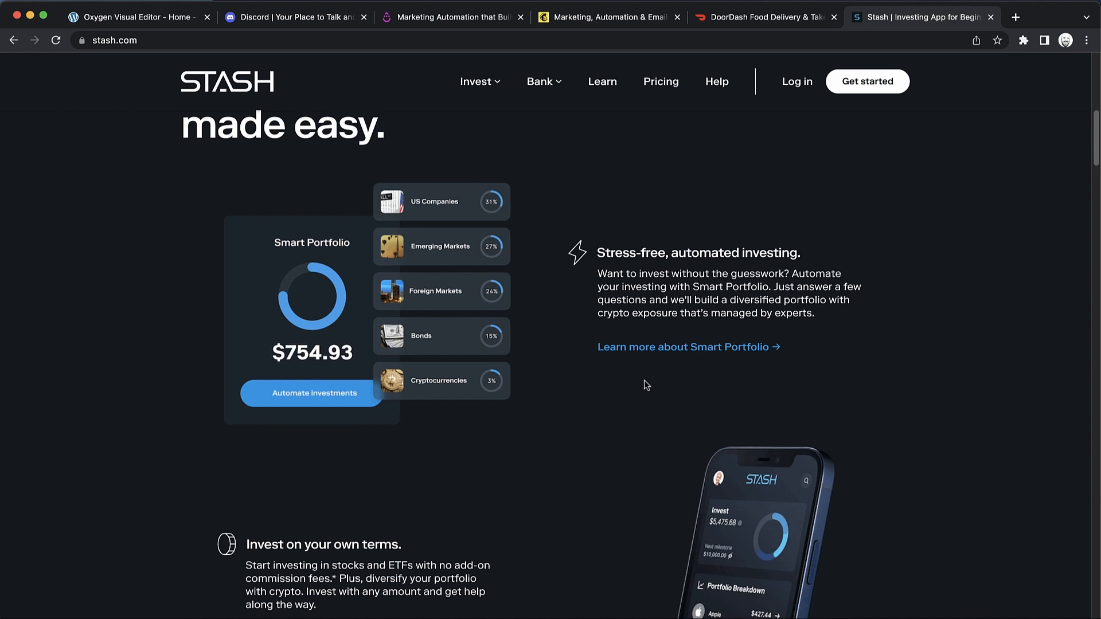
mouse_move(471, 180)
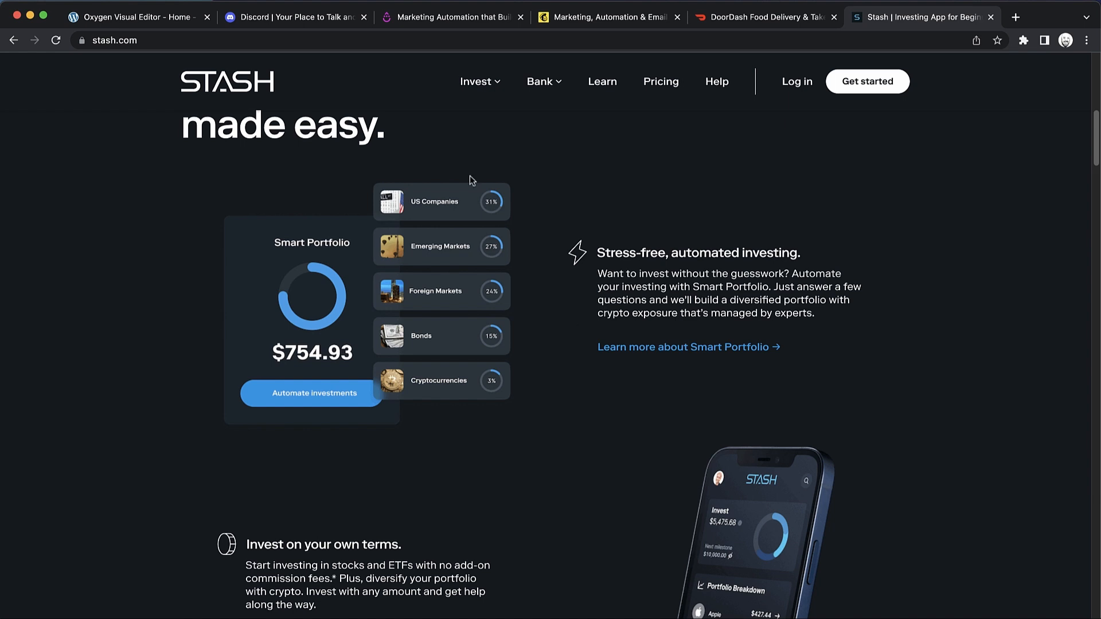
click(295, 17)
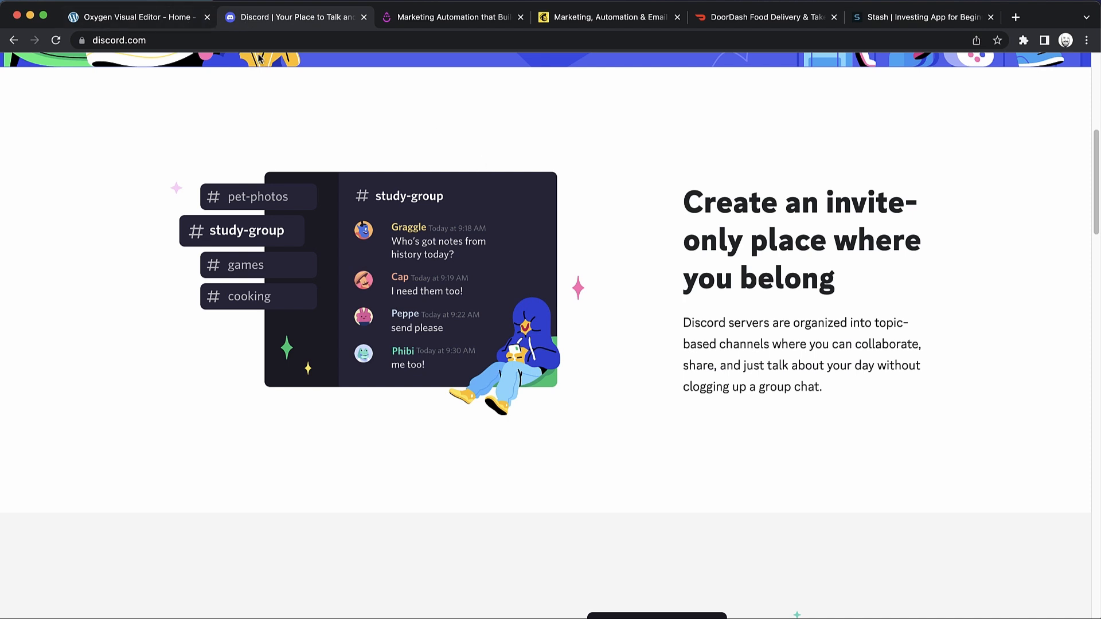
Set Section #67's child element layout to Grid with a column count of 2.
click(134, 16)
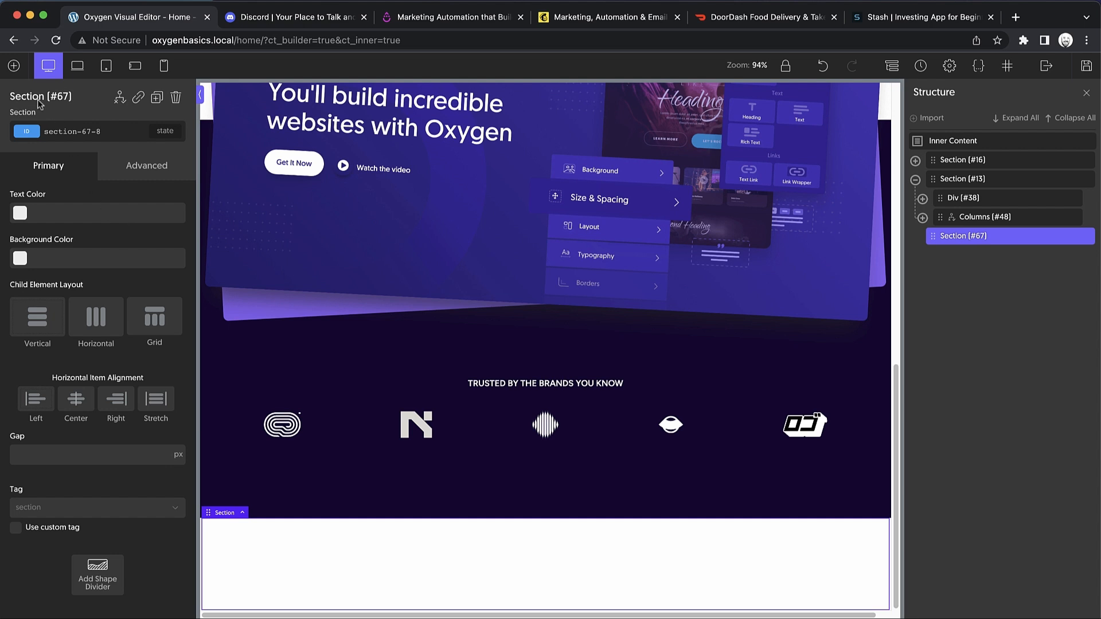
mouse_move(171, 332)
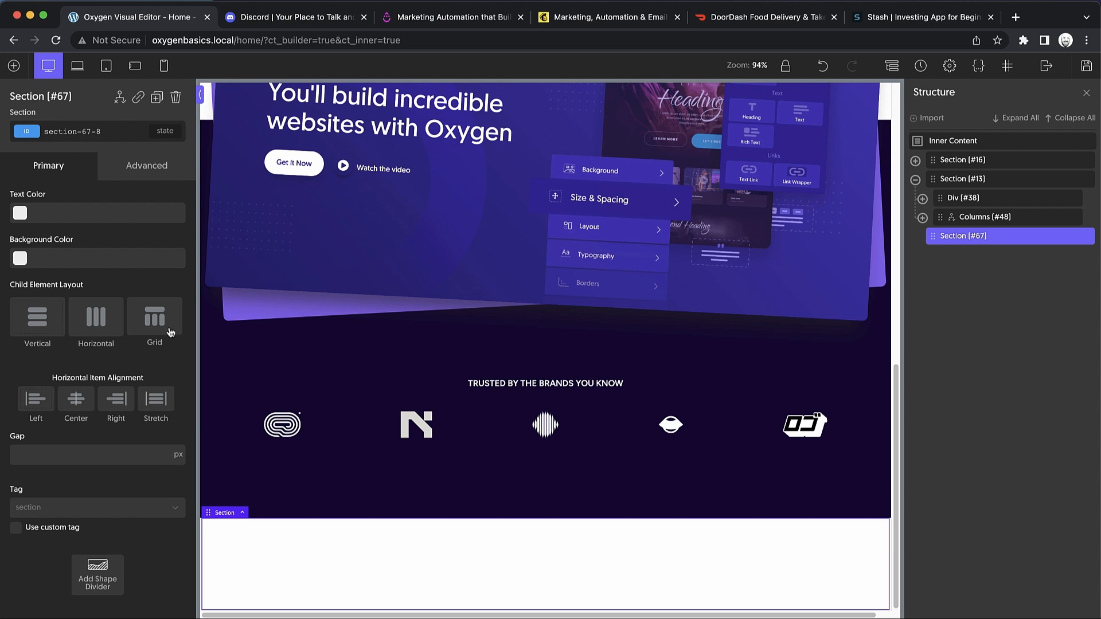
click(153, 316)
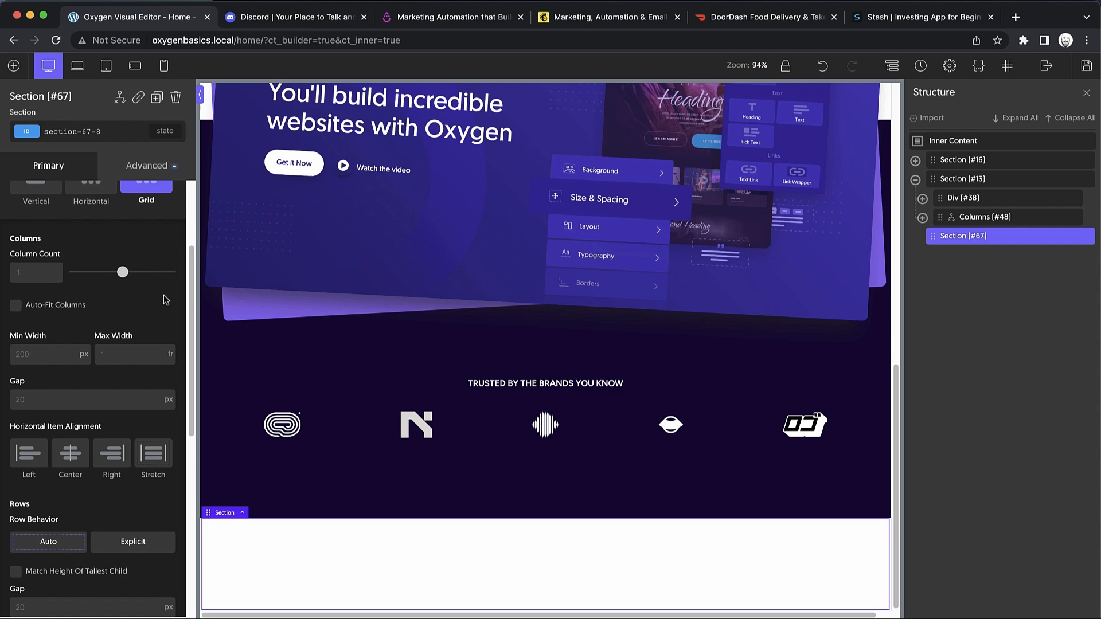
text(2)
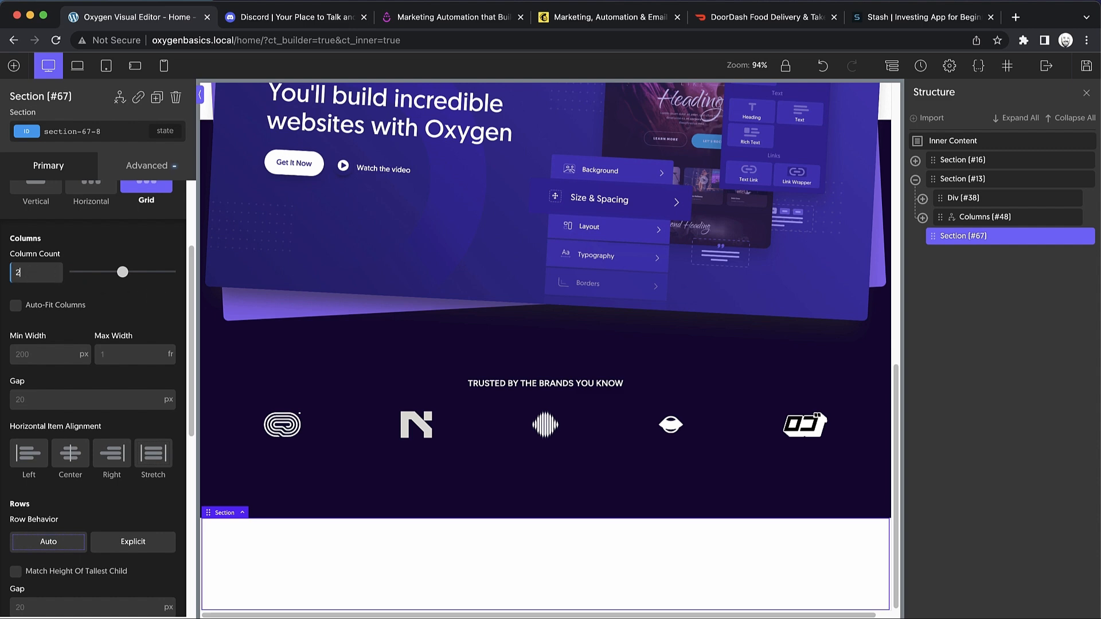
text(10)
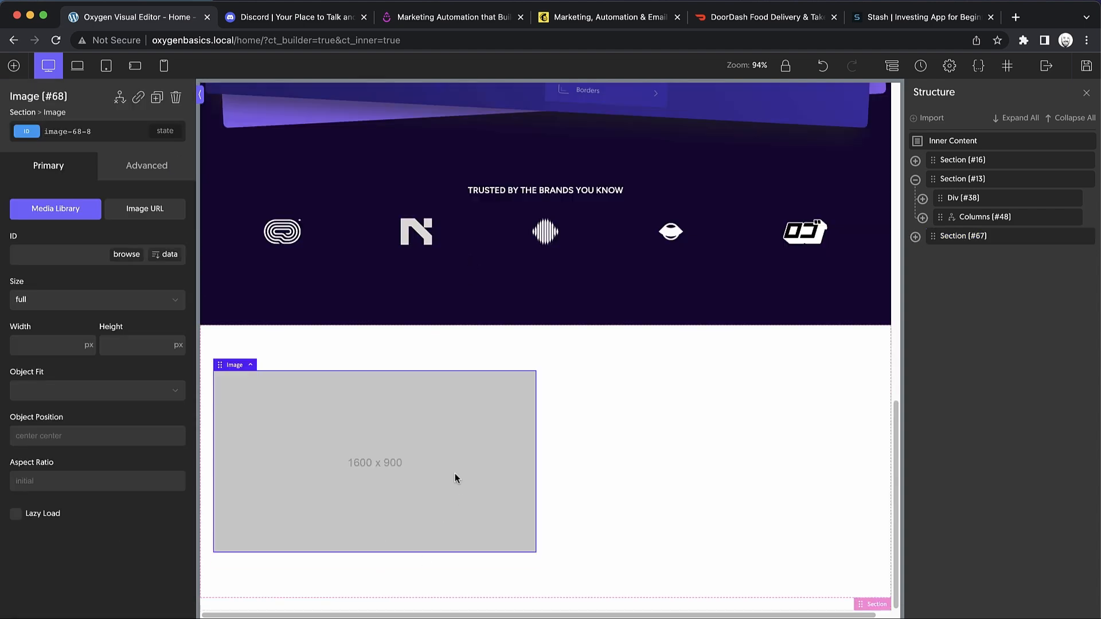
mouse_move(397, 474)
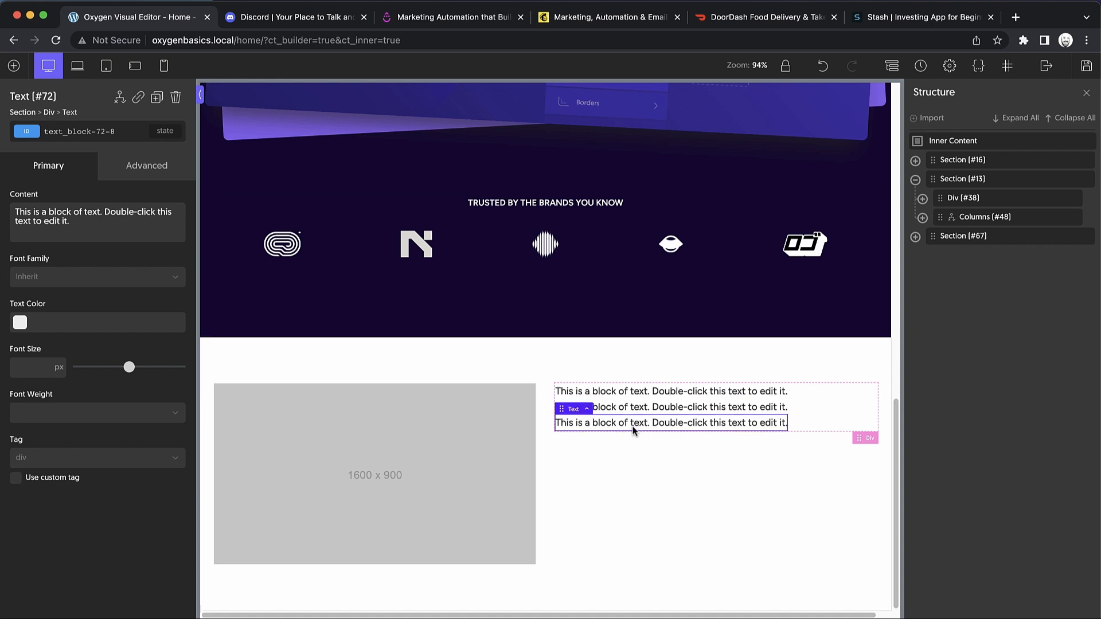
Replace the third text block's content with a lipsum placeholder paragraph.
double_click(671, 423)
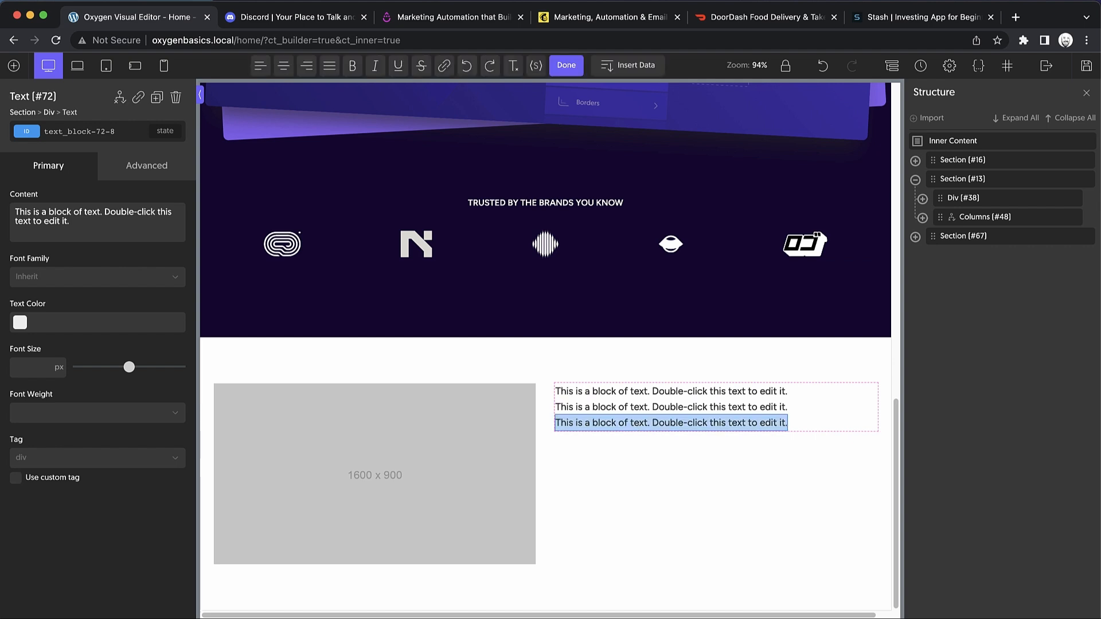
text(lipsum1)
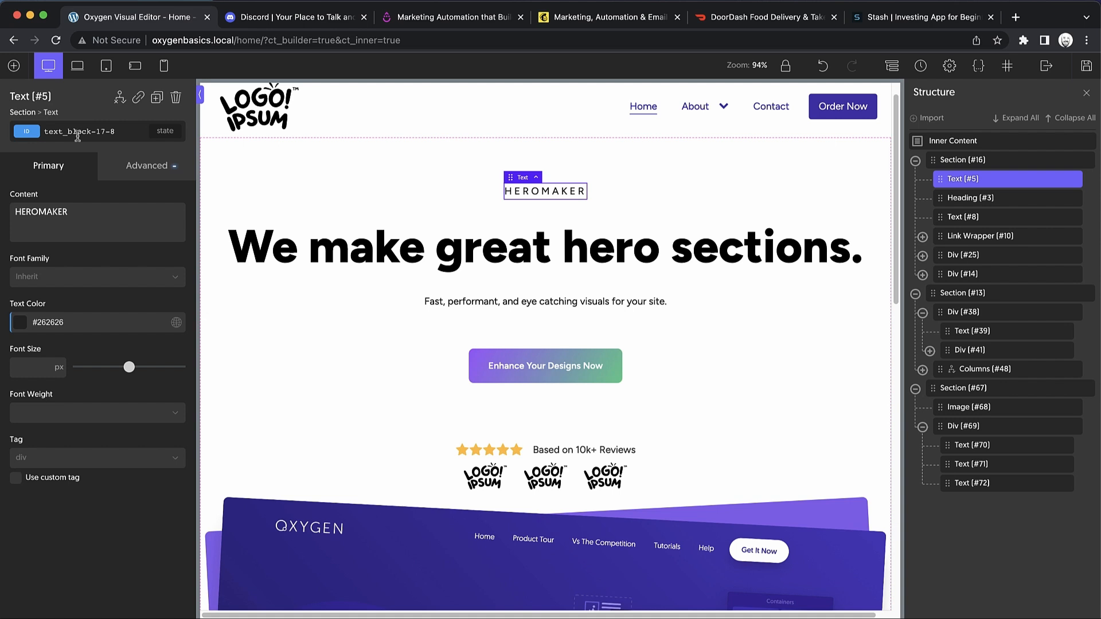
mouse_move(312, 272)
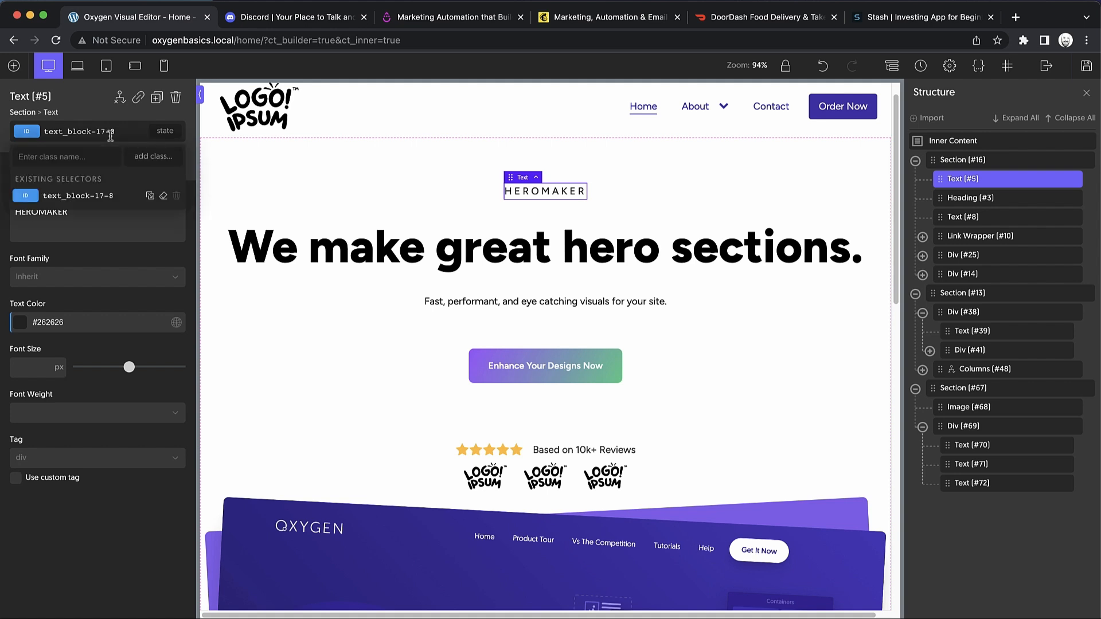
Apply the overline class to the HEROMAKER text and delete its ID styles.
text(overline)
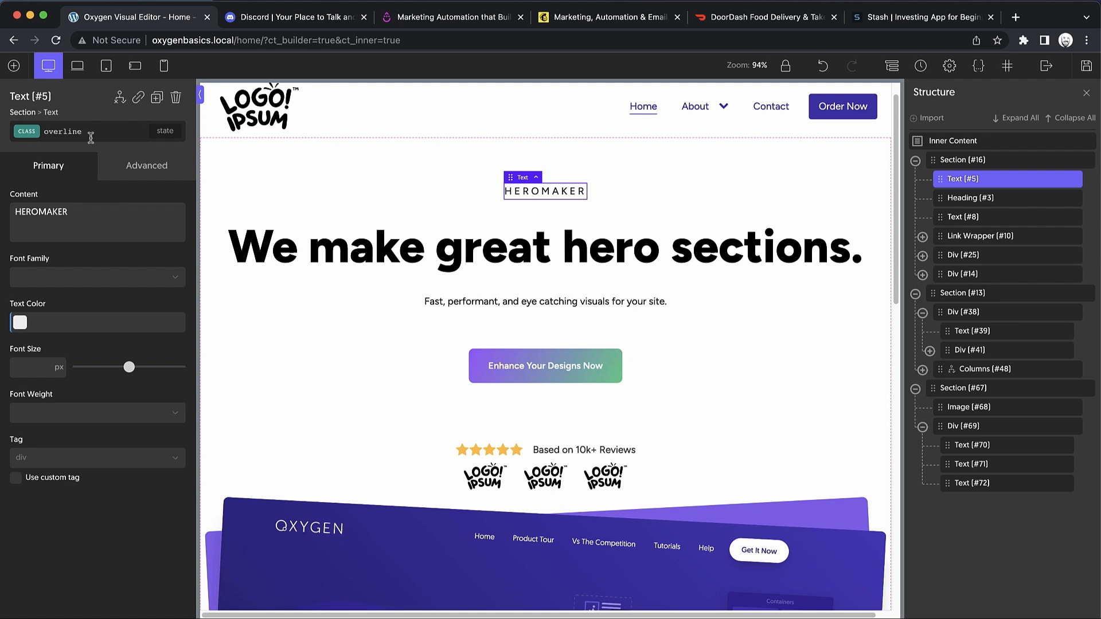
click(91, 131)
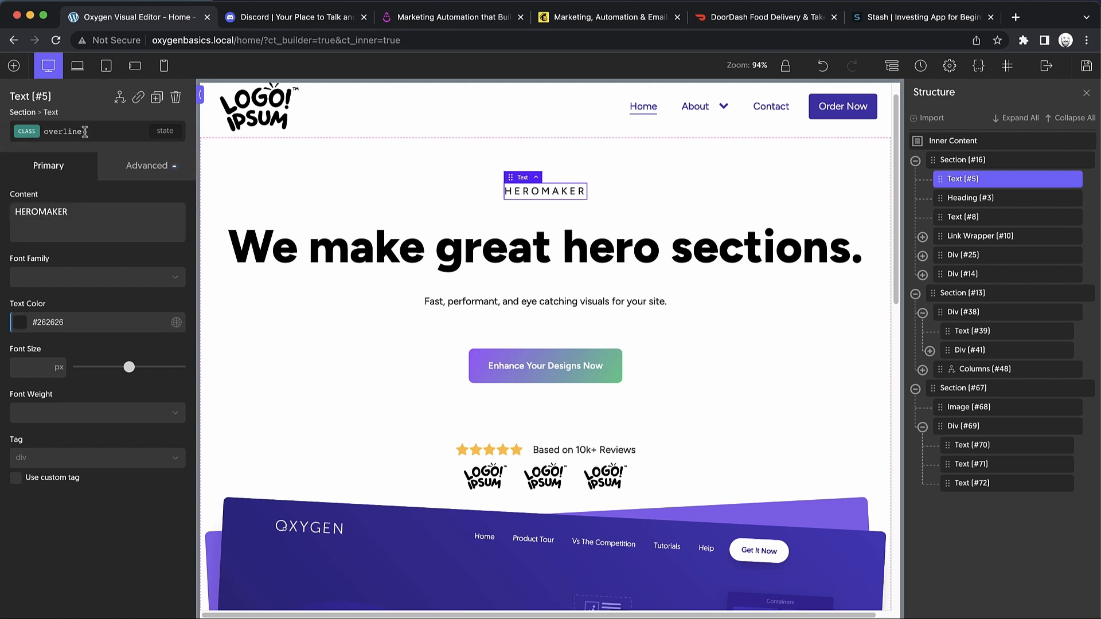
click(163, 195)
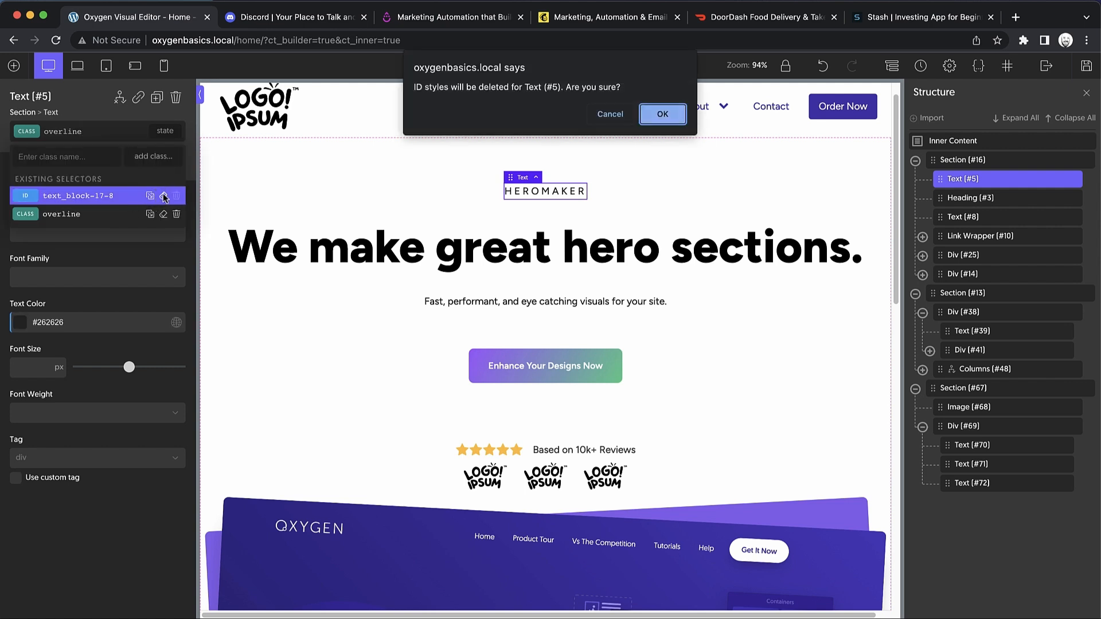
click(661, 114)
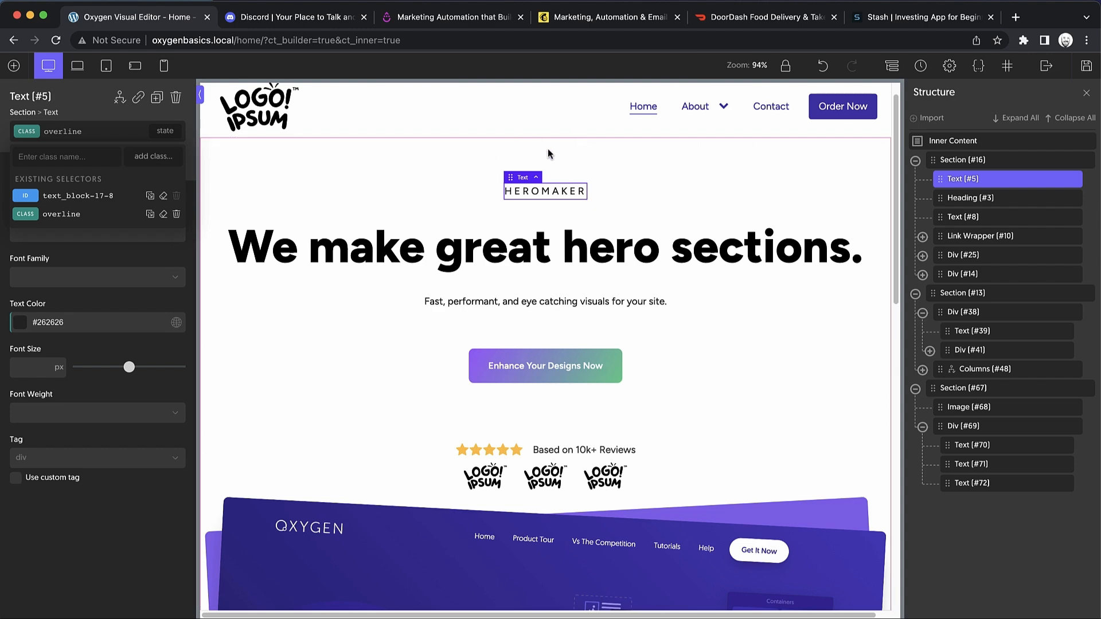
scroll(down, 3)
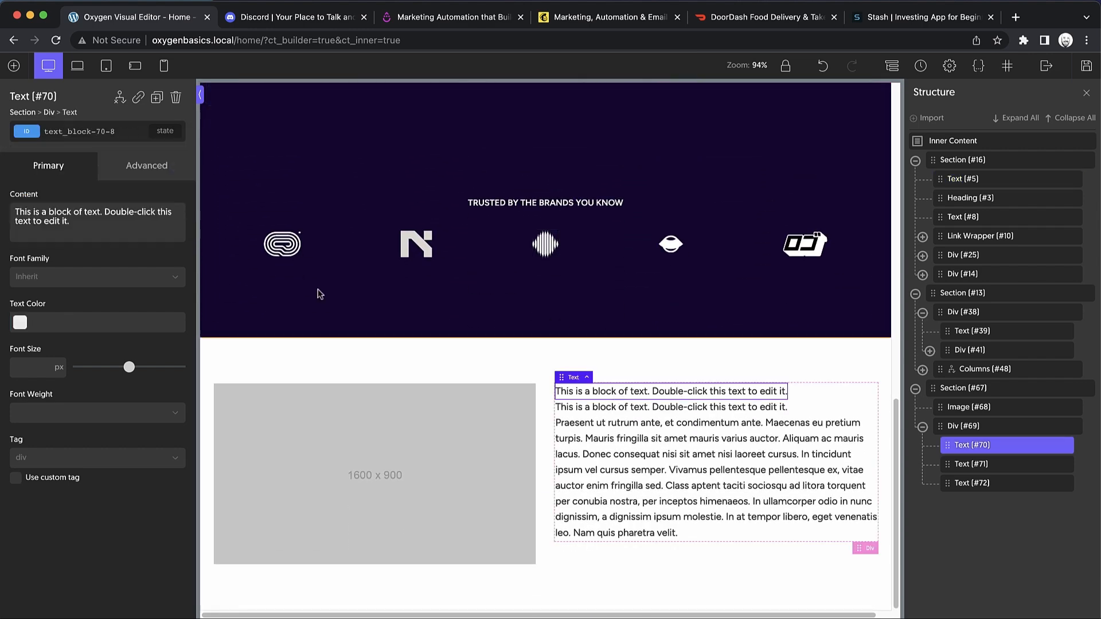
Make Text #70 an overline reading 'I'm Not Sure' and retype Text #71 as 'A Big Heading'.
text(overline)
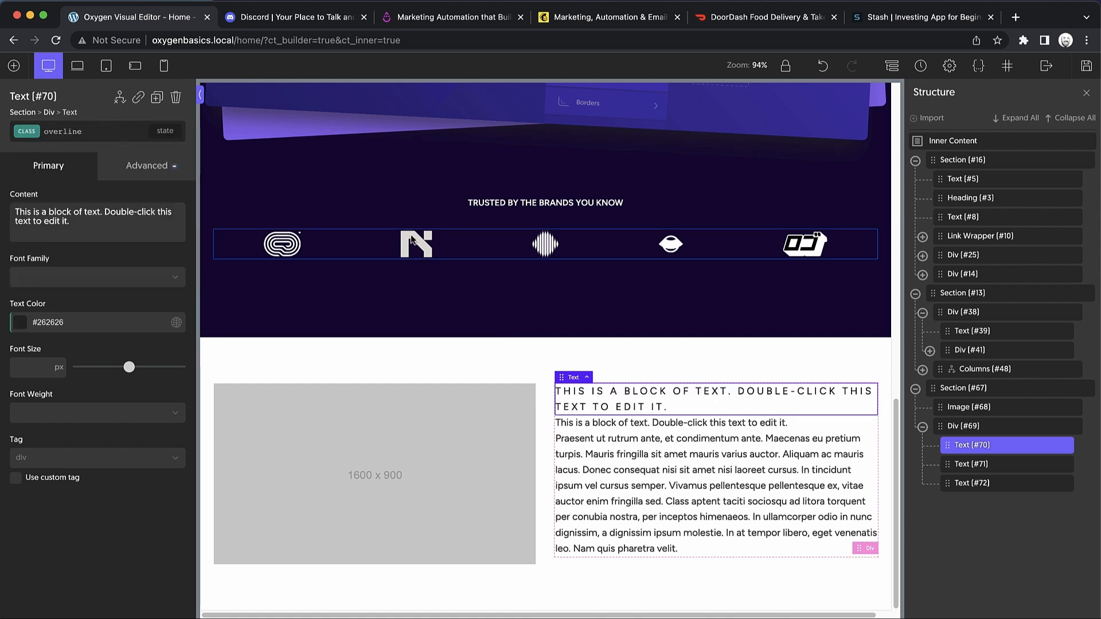
double_click(713, 398)
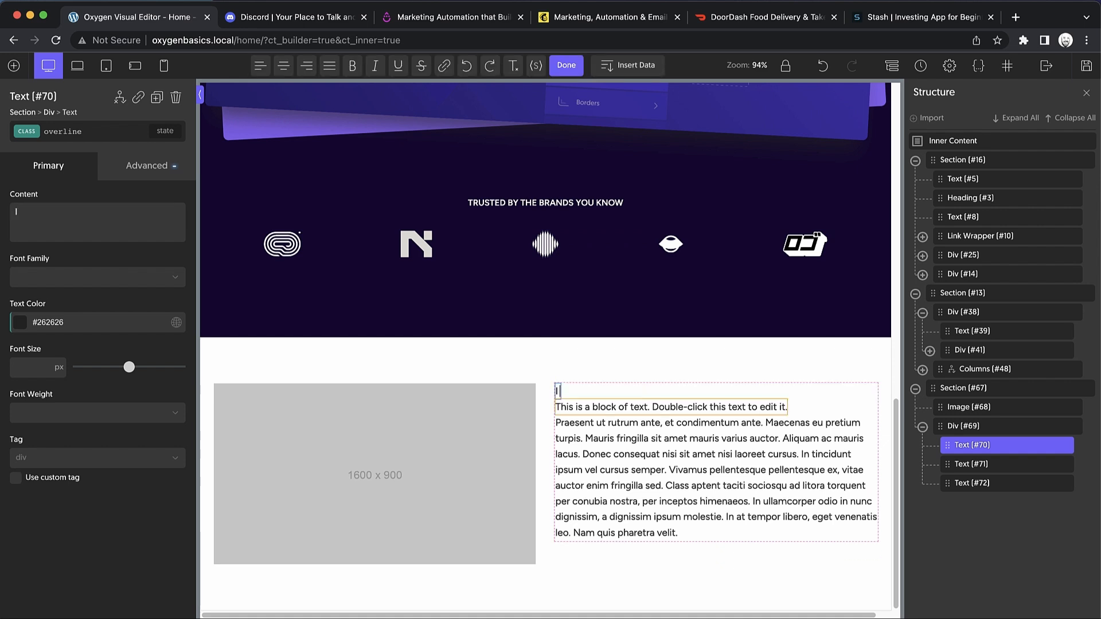
text(I'm Not Sure)
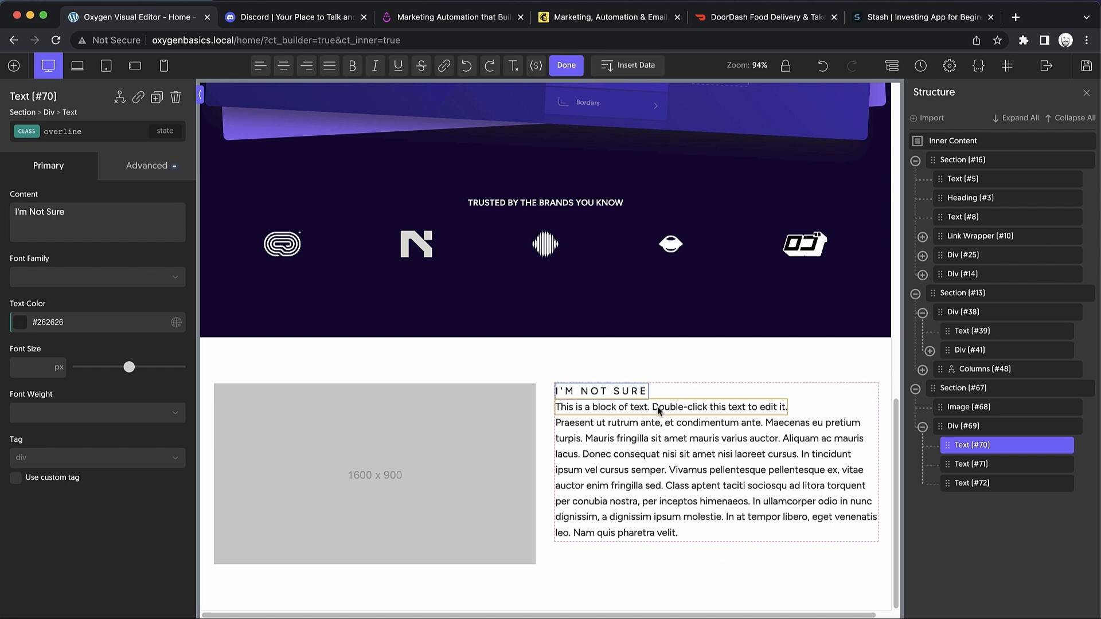
click(670, 406)
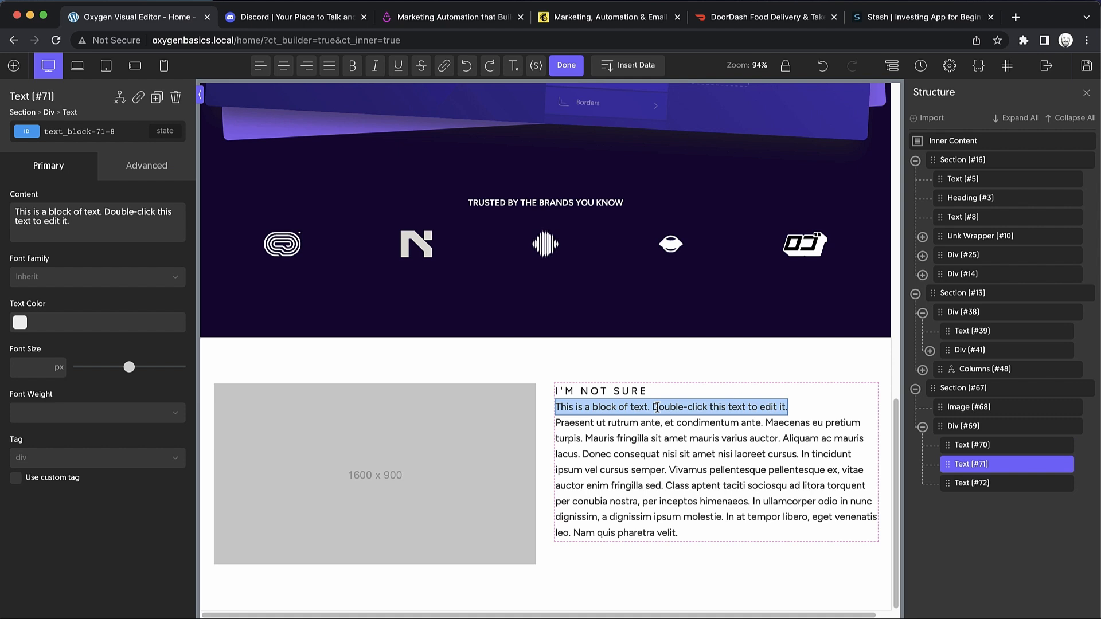
text(A Big Heading For This Entry)
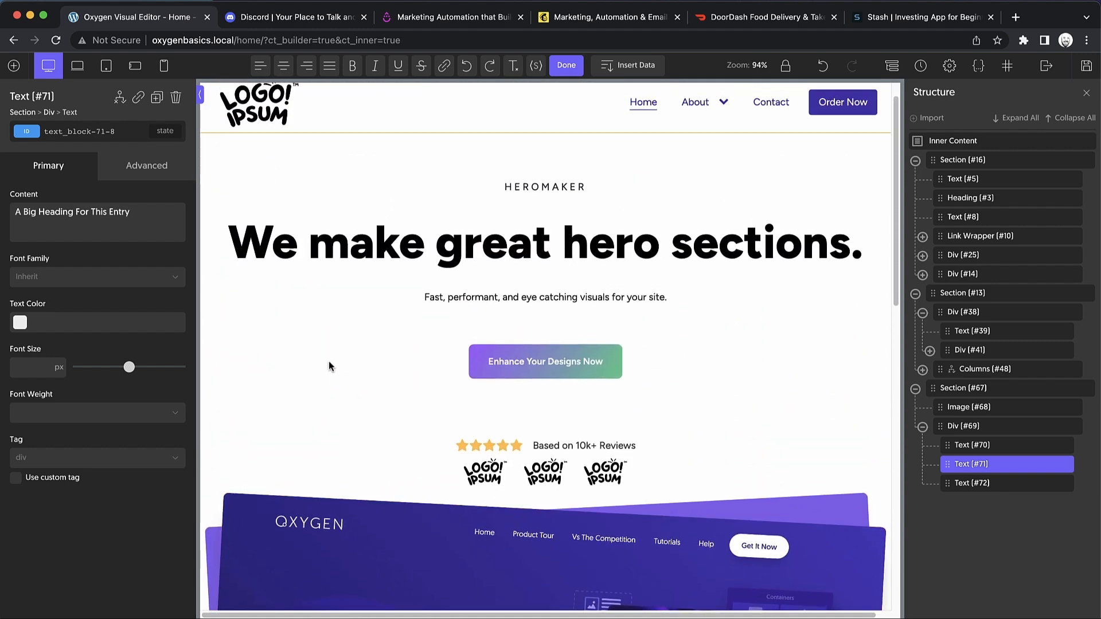
click(544, 242)
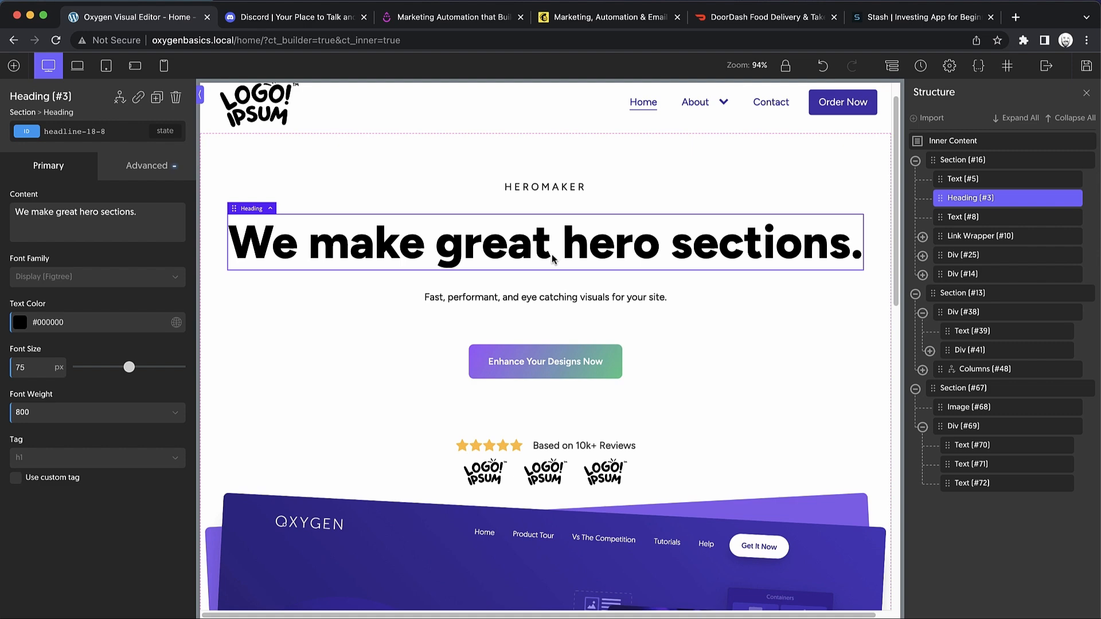
scroll(down, 3)
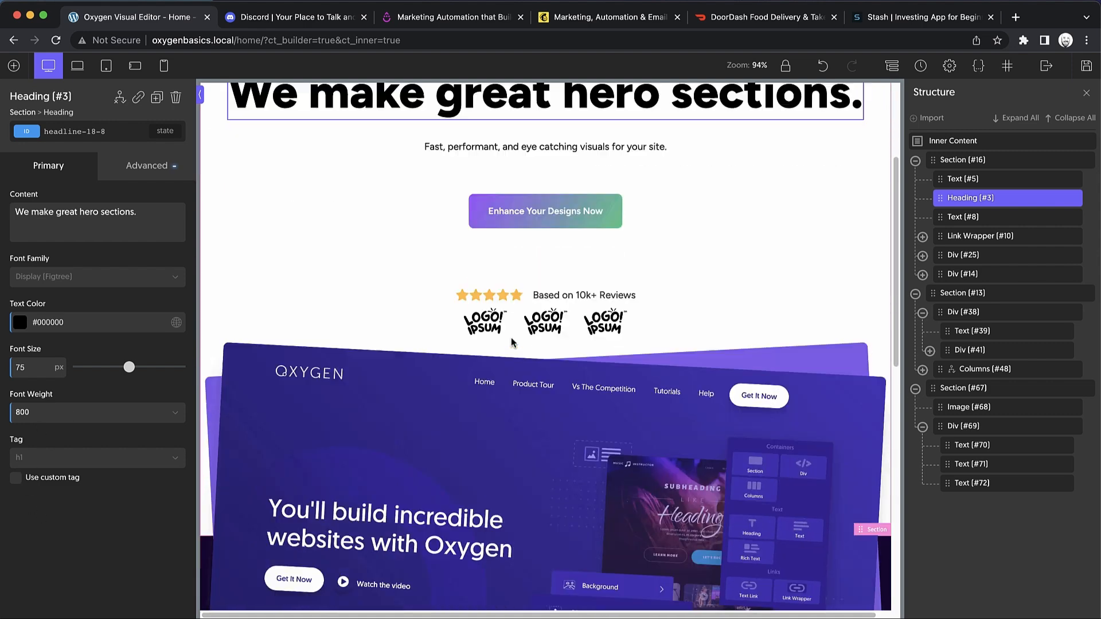
scroll(down, 3)
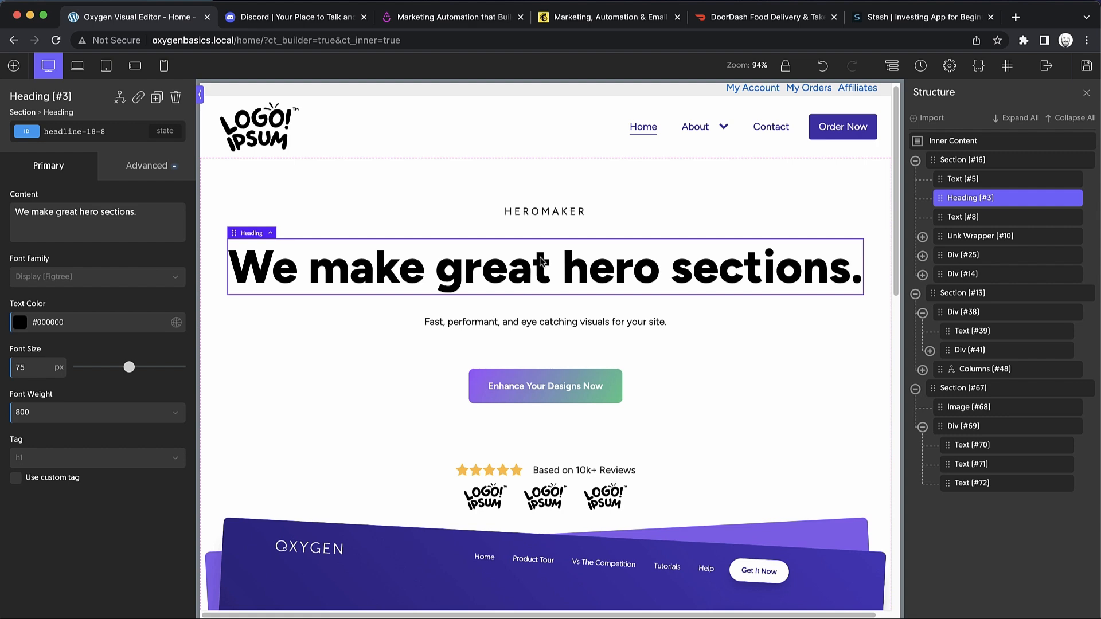
scroll(down, 3)
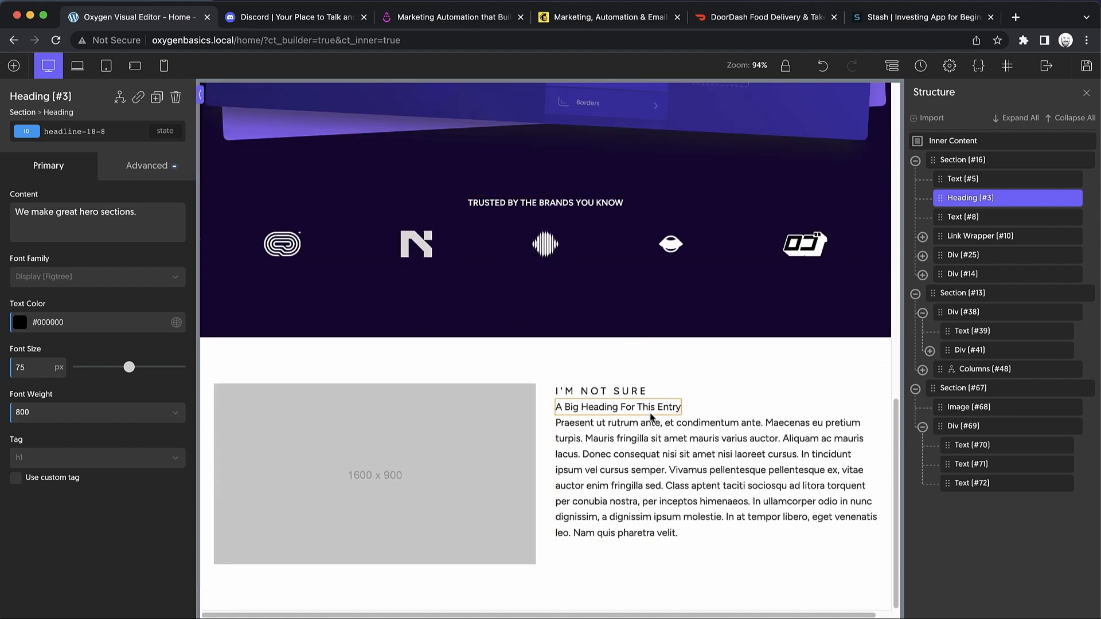
click(617, 407)
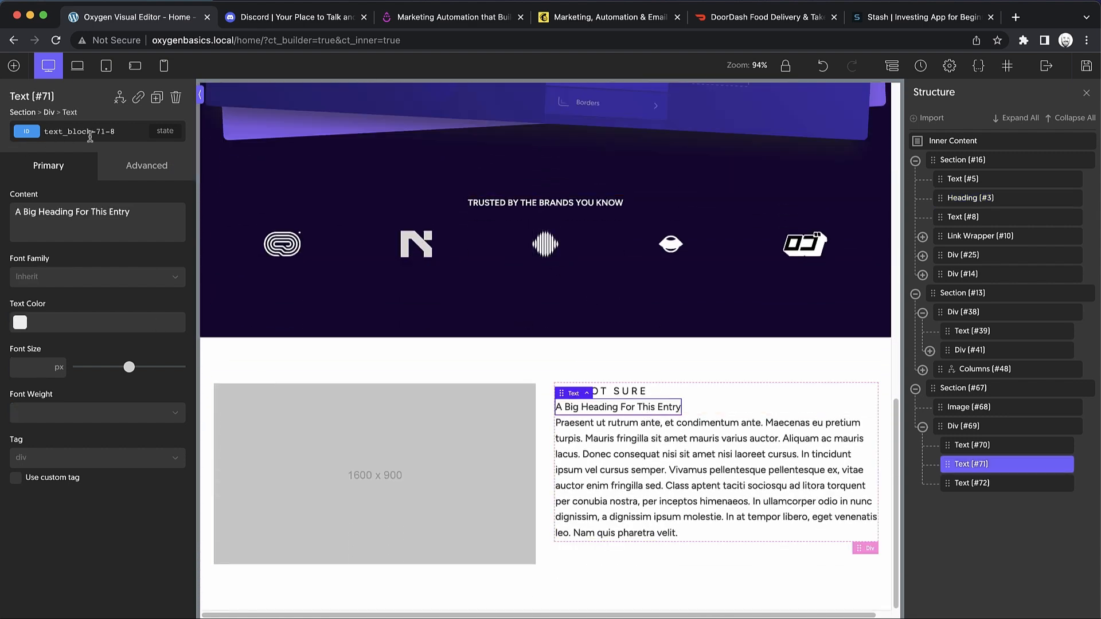
Add an H2 heading to the content block and select the old second text line.
click(14, 65)
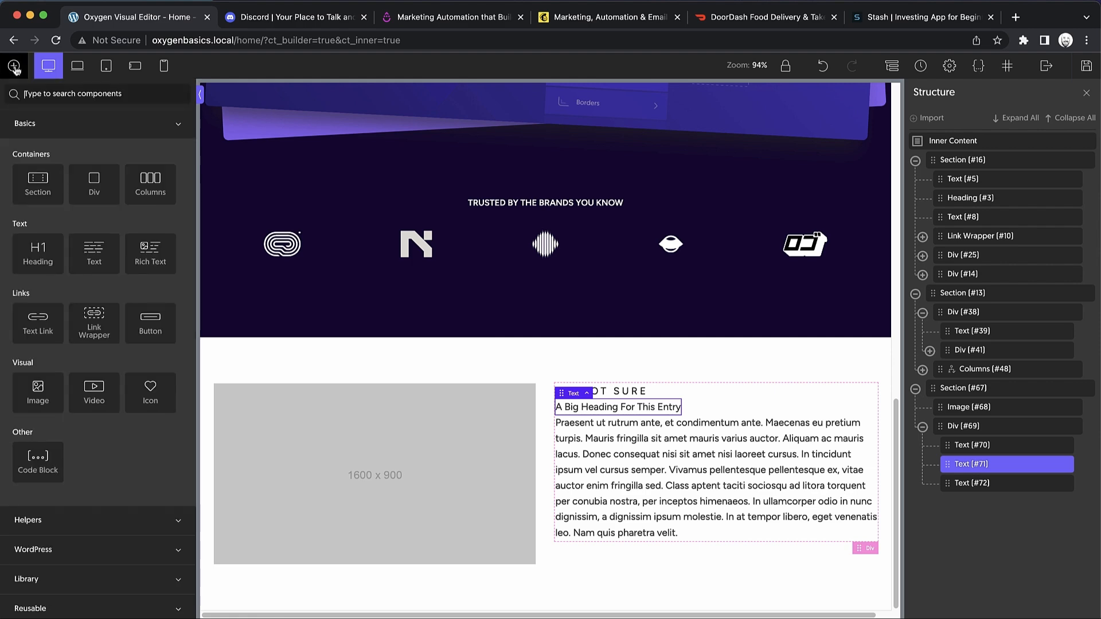
text(headin)
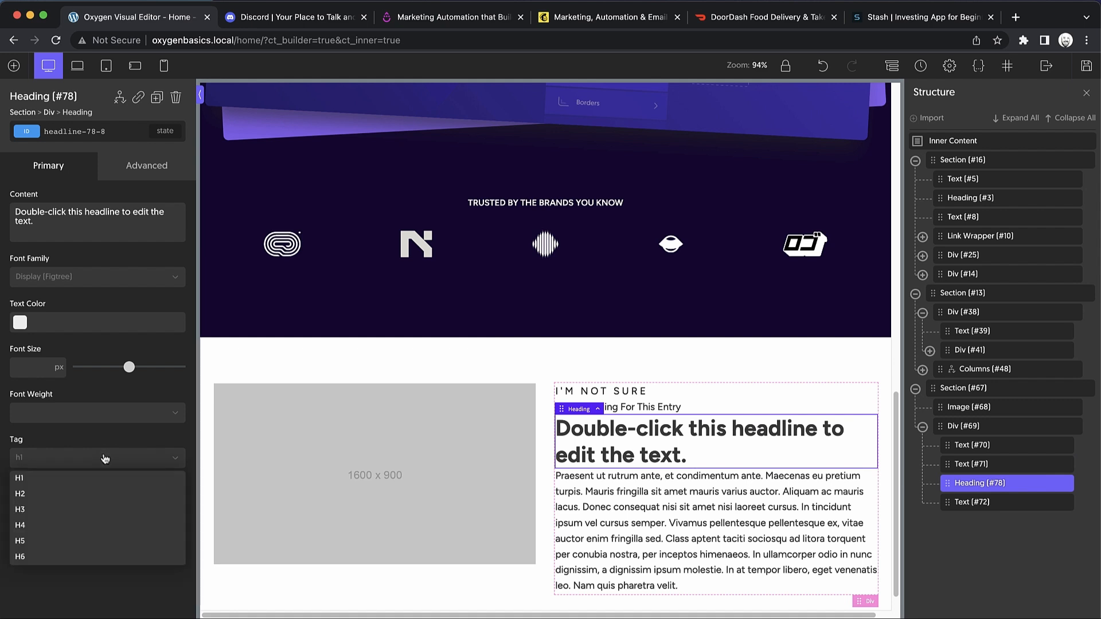
click(19, 494)
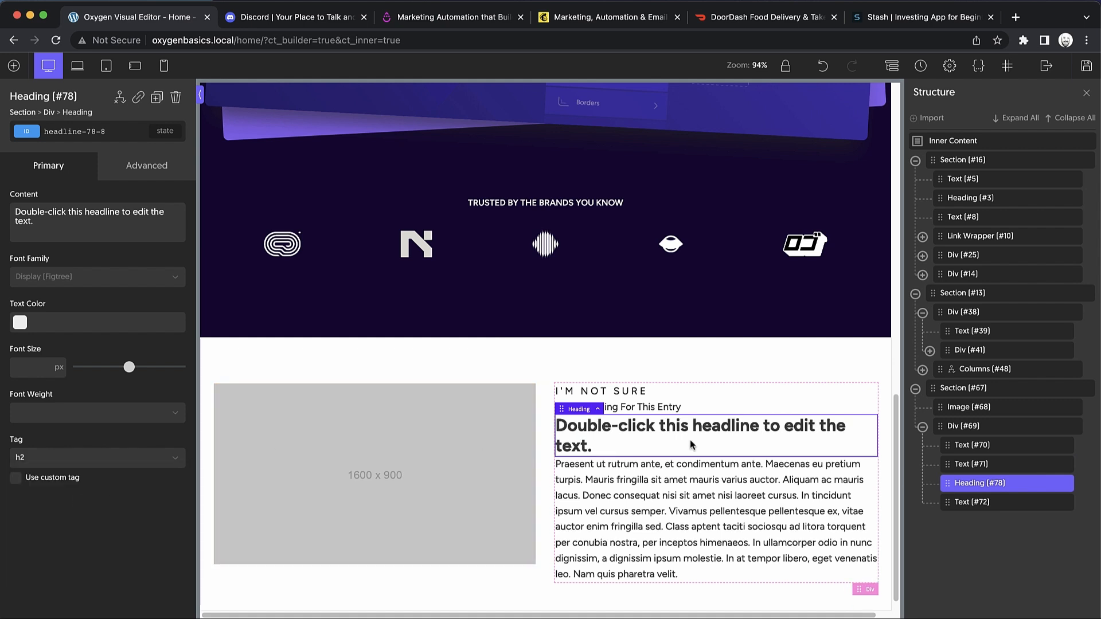
click(616, 407)
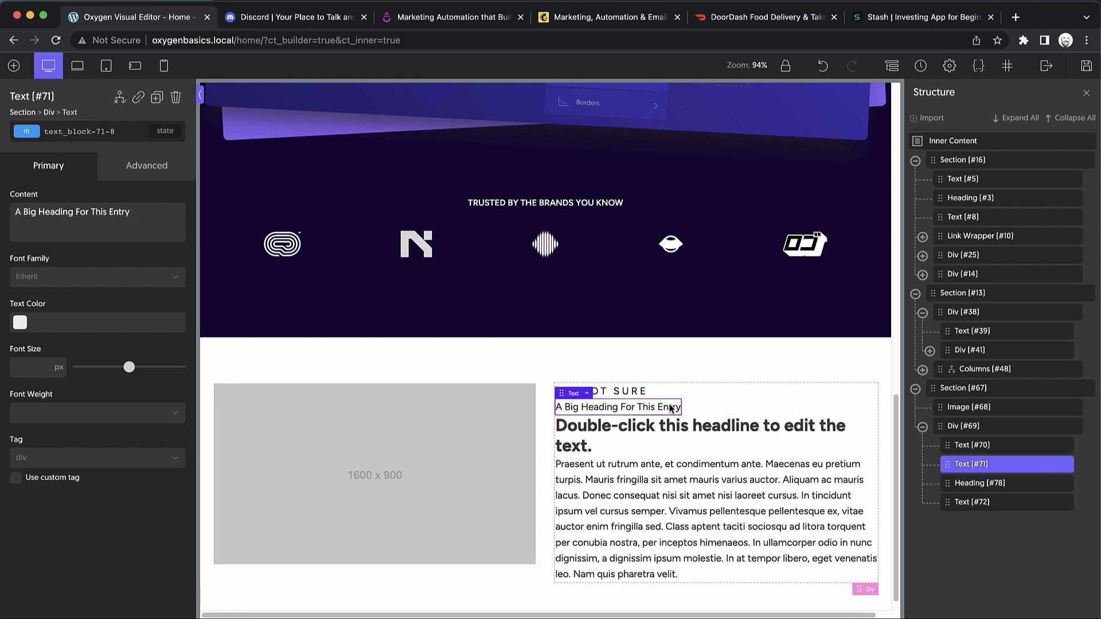
click(971, 426)
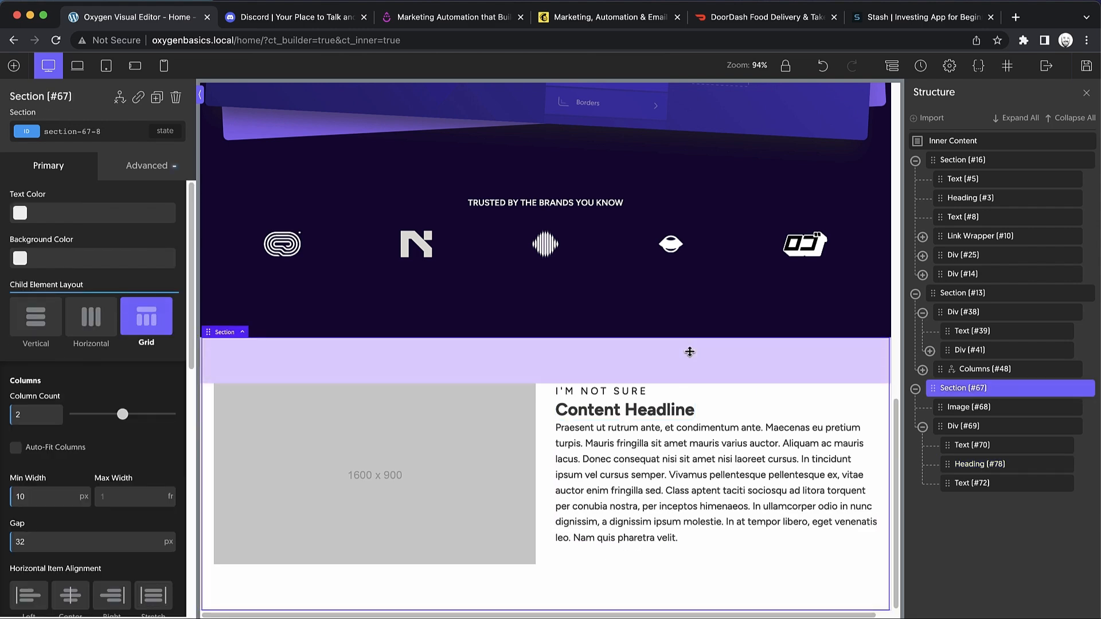
click(294, 16)
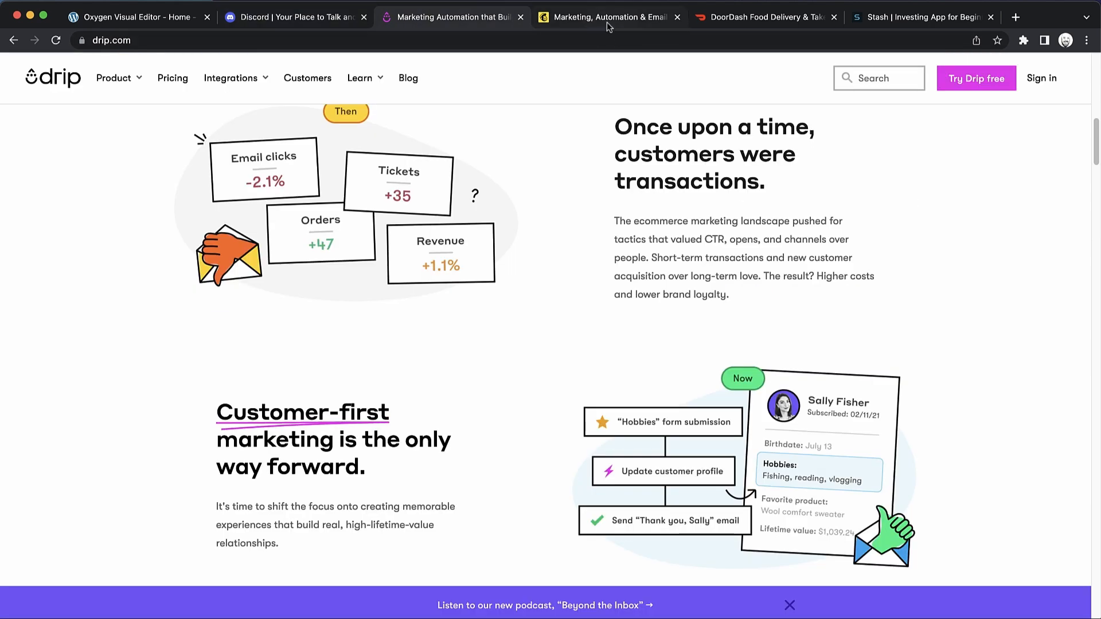
click(607, 16)
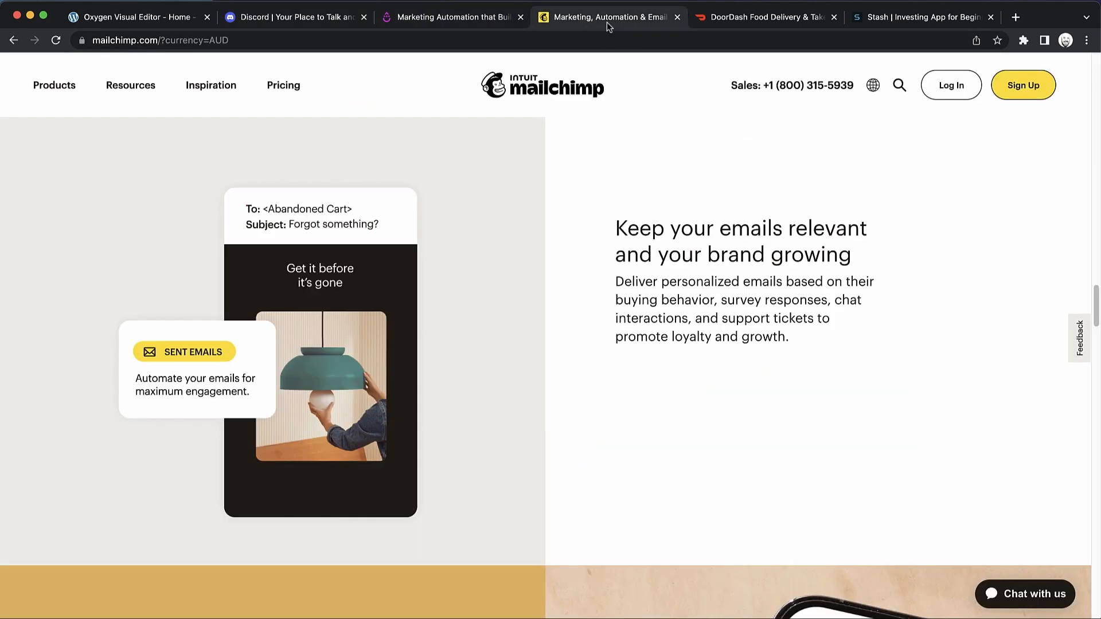
click(766, 17)
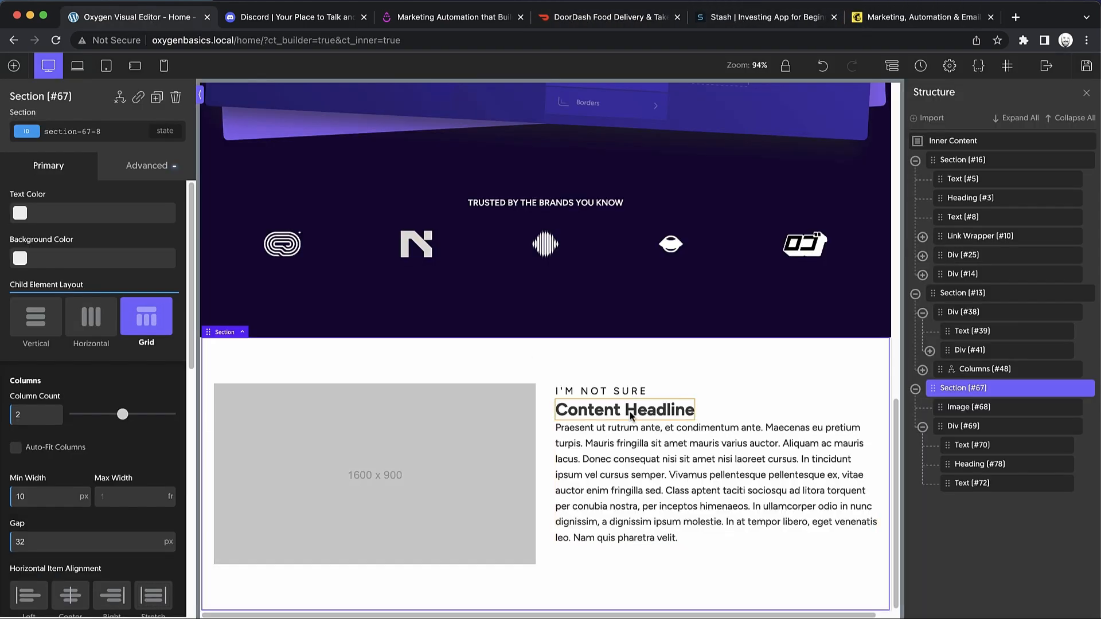
Give the text stack 16px spacing and the Content Headline a -16 top margin.
click(964, 426)
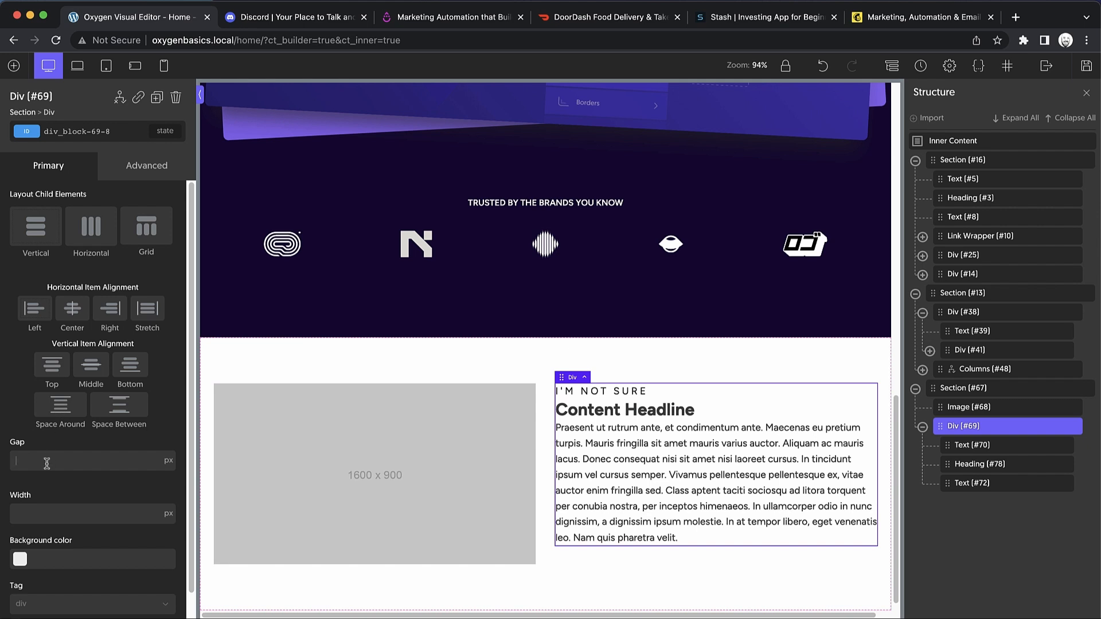
text(16)
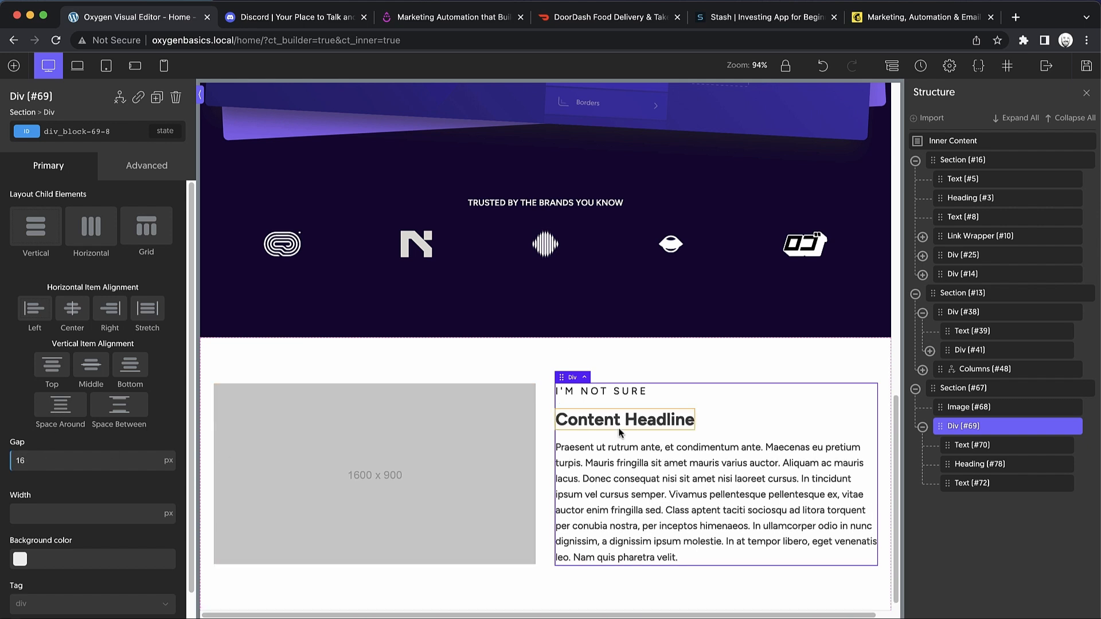
click(623, 419)
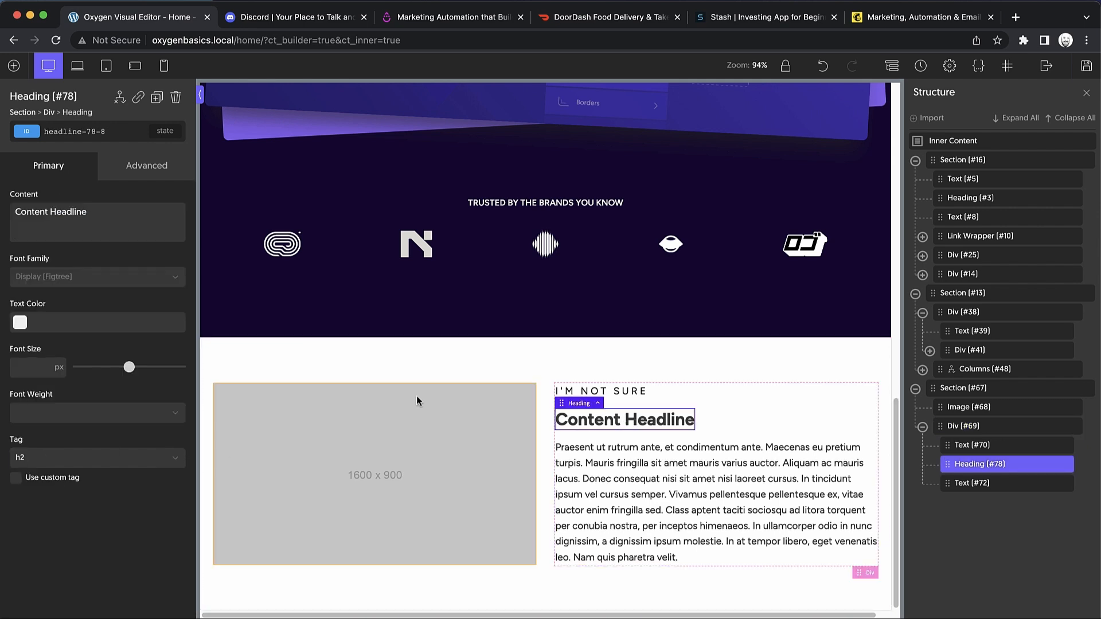
click(147, 165)
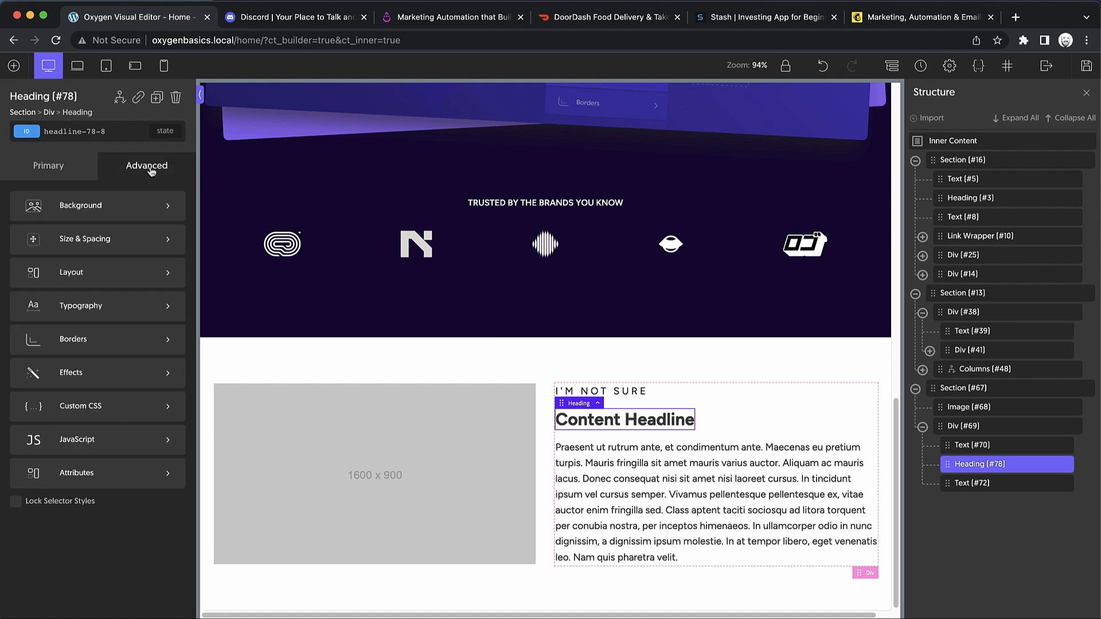
click(84, 238)
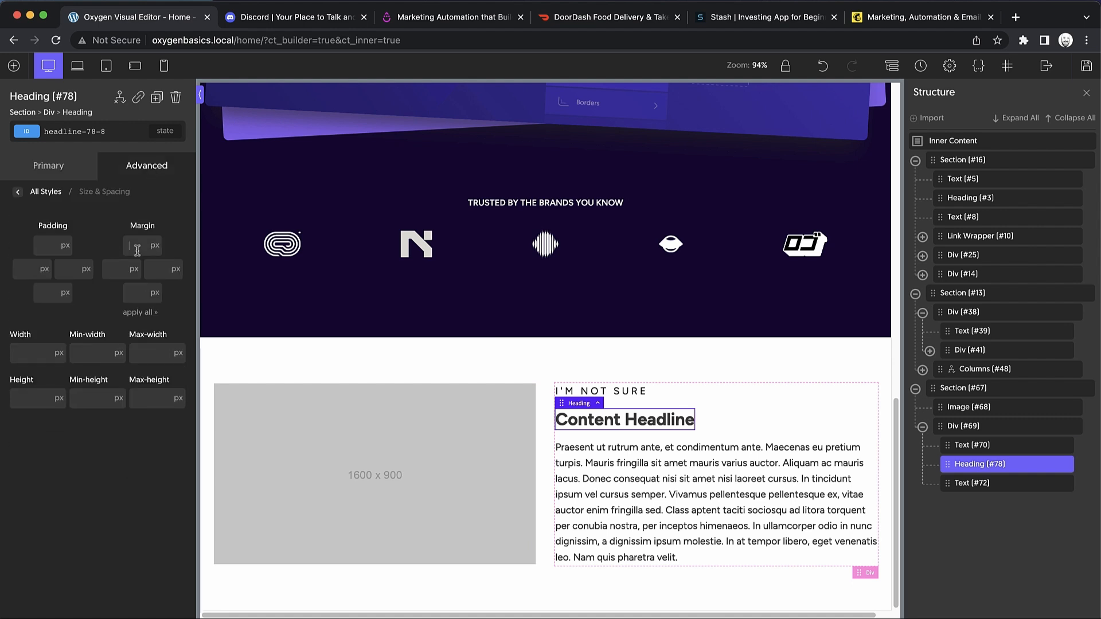
text(-16)
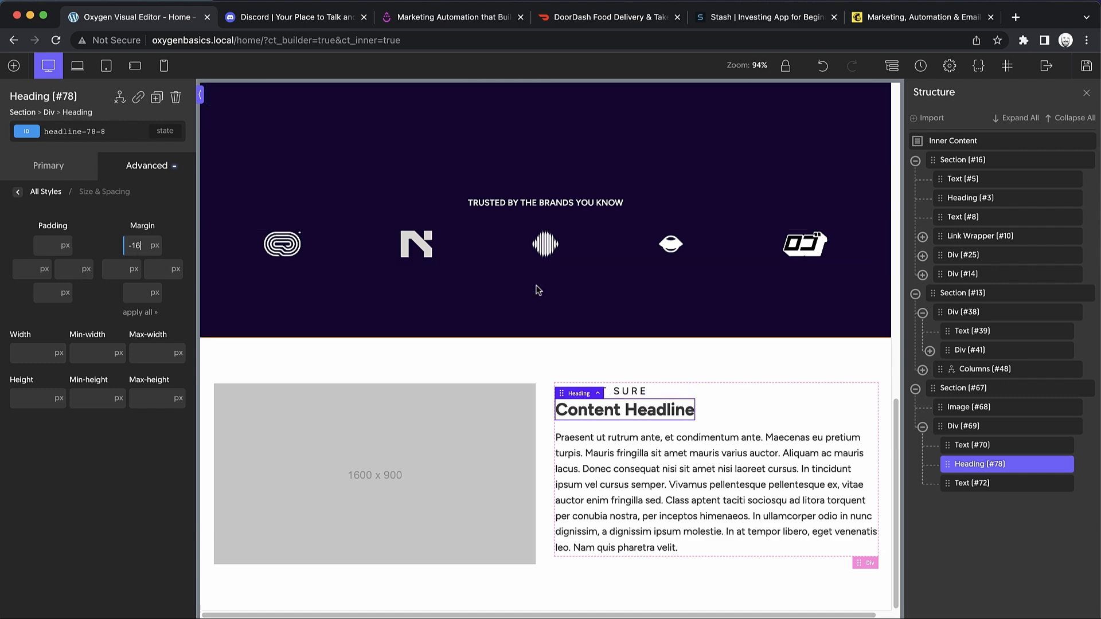
click(969, 426)
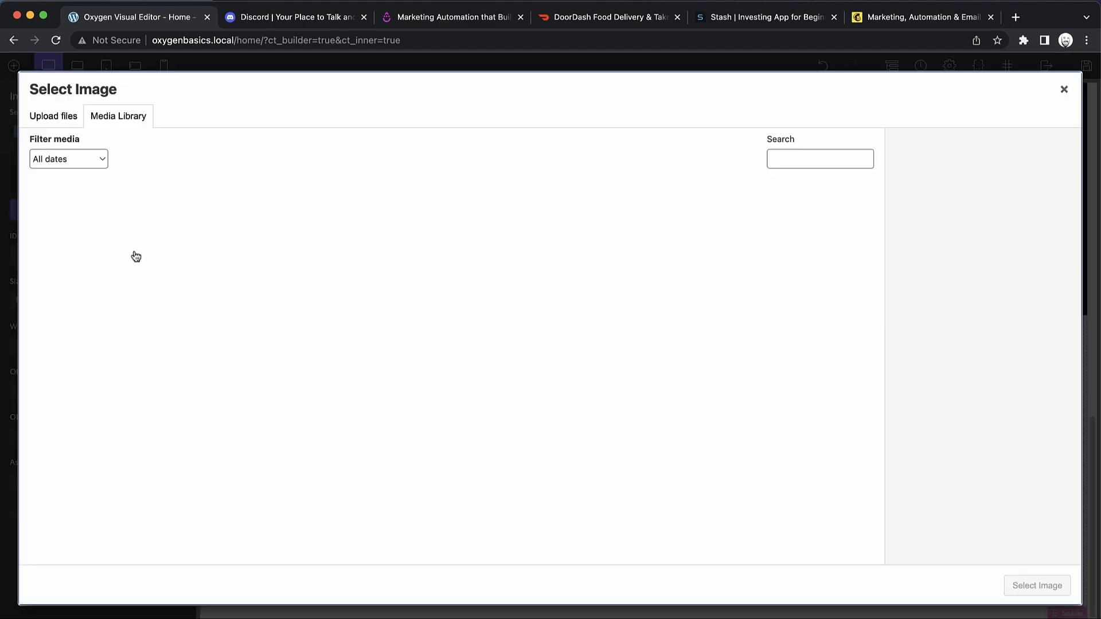
Insert the lakeside mountain photo from the media library into the placeholder image.
click(540, 317)
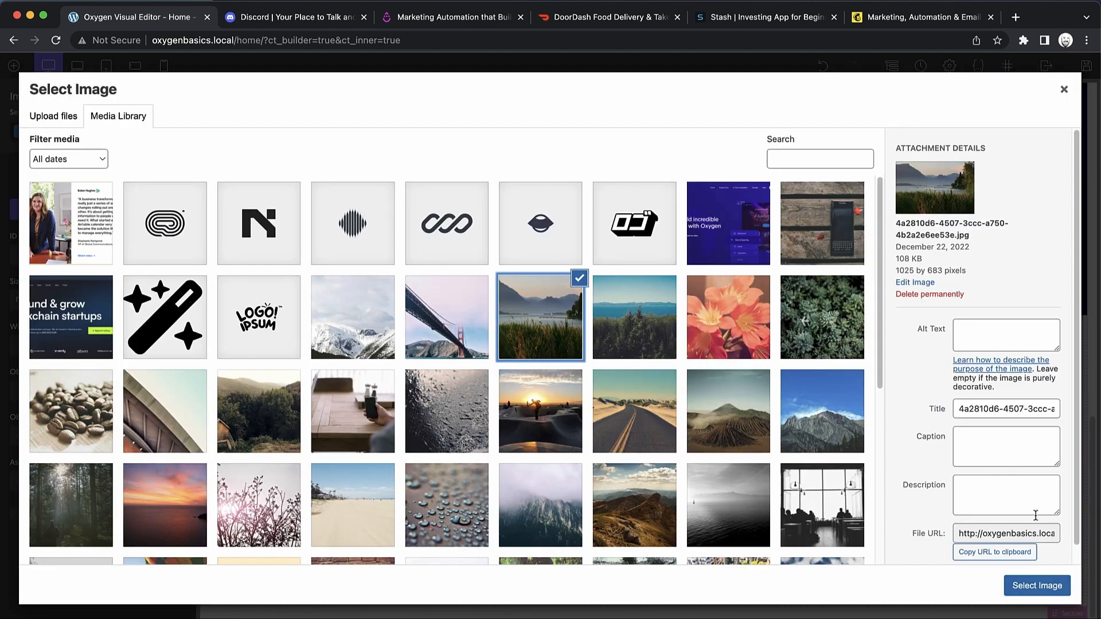
click(1036, 585)
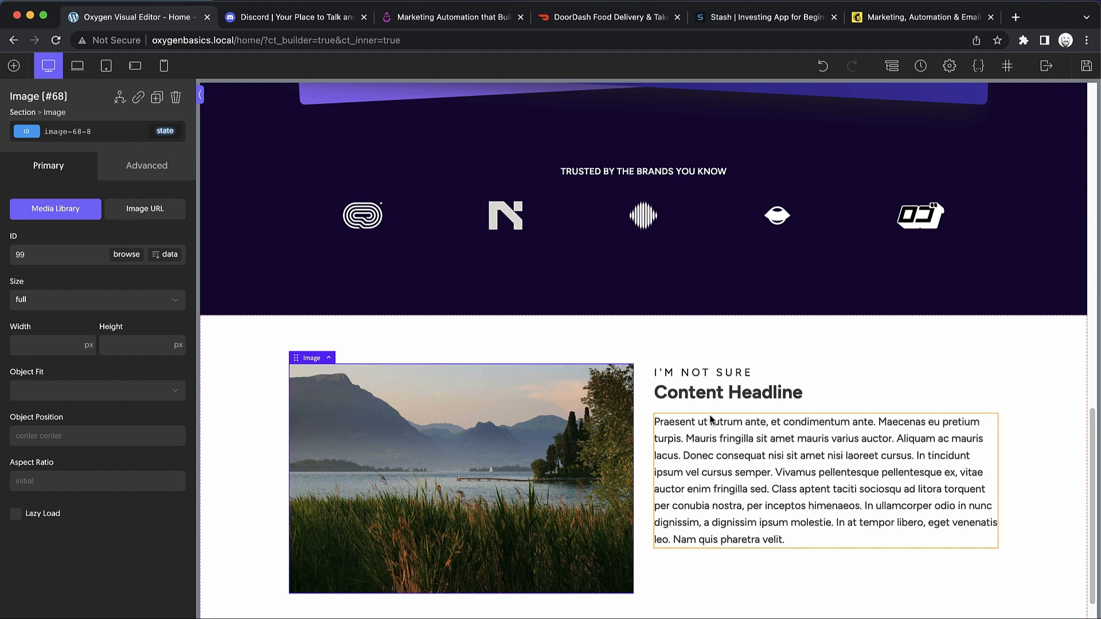
scroll(down, 3)
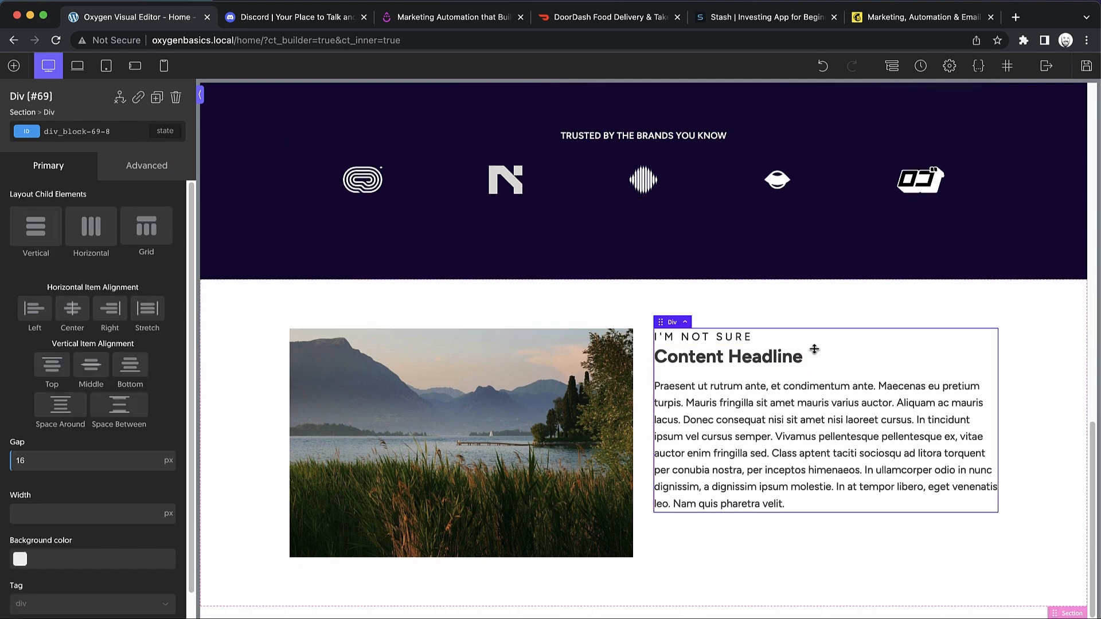
click(892, 65)
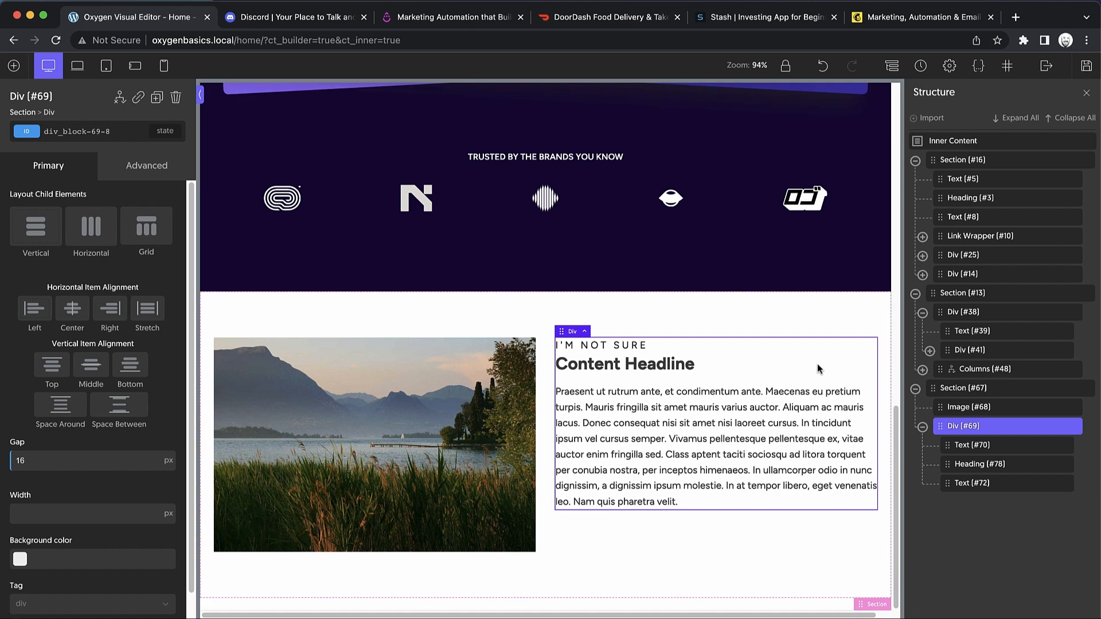
Duplicate the lake photo and move the copy below the text block in the outline.
click(922, 426)
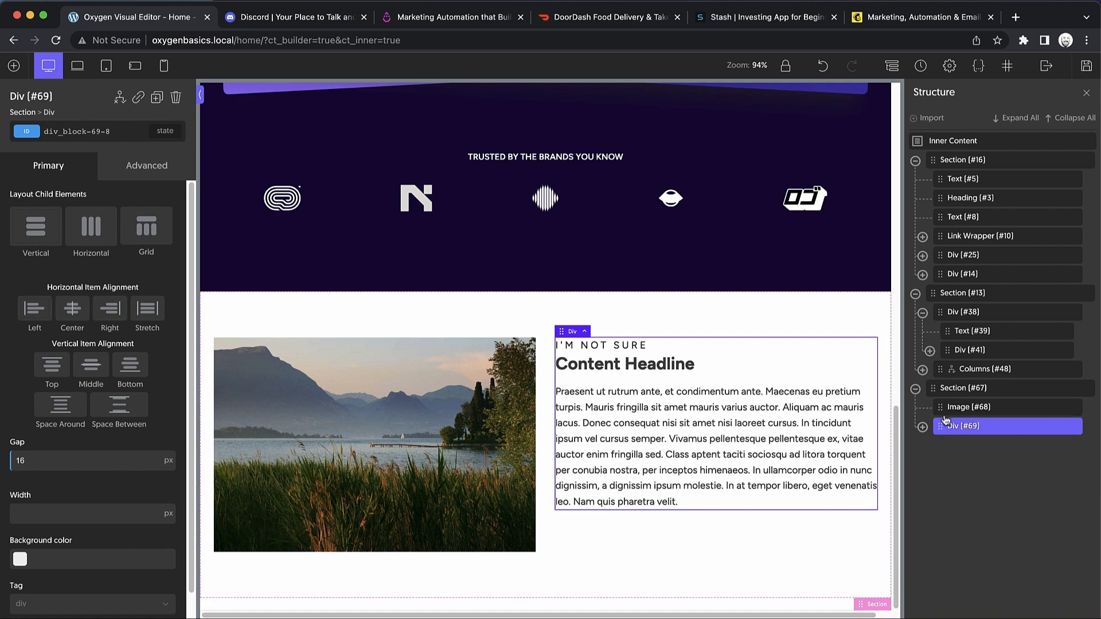
click(969, 407)
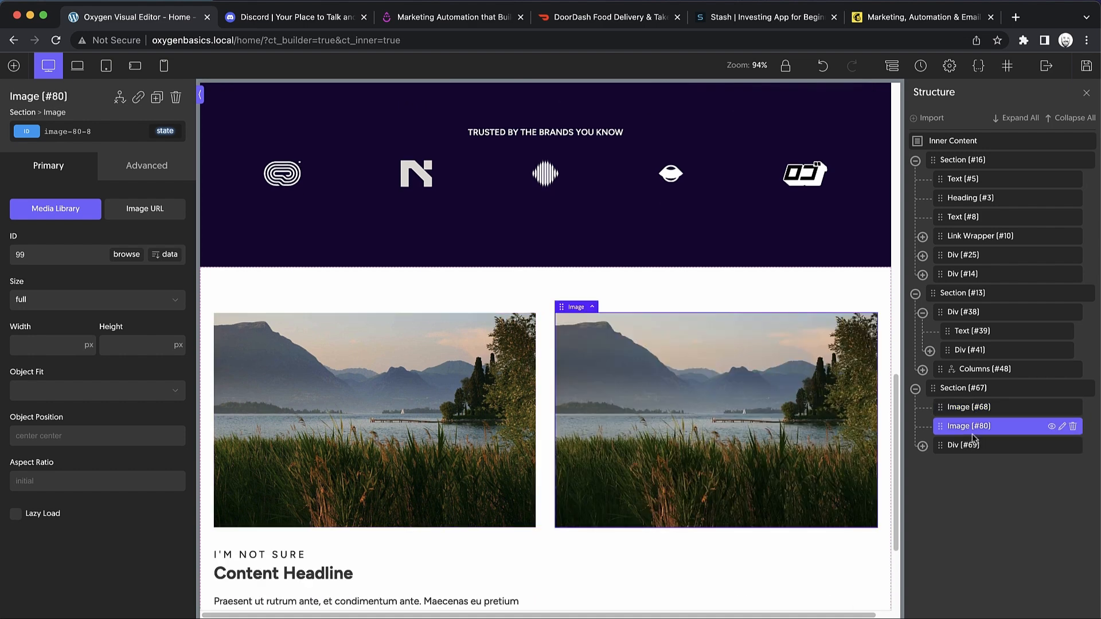
drag(972, 425, 973, 443)
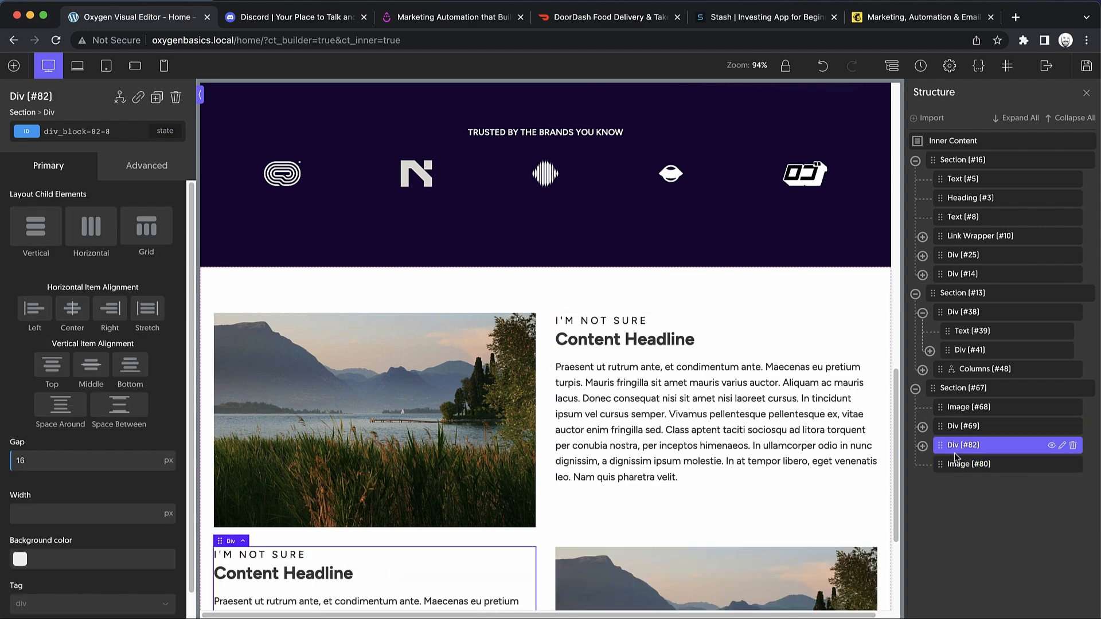
scroll(down, 3)
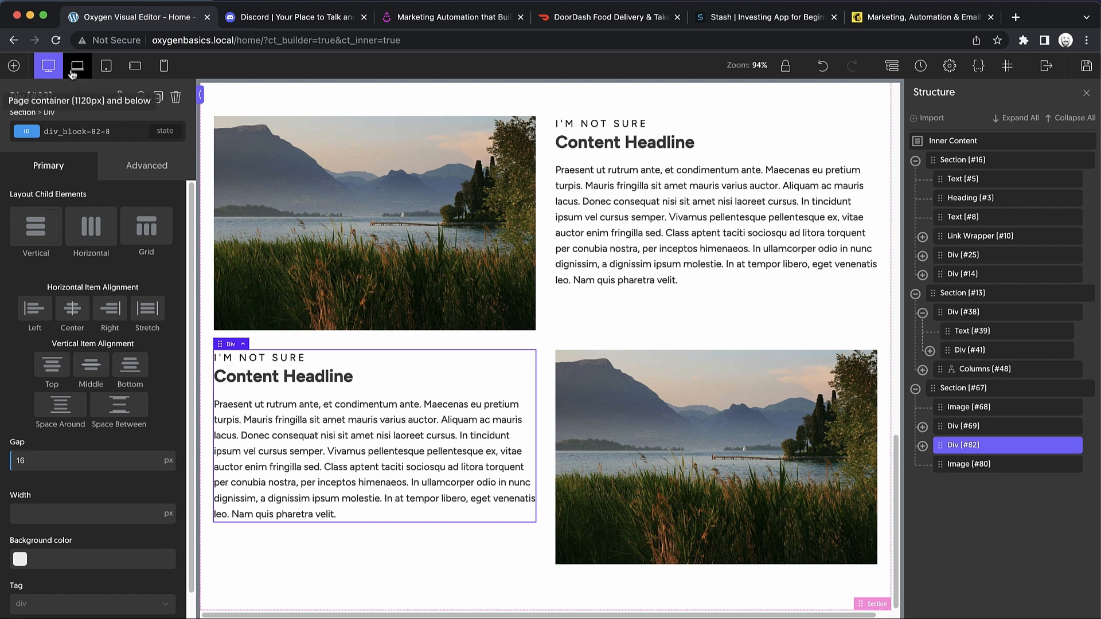
At landscape-phone width, switch the content section to a one-column grid layout.
click(106, 65)
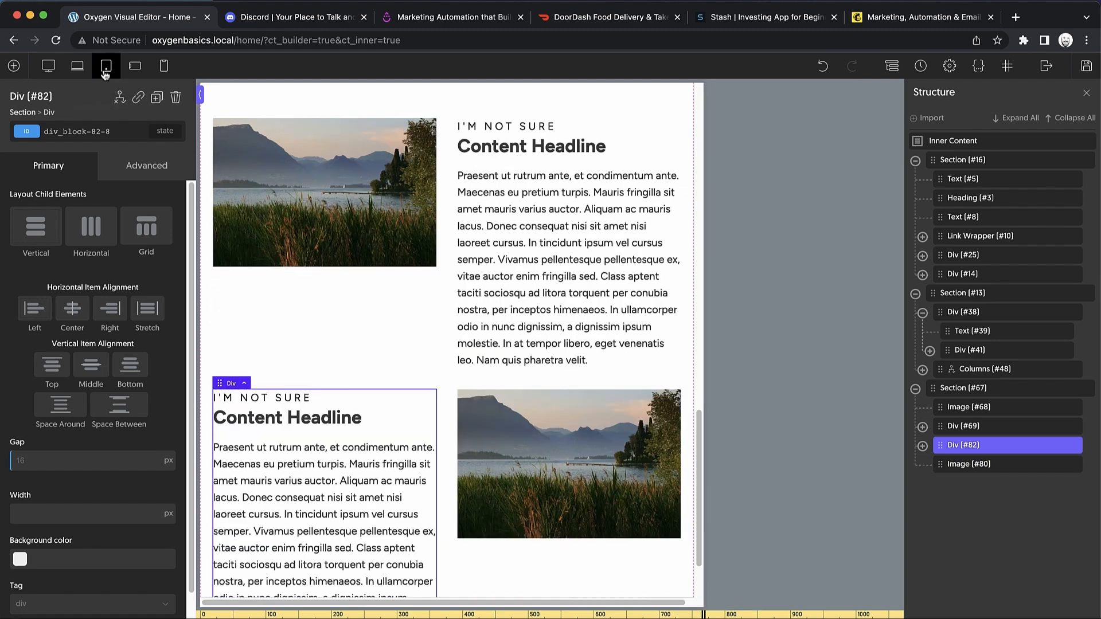
click(134, 65)
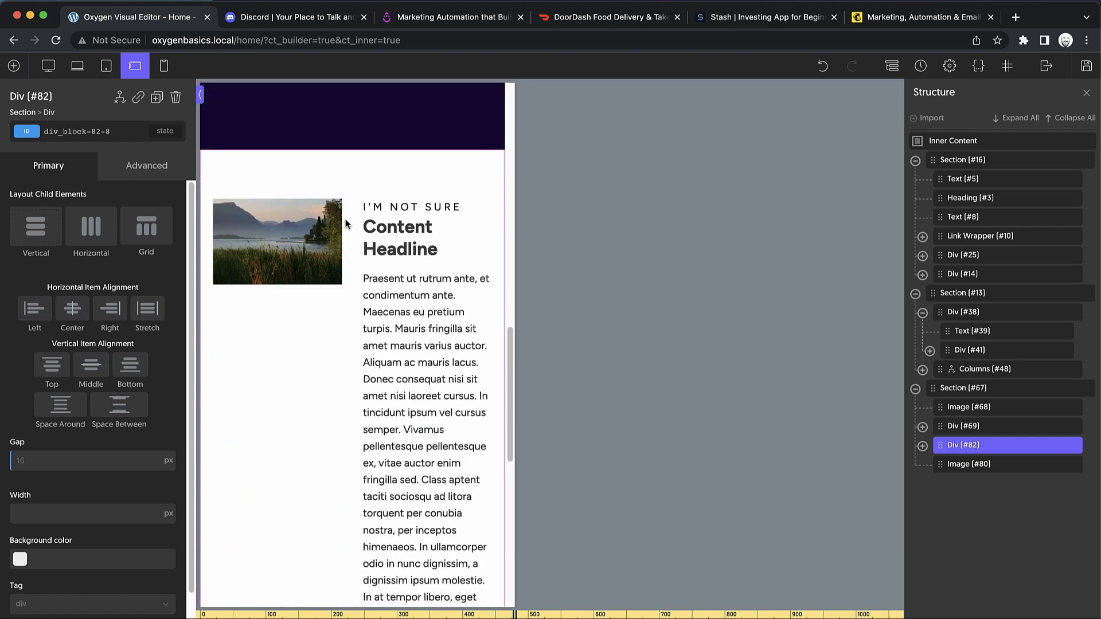
mouse_move(146, 228)
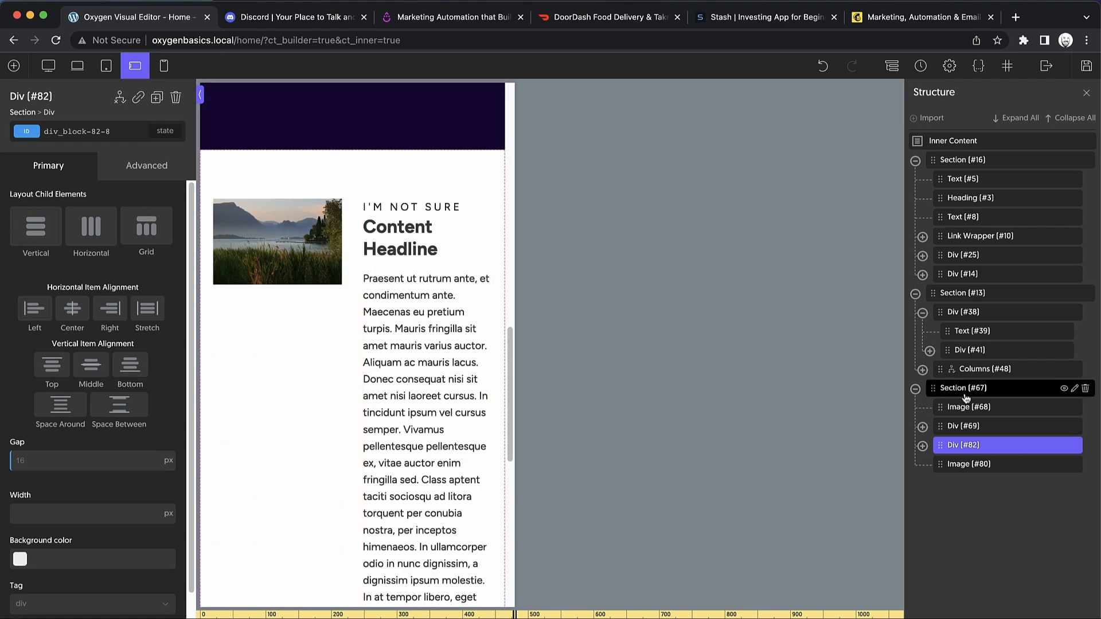
click(964, 388)
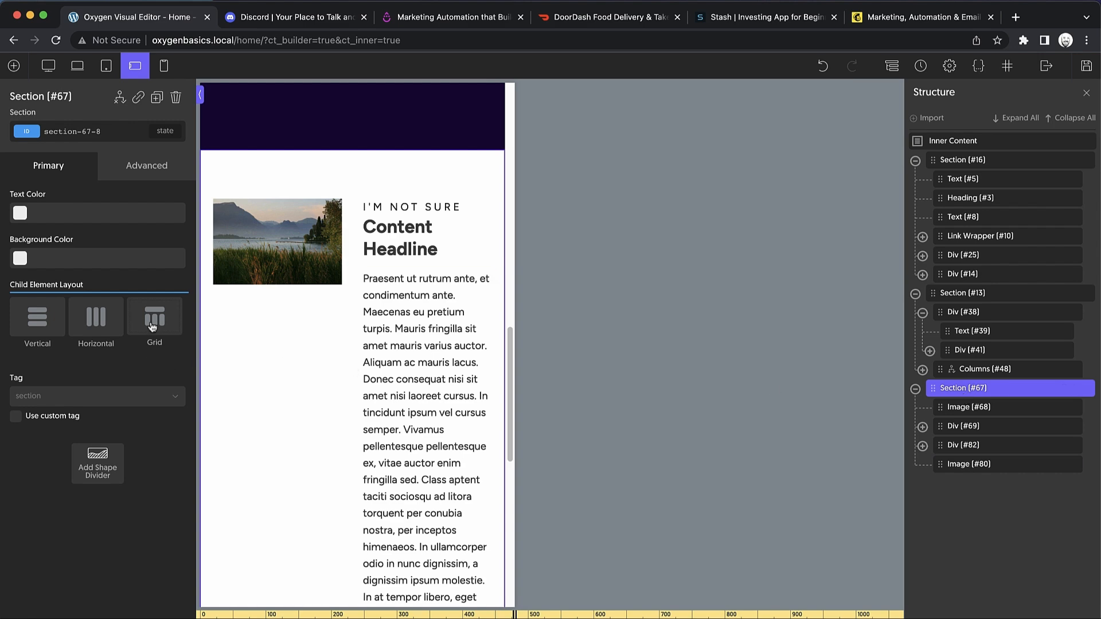
click(154, 316)
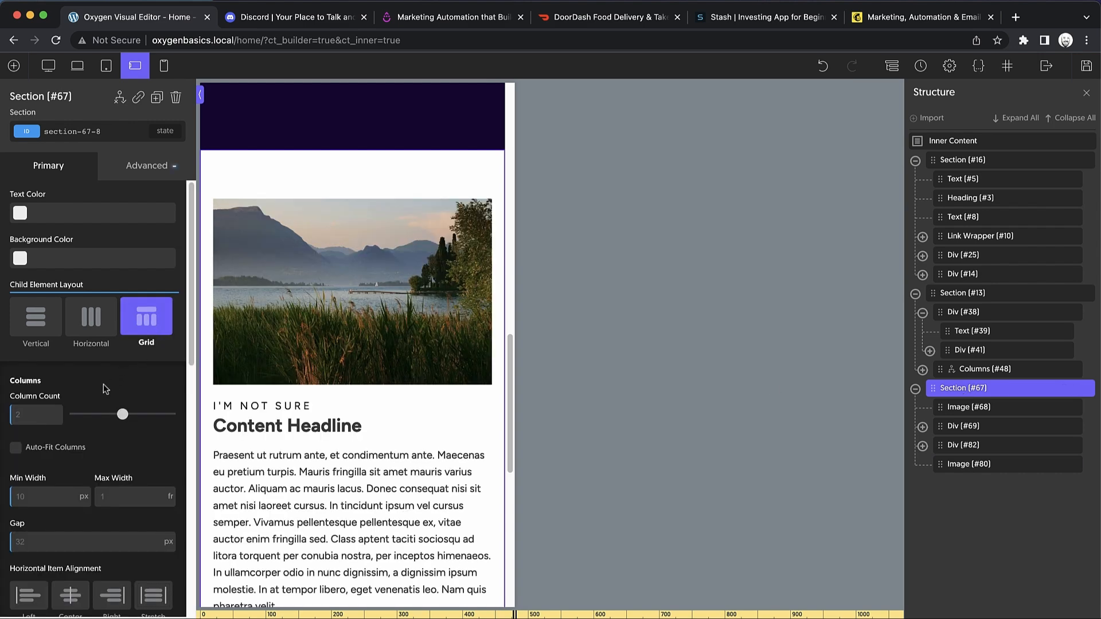
drag(123, 414, 85, 414)
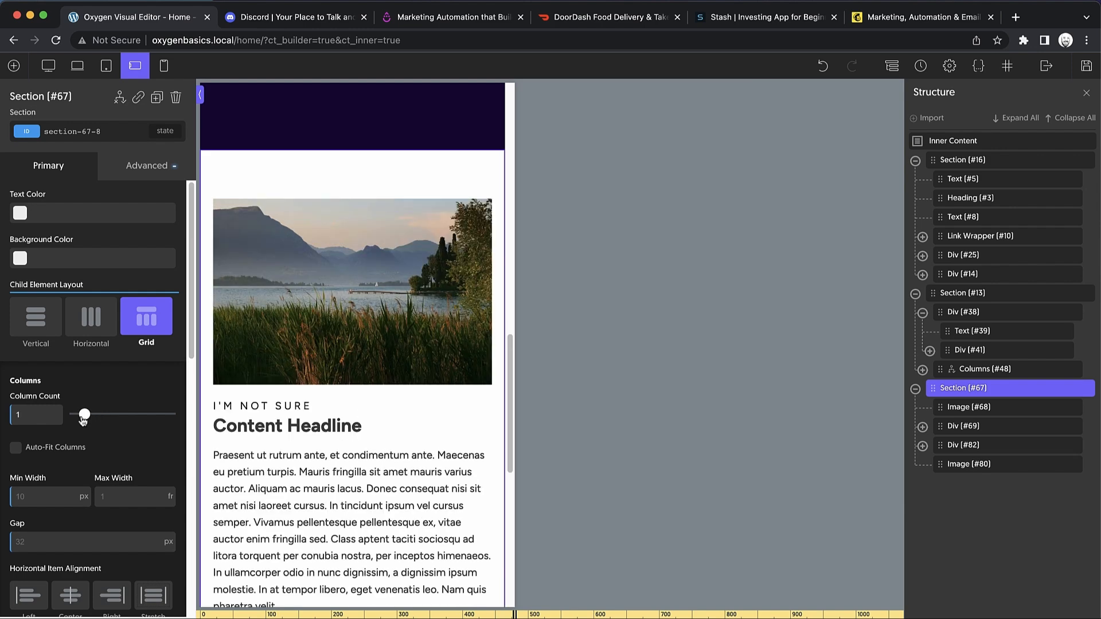
scroll(down, 3)
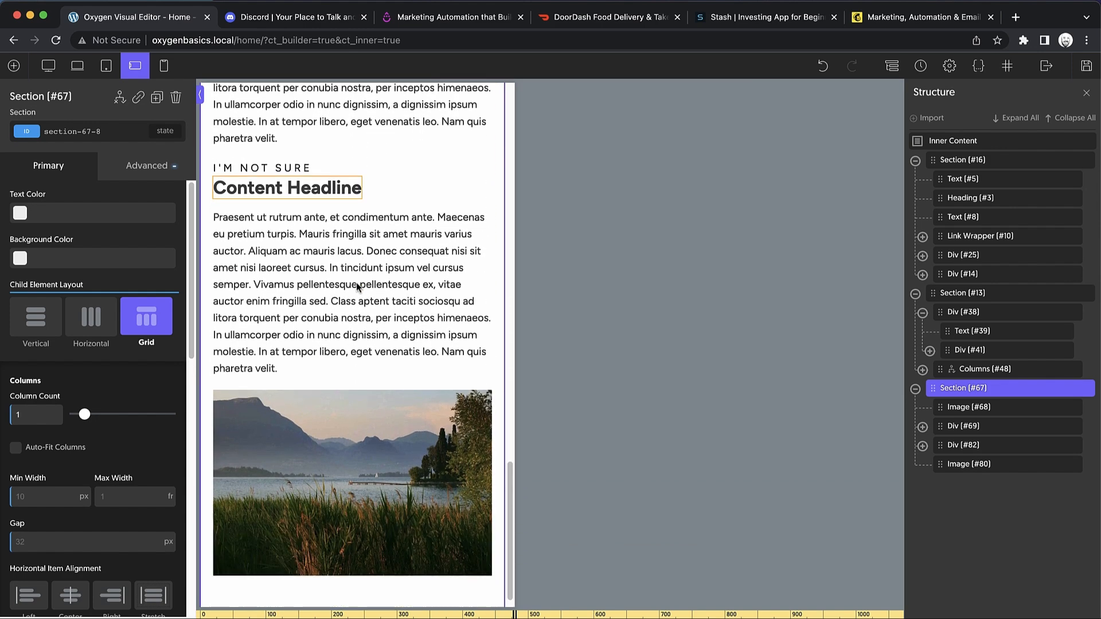
scroll(down, 3)
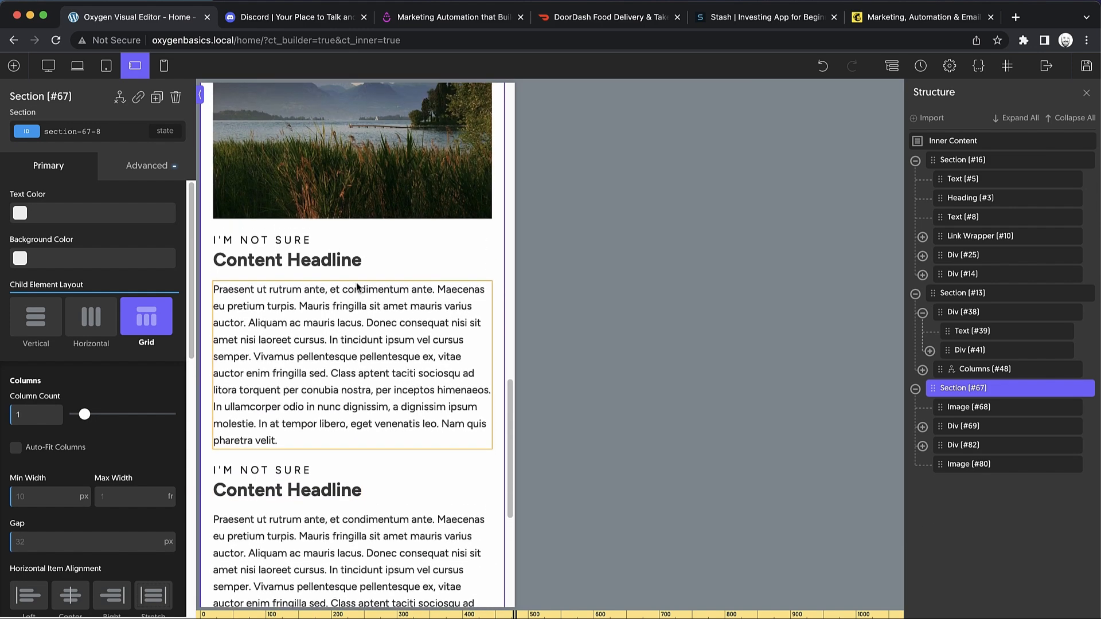
scroll(down, 3)
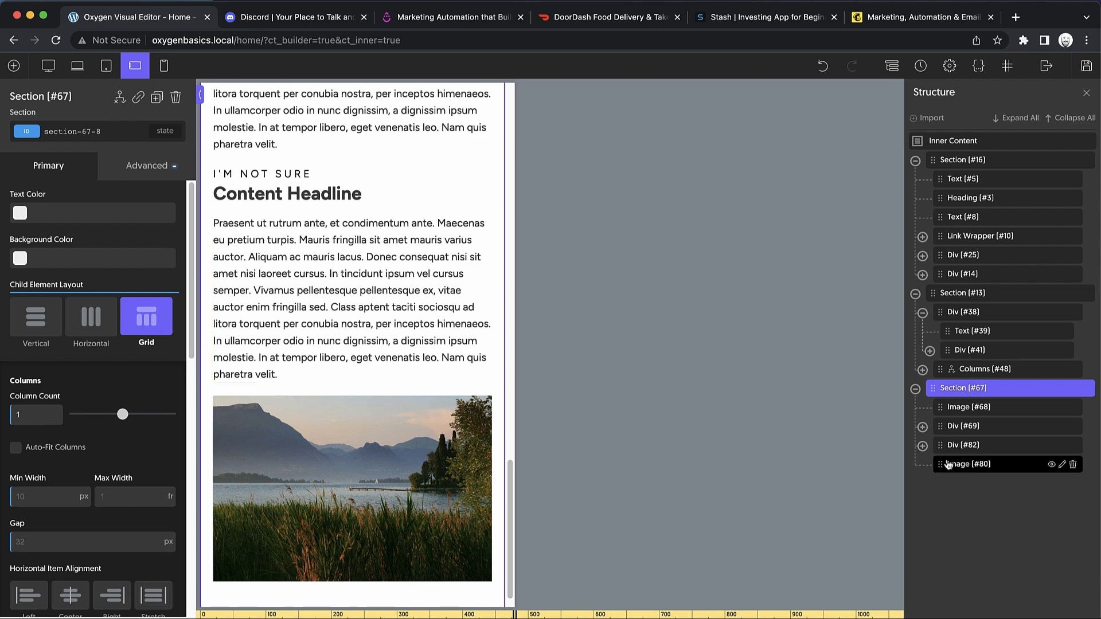
click(969, 463)
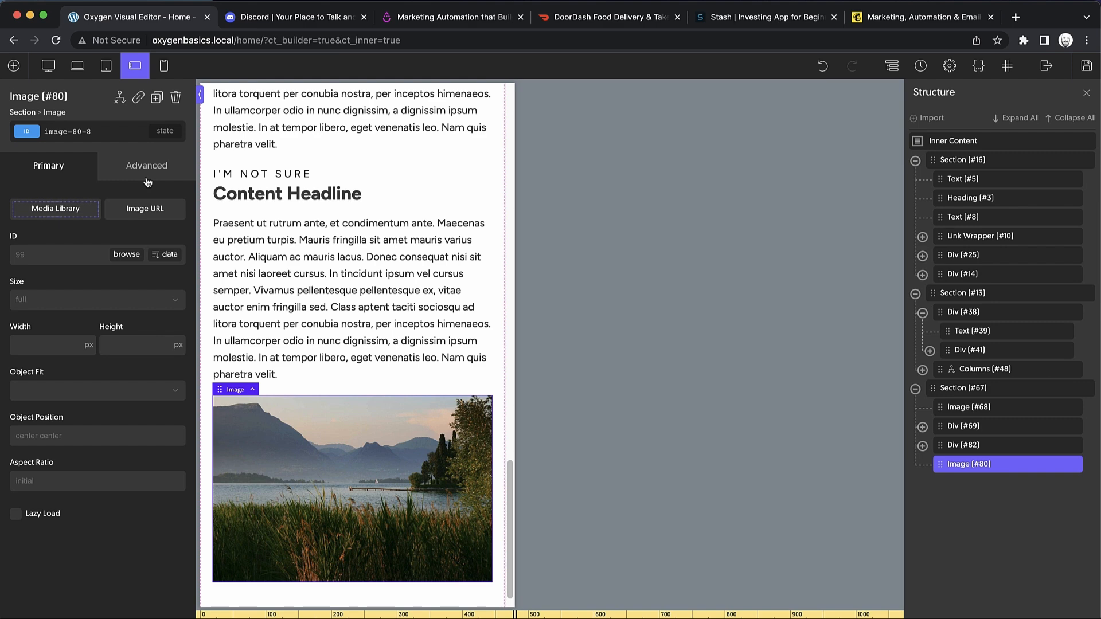
Add the custom CSS rule grid-row-start: 1 to the second lake photo.
click(146, 166)
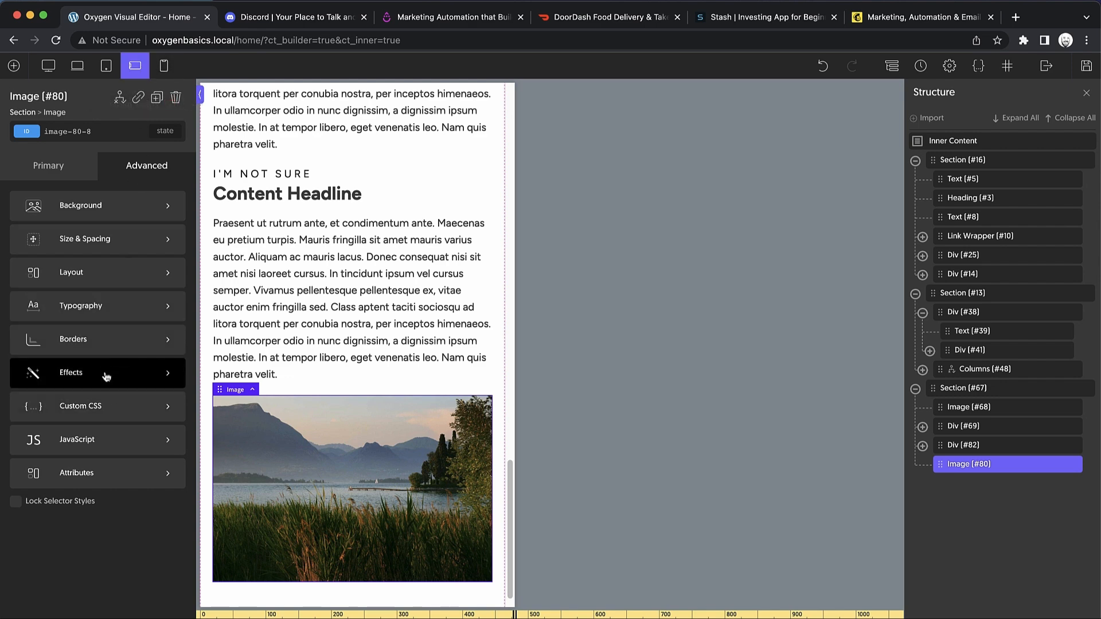
click(80, 406)
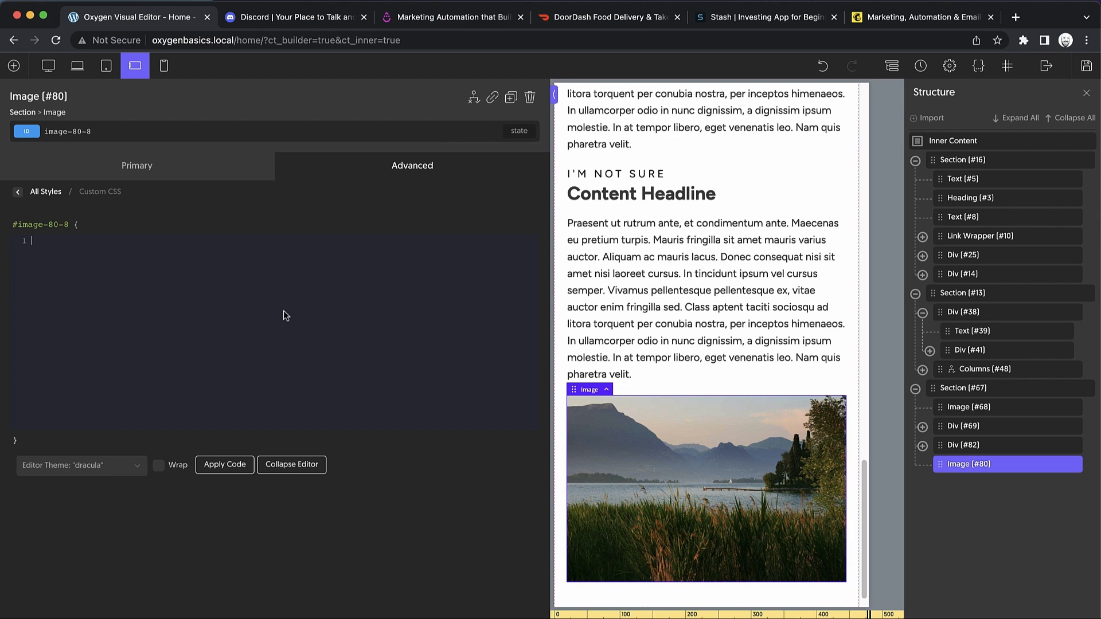
text(grid-row)
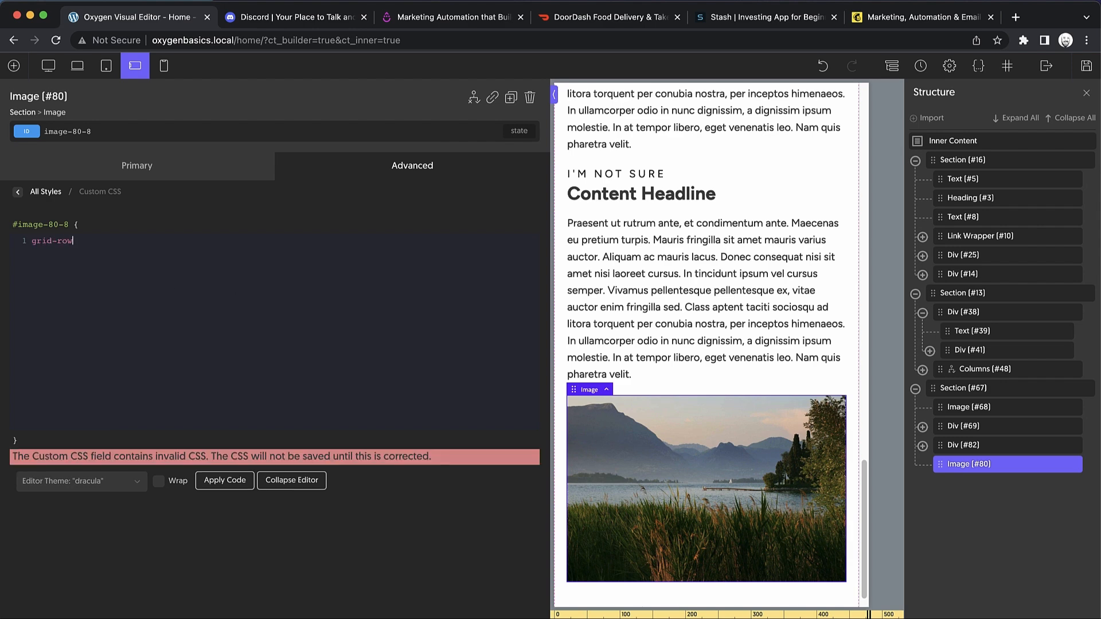
text(-start:)
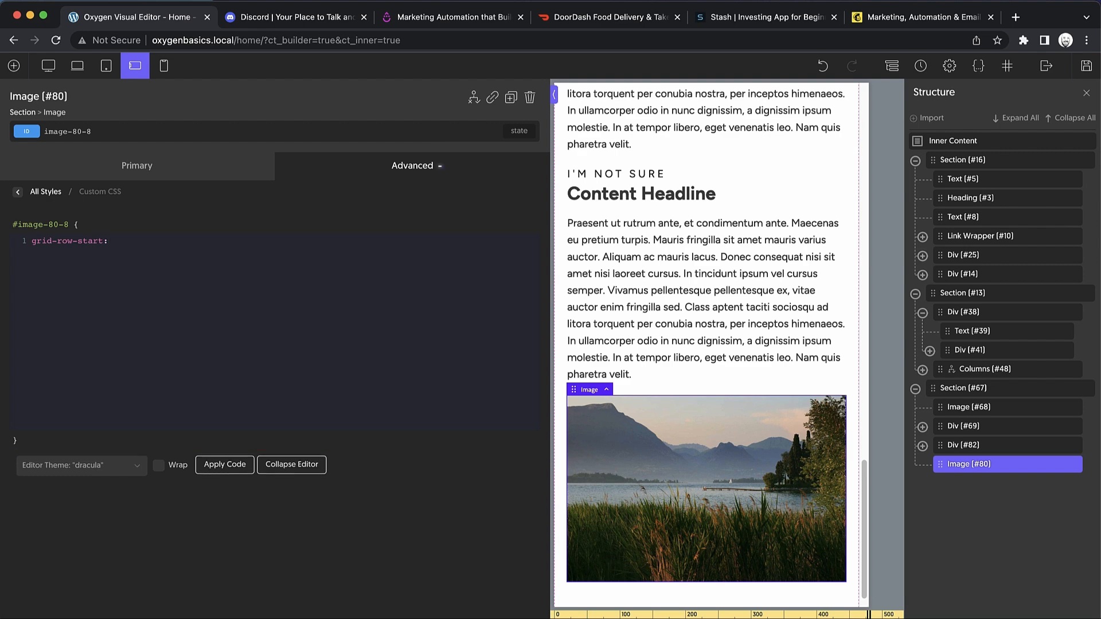
text(;)
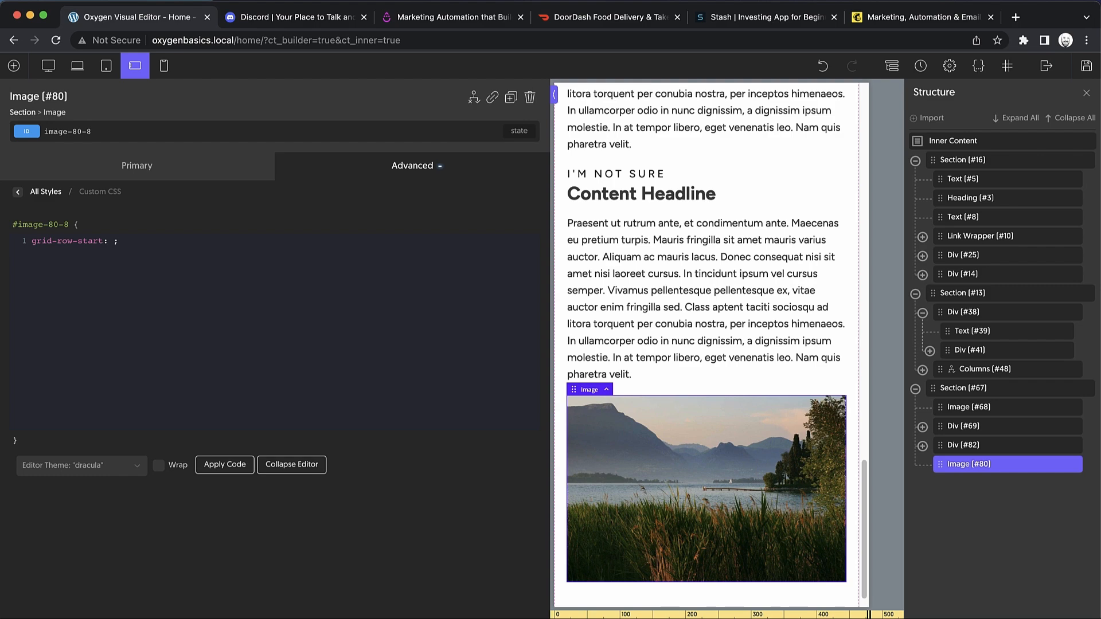
text(1)
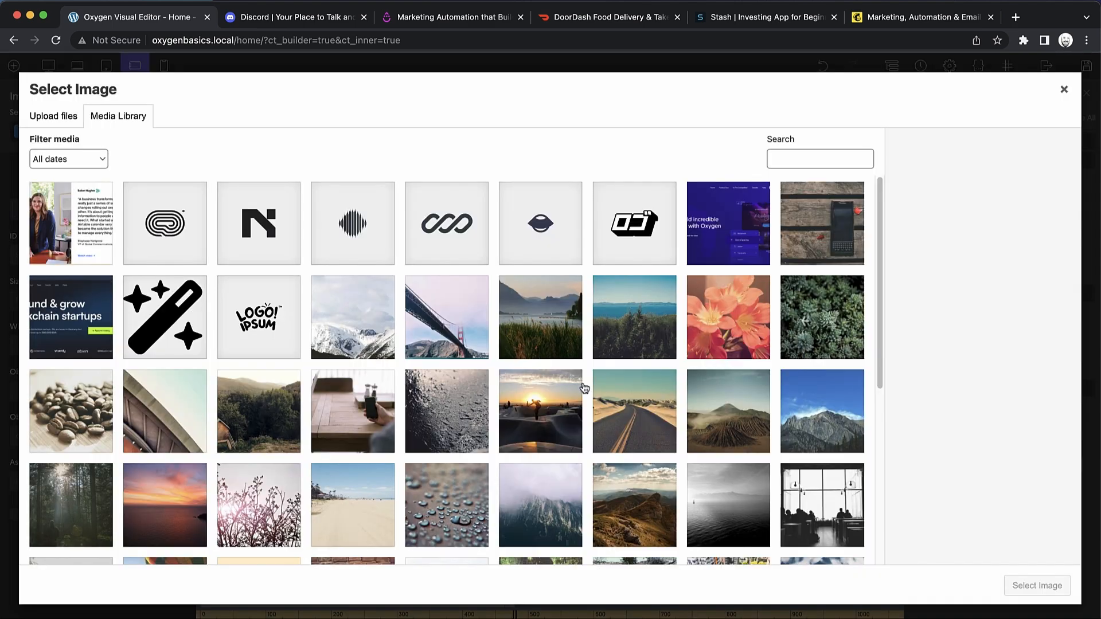
Swap the second photo to the water-droplets picture and adjust its grid-row-start value.
click(446, 504)
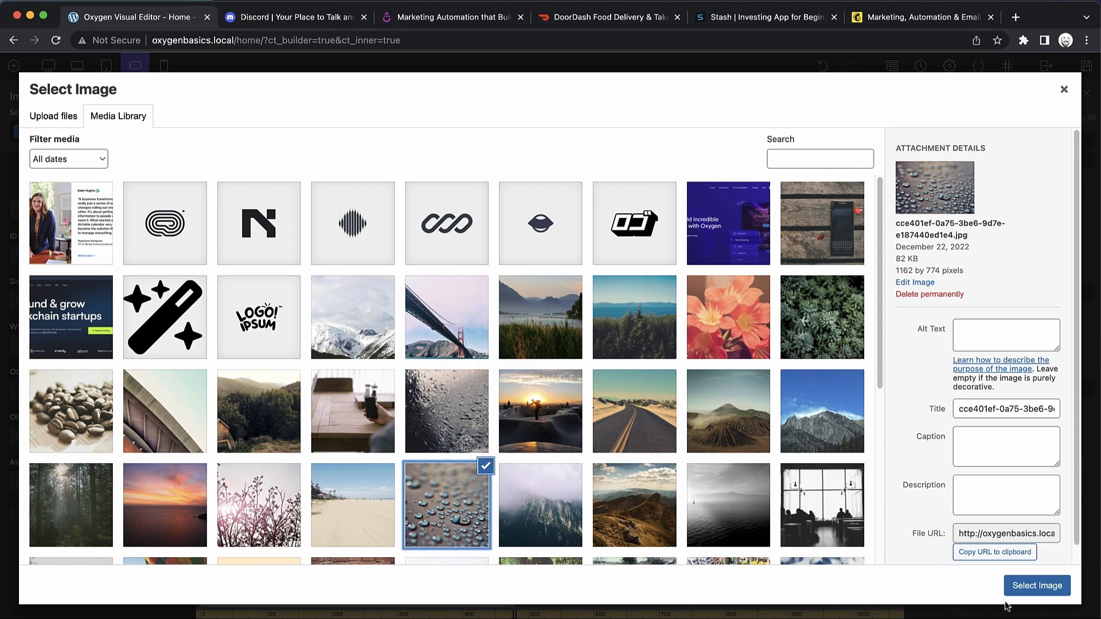
click(1037, 586)
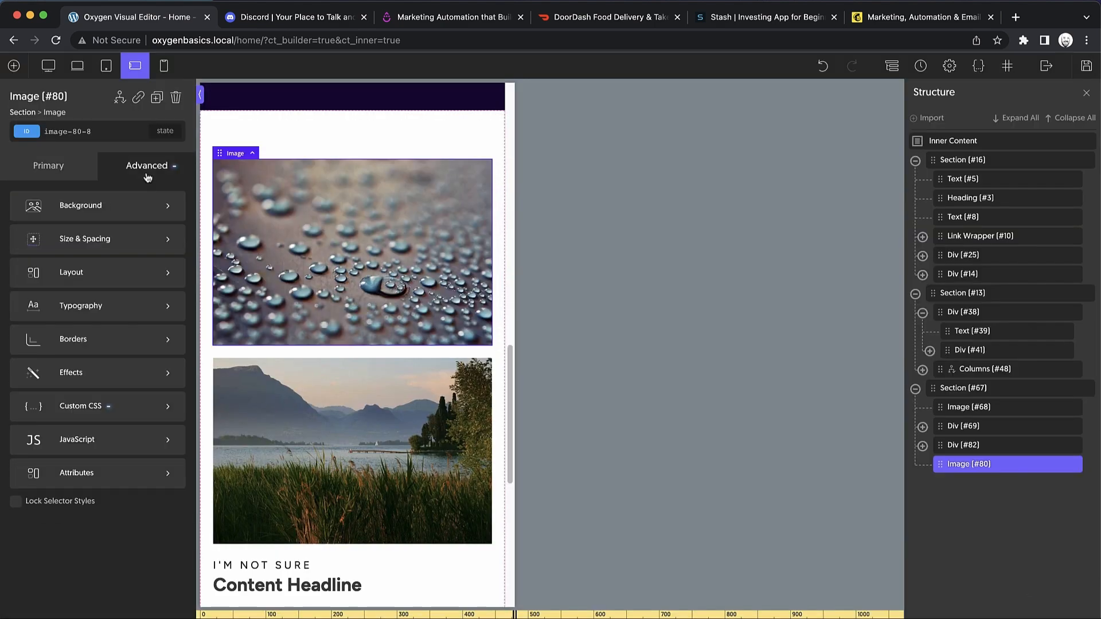
click(81, 406)
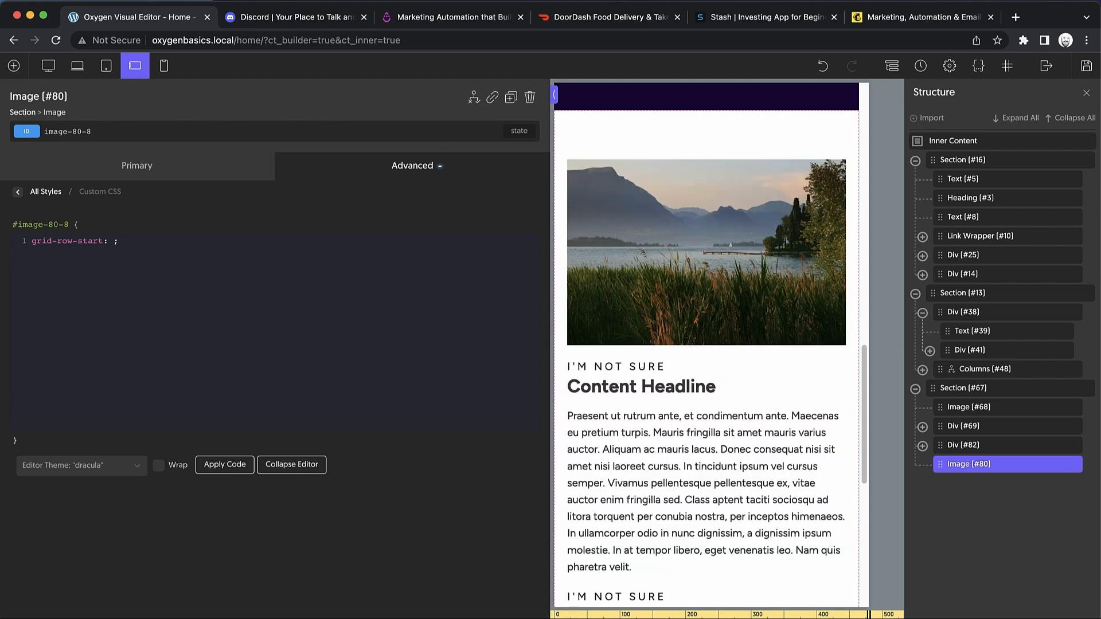
text(2)
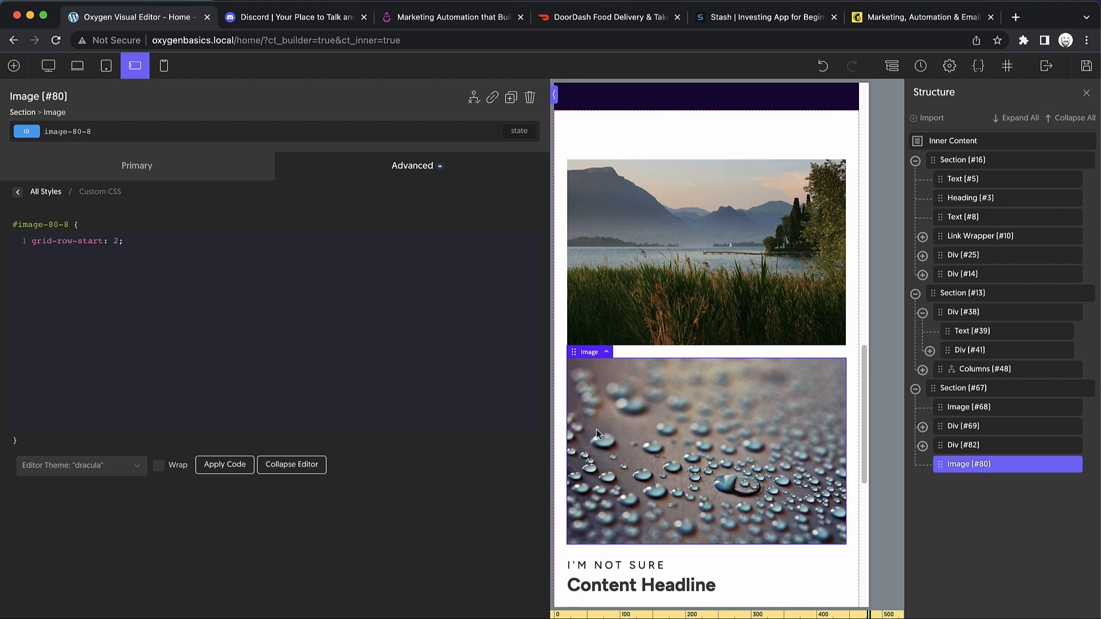
mouse_move(198, 262)
text(3)
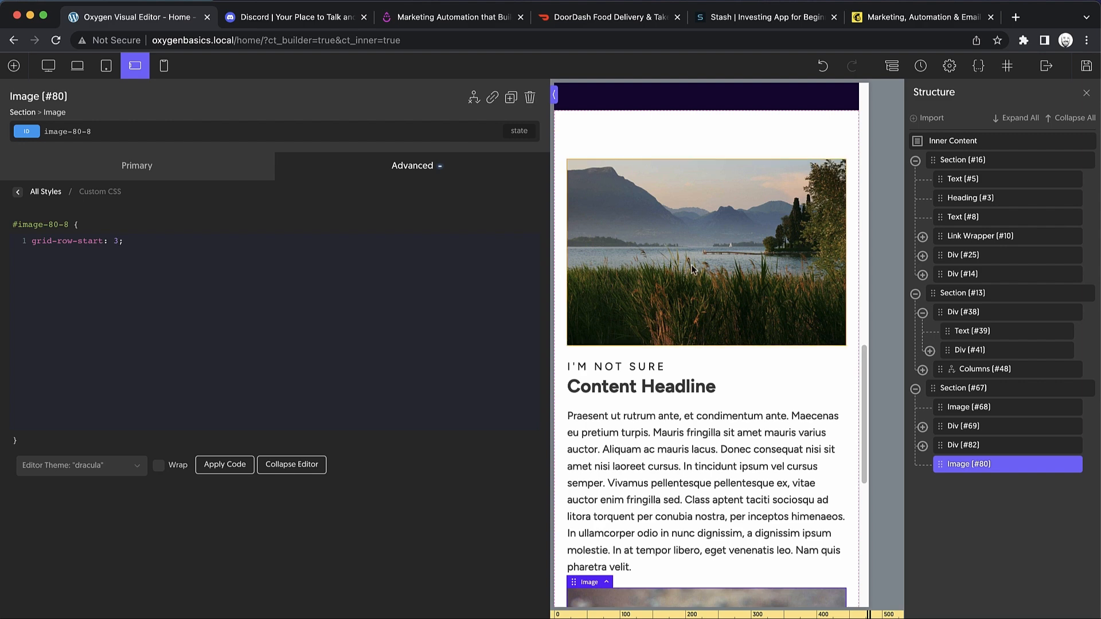
scroll(down, 3)
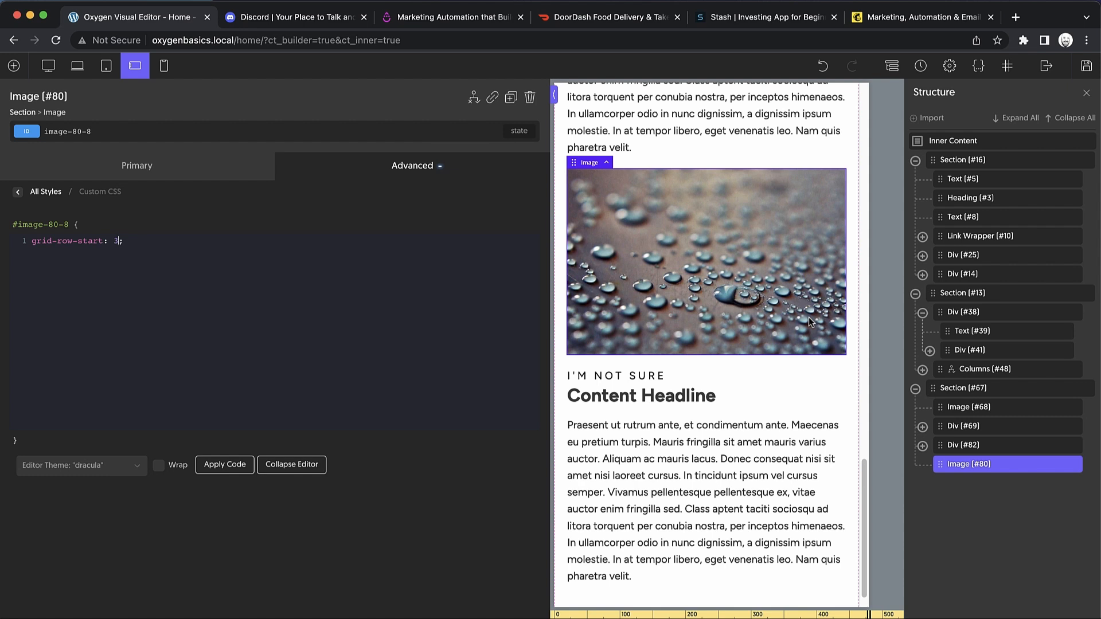
scroll(down, 3)
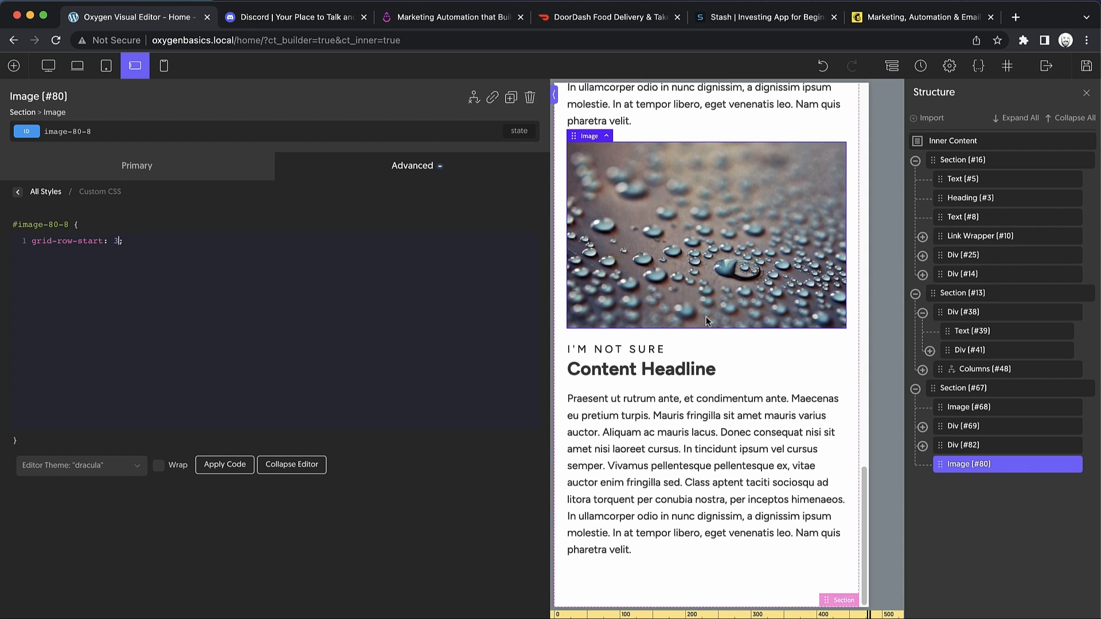
click(134, 65)
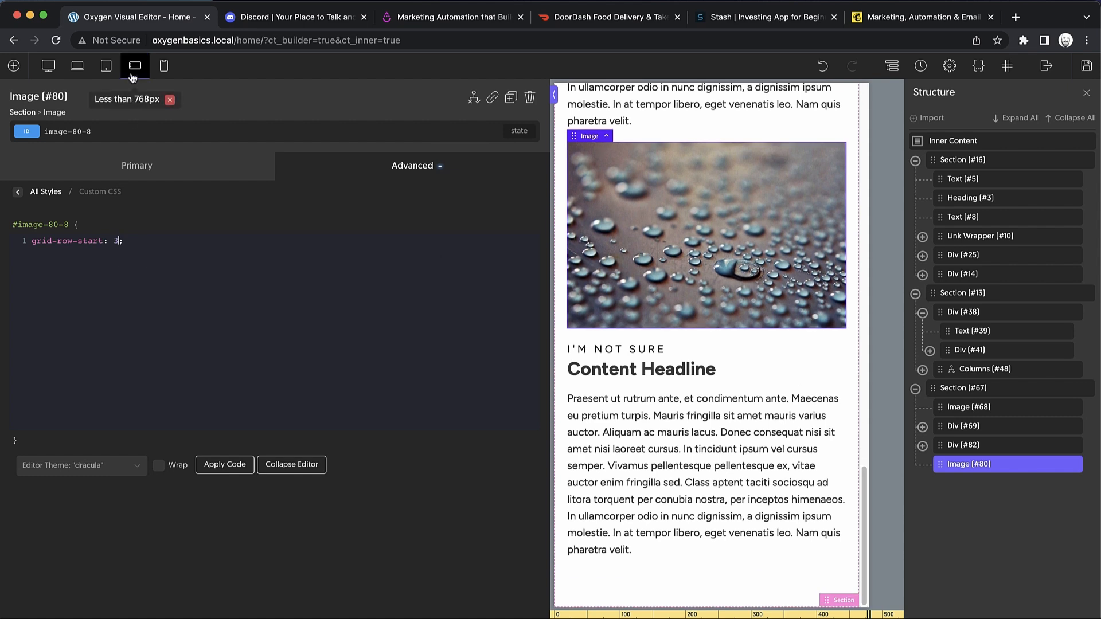
click(134, 65)
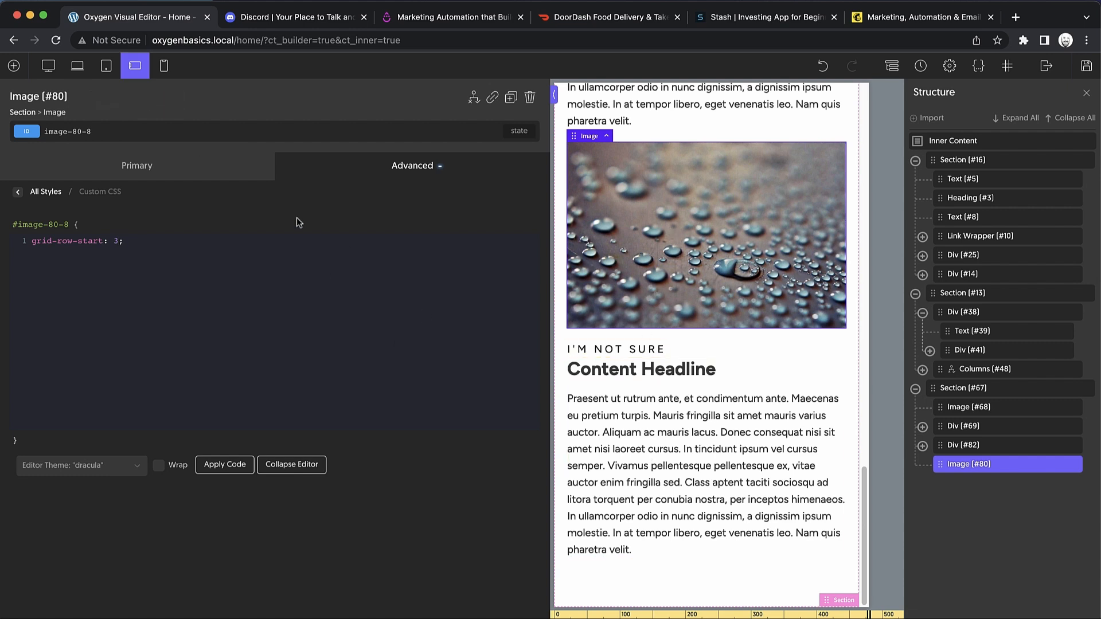
Preview the droplet layout at tablet, laptop and landscape-phone widths, then full desktop.
click(291, 464)
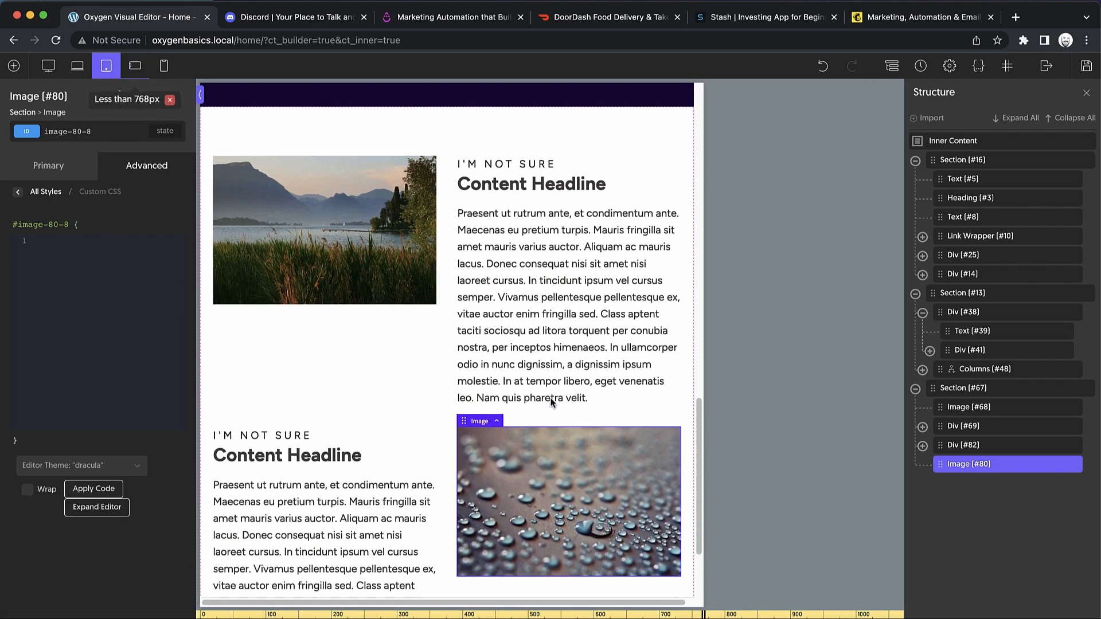
click(48, 65)
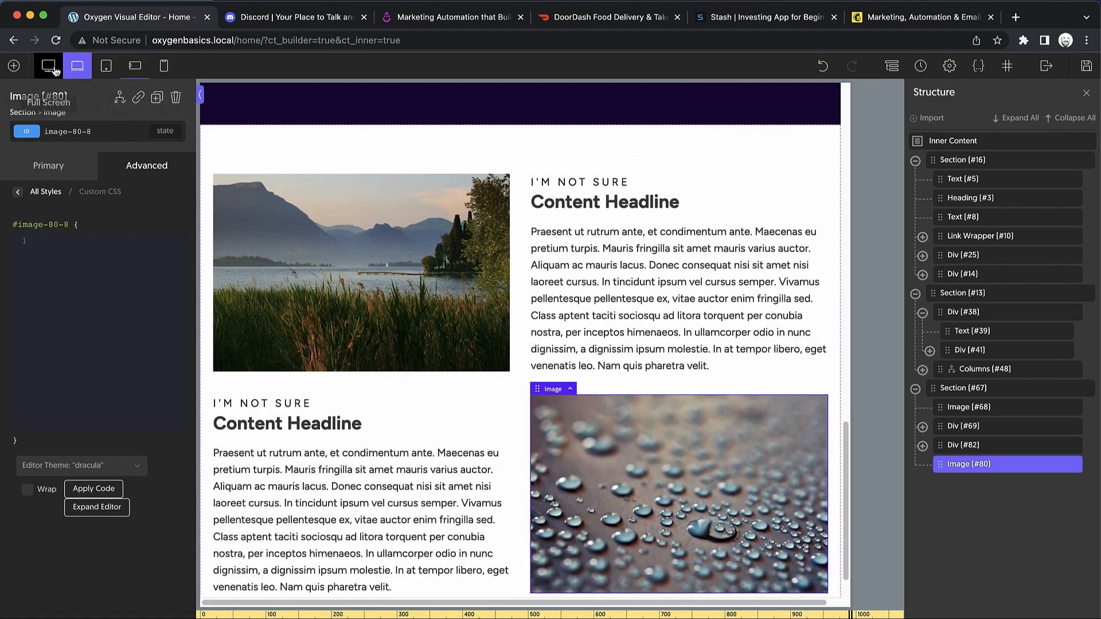
click(135, 66)
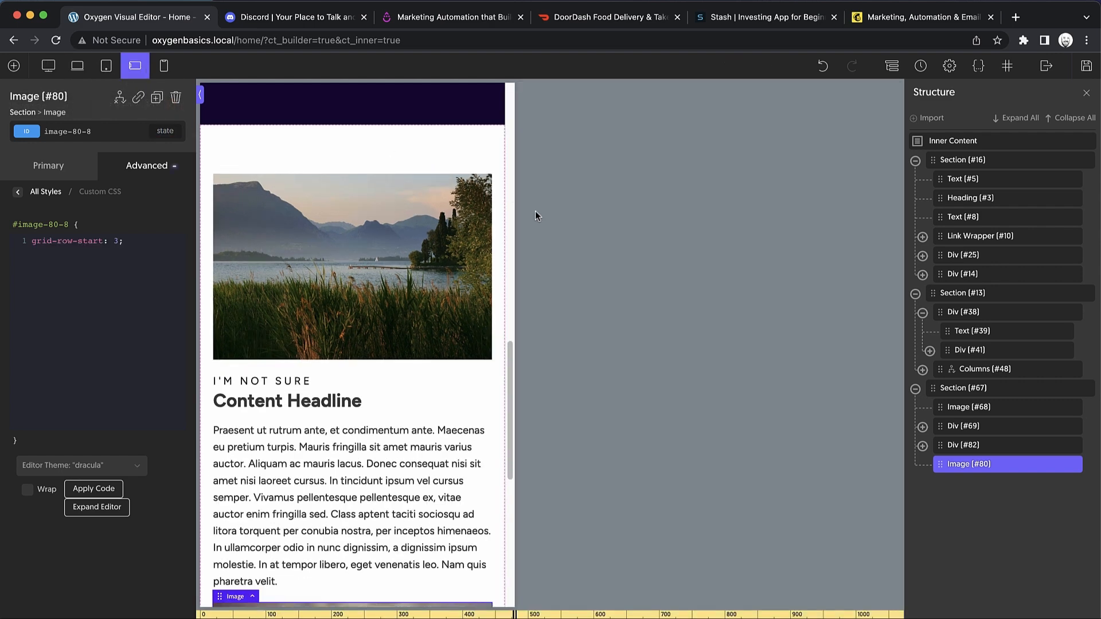
scroll(down, 3)
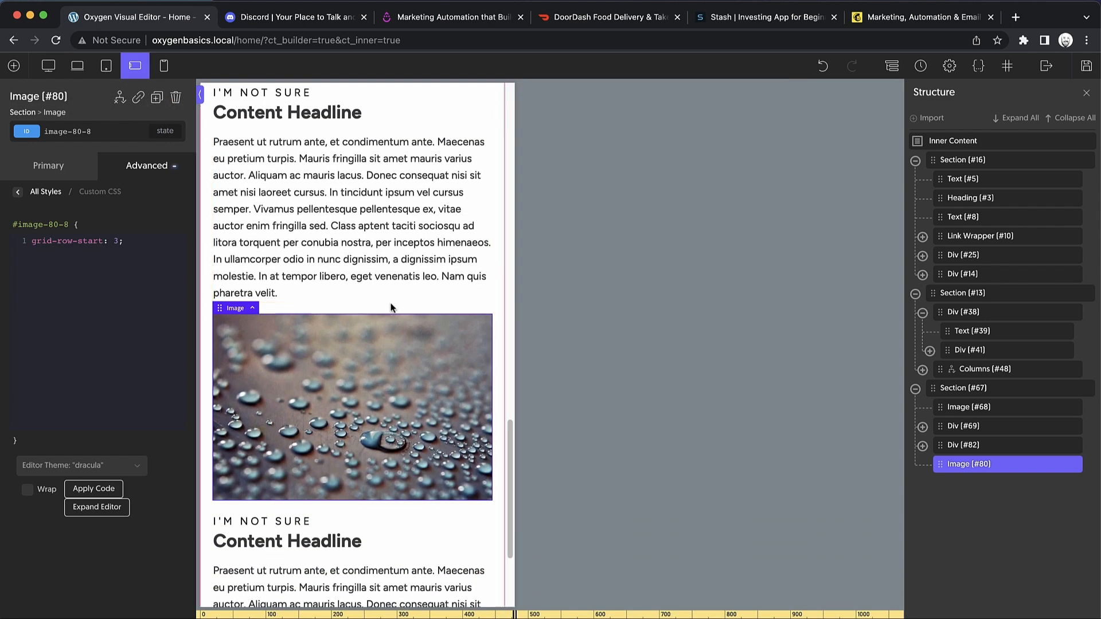
scroll(down, 3)
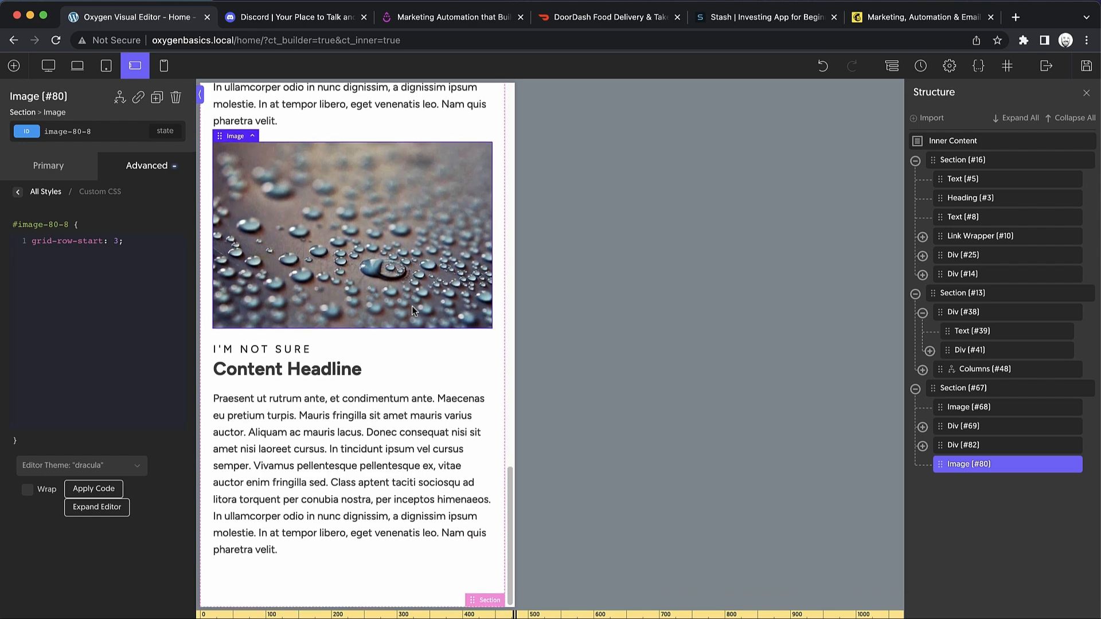
click(47, 65)
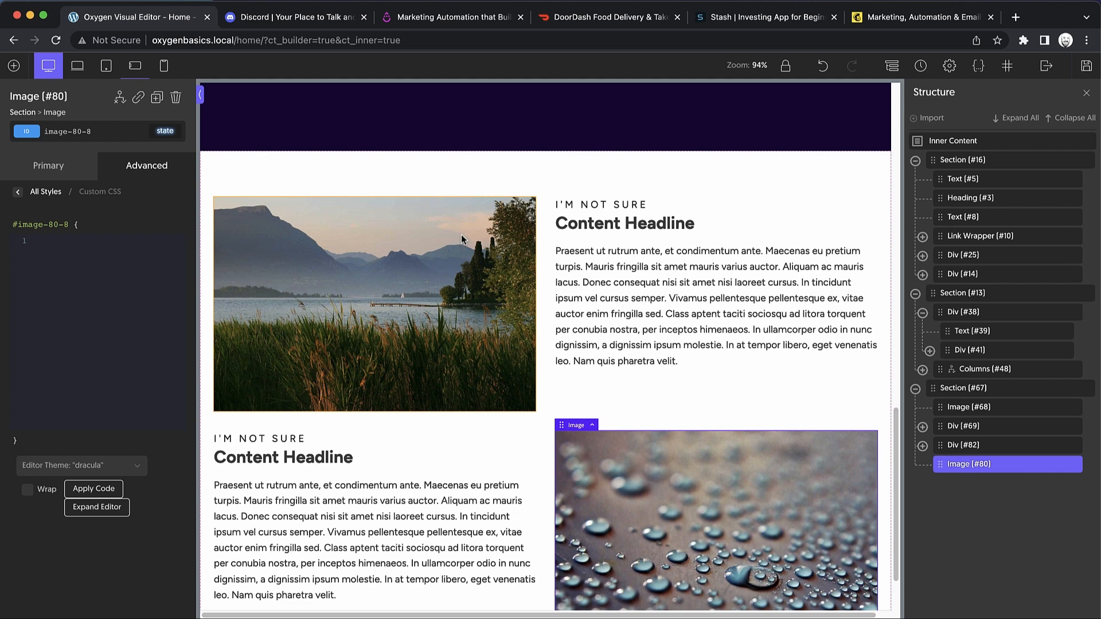
click(295, 17)
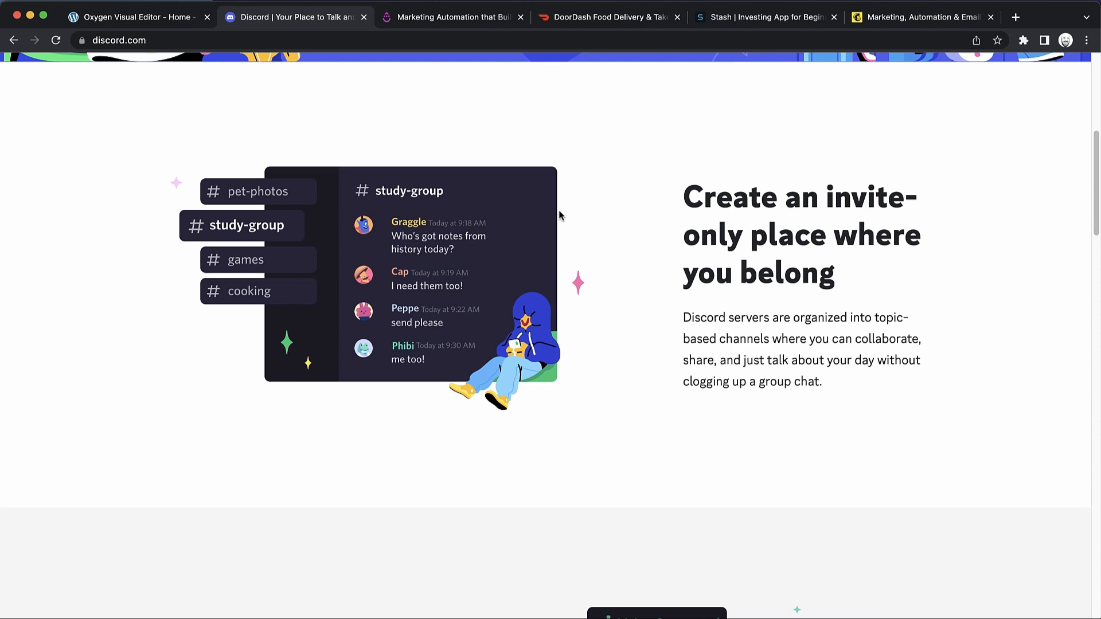
Switch Chrome to DoorDash's page showing its food photo beside 'It's all here'.
click(453, 16)
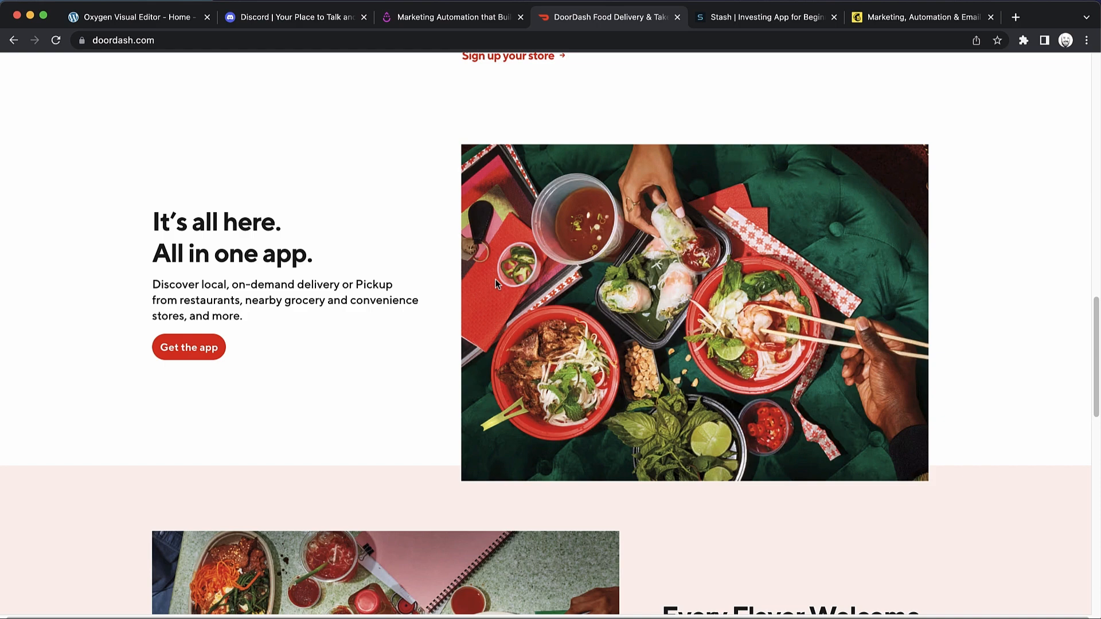
mouse_move(419, 63)
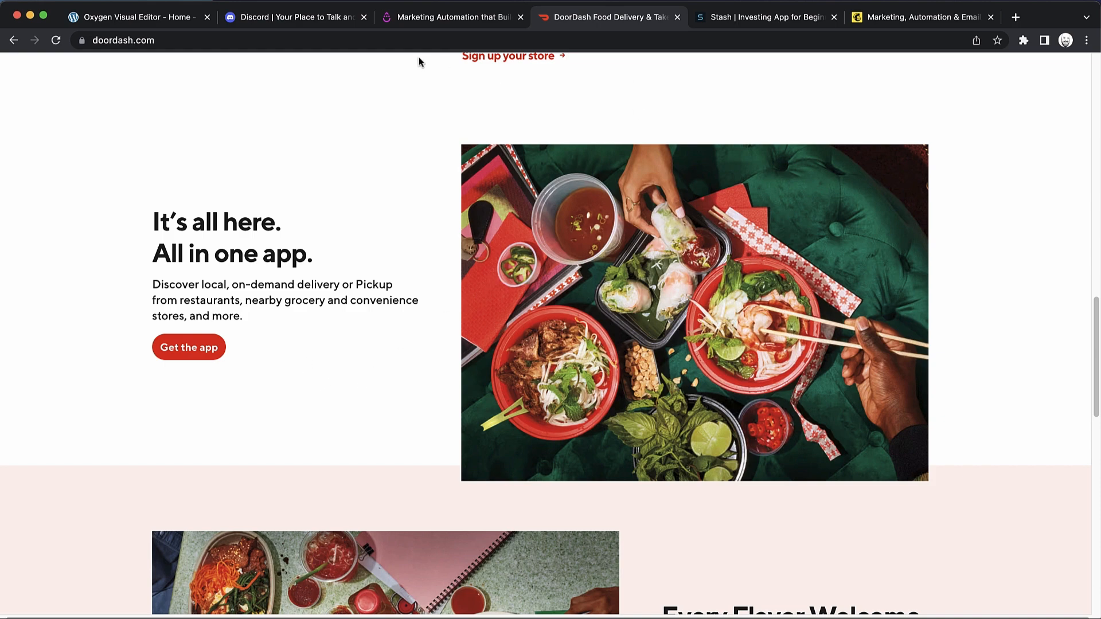
mouse_move(134, 16)
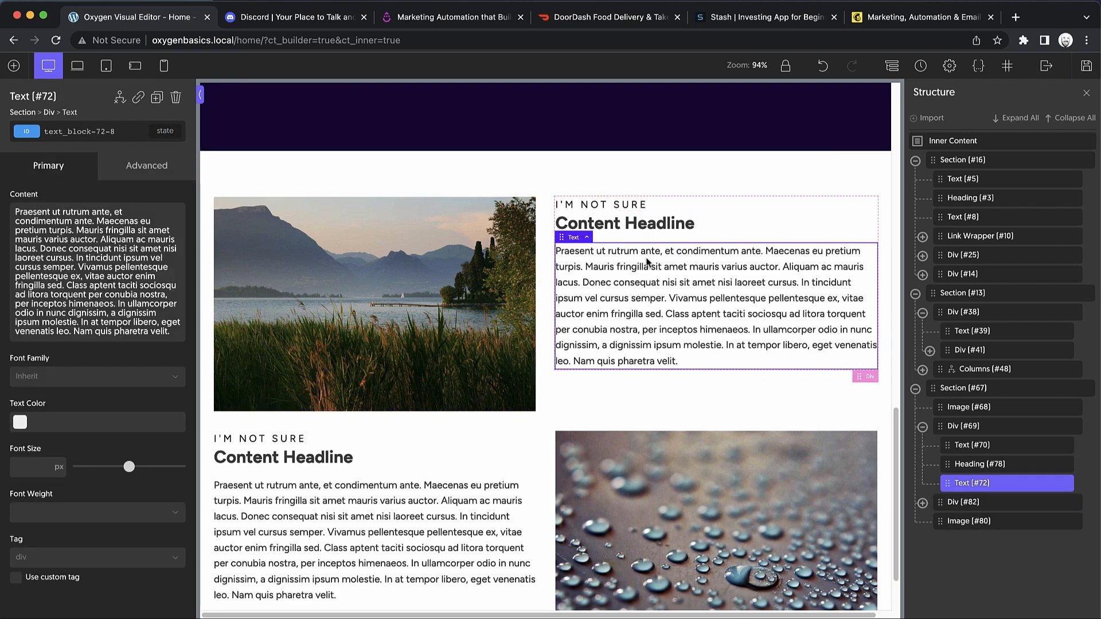
Search components for 'link wrapper' and insert one below the paragraph.
click(13, 65)
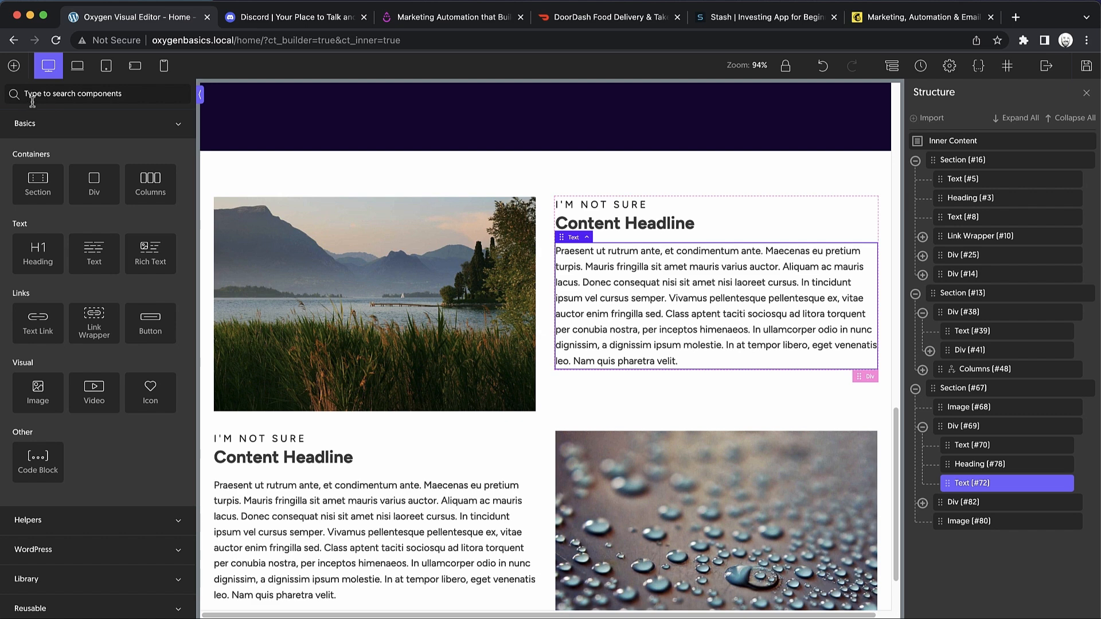
text(link-wr)
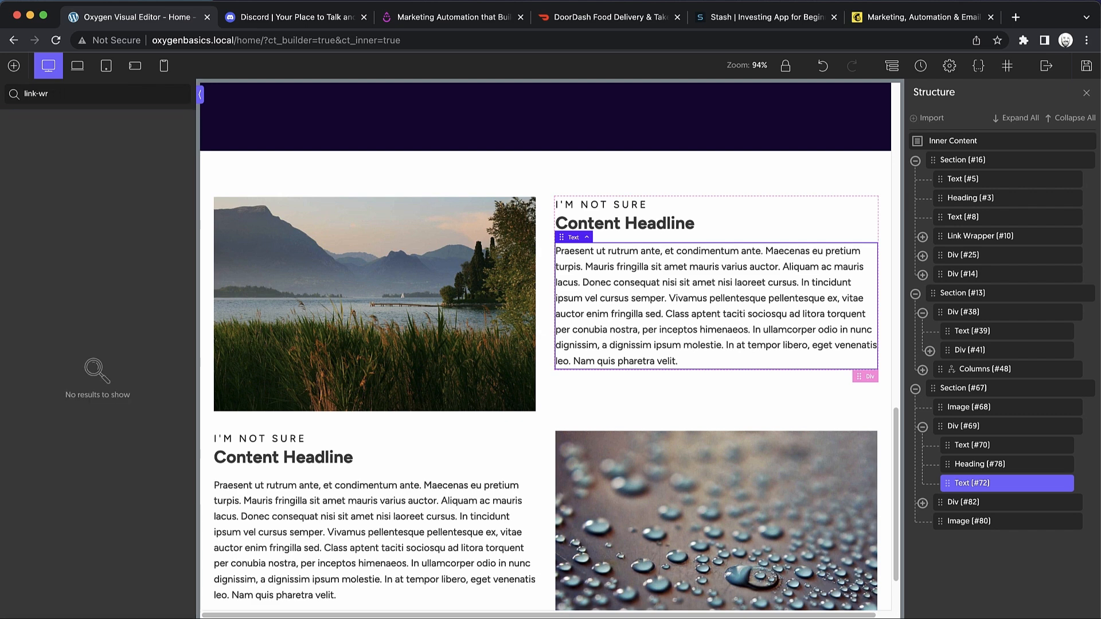
text(link wrapper)
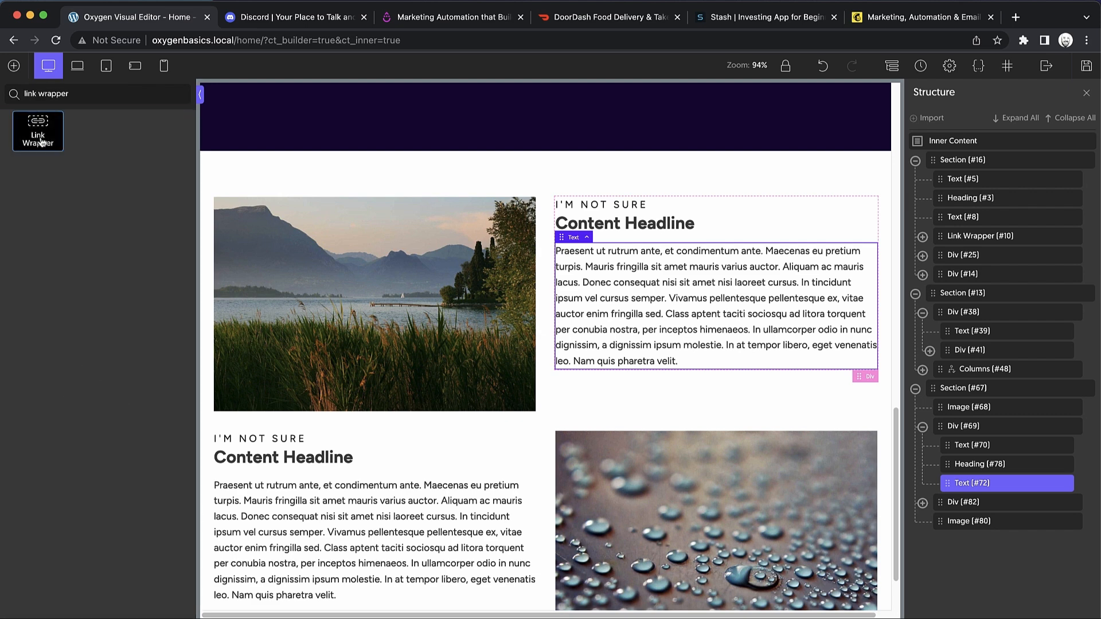
click(13, 65)
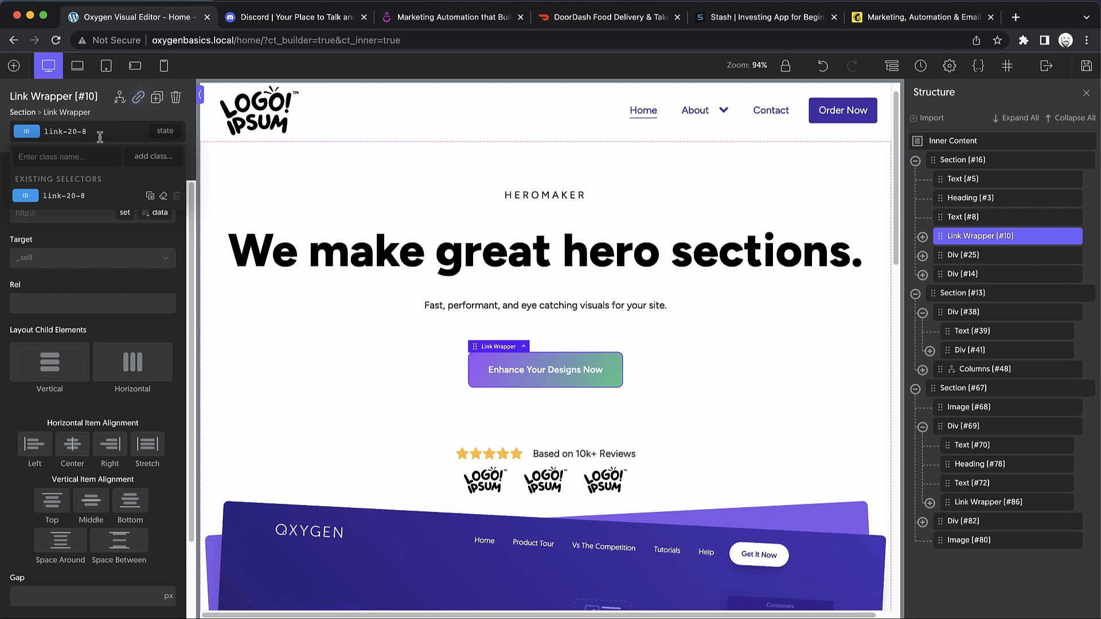
Add the 'button' class to hero Link Wrapper #10, copy its ID styles into it, and delete the ID styles.
text(button)
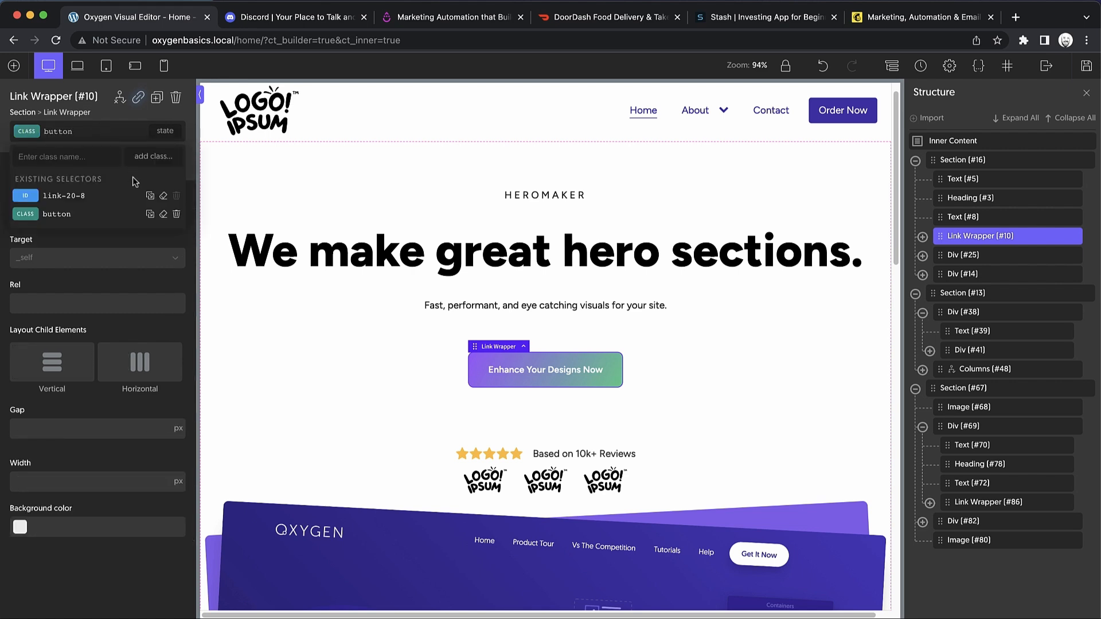
click(138, 97)
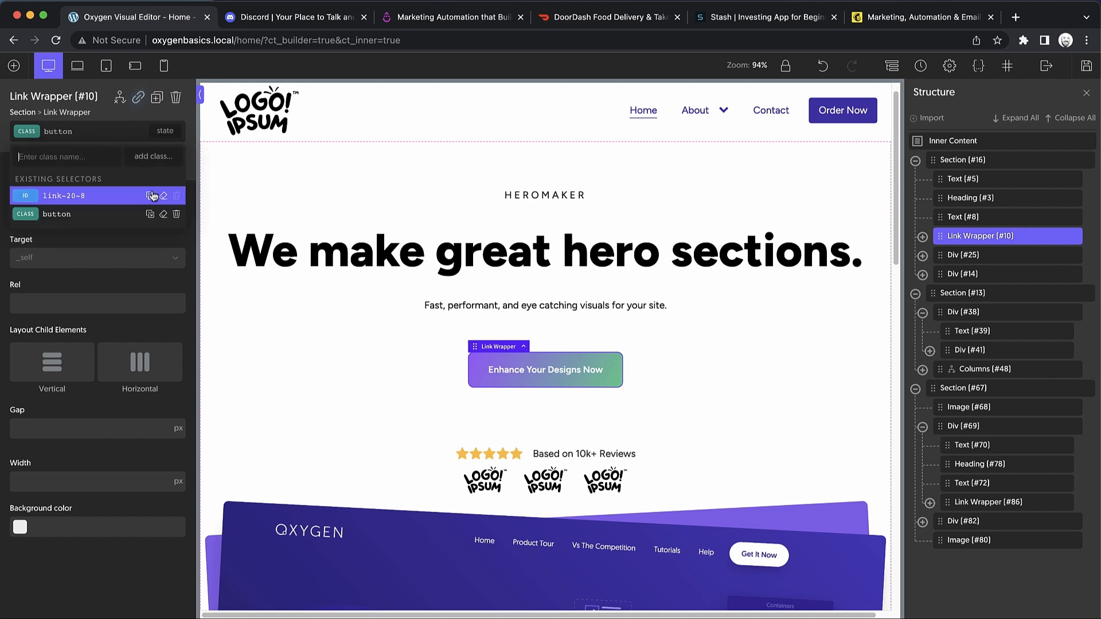
click(176, 195)
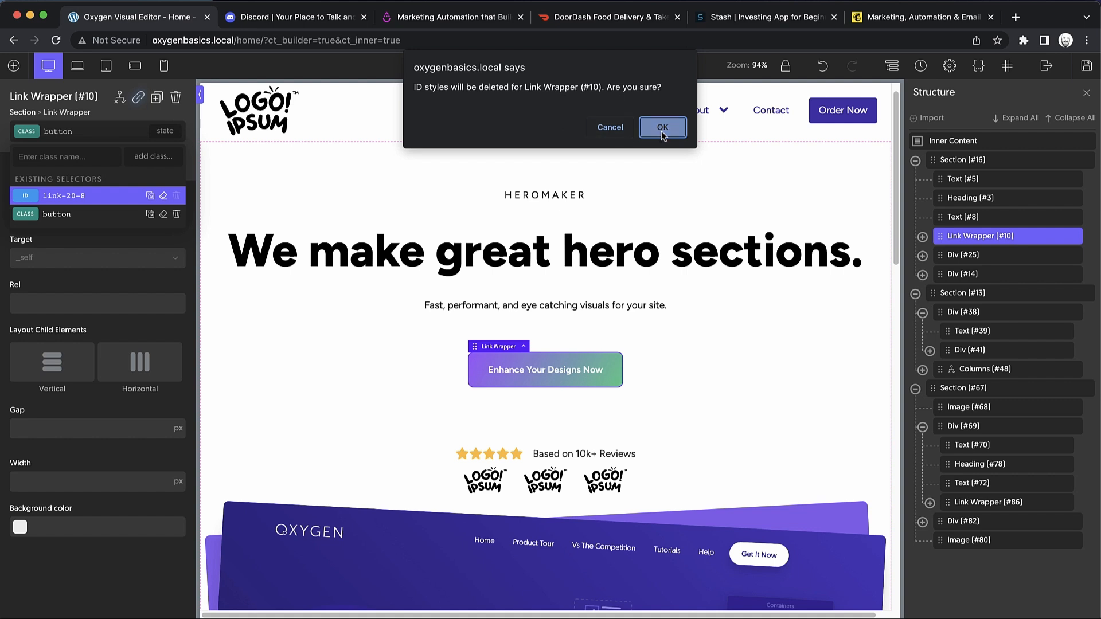
click(660, 127)
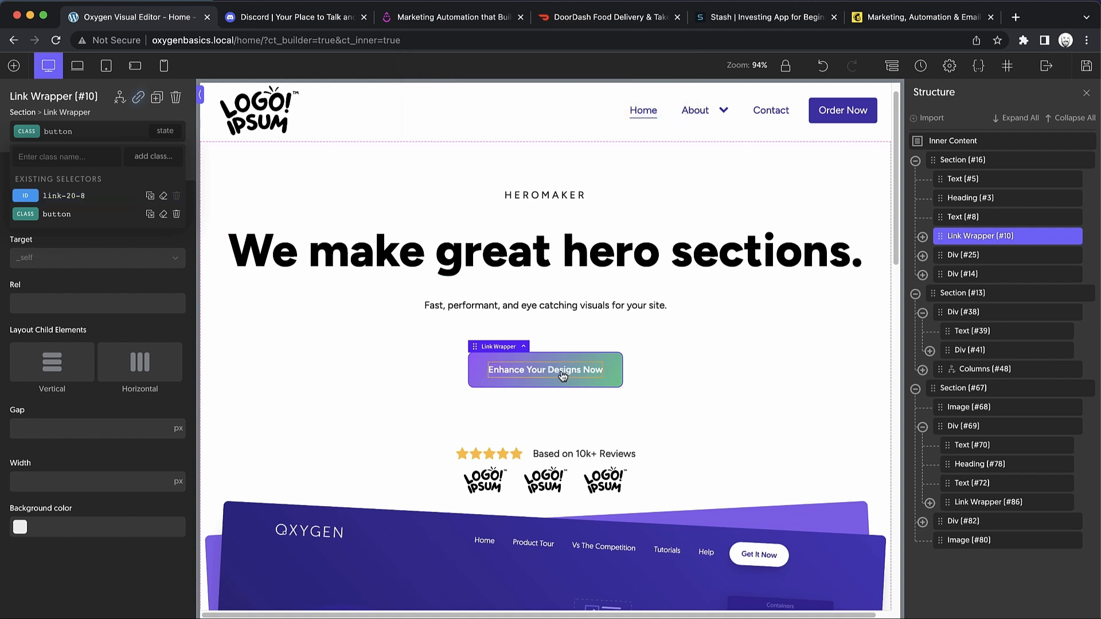
click(545, 369)
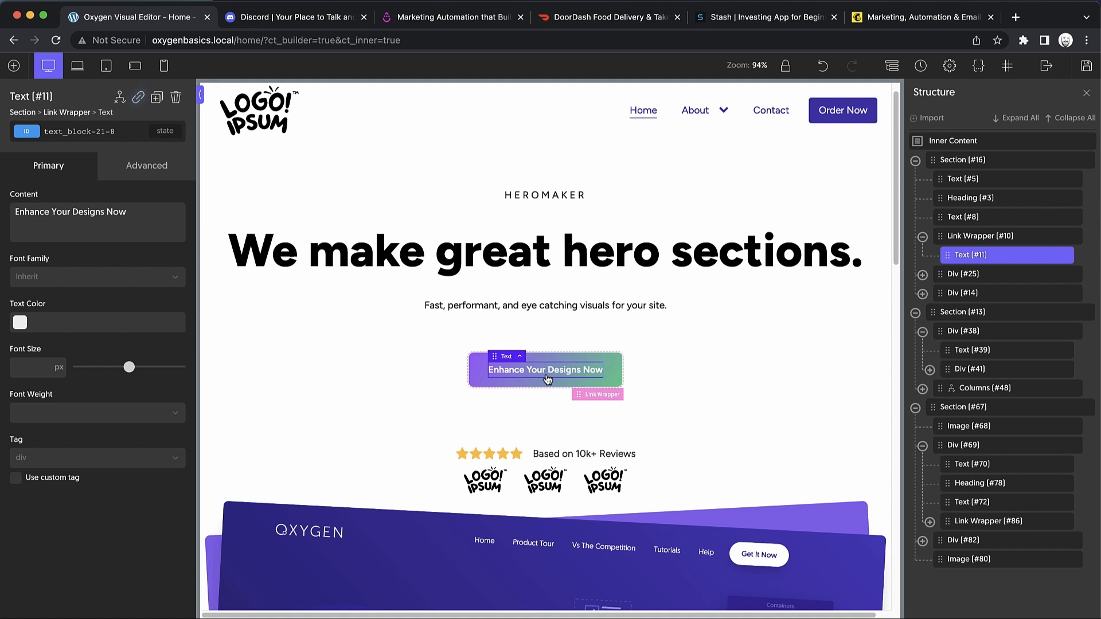
mouse_move(594, 382)
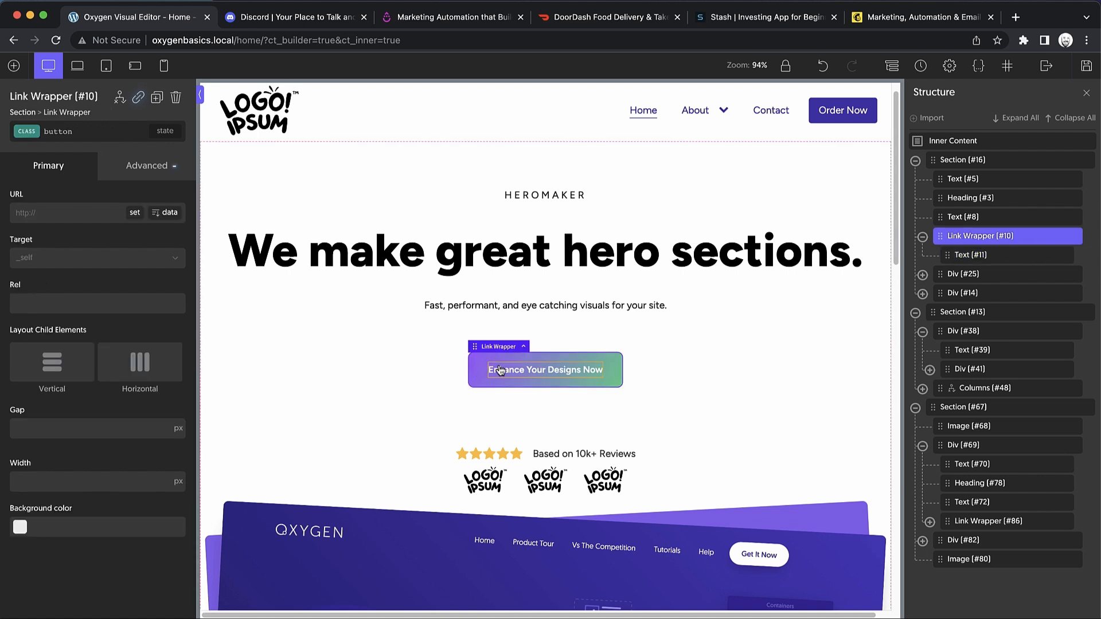
mouse_move(547, 372)
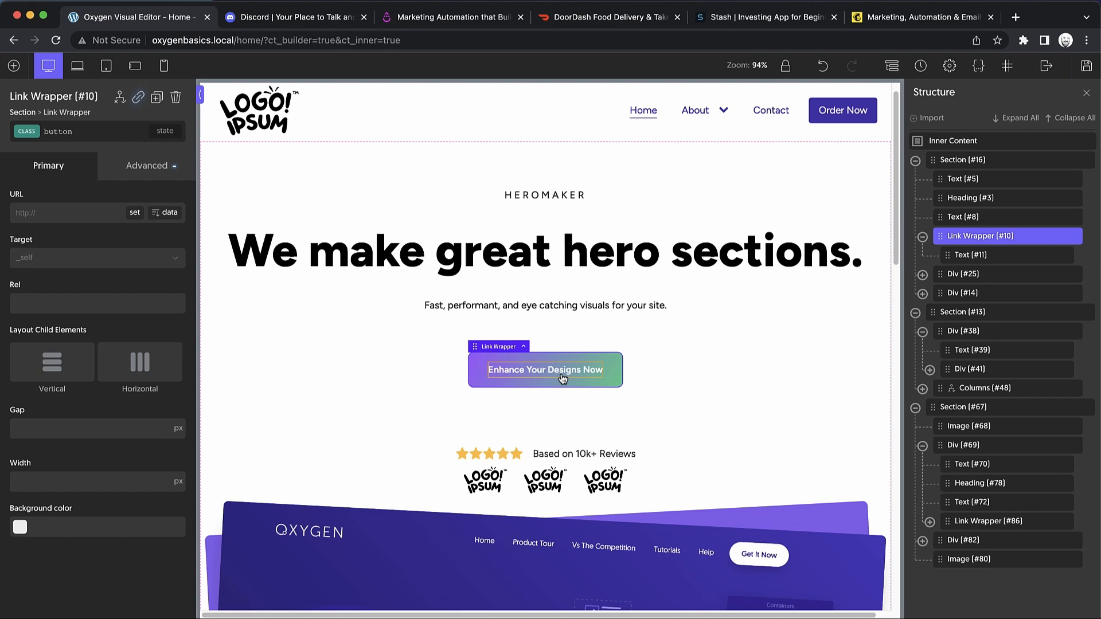
scroll(down, 3)
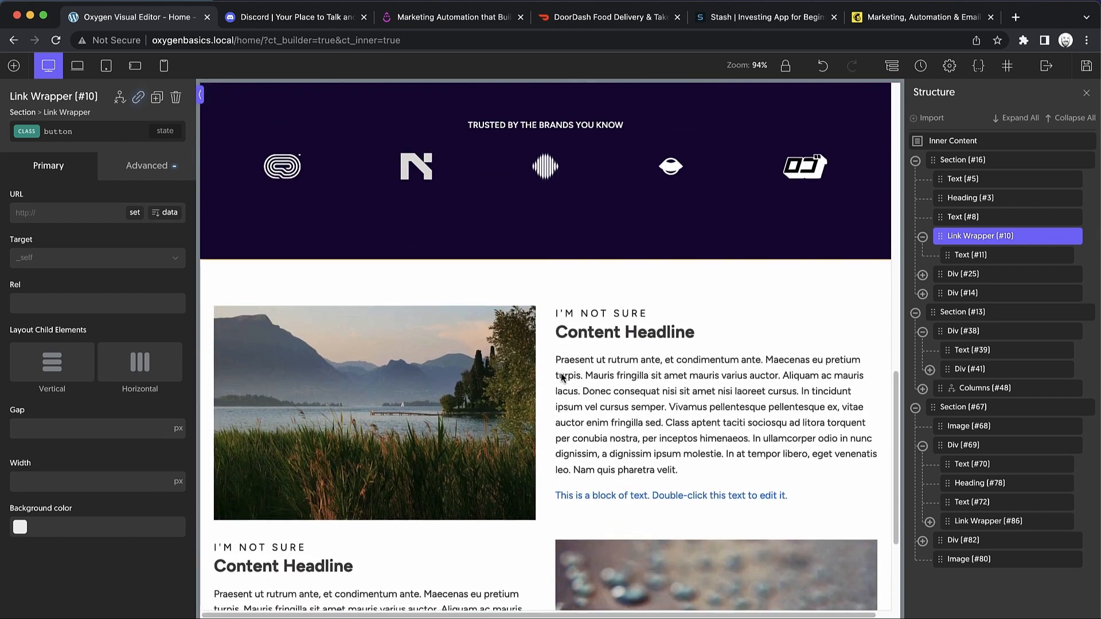
Apply the 'button' class to Link Wrapper #86 and change its text to 'Learn More Now'.
click(670, 306)
text(bu)
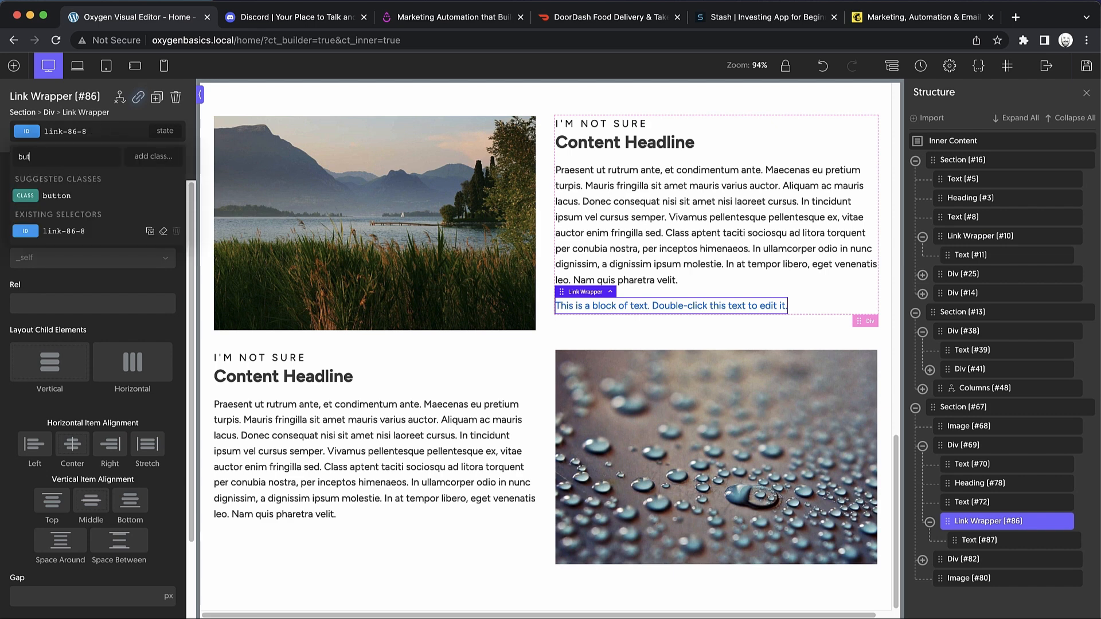
click(55, 195)
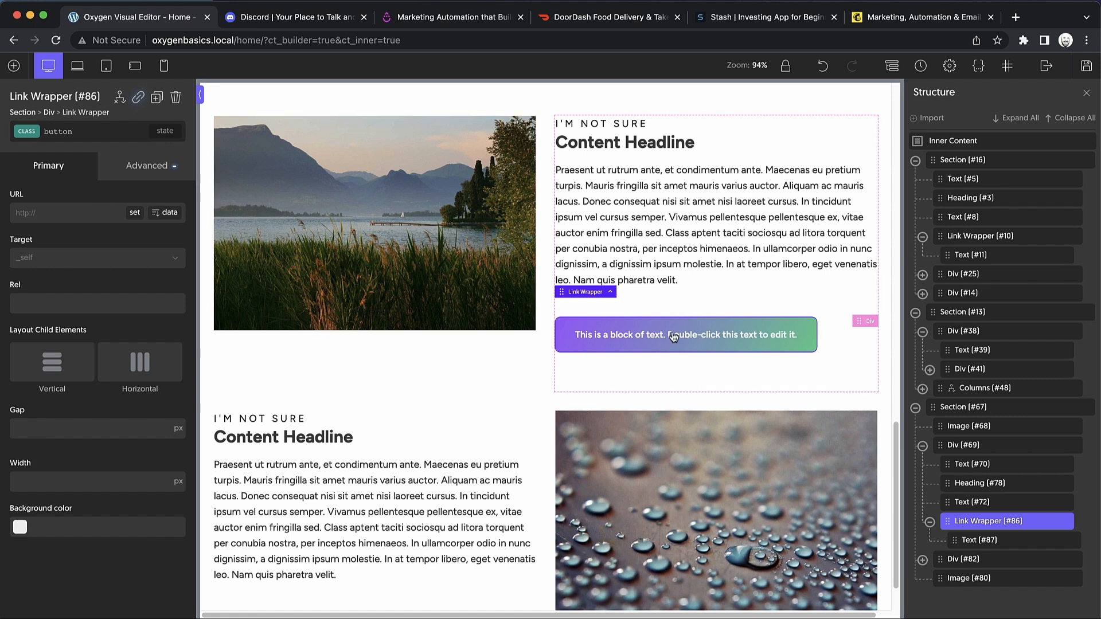
double_click(684, 335)
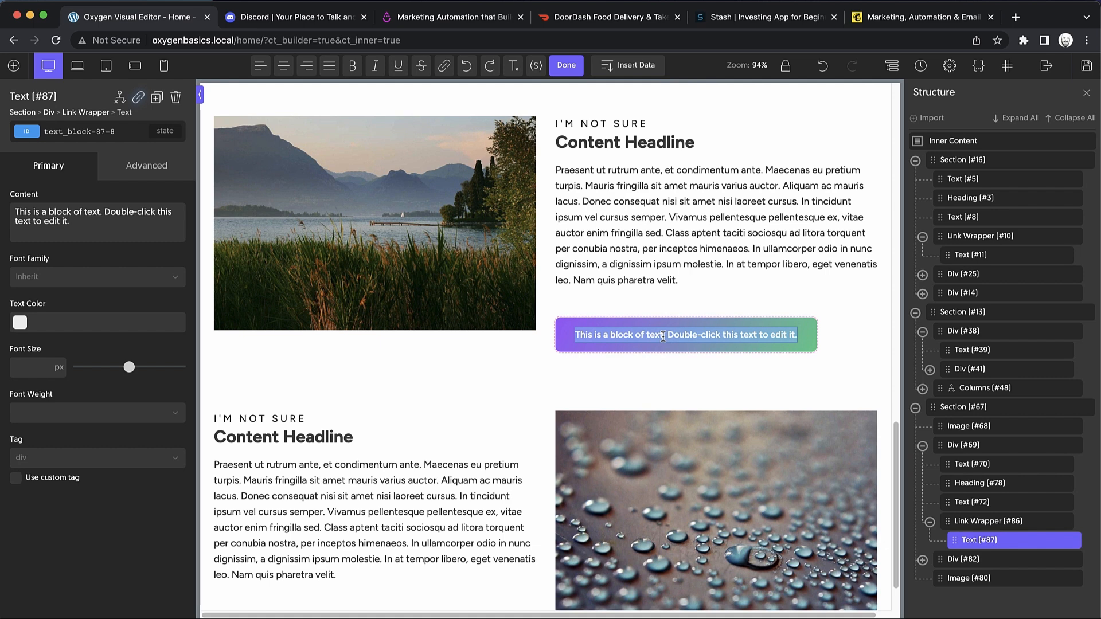
text(Learn More Now)
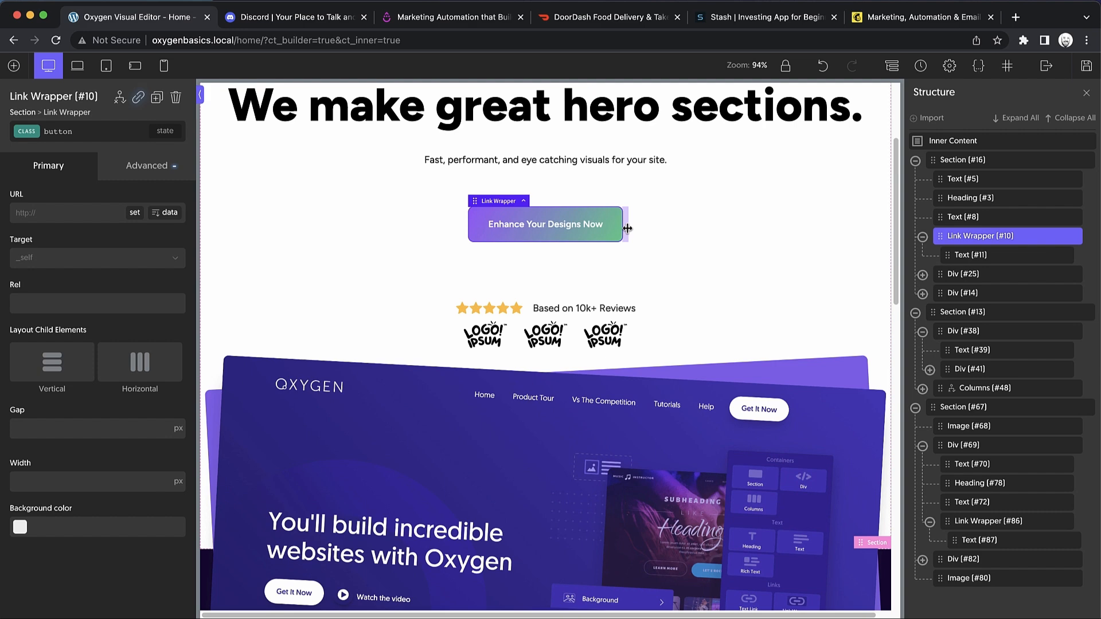
mouse_move(627, 232)
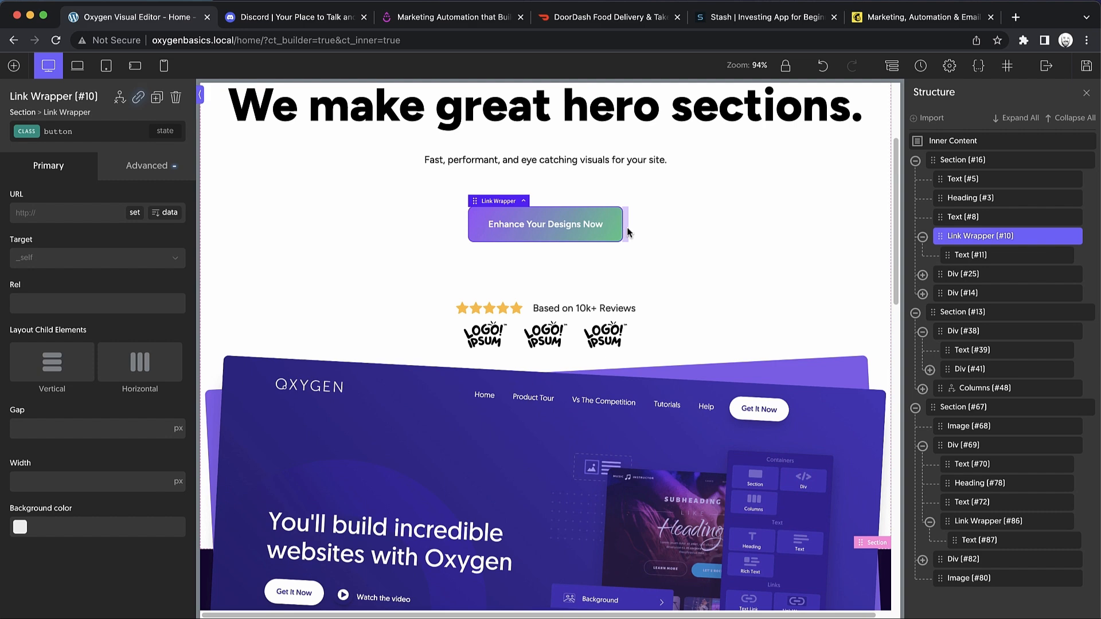
Clear the 32 px top margin in the Learn More Now button's Size & Spacing settings.
click(147, 166)
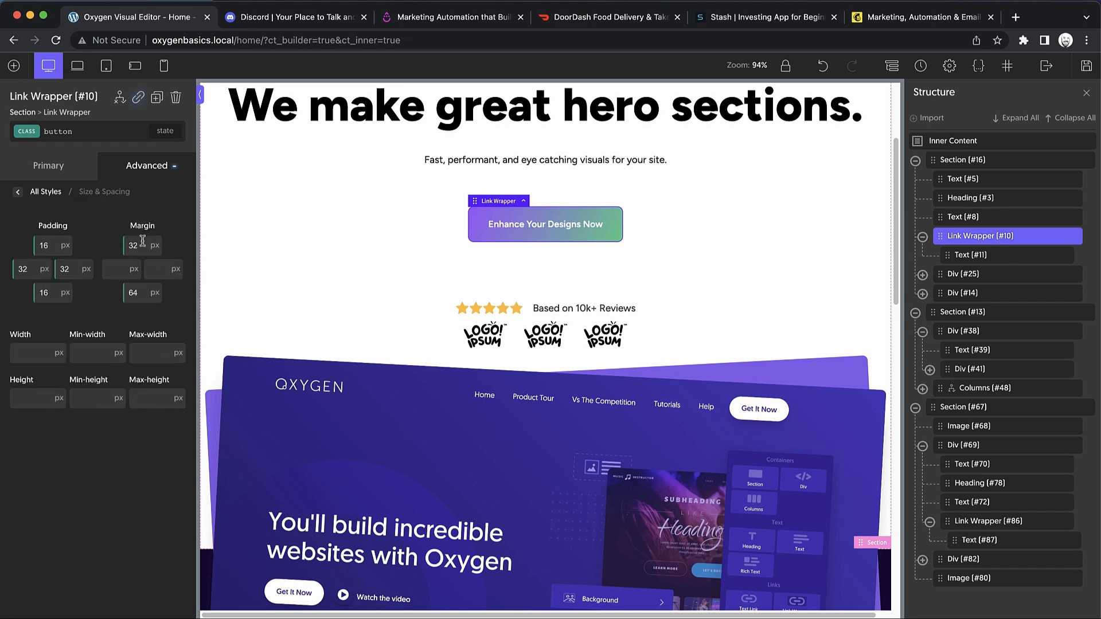
mouse_move(454, 328)
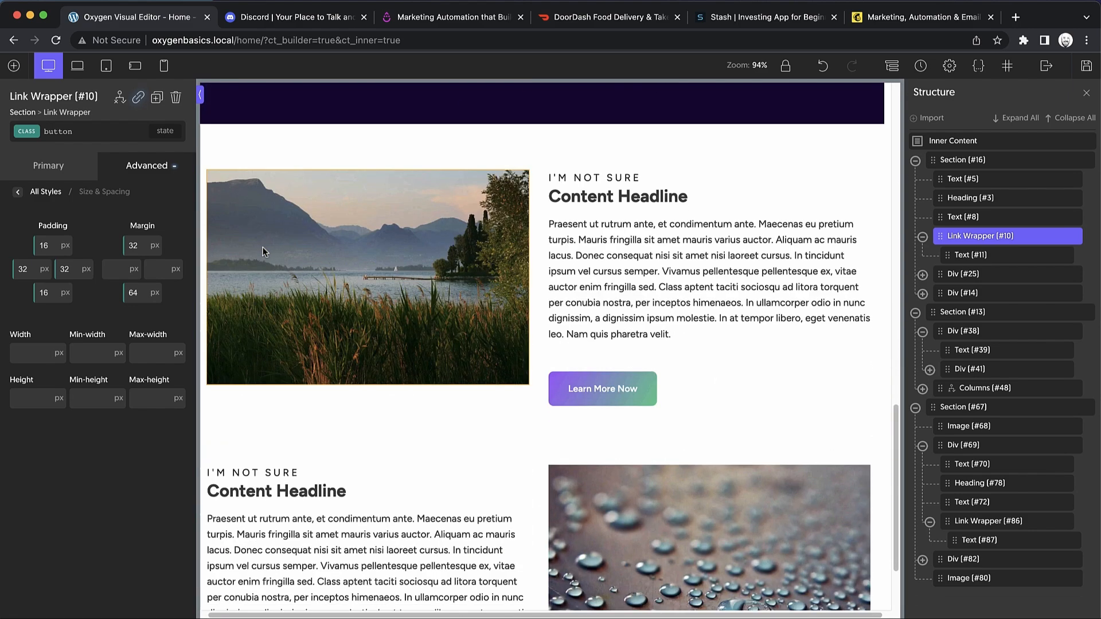
click(602, 378)
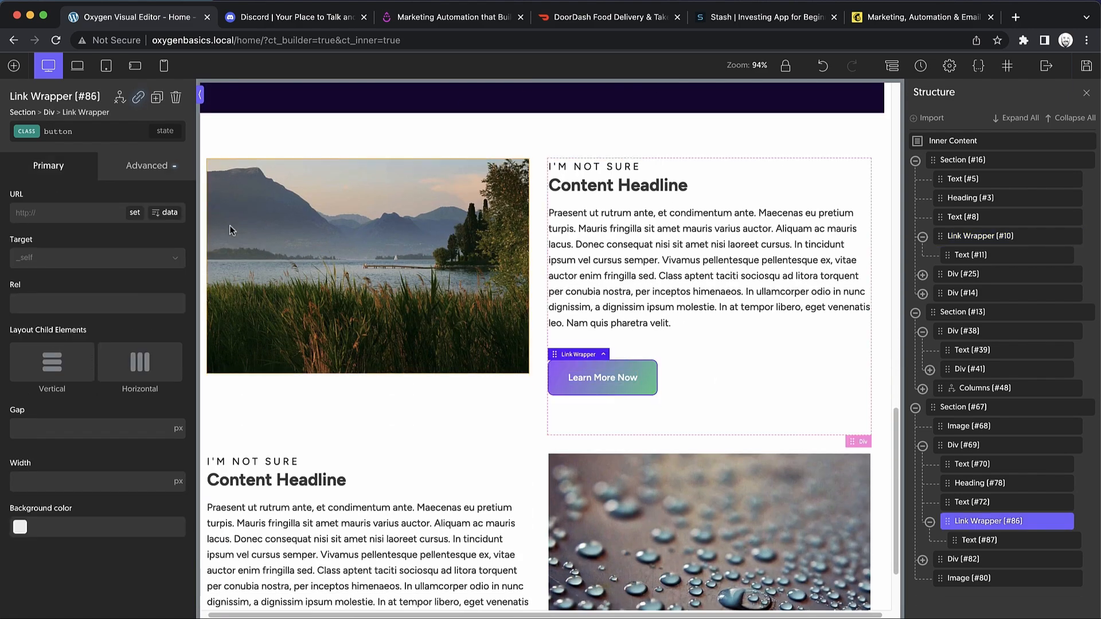
click(146, 165)
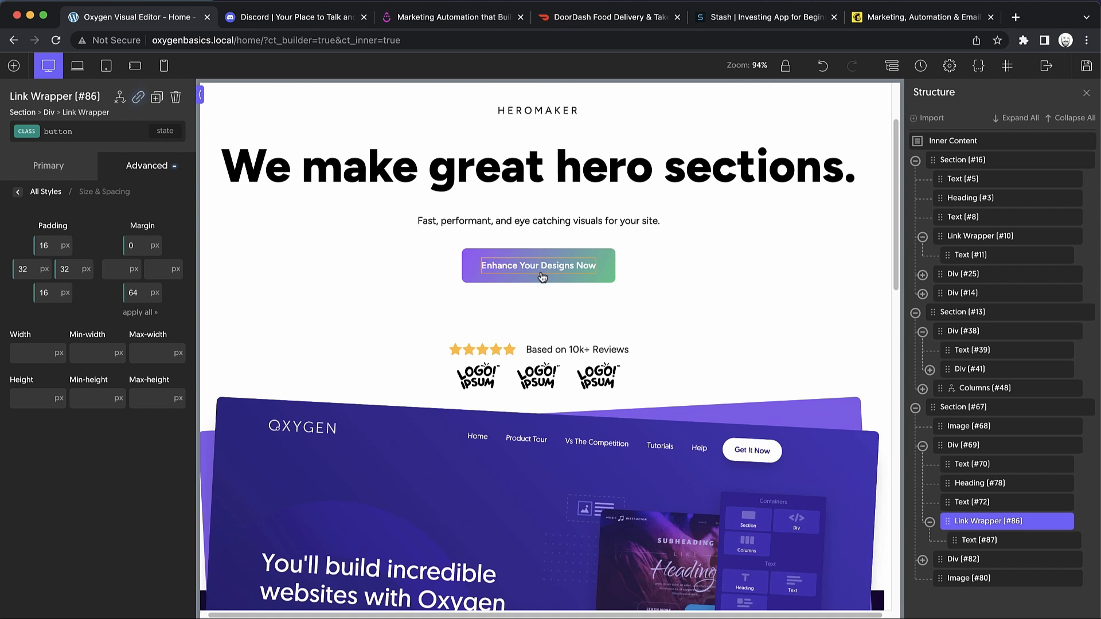
click(140, 245)
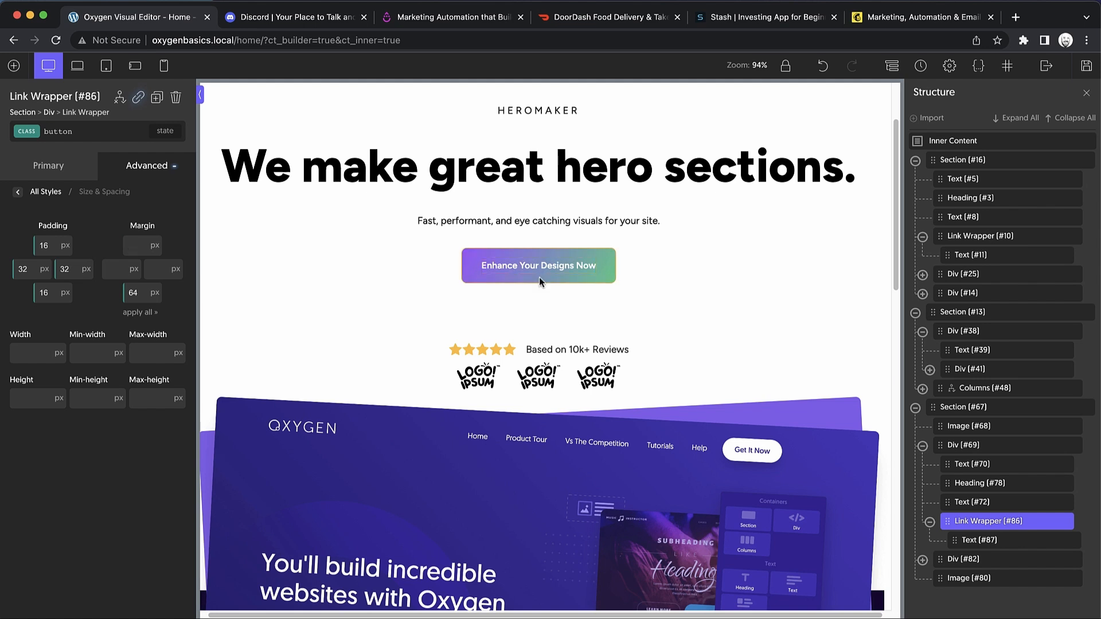
Add a button--margin class with a 32 px top and 64 px bottom margin.
click(133, 293)
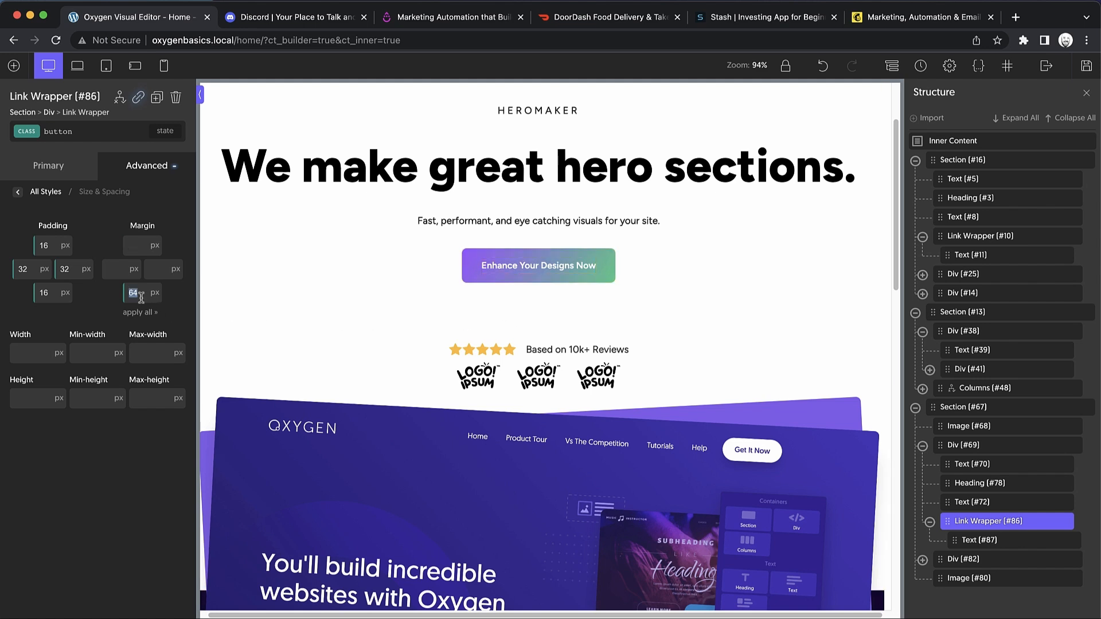
click(59, 132)
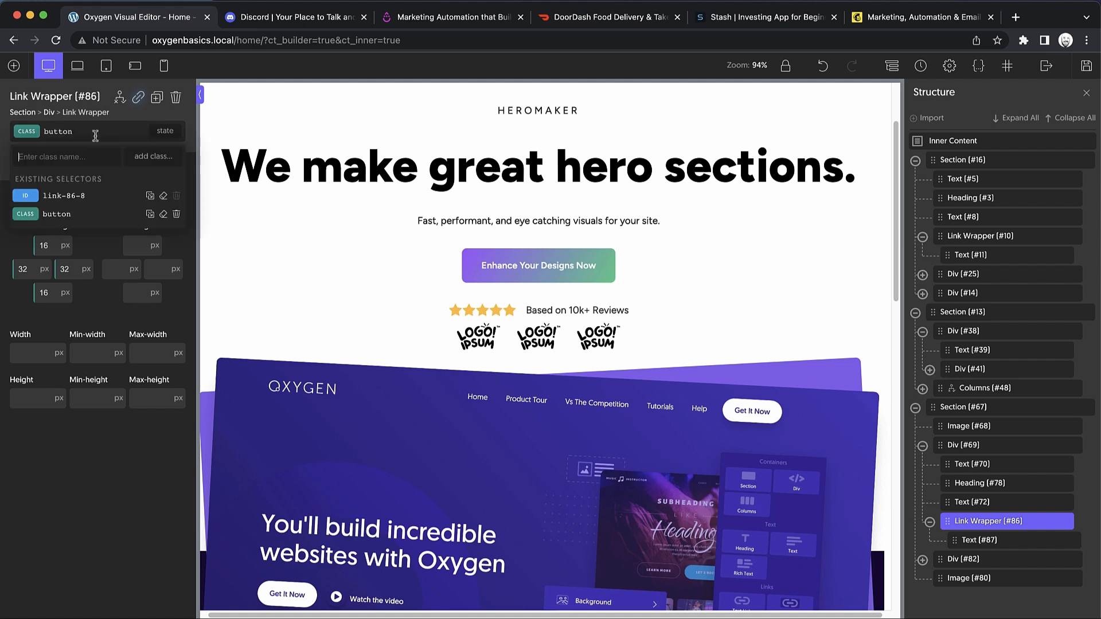
text(button--margin)
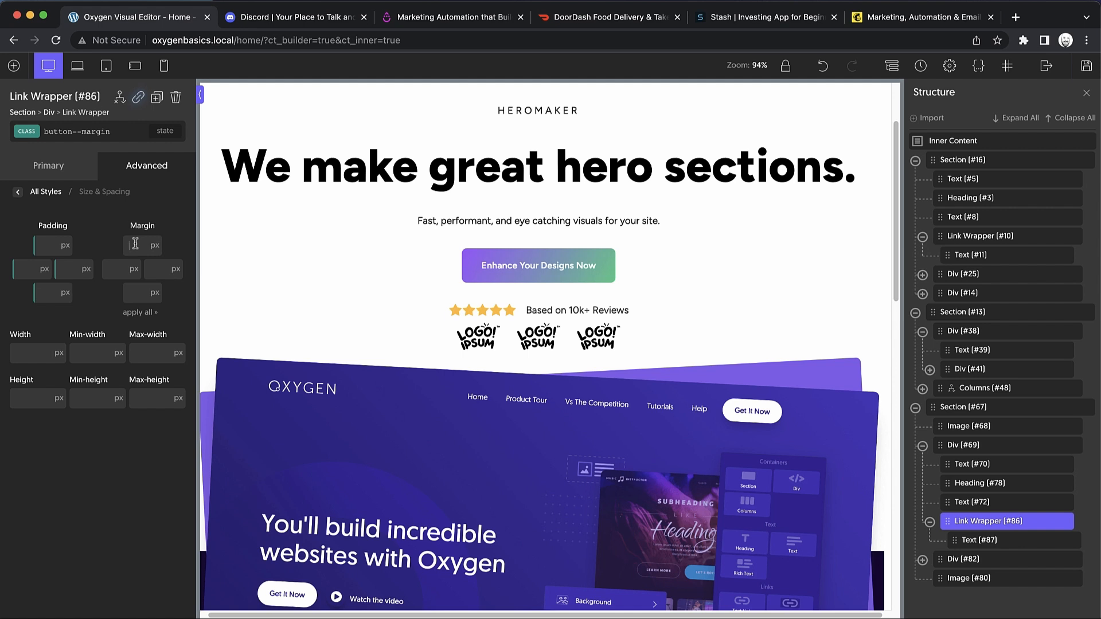
text(32)
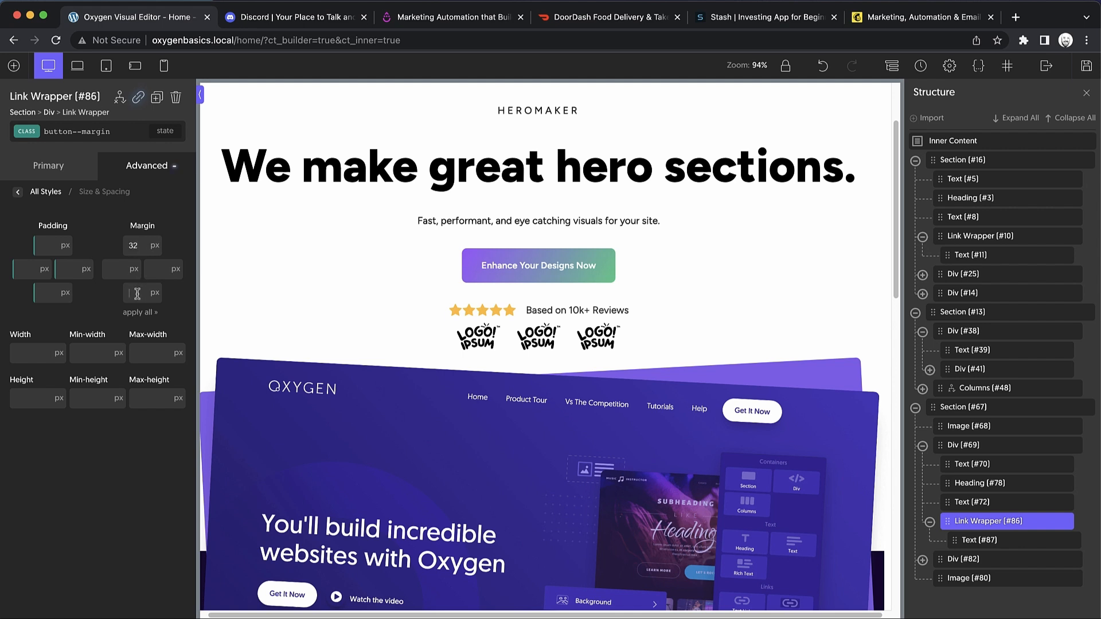
text(64)
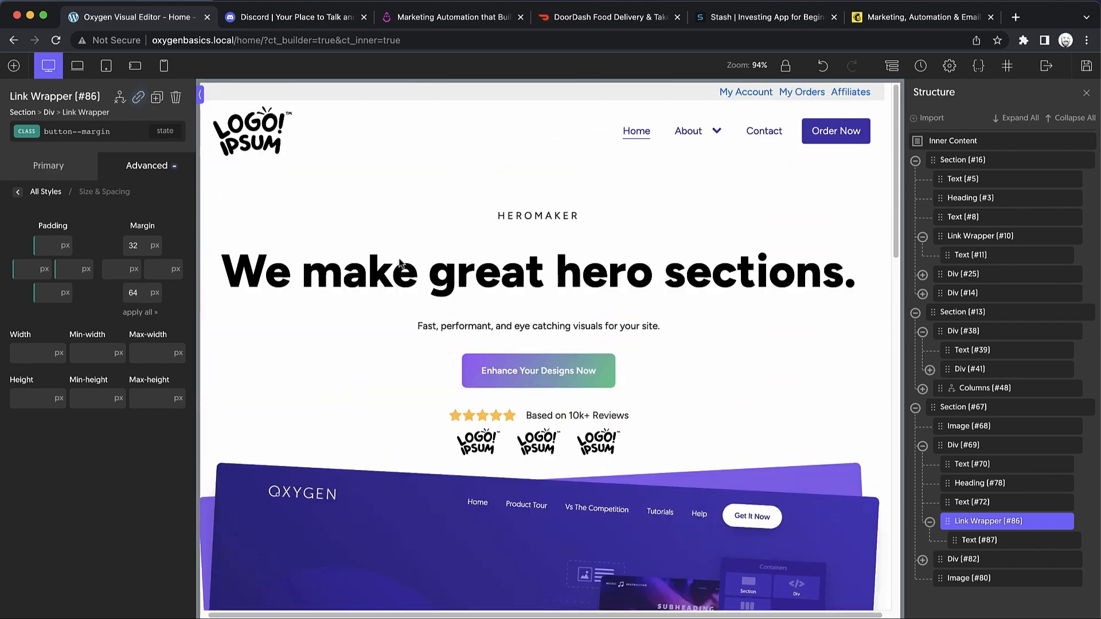
Remove the margin class from the Learn More Now button's class list.
scroll(down, 3)
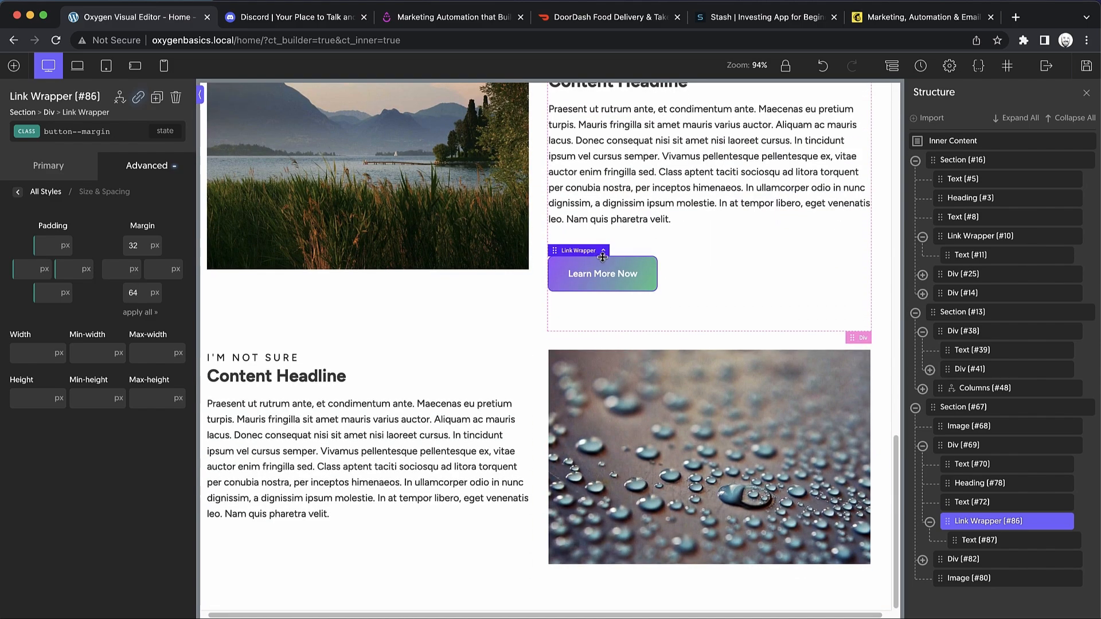
scroll(down, 3)
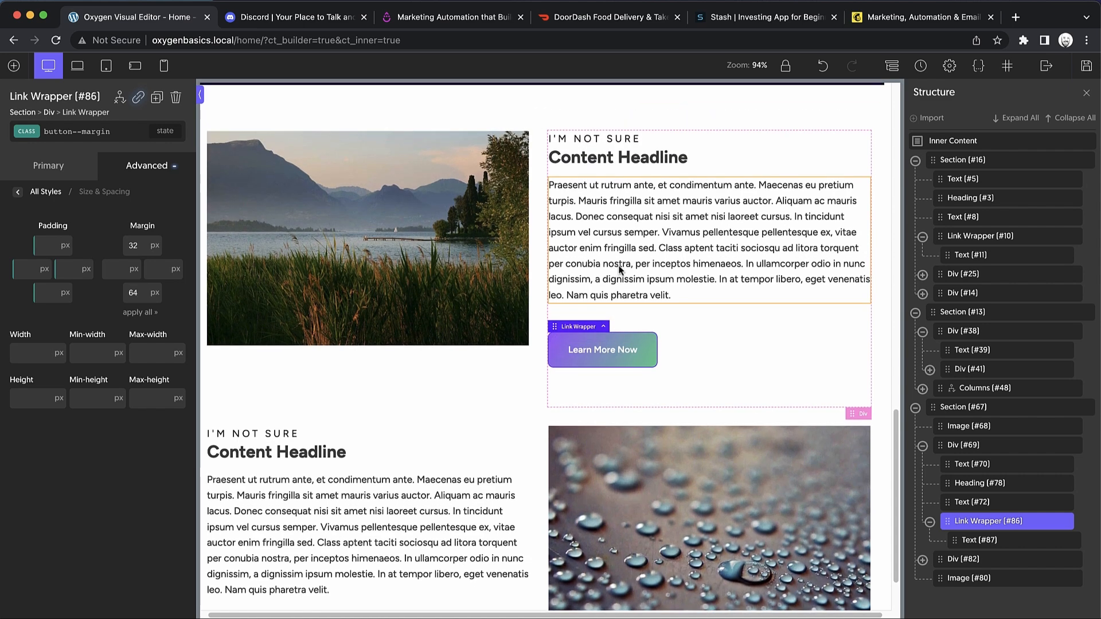
mouse_move(554, 273)
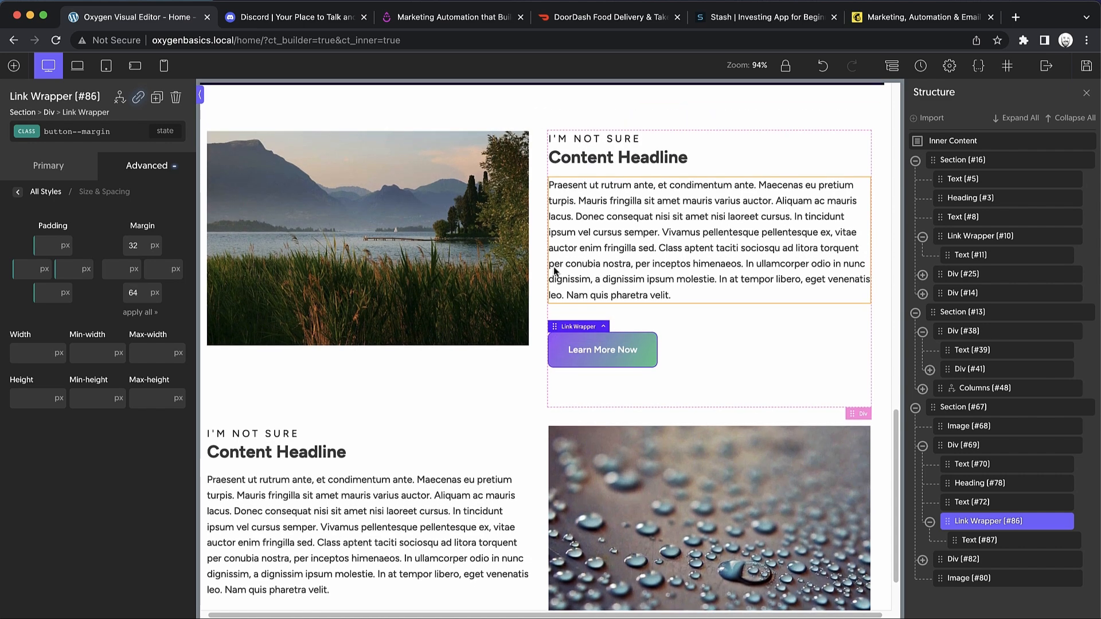
click(78, 132)
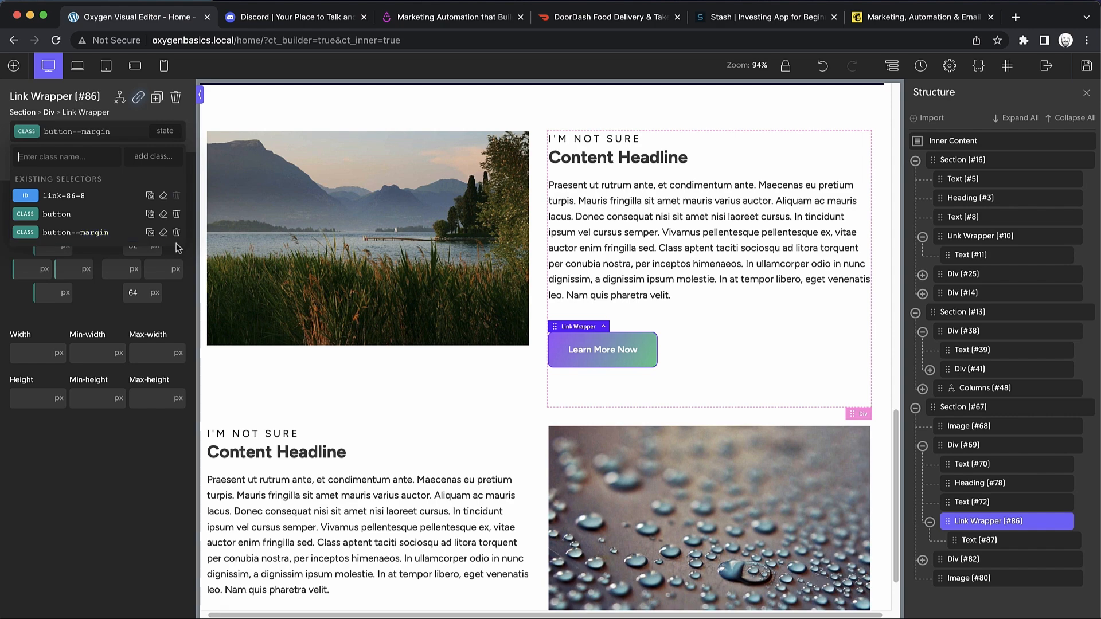
click(964, 444)
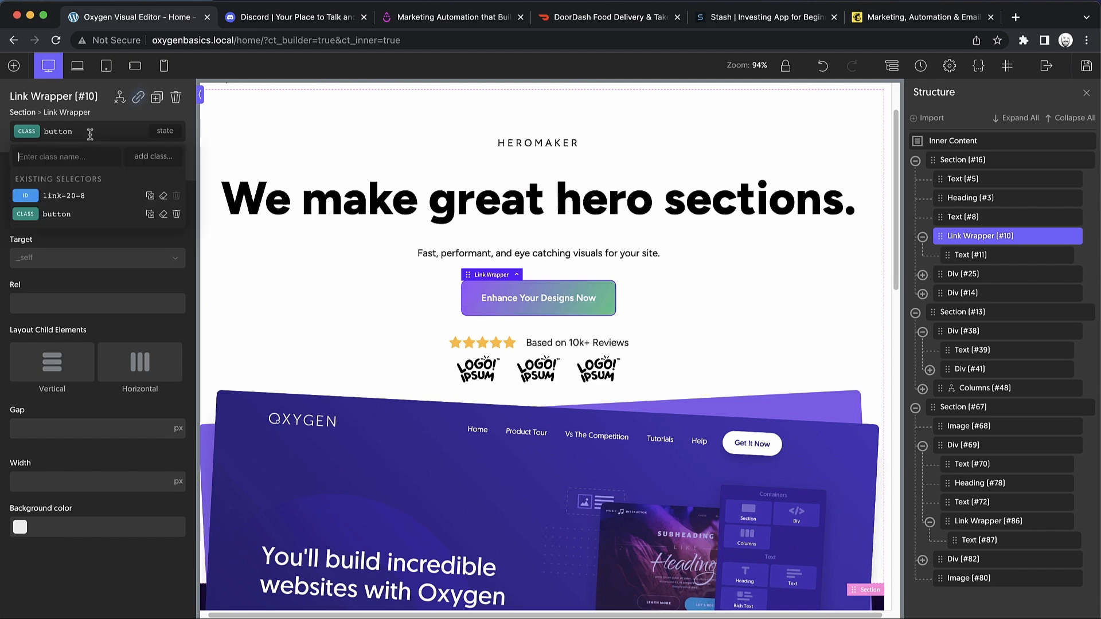
Add button--margin to the hero button and duplicate the Learn More Now button into Div #82.
text(--margin)
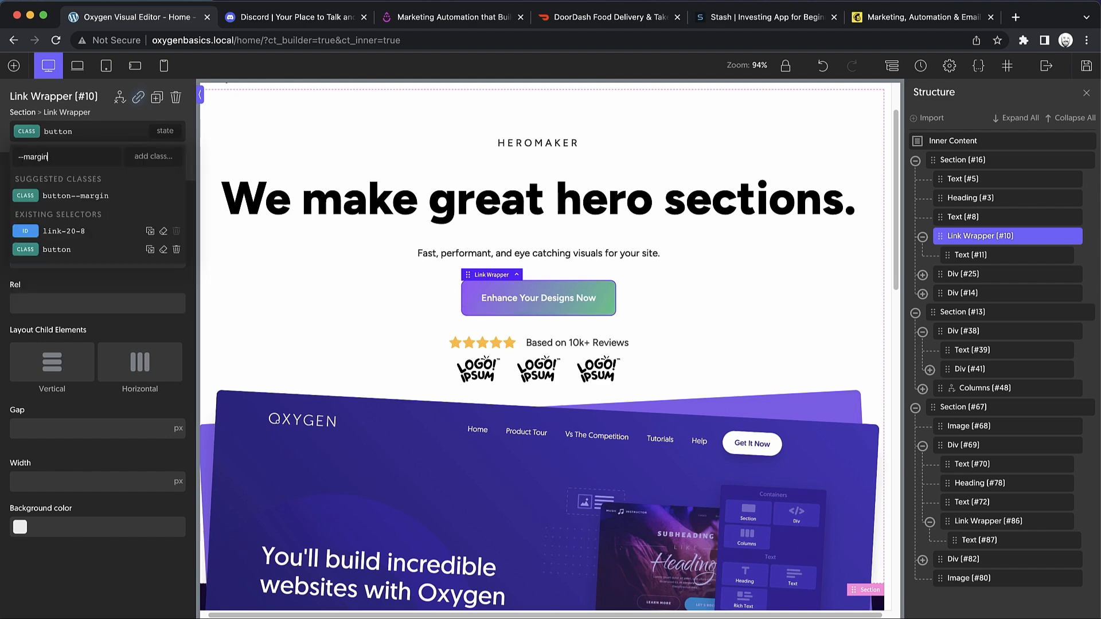
mouse_move(75, 195)
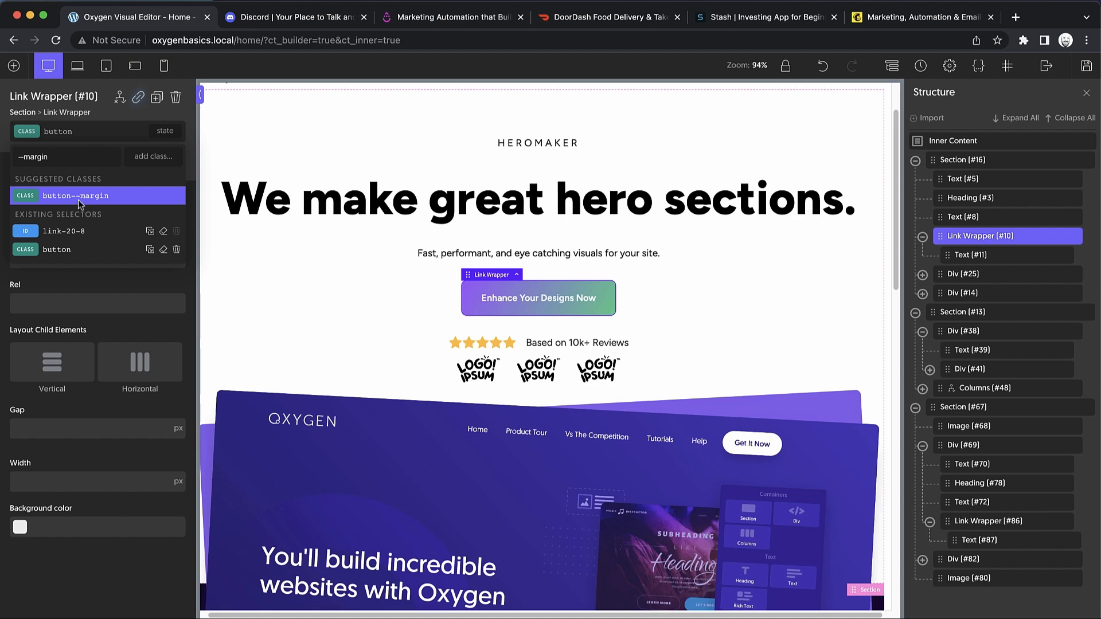
click(75, 196)
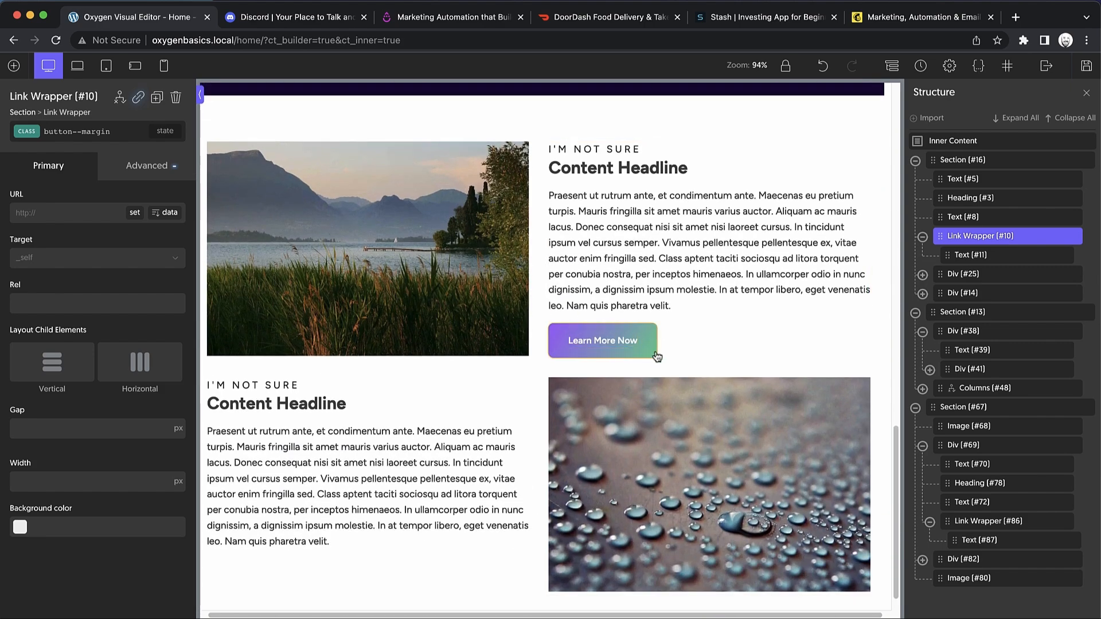
click(601, 313)
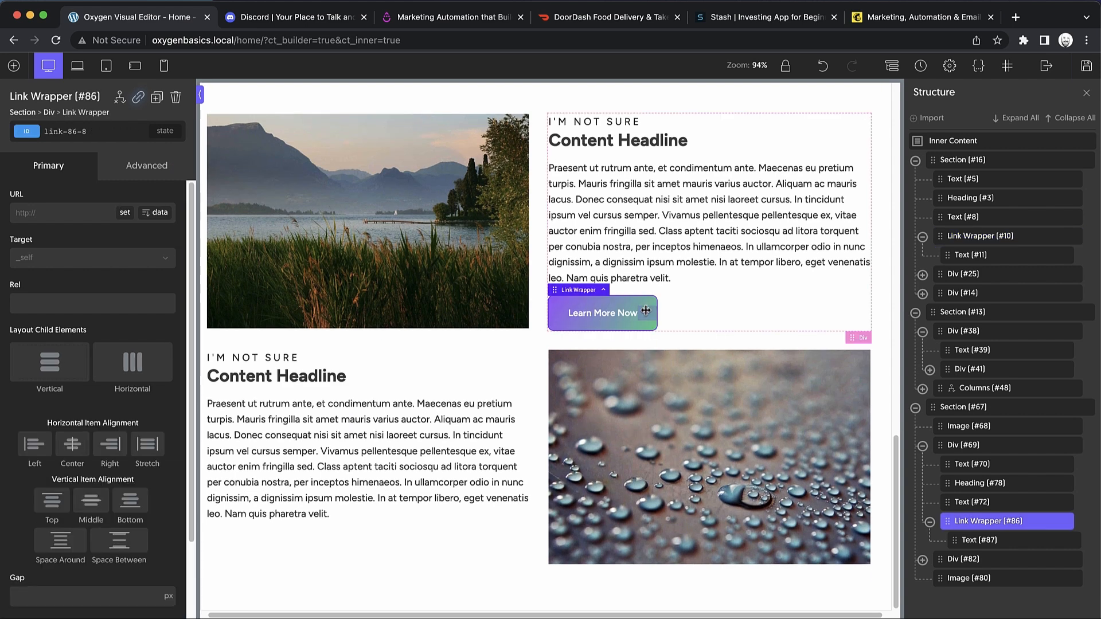
click(260, 548)
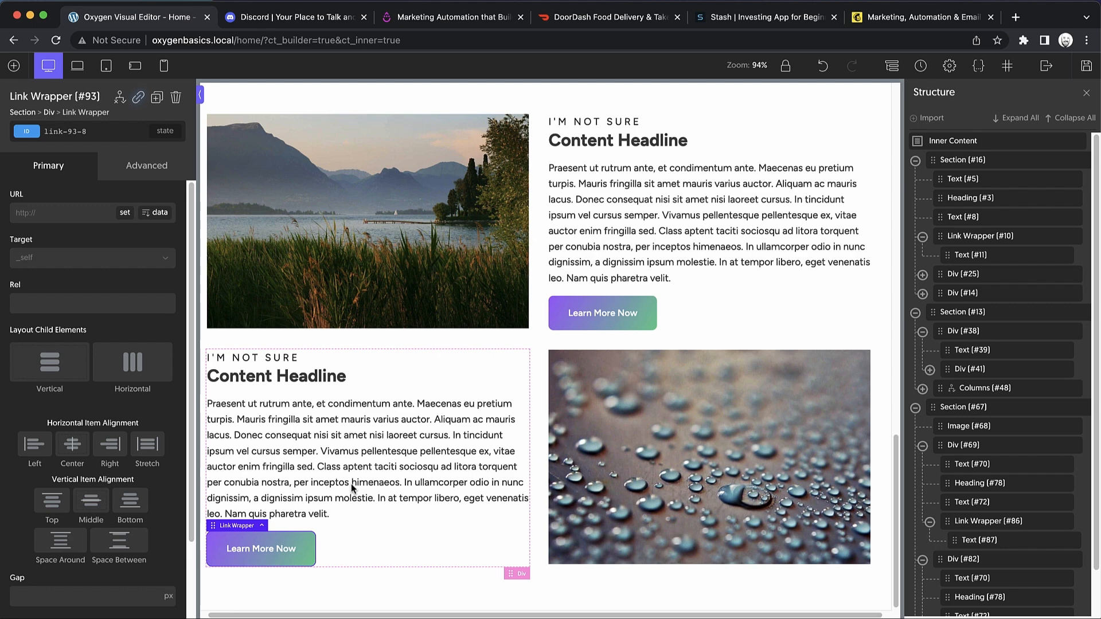
mouse_move(492, 160)
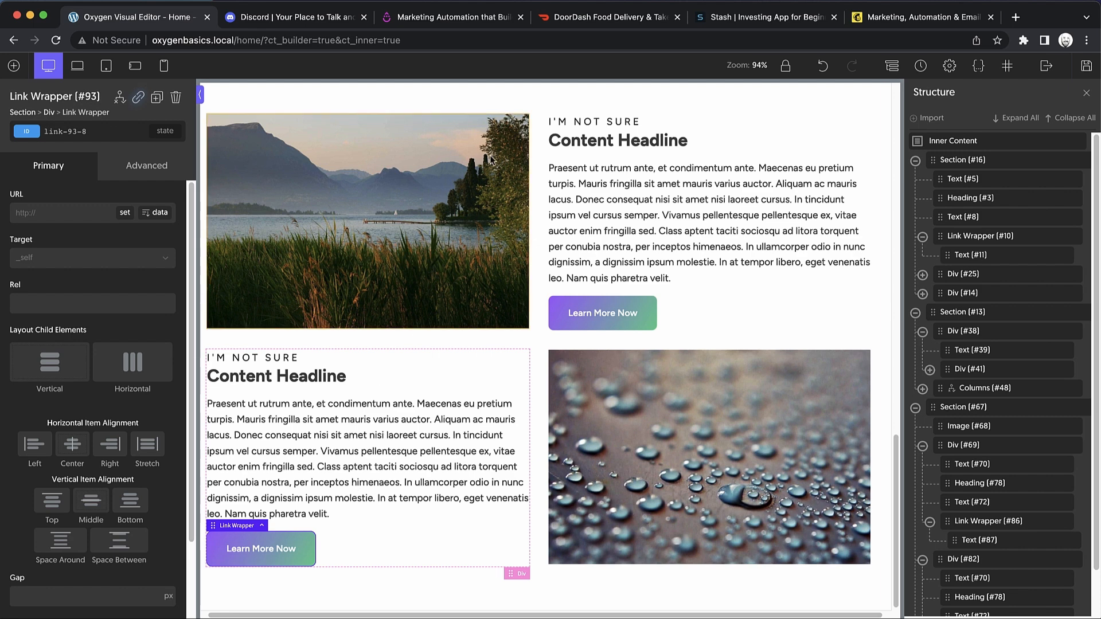
click(922, 17)
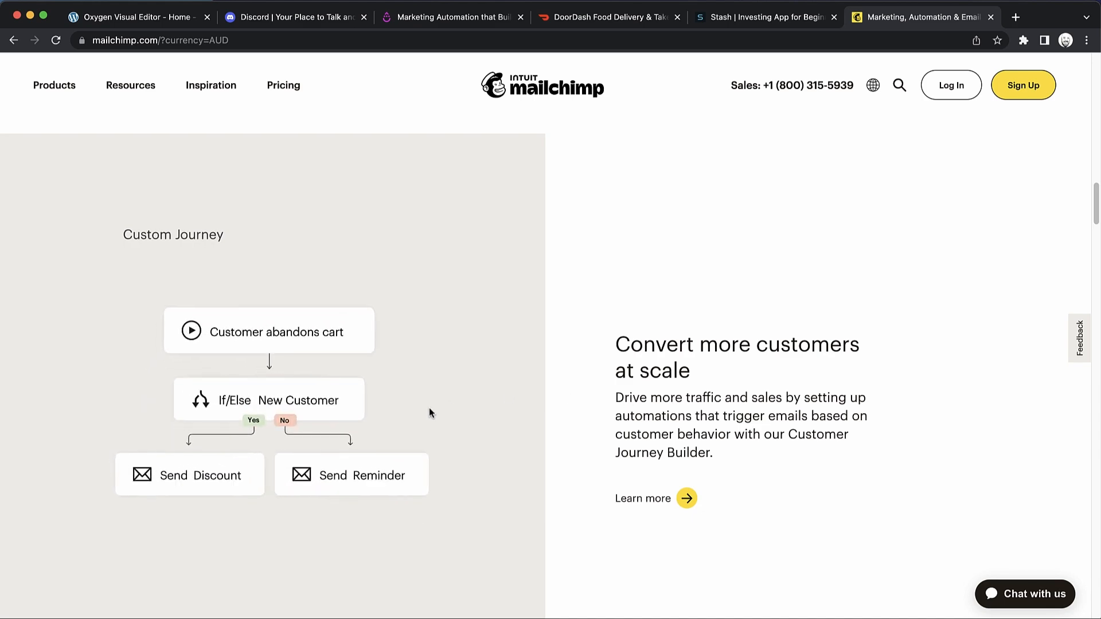
Glance at the Mailchimp customer-journey section, then return to the Oxygen editor tab.
click(133, 17)
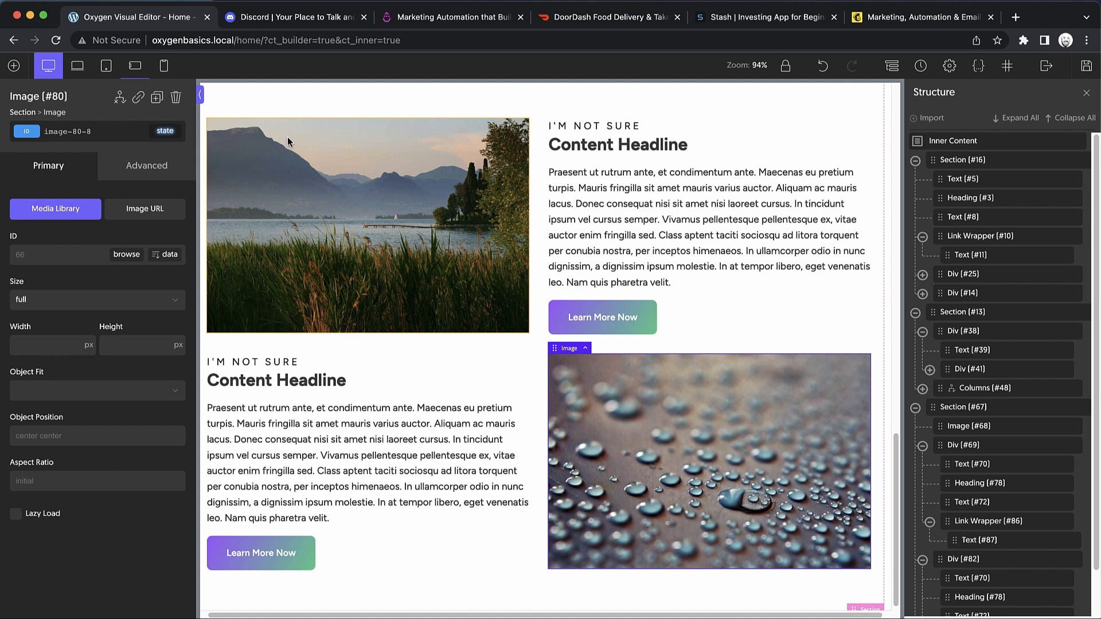
mouse_move(176, 97)
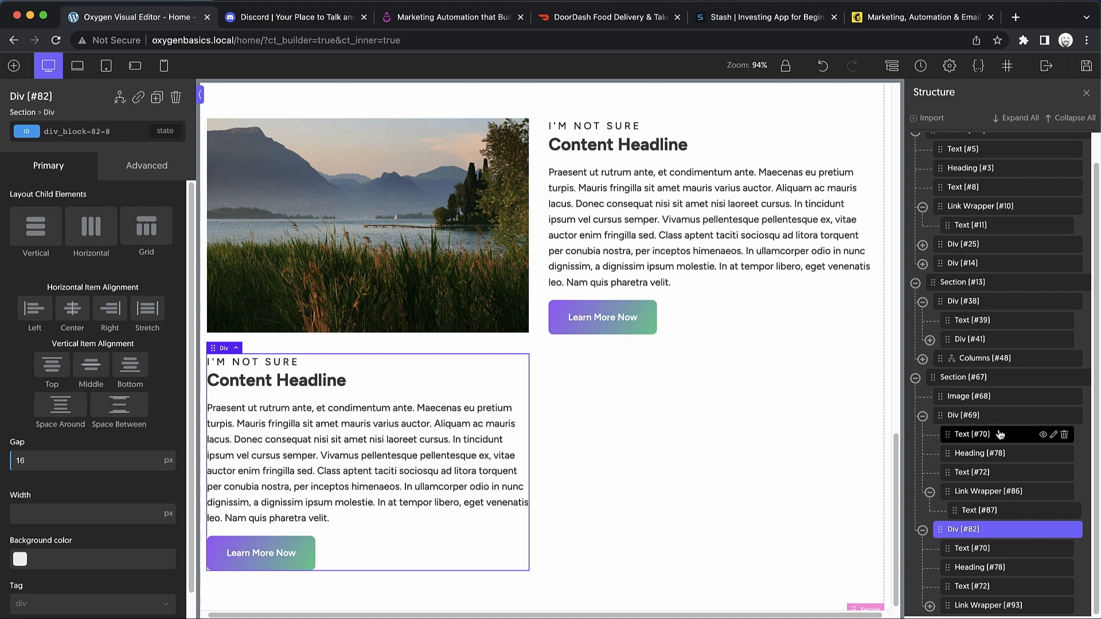
Delete the loose text and link from Div #69 and set the column gap to 256 px.
click(971, 434)
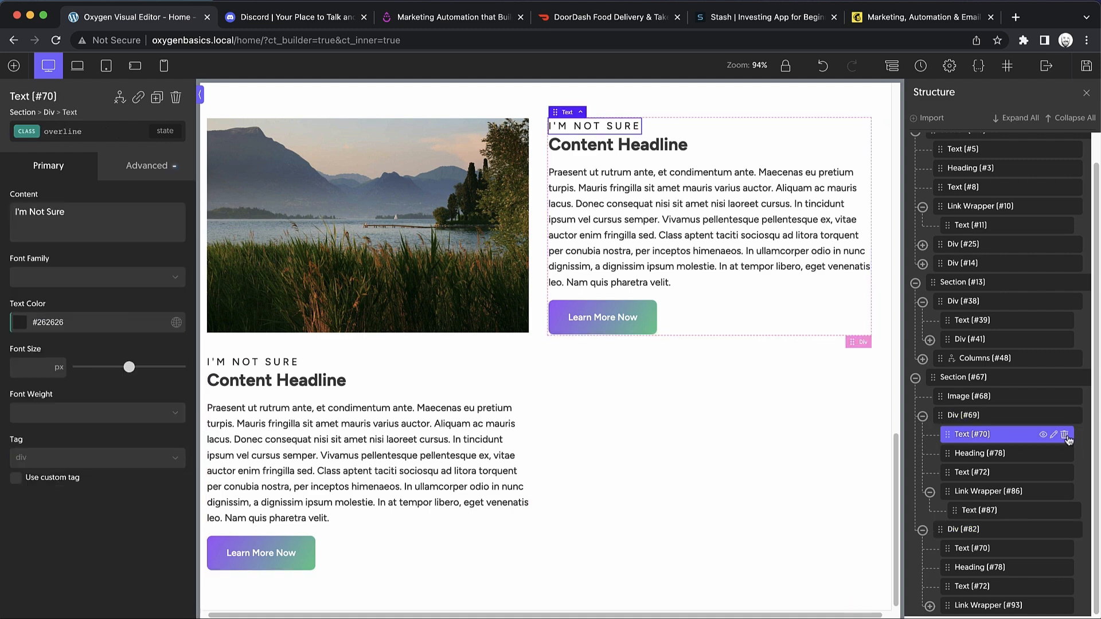
click(963, 435)
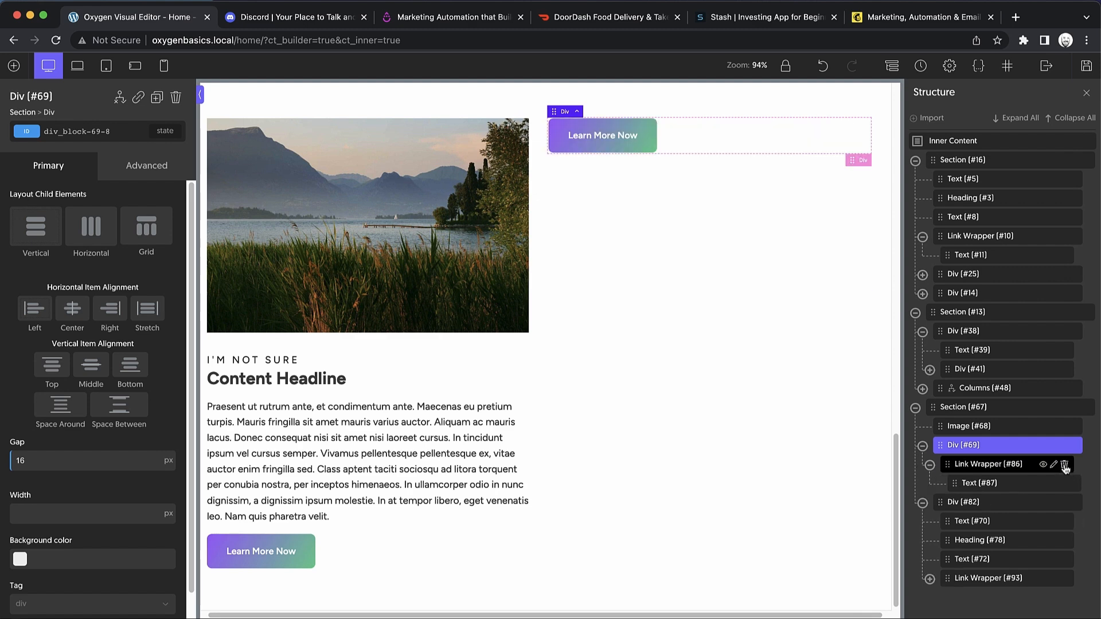
click(1066, 464)
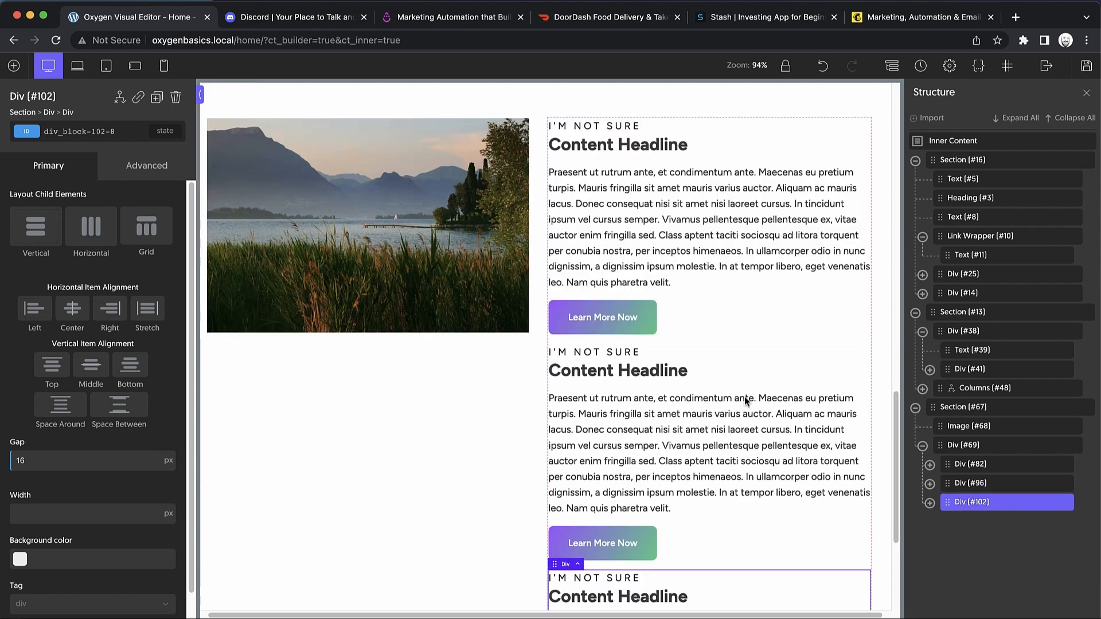
scroll(down, 3)
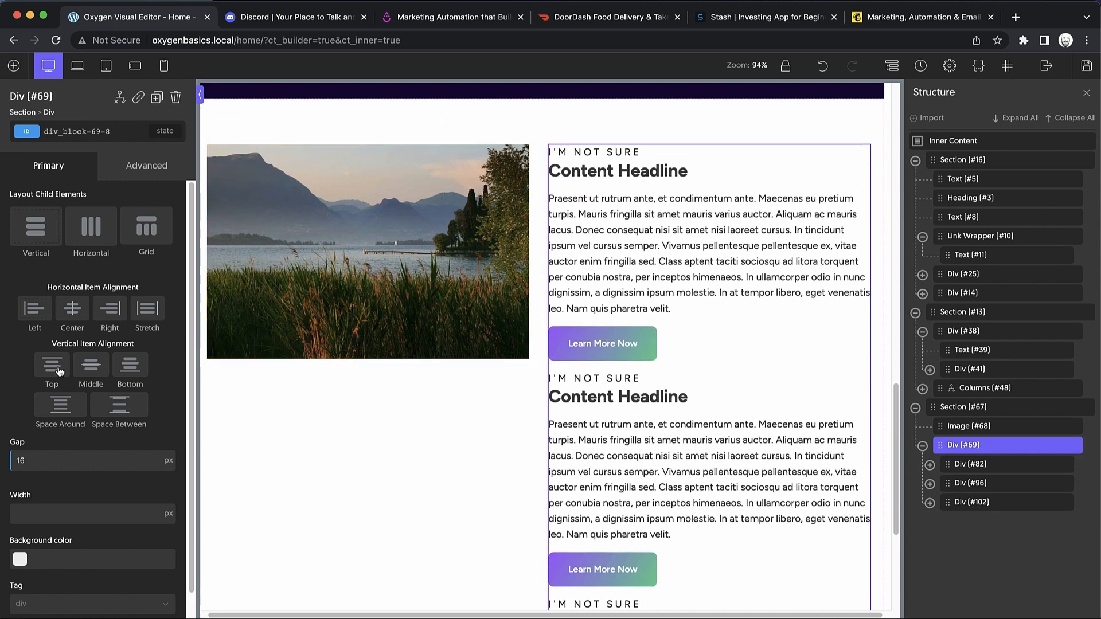
text(18)
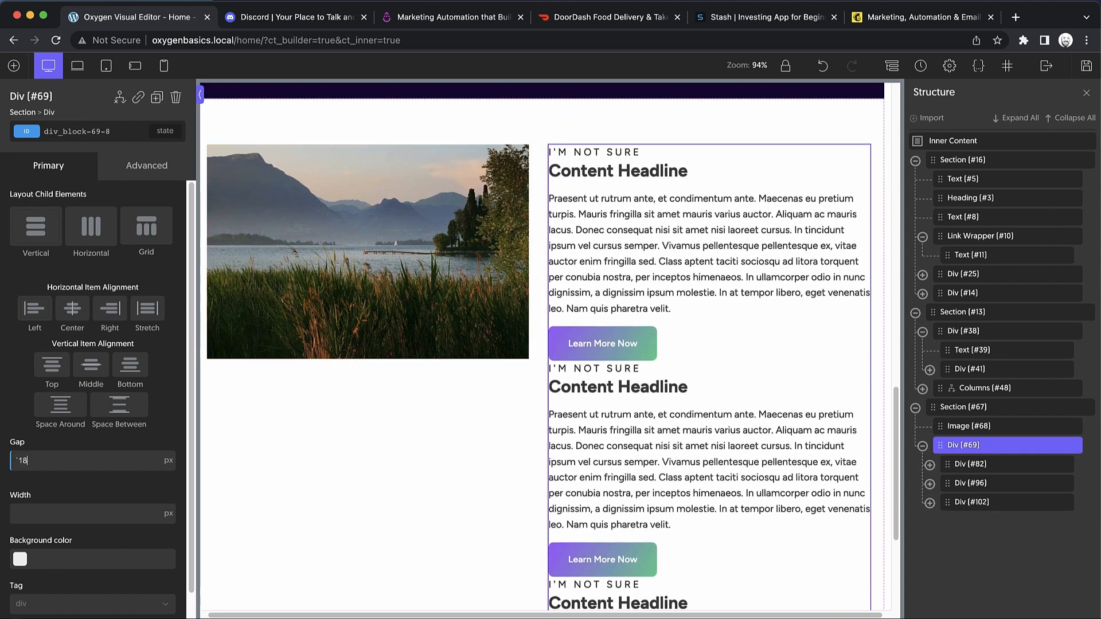
text(128)
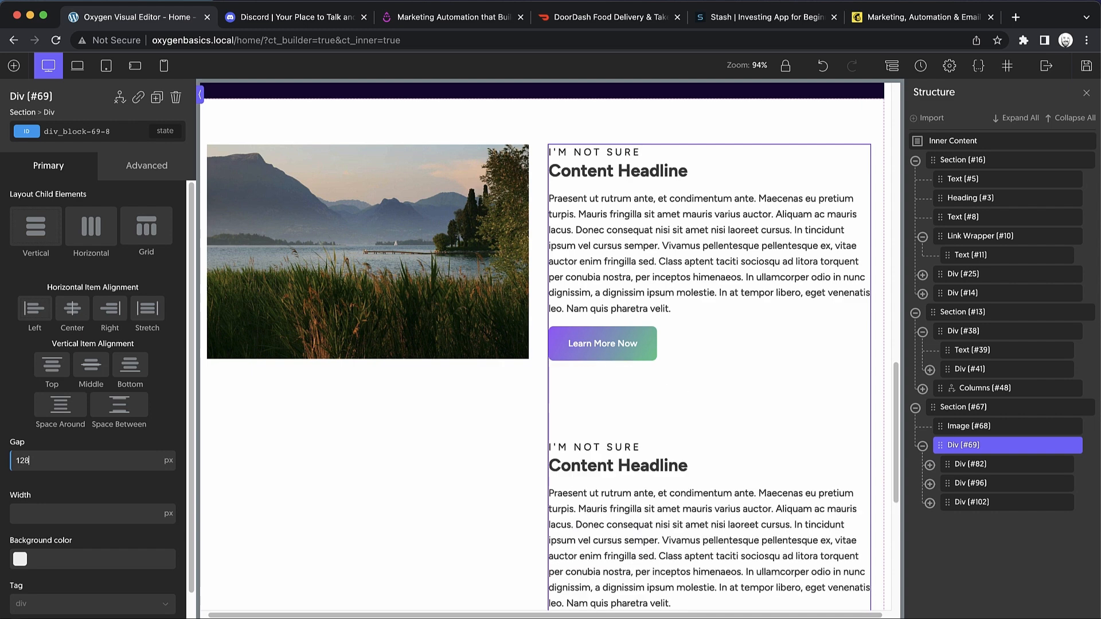
text(256)
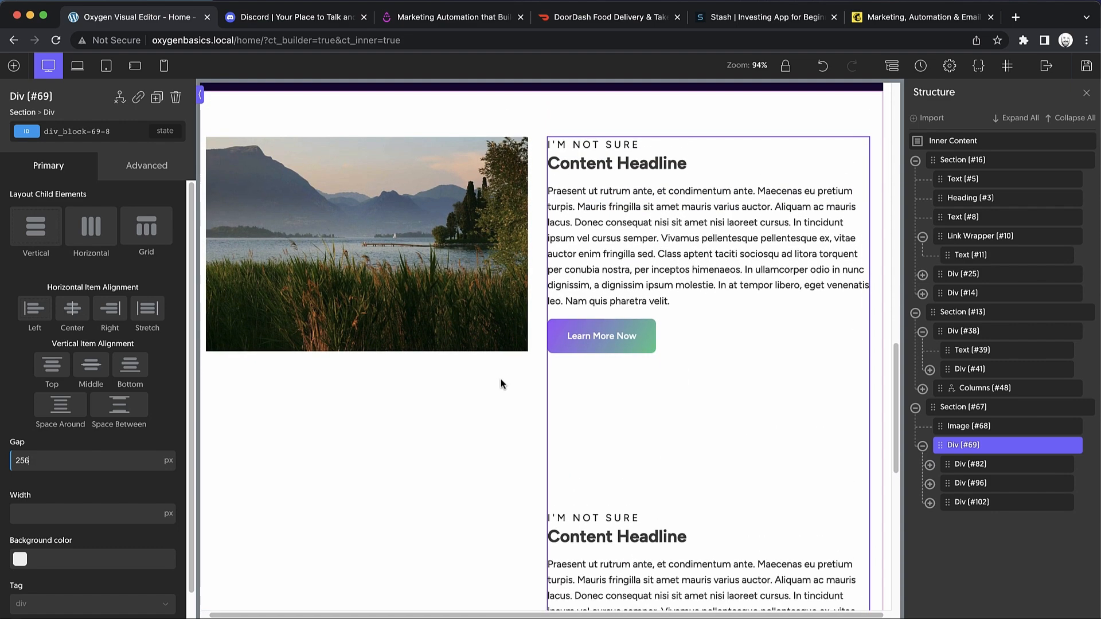
Apply custom CSS 'position: sticky; top: 0;' to the lake image.
click(970, 426)
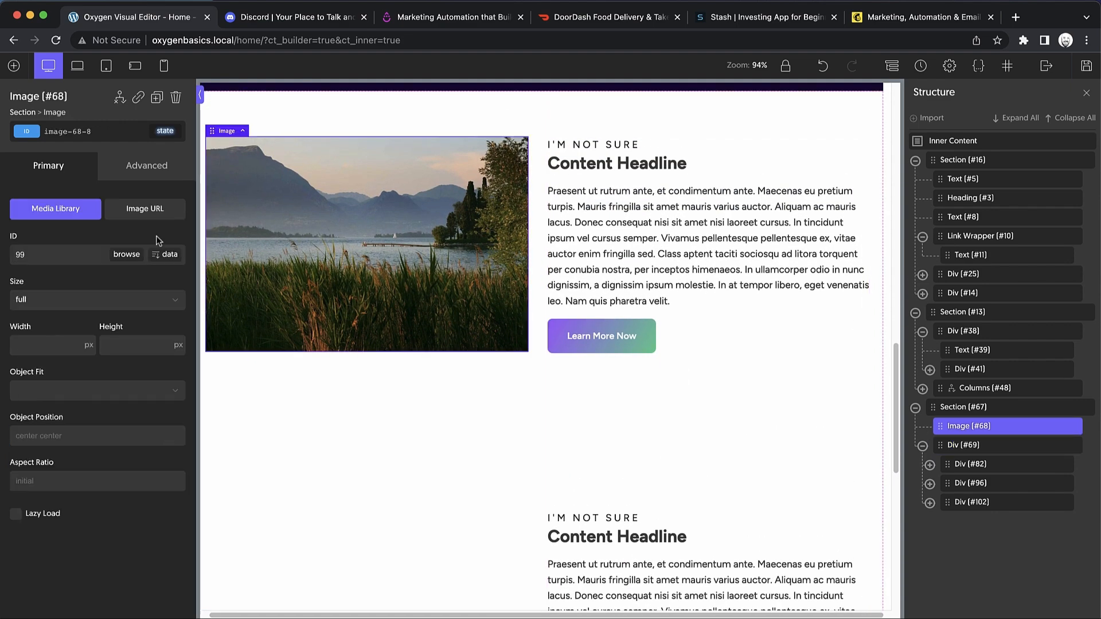
click(146, 166)
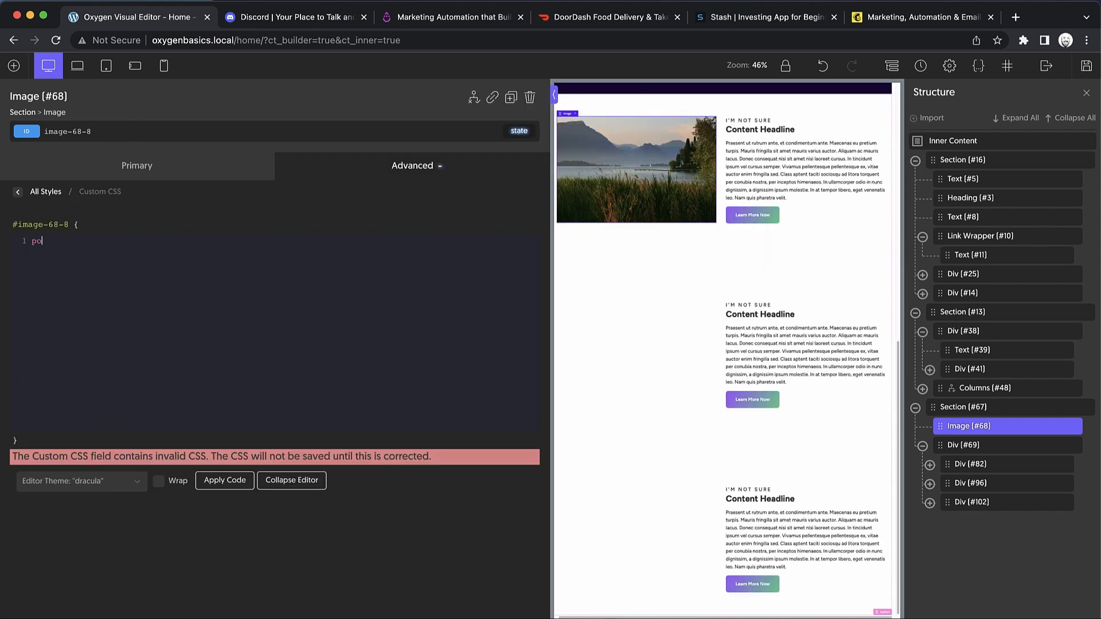
text(position: sticky;)
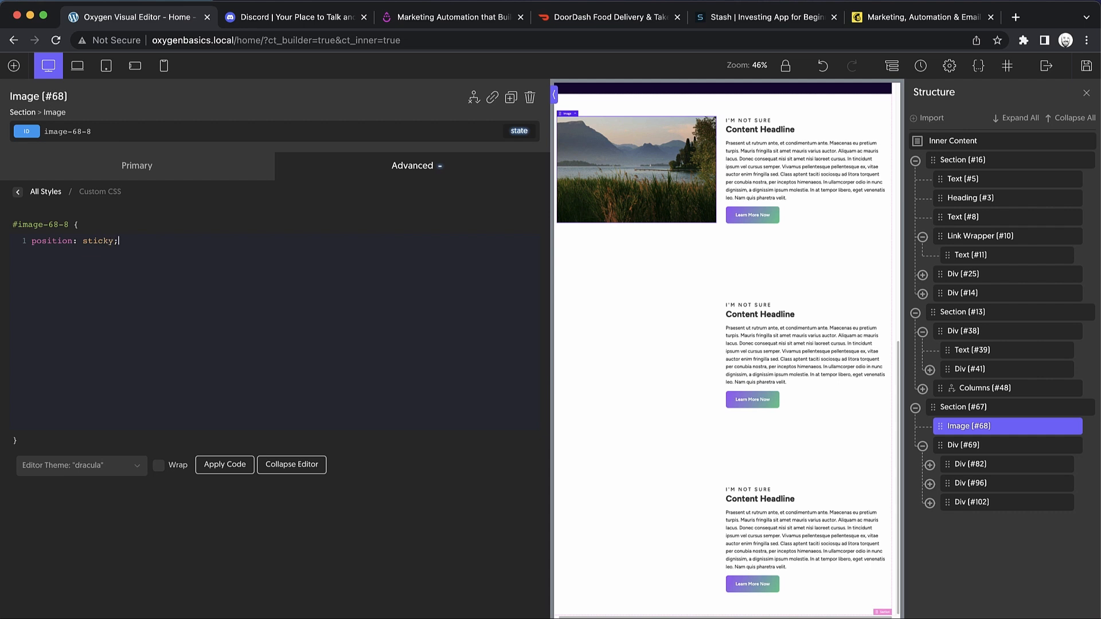
text(top: 0;)
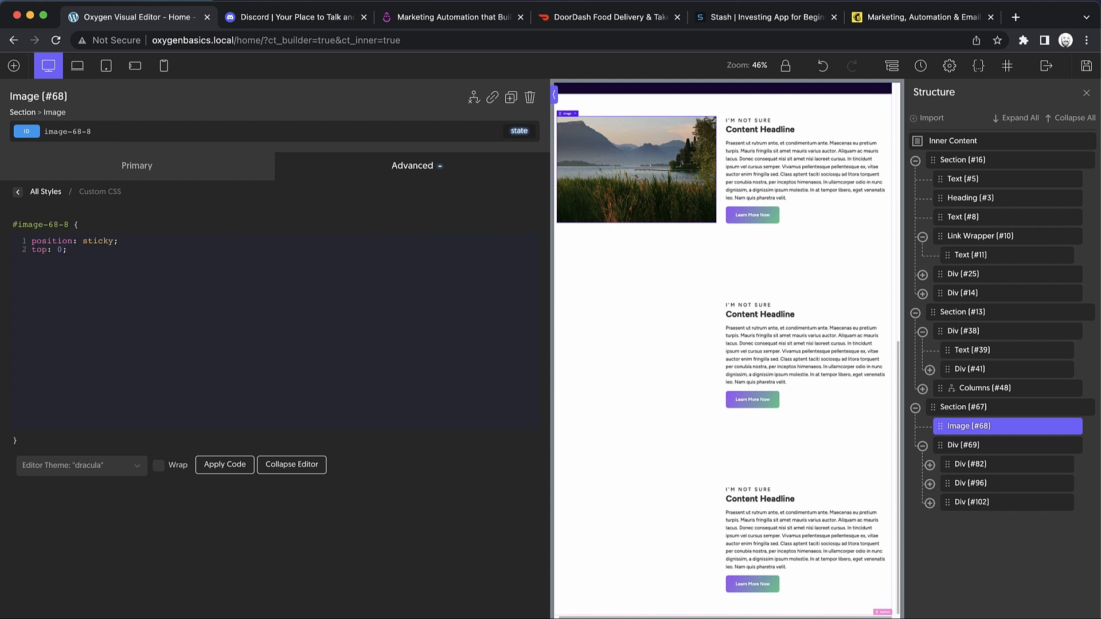
click(63, 250)
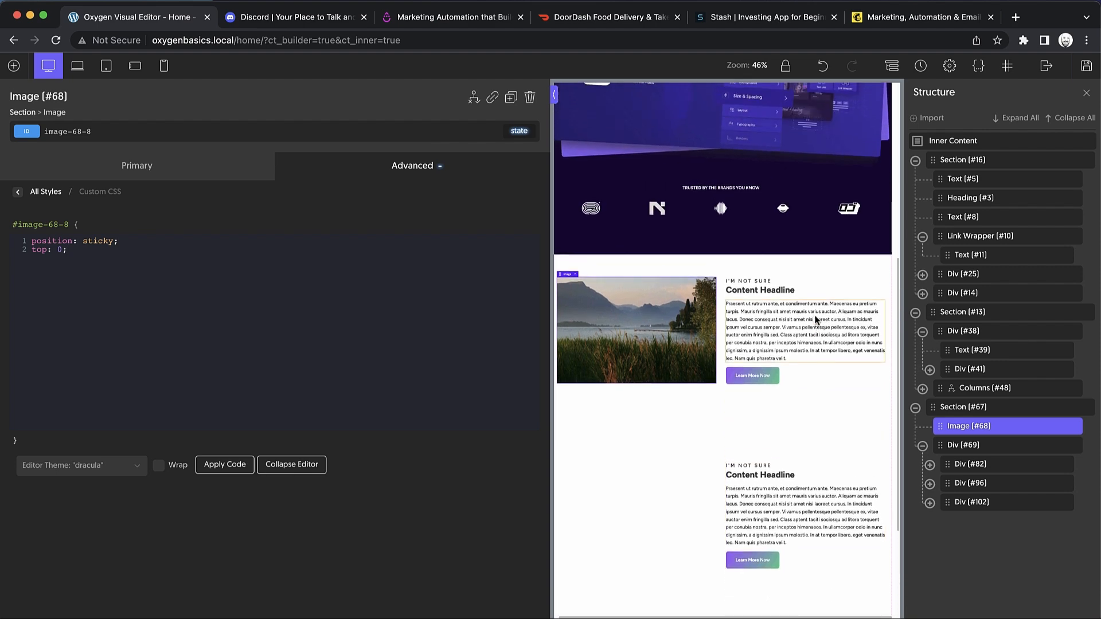
click(982, 387)
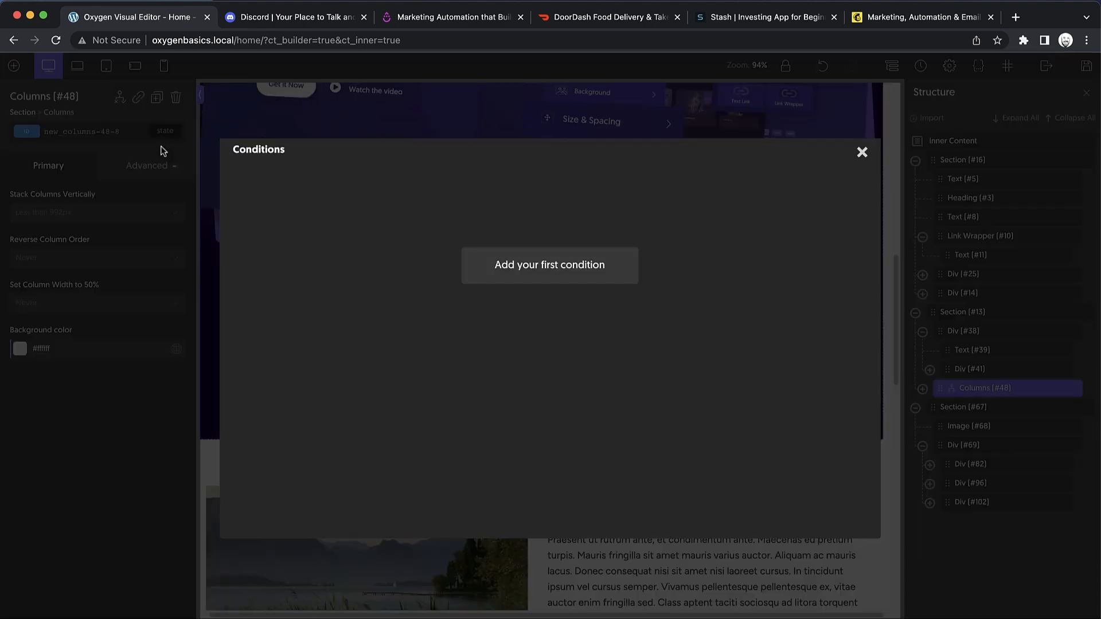
Add a User ID display condition with a typed value to the Columns element.
click(550, 264)
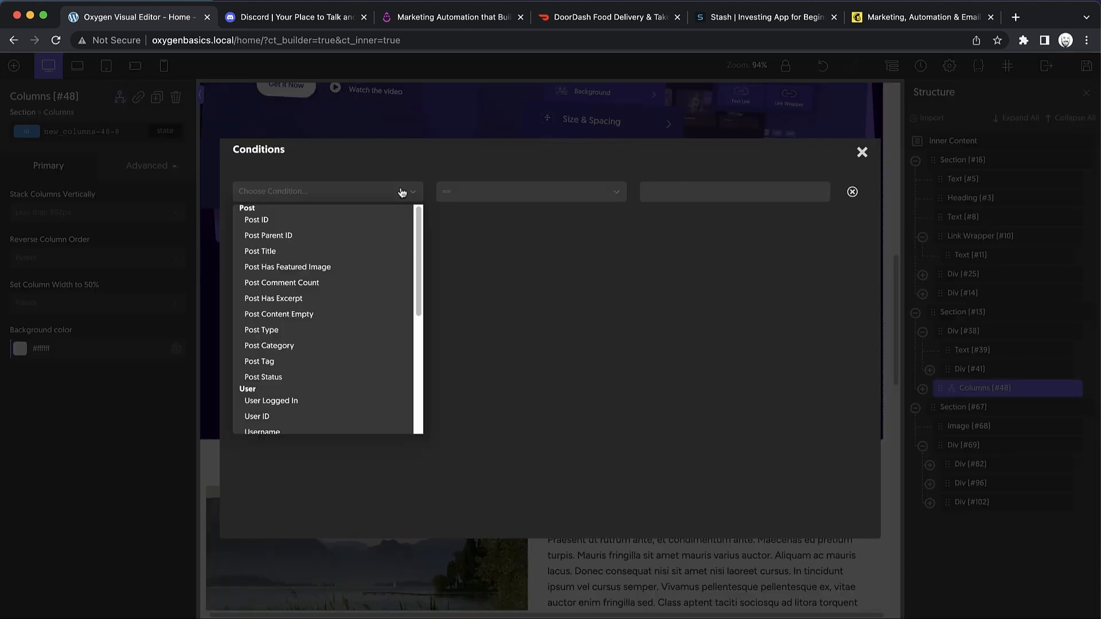
mouse_move(357, 273)
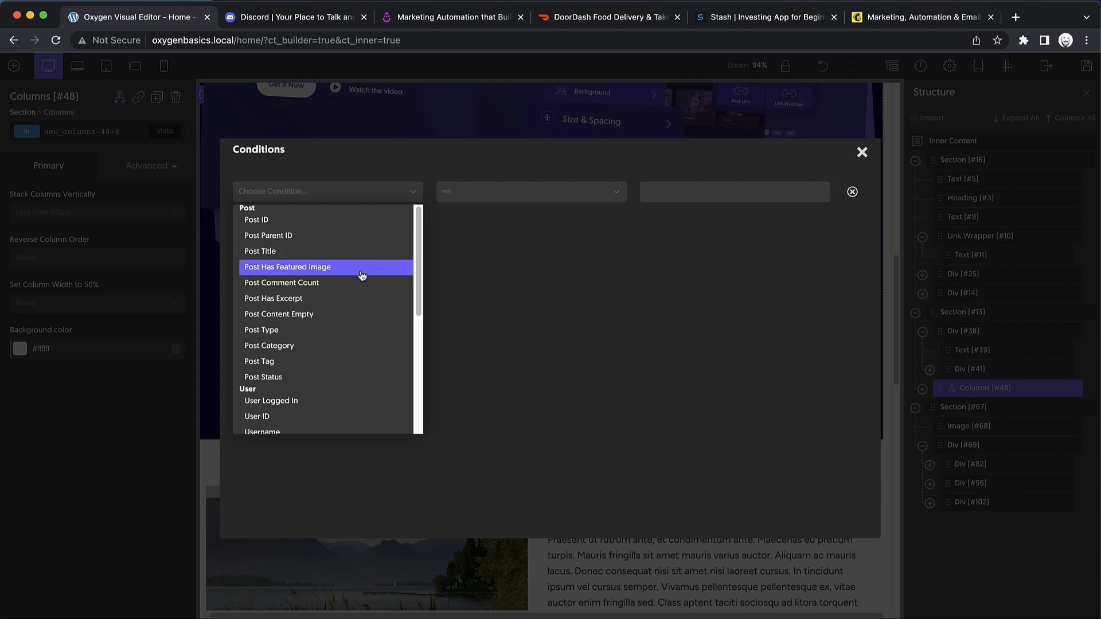
click(256, 416)
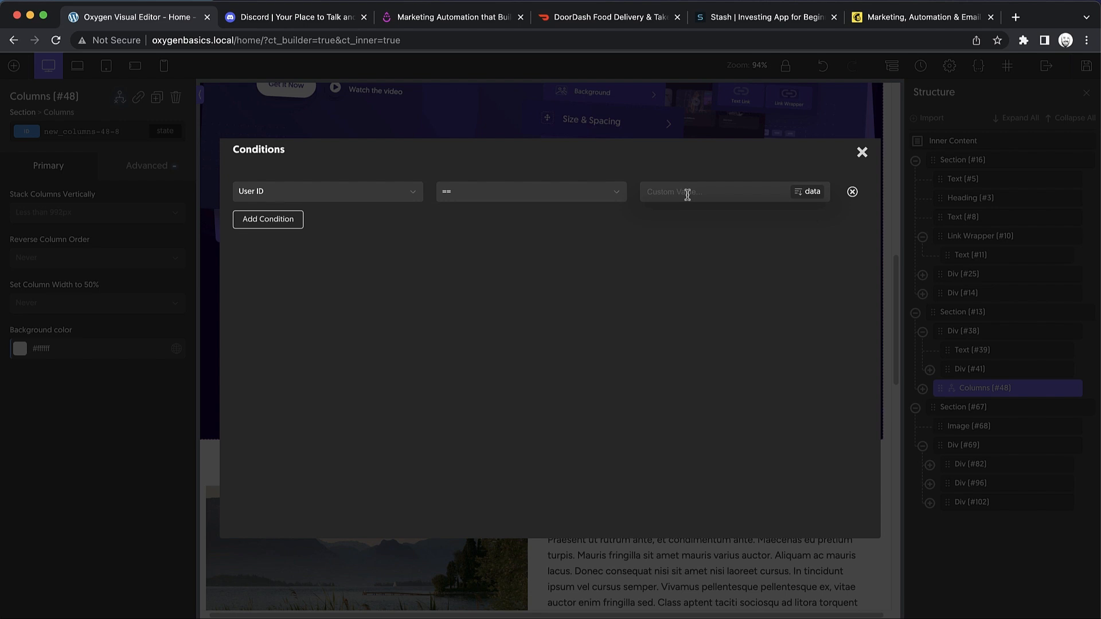
text(sandwich)
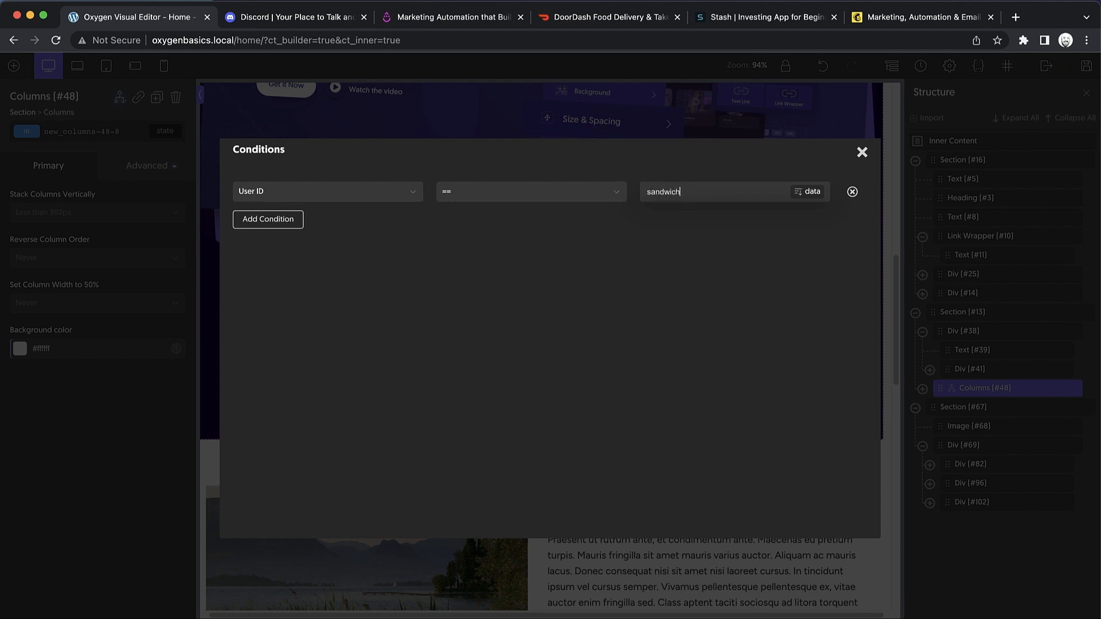
text(steve)
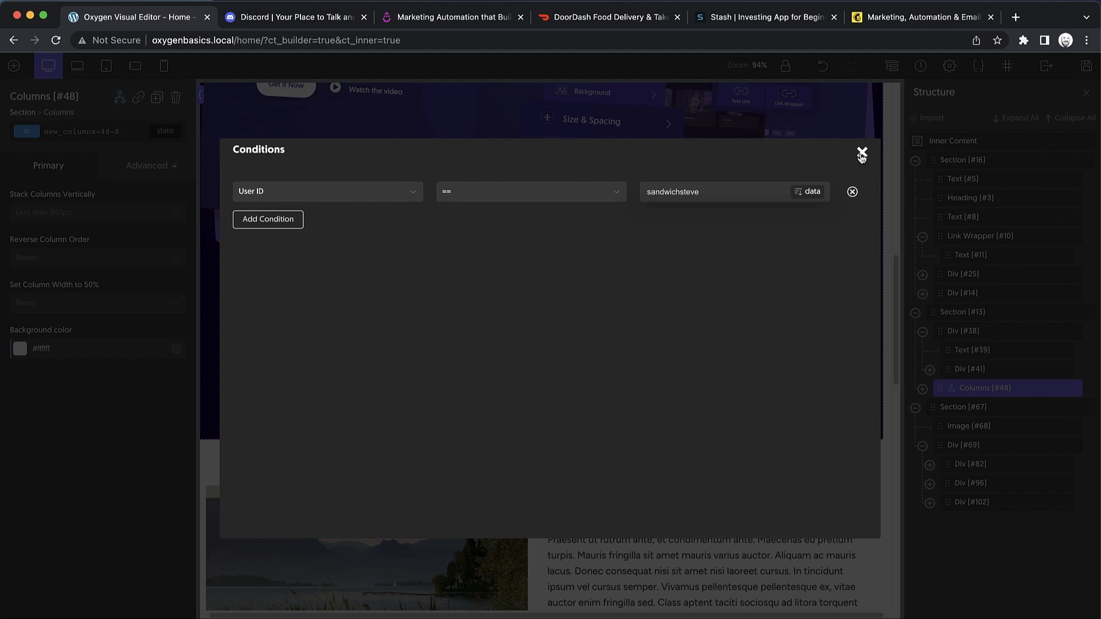
click(861, 152)
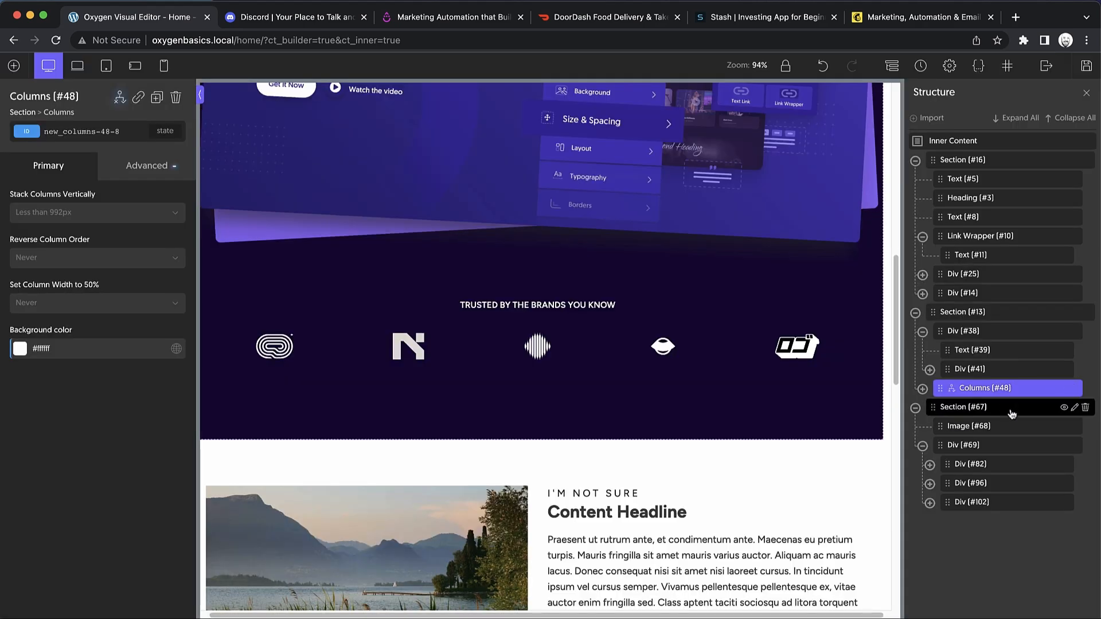
mouse_move(1085, 66)
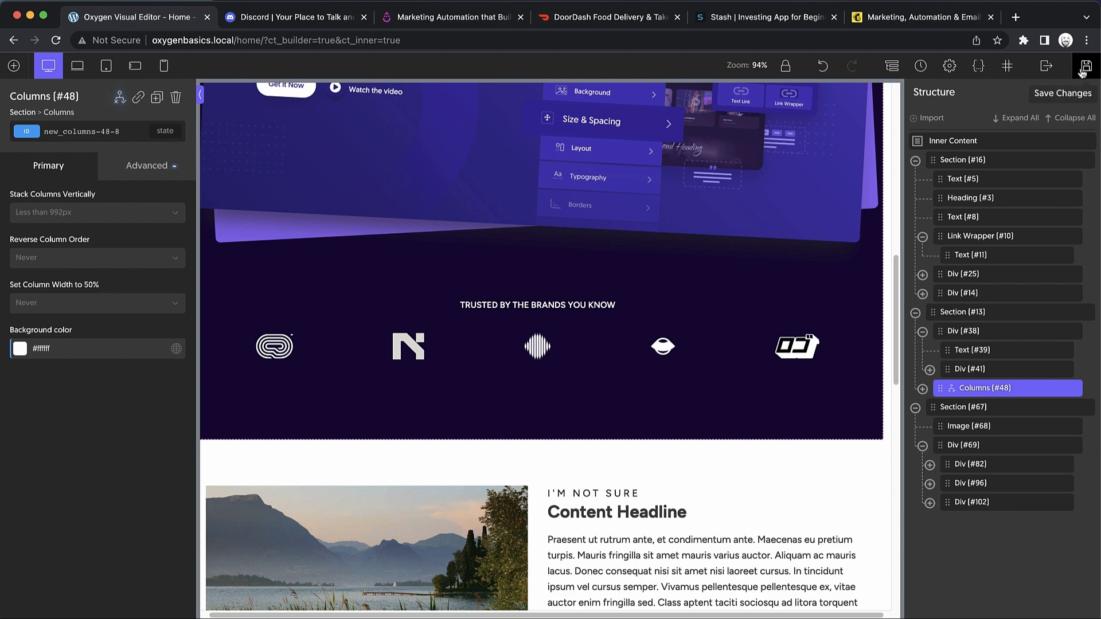
Scroll the canvas to verify the lake image stays pinned beside the content blocks.
scroll(down, 3)
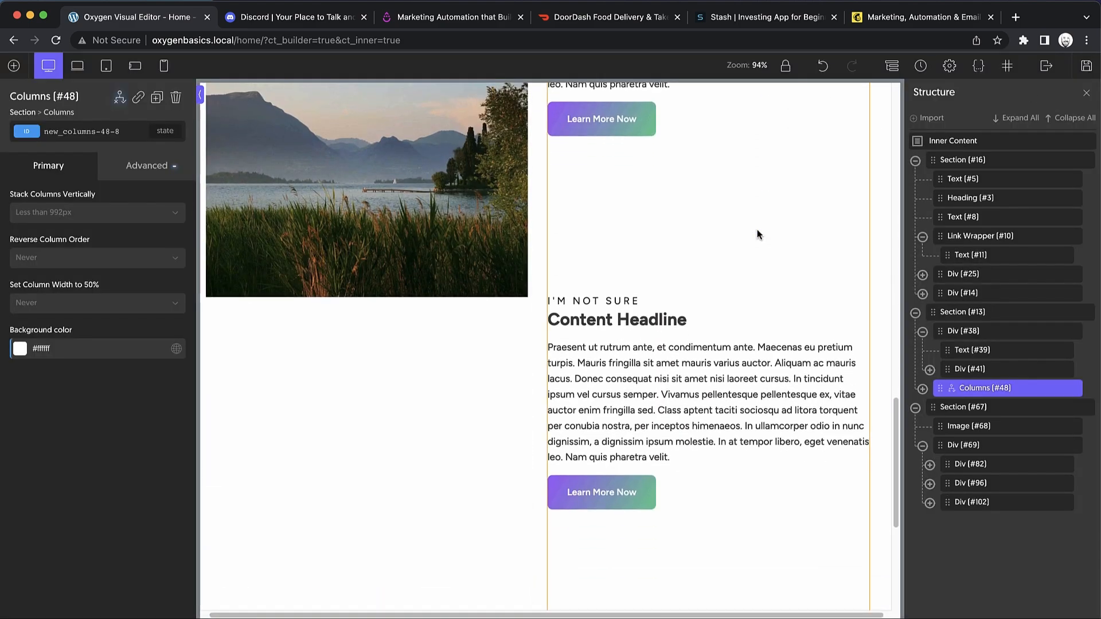
scroll(down, 3)
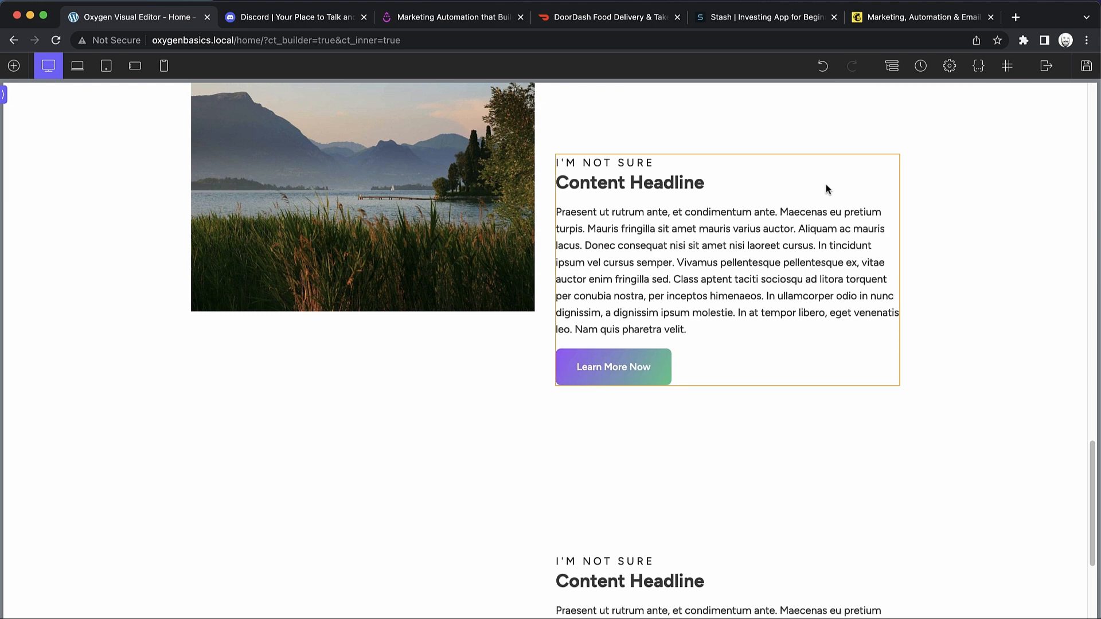
scroll(down, 3)
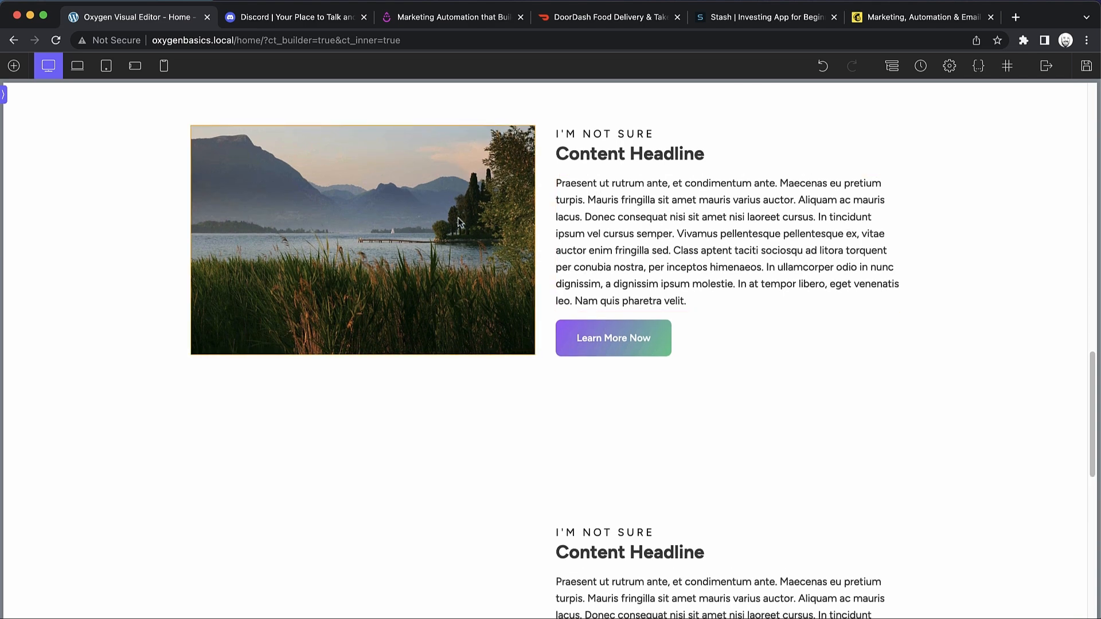
scroll(down, 3)
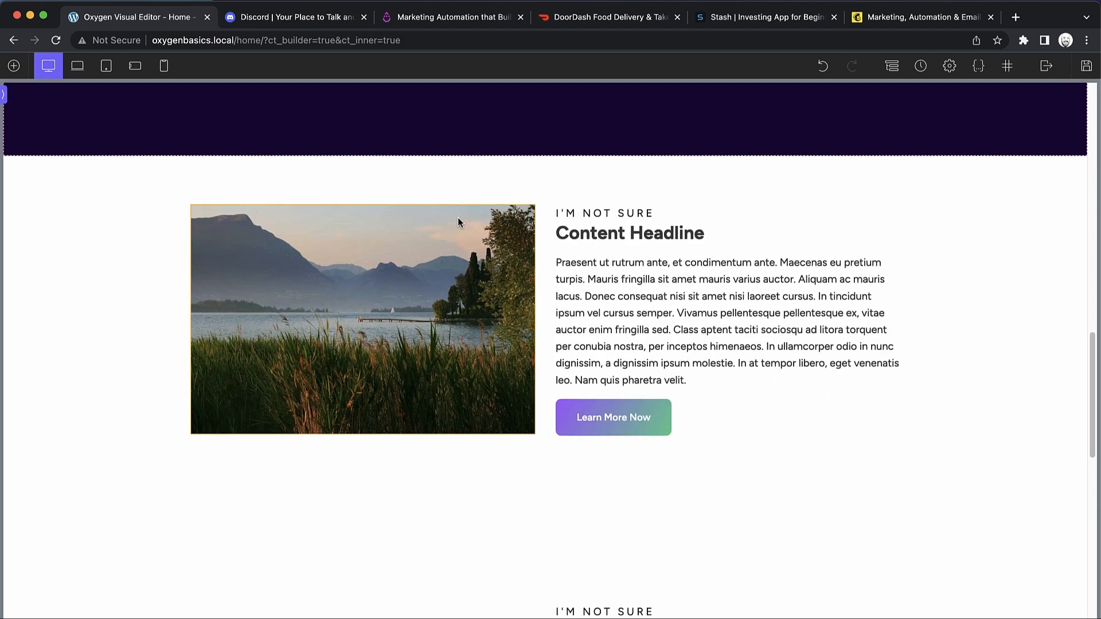
scroll(down, 3)
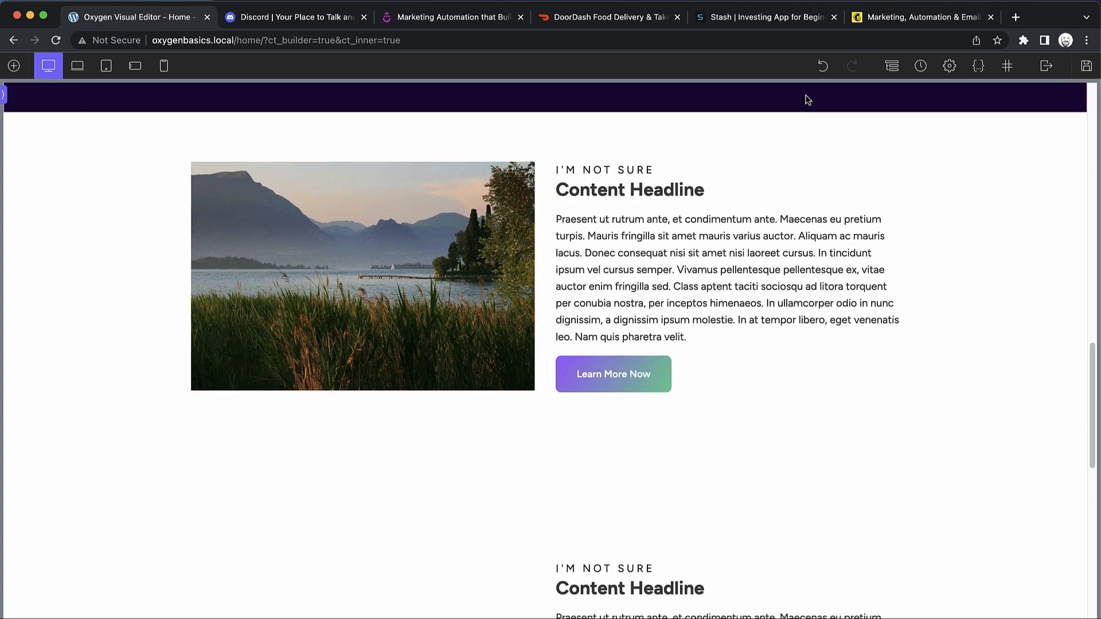
click(892, 66)
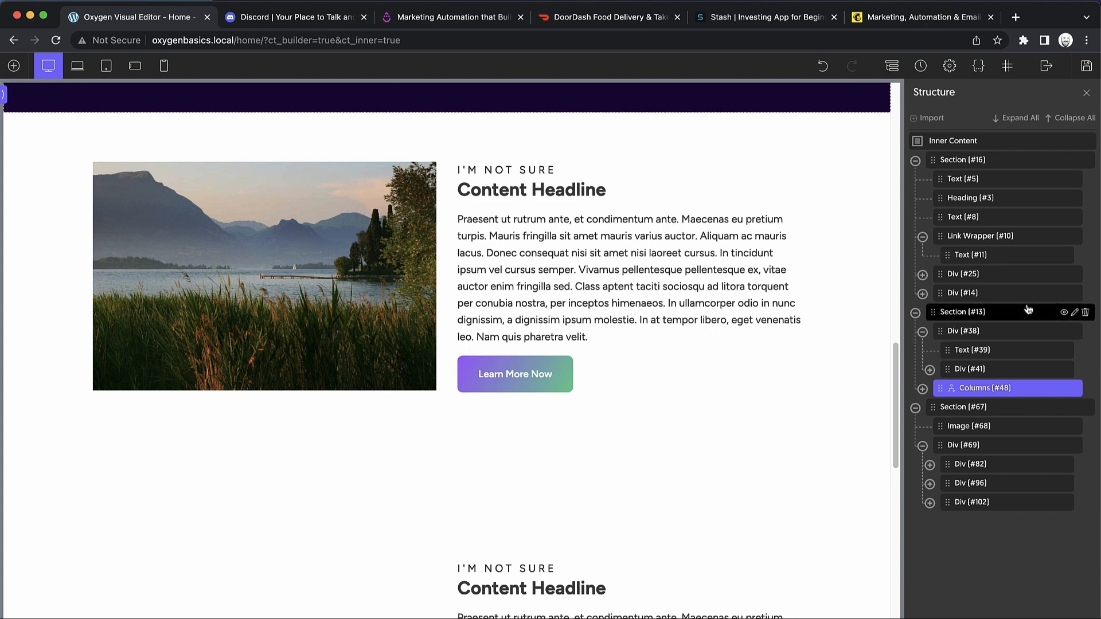
Wrap lake Image #68 in a new div and duplicate it into three stacked copies.
click(971, 426)
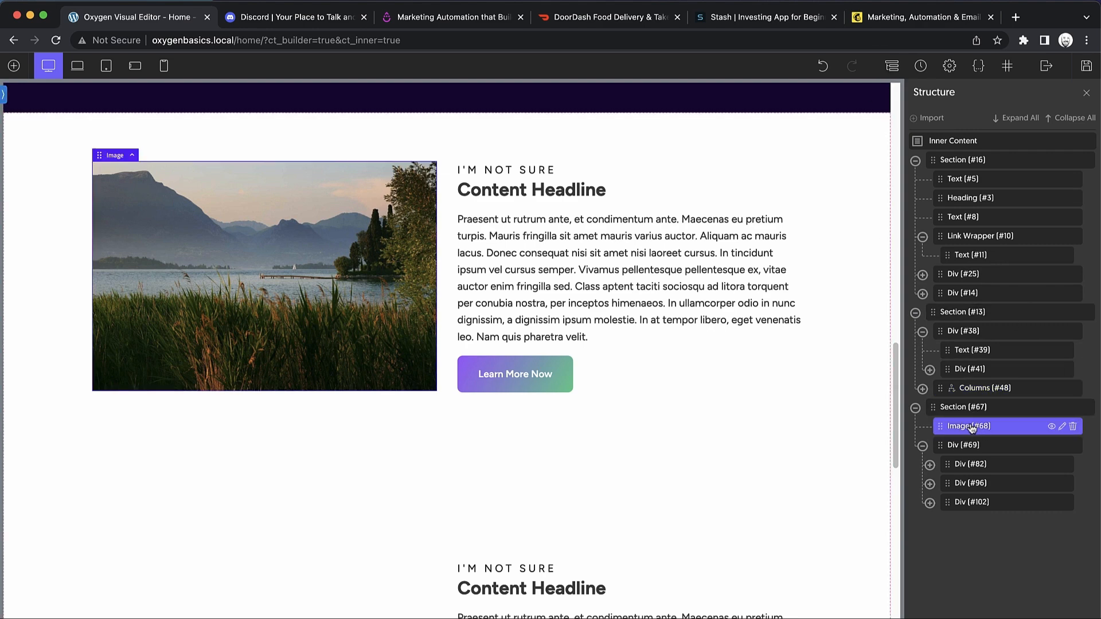
click(1063, 426)
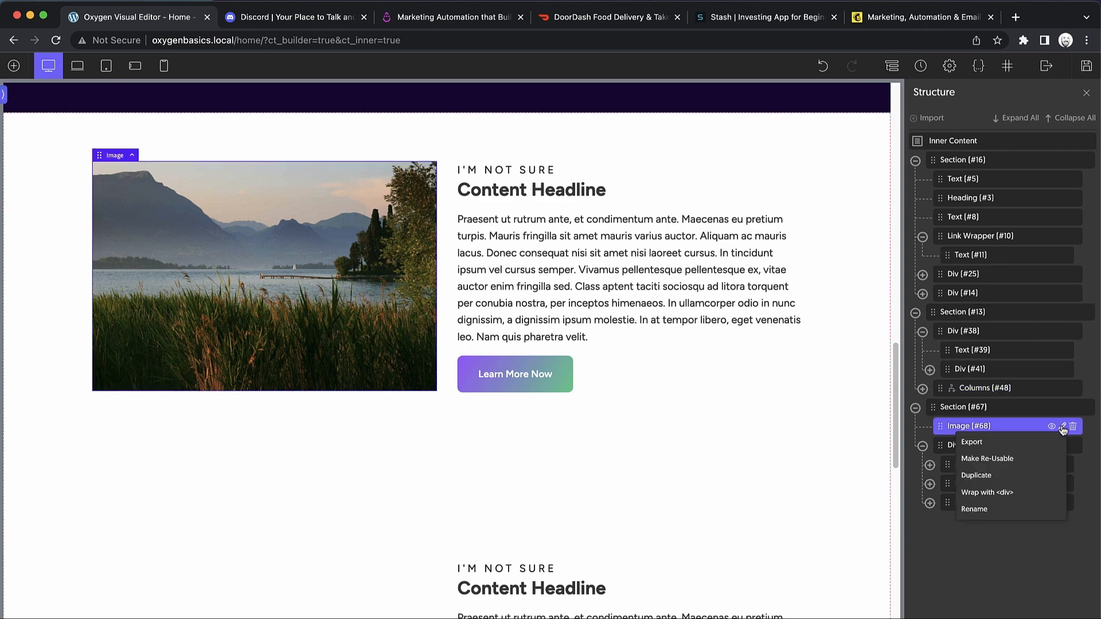
click(987, 491)
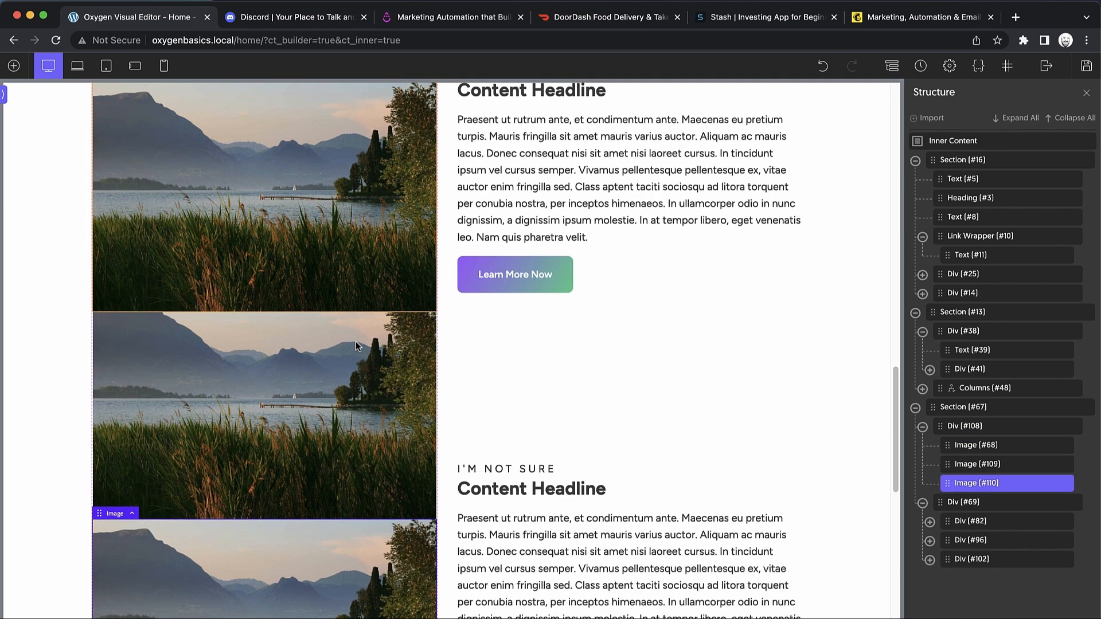
scroll(down, 3)
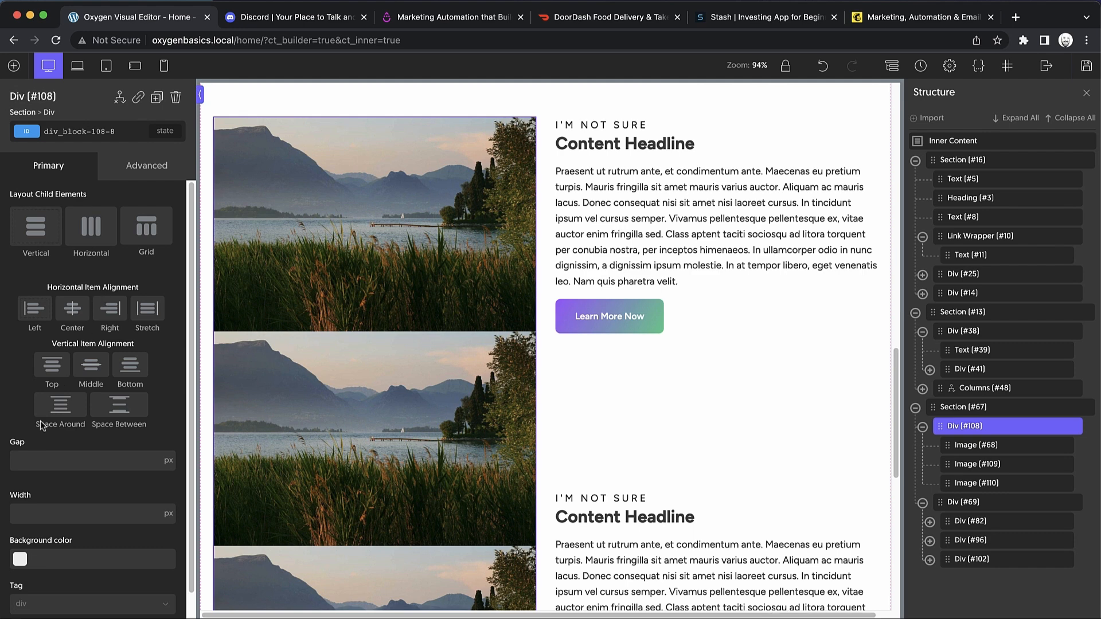
Set Div #108's layout gap to 256 and scroll the canvas to check the spacing.
text(256)
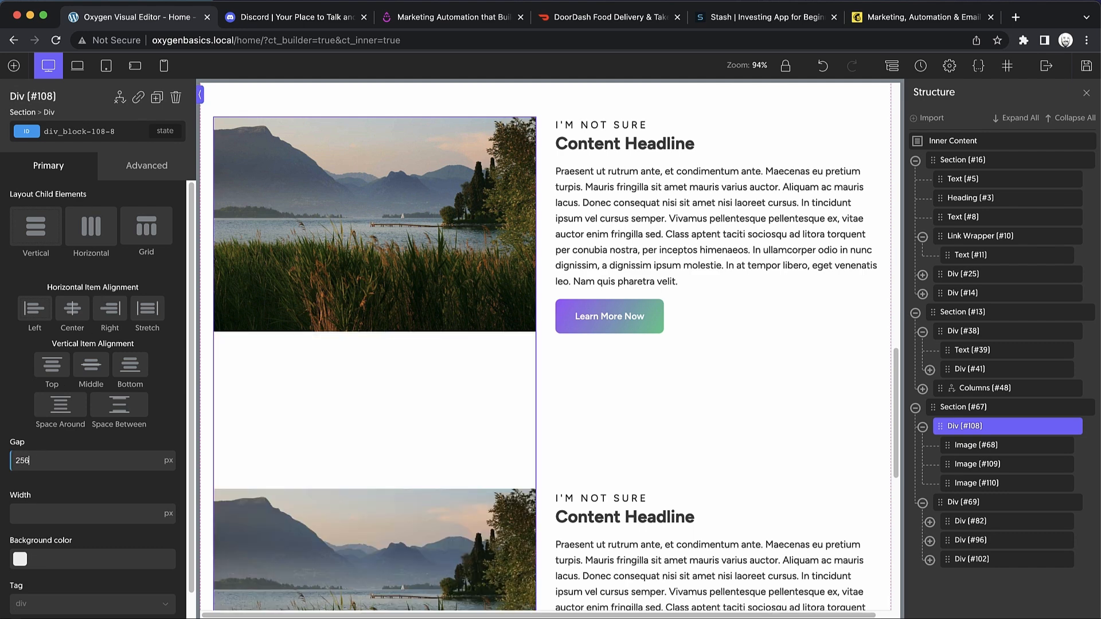
scroll(down, 3)
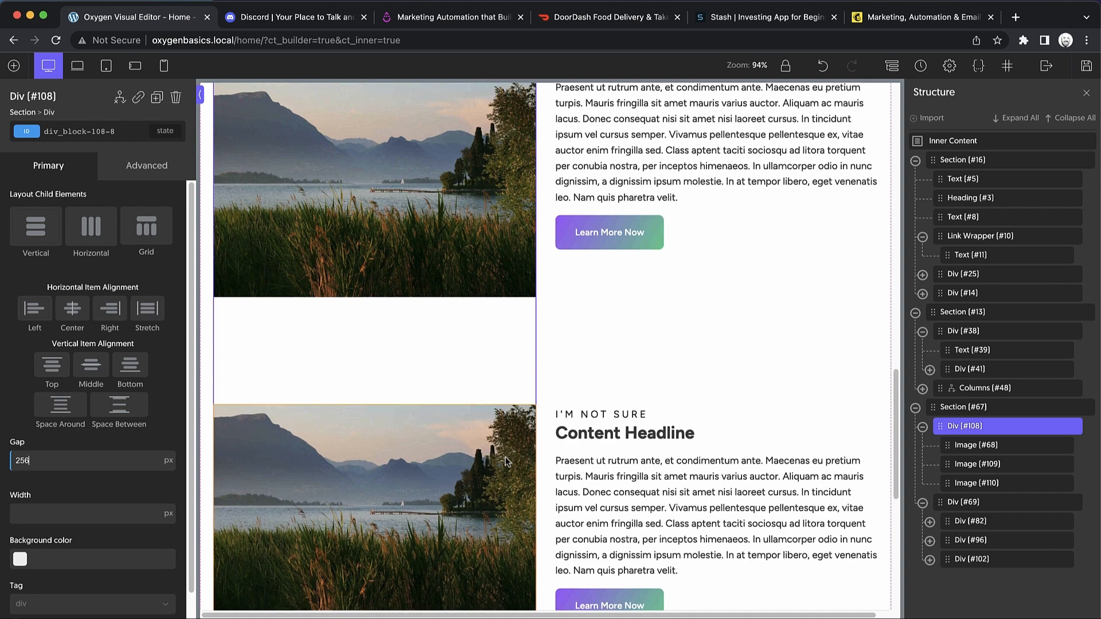
scroll(down, 3)
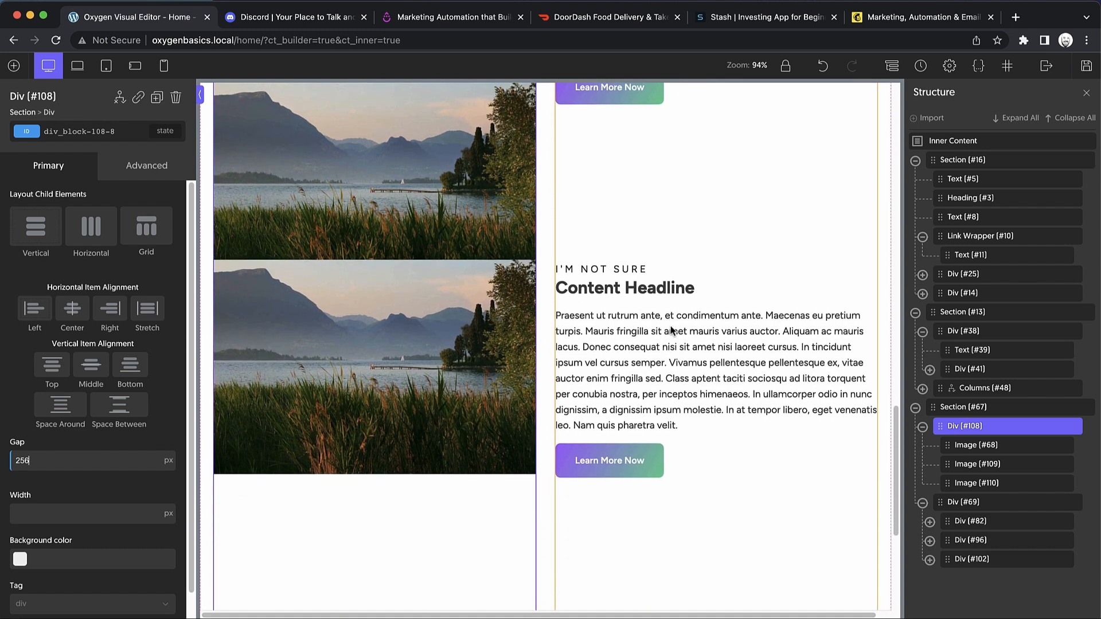
scroll(down, 3)
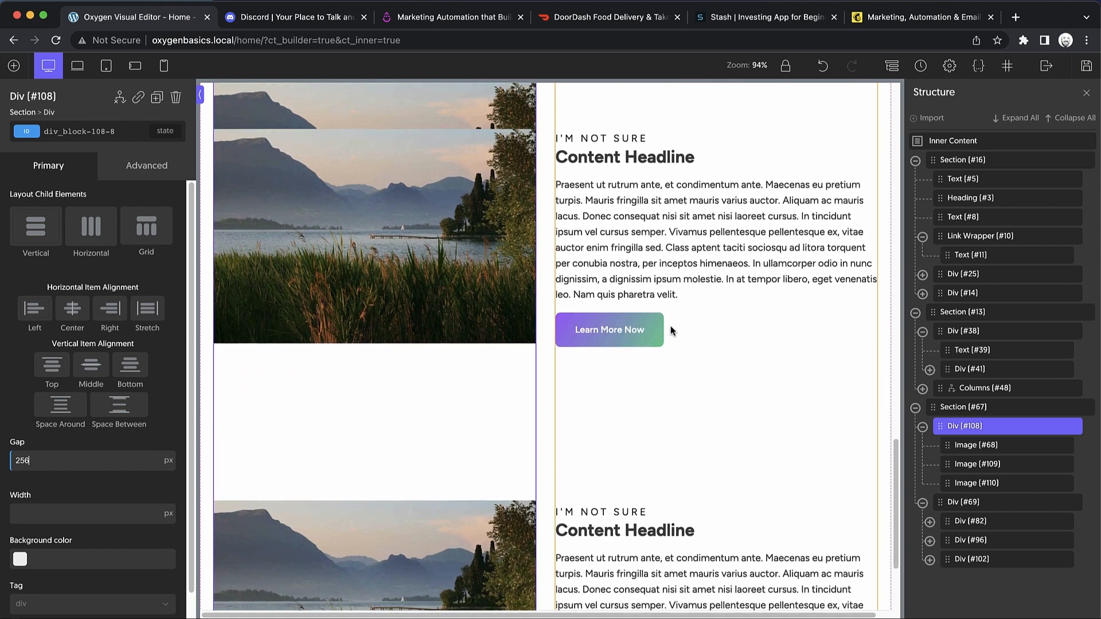
scroll(down, 3)
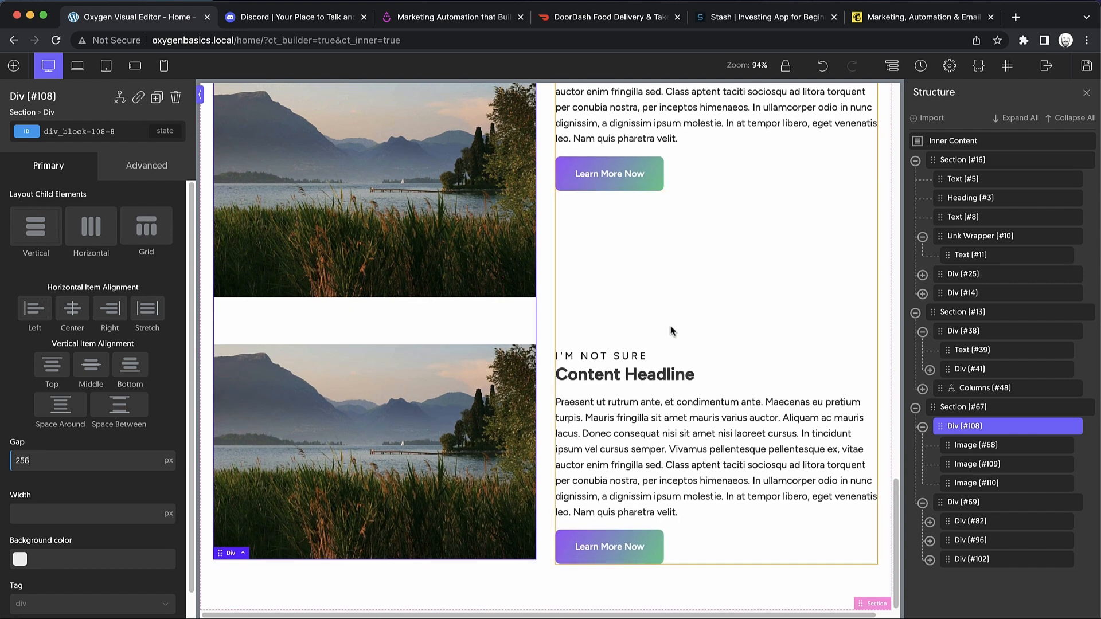
mouse_move(471, 609)
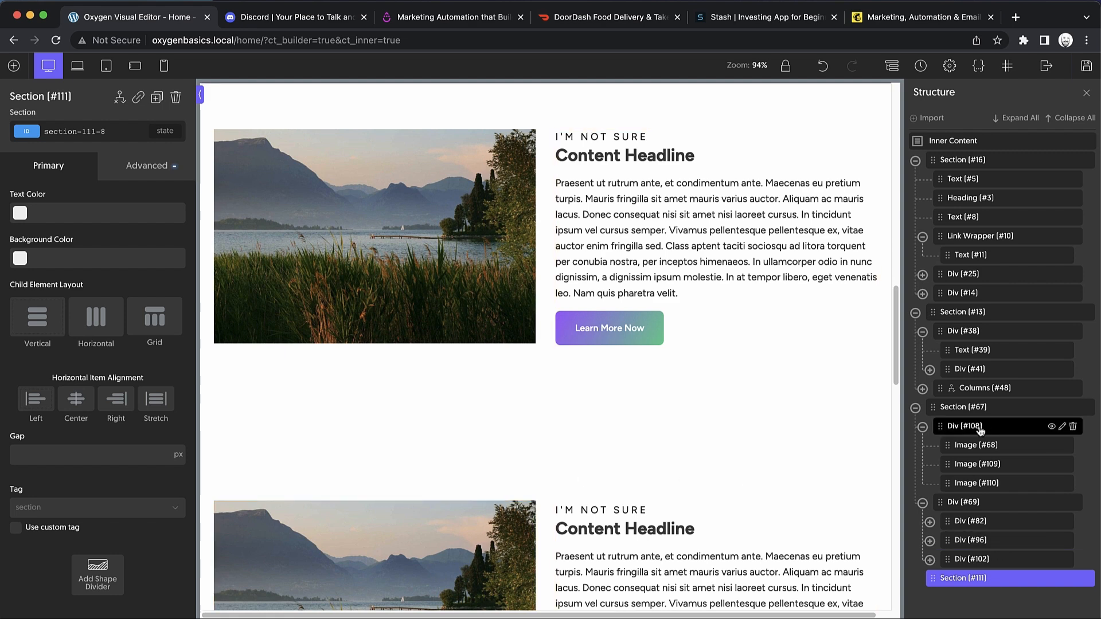
Swap one lake photo for the desert road image, then view the Mailchimp reference page.
scroll(down, 3)
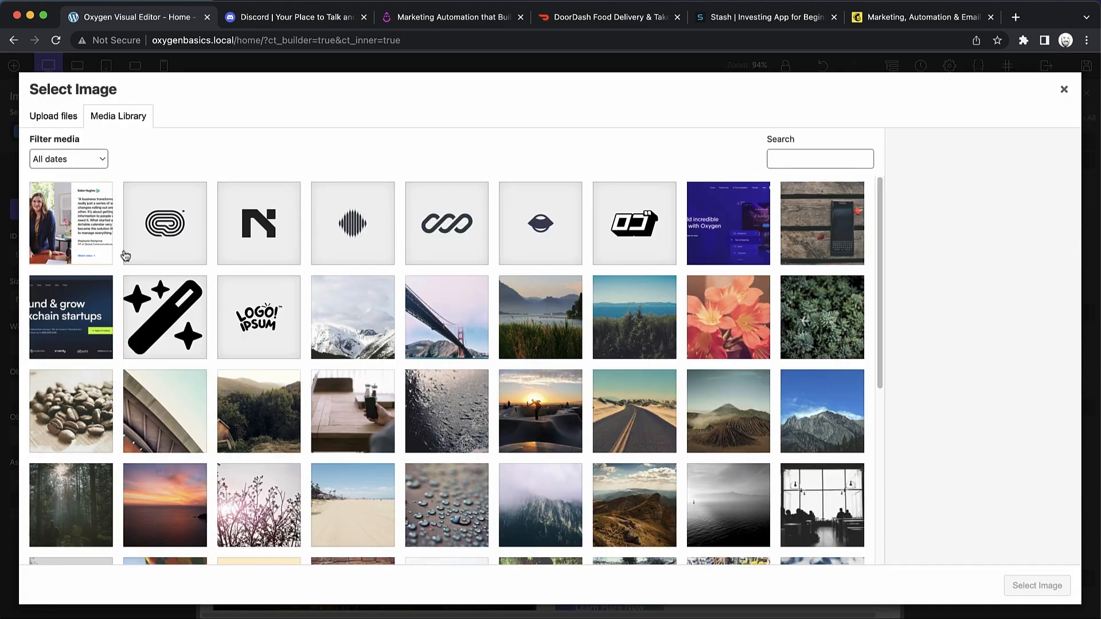
click(633, 411)
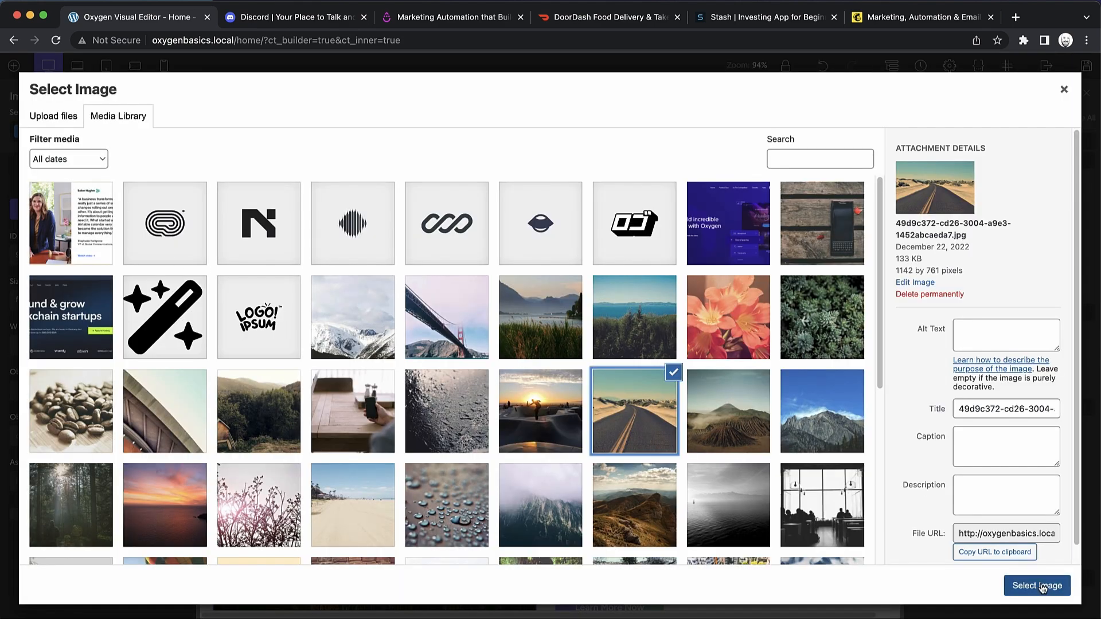
click(1037, 586)
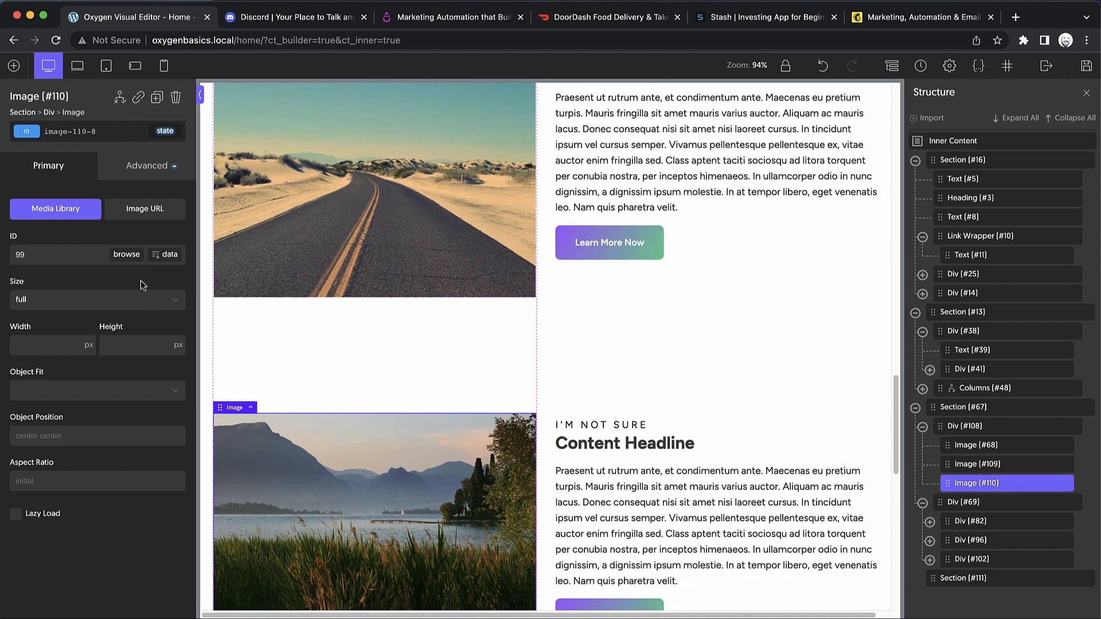
click(55, 209)
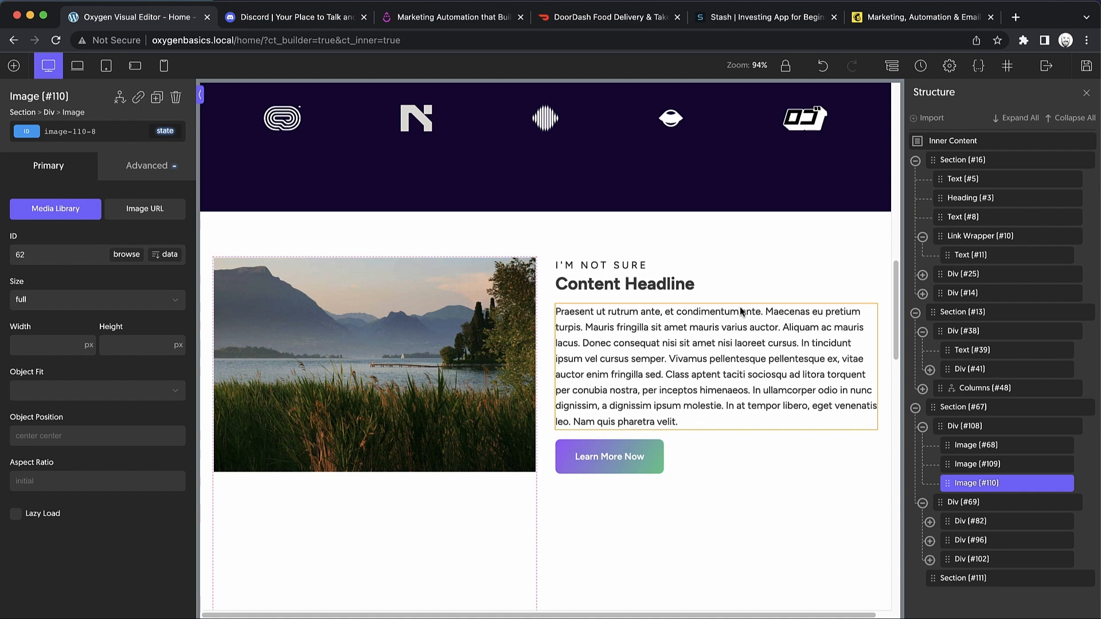
click(922, 17)
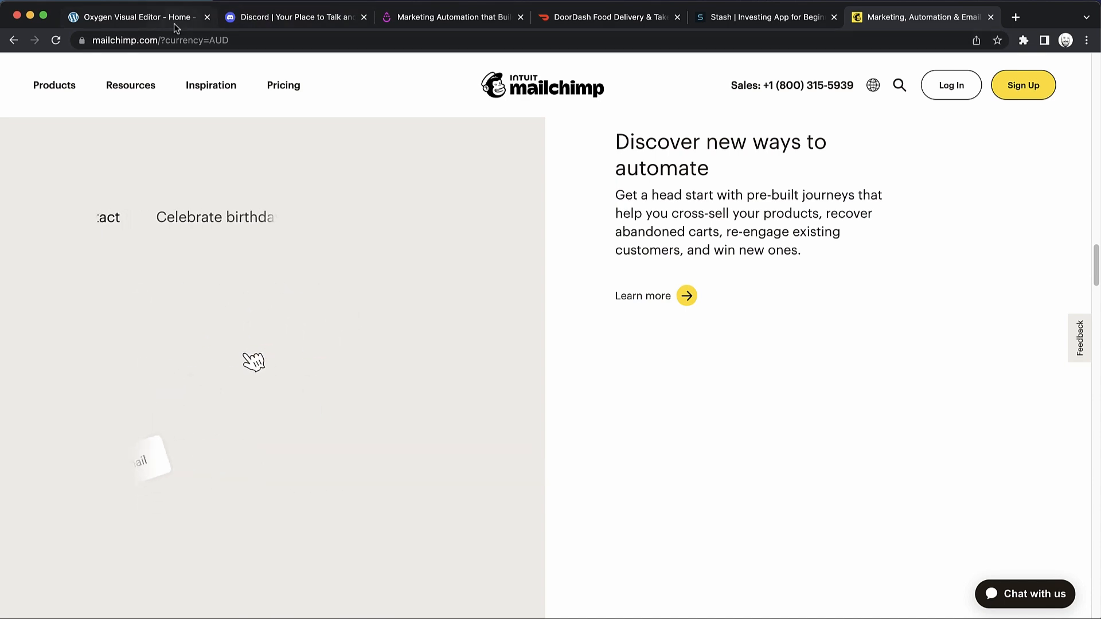
Return to the editor and scroll through the lake, desert road and mountain images.
click(130, 16)
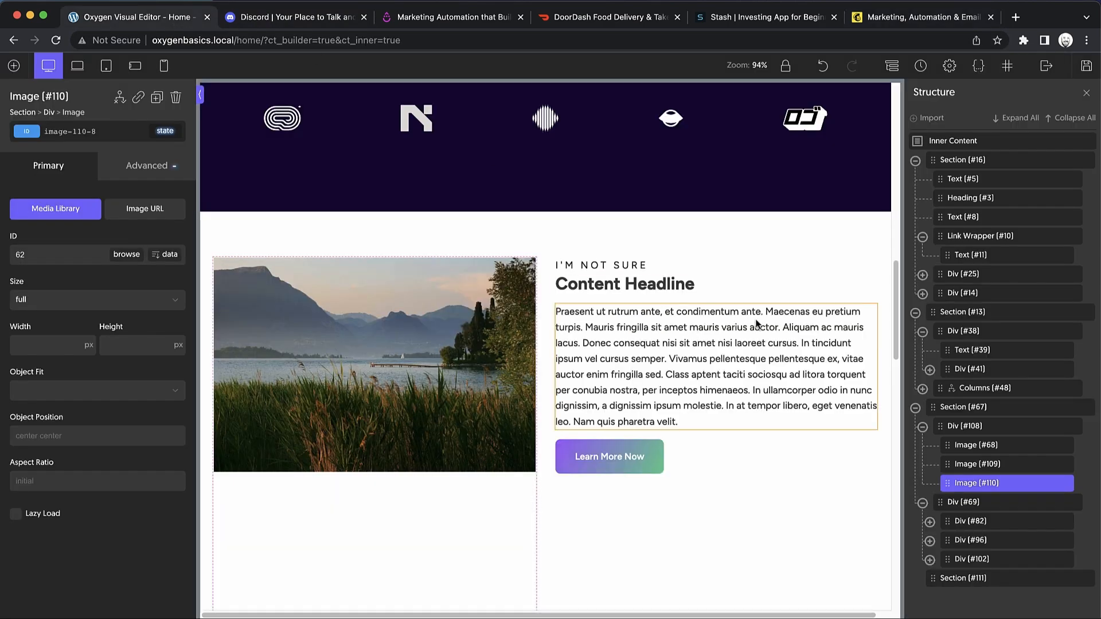
scroll(down, 3)
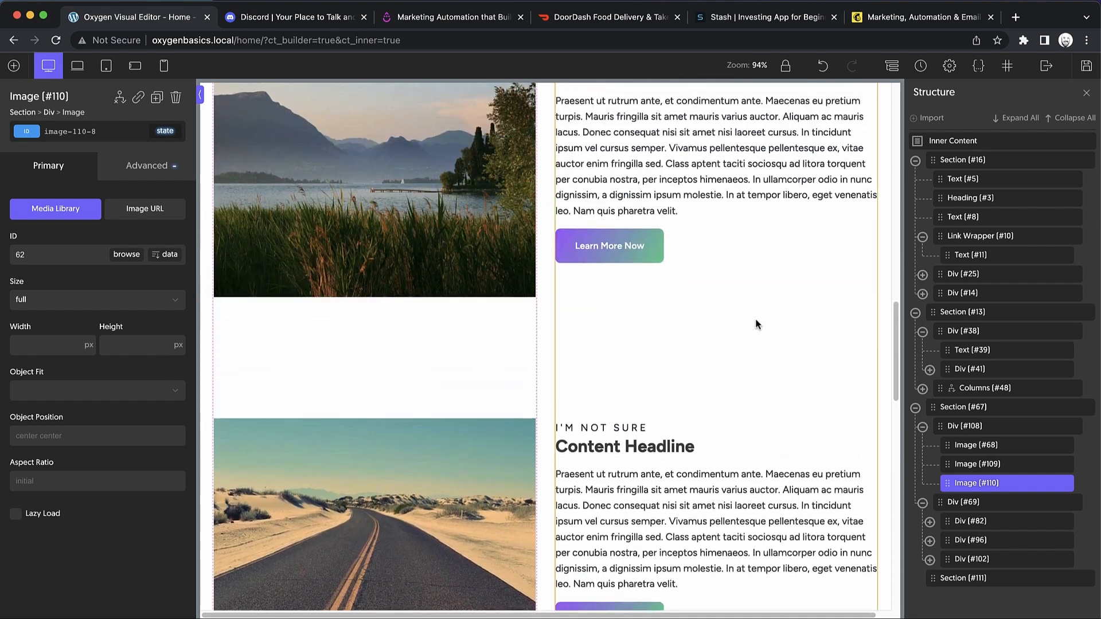
scroll(down, 3)
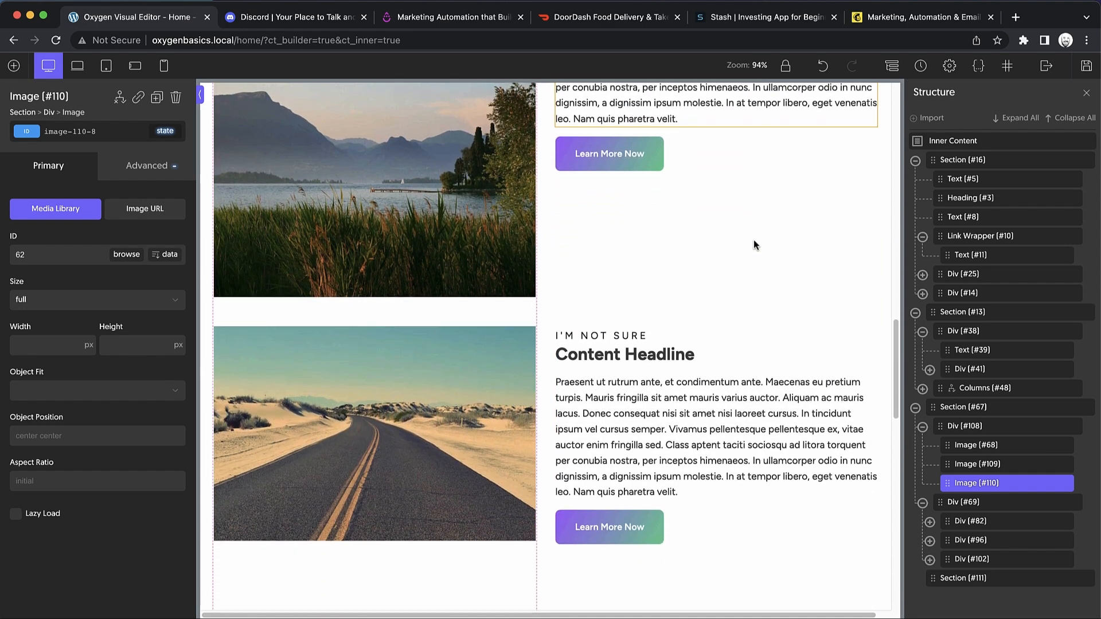
scroll(down, 3)
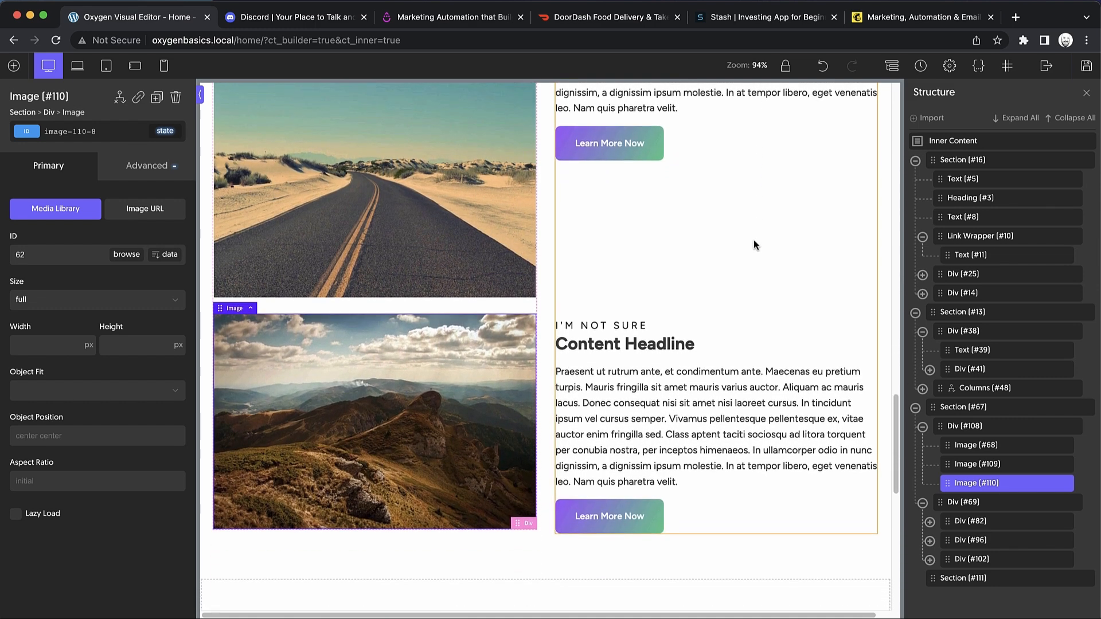
scroll(down, 3)
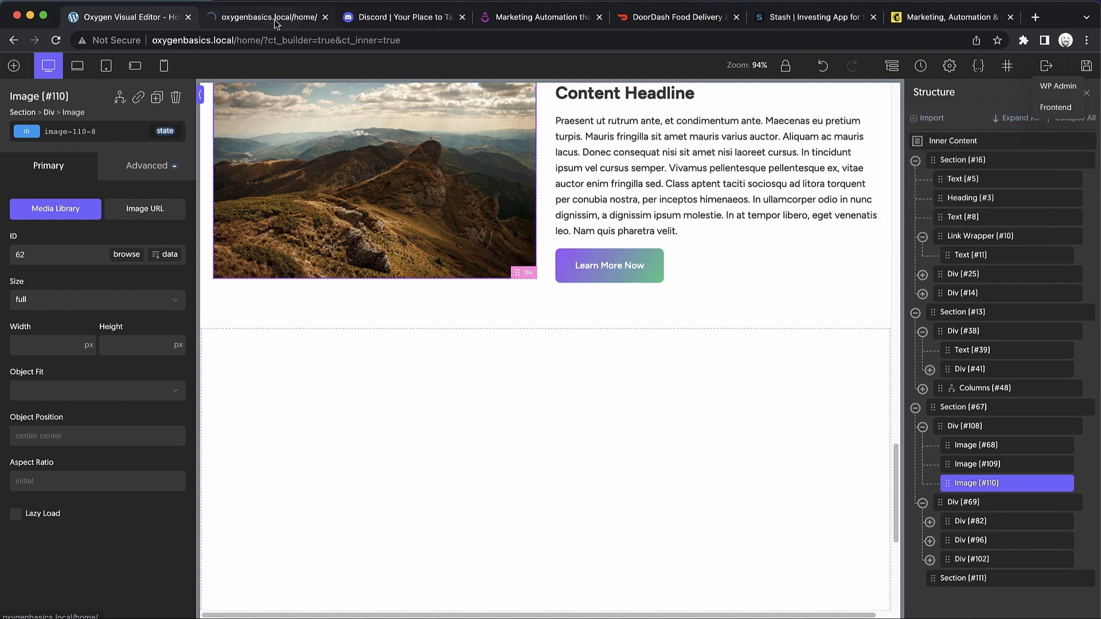
Scroll the live oxygenbasics home page to watch the three sticky photos beside their content blocks.
click(265, 16)
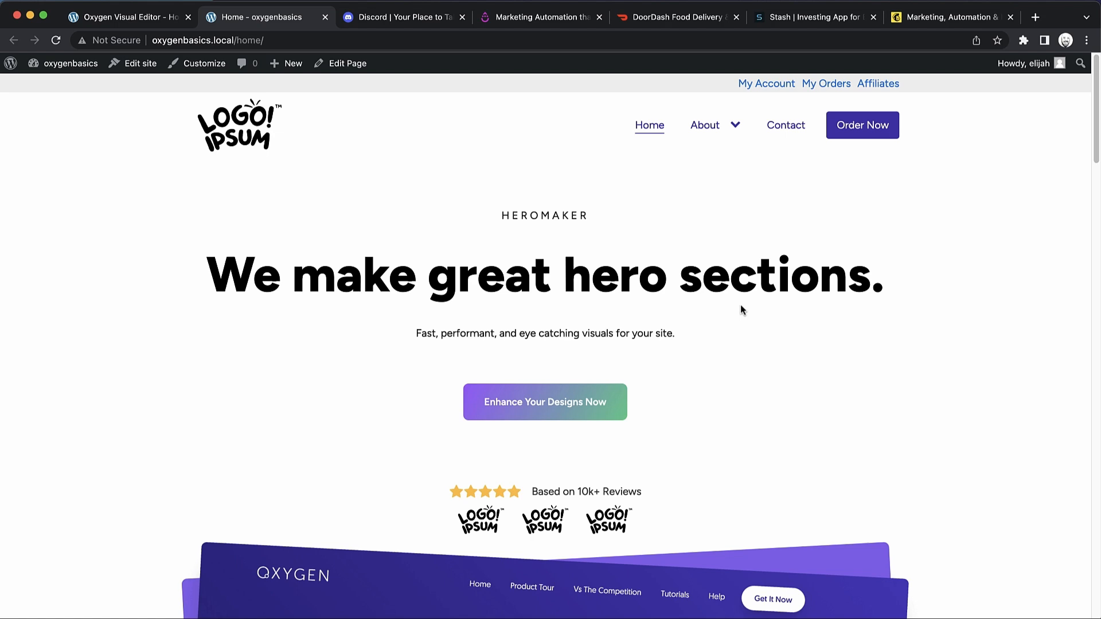
scroll(down, 3)
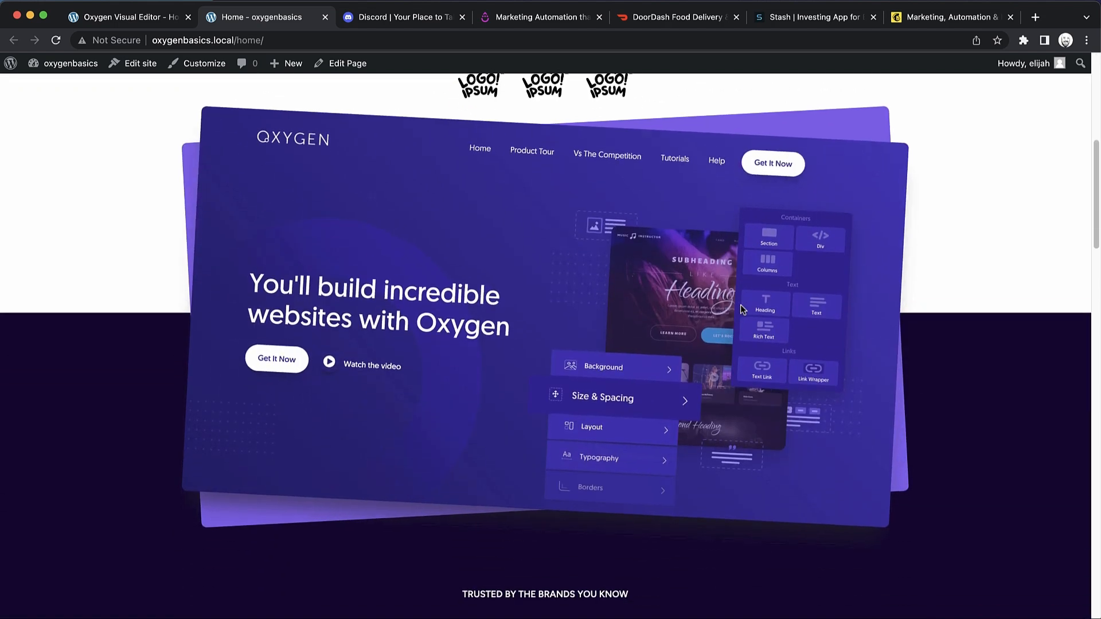
scroll(down, 3)
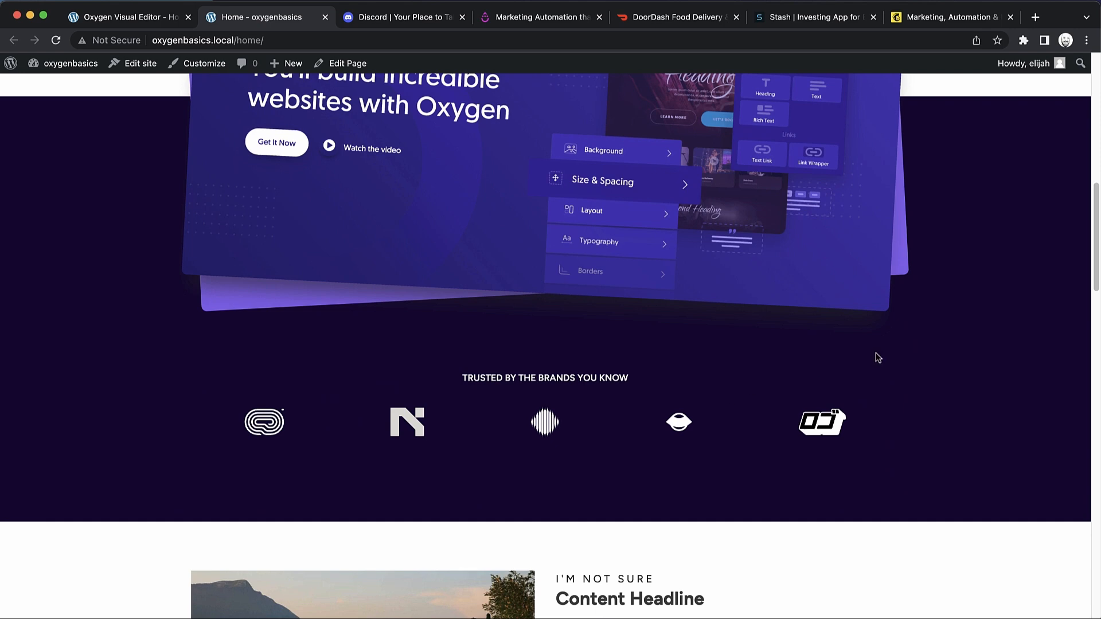
scroll(down, 3)
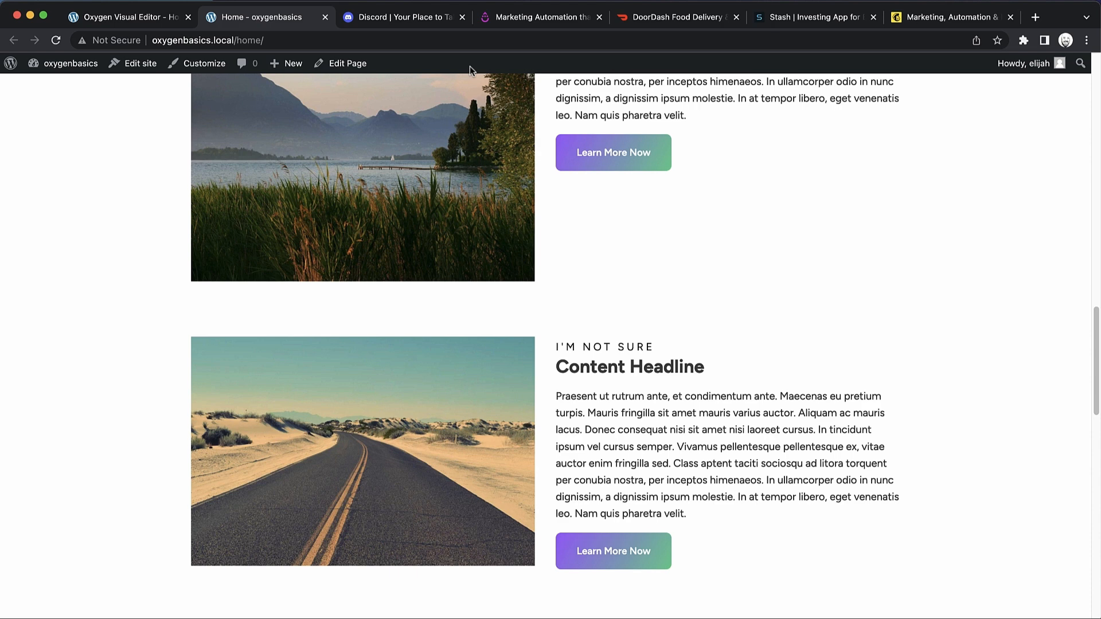
mouse_move(588, 76)
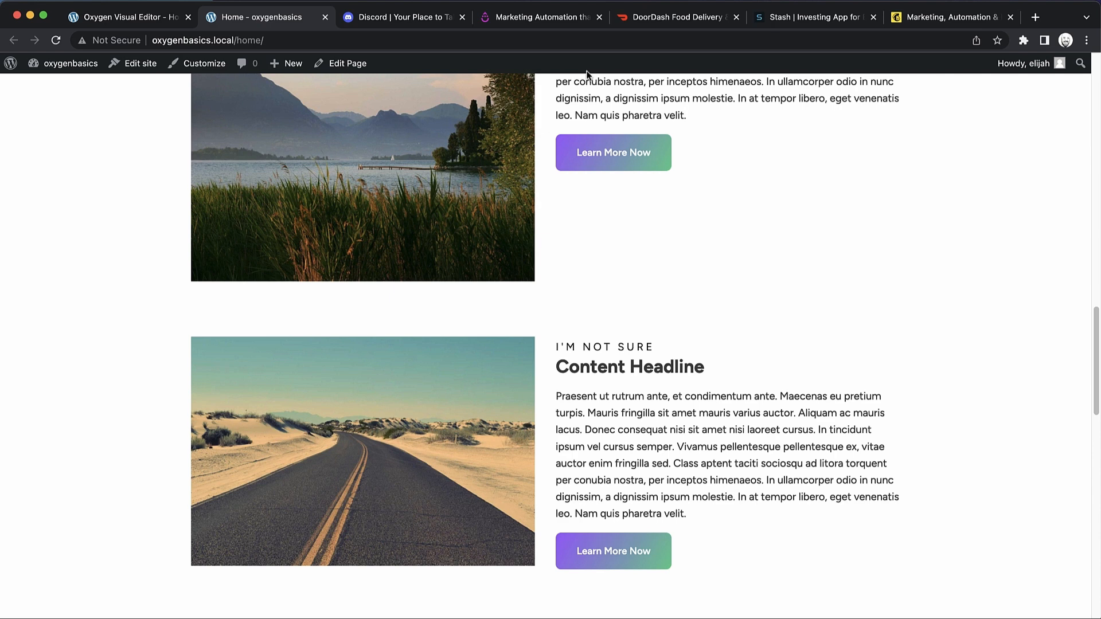
scroll(down, 3)
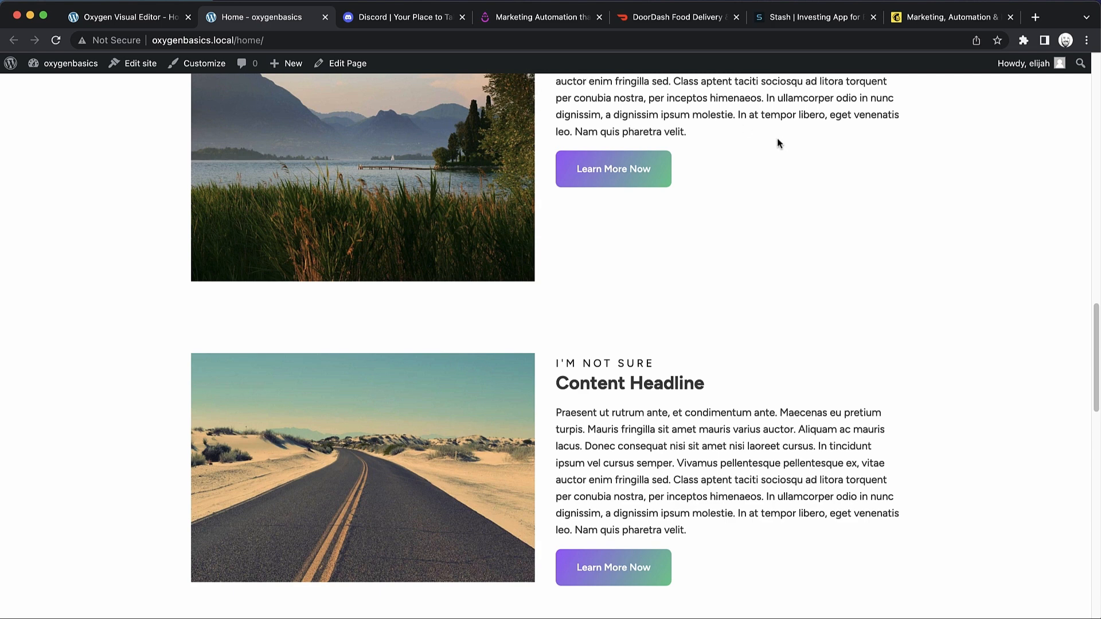
scroll(down, 3)
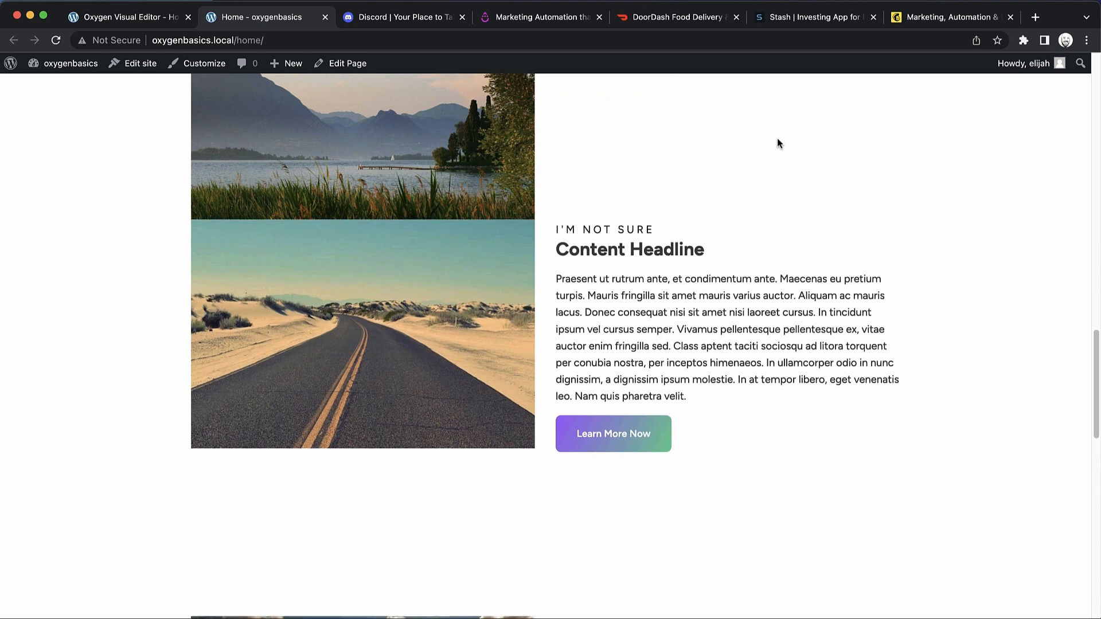
scroll(down, 3)
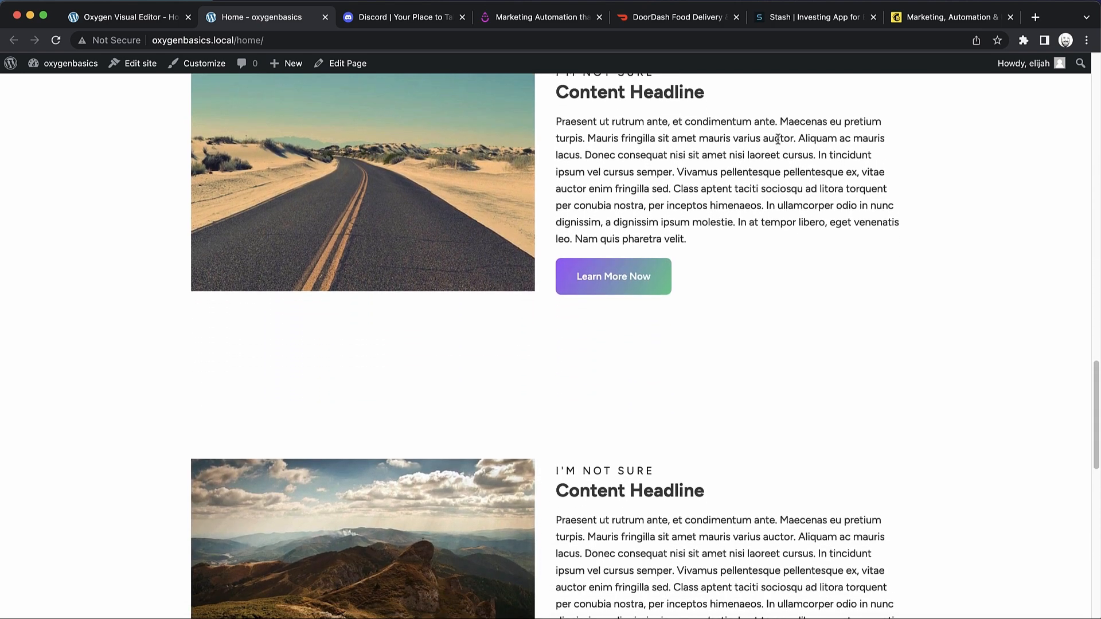
scroll(down, 3)
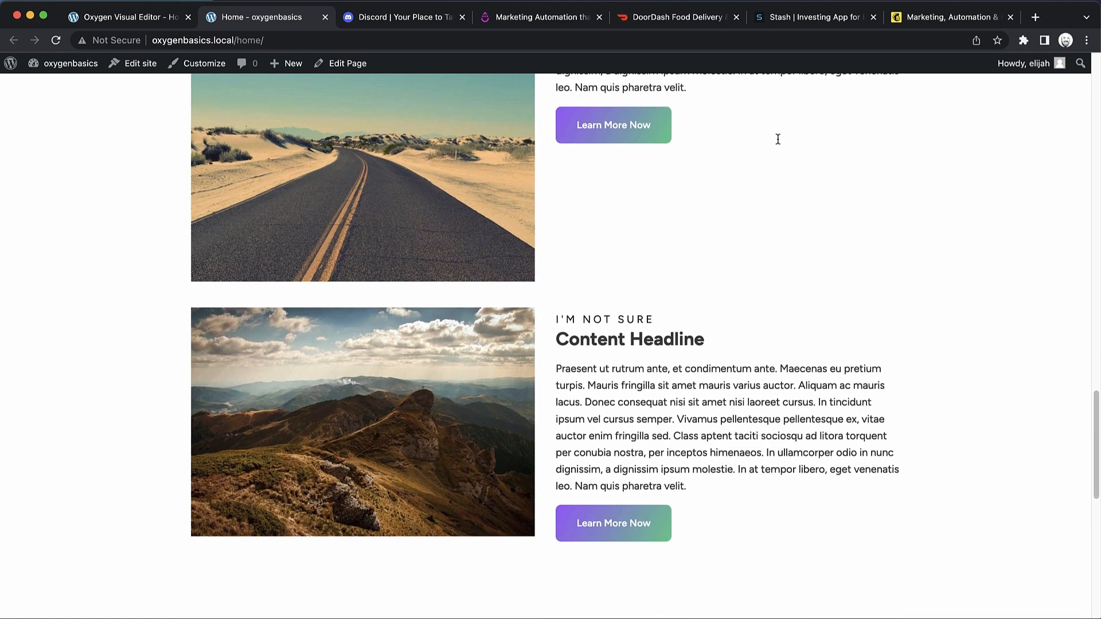
scroll(down, 3)
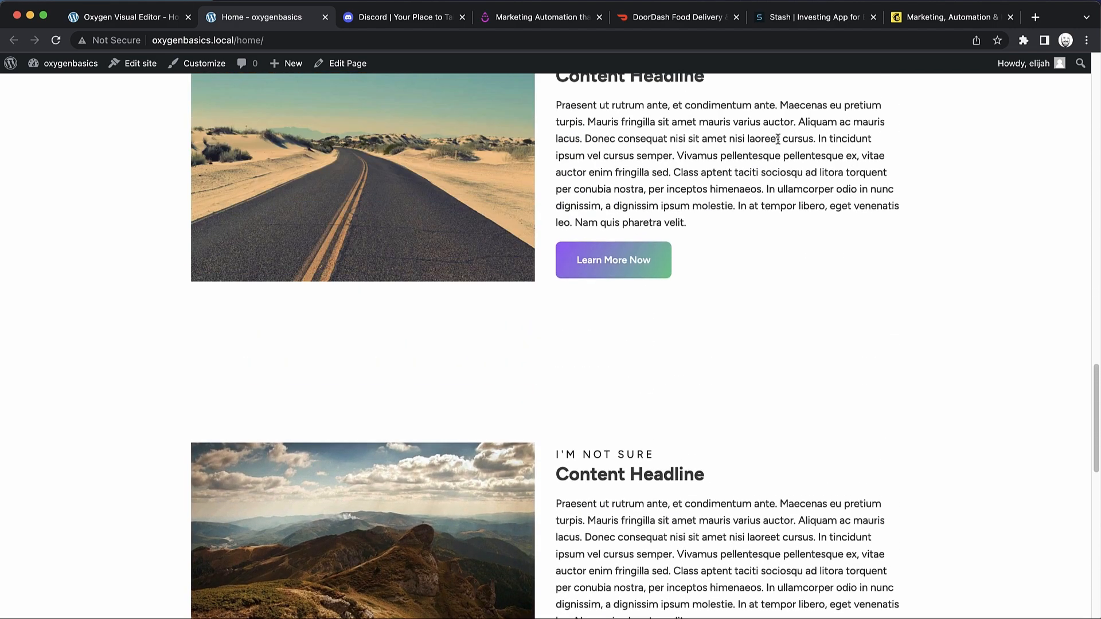
scroll(down, 3)
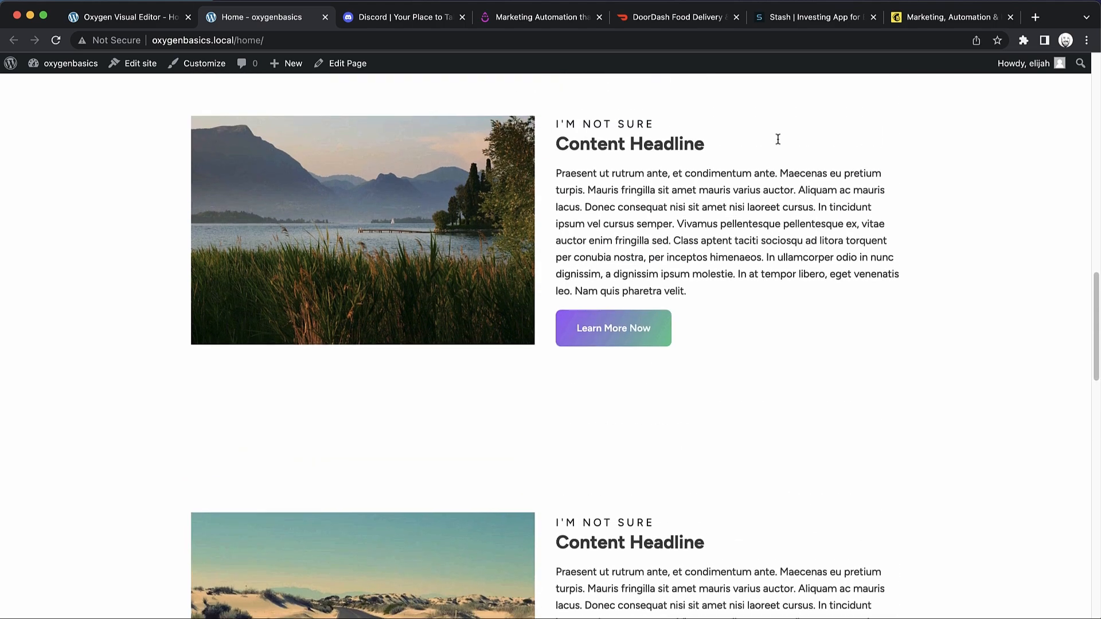